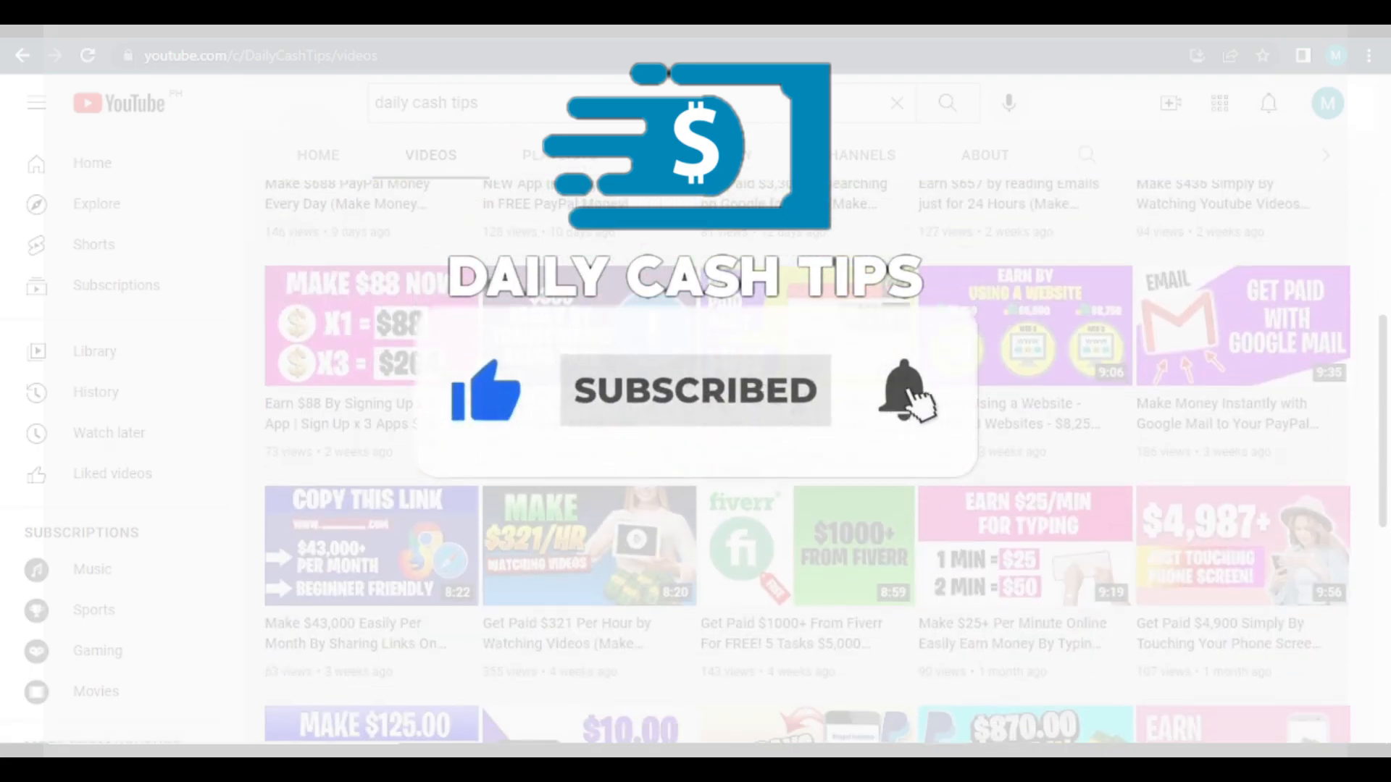
- Show Google image results for 'cool cars' and browse through them
scroll(down, 3)
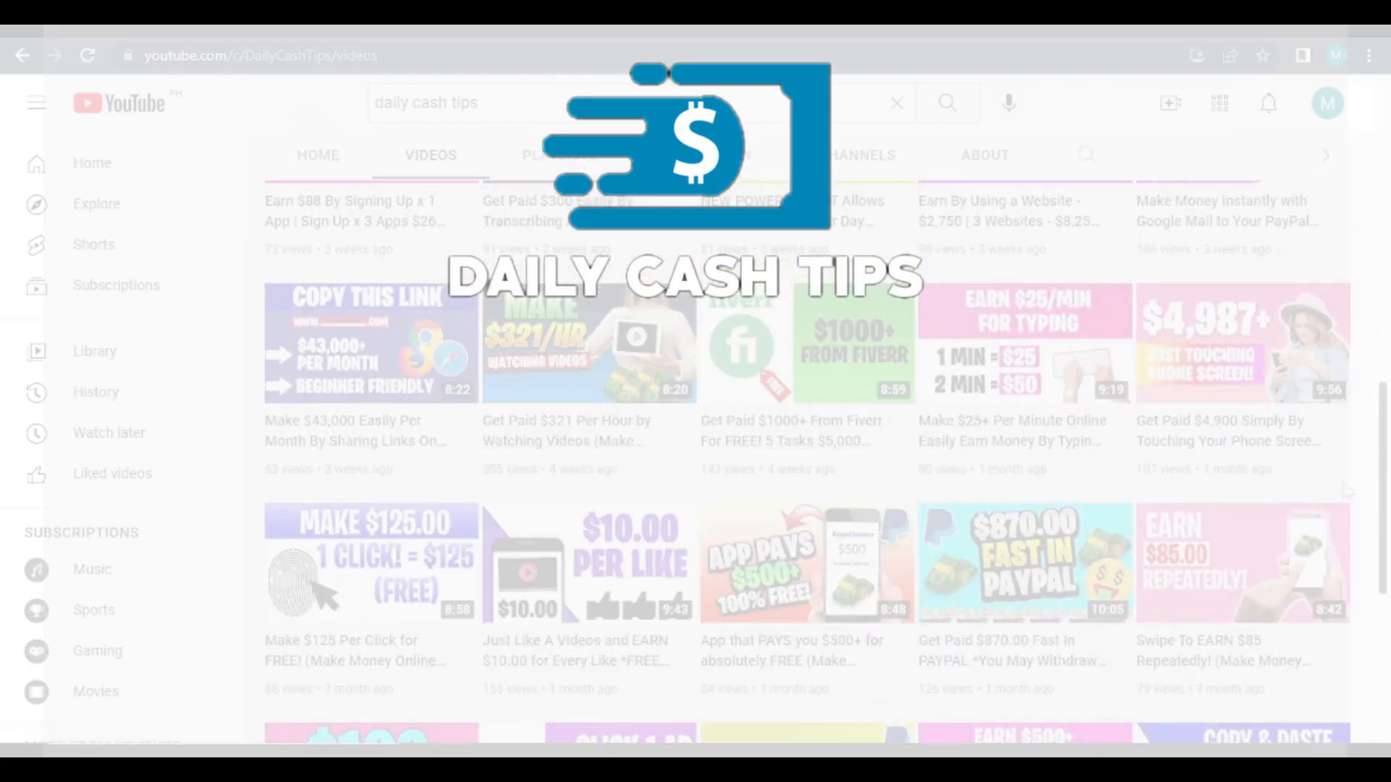
scroll(down, 3)
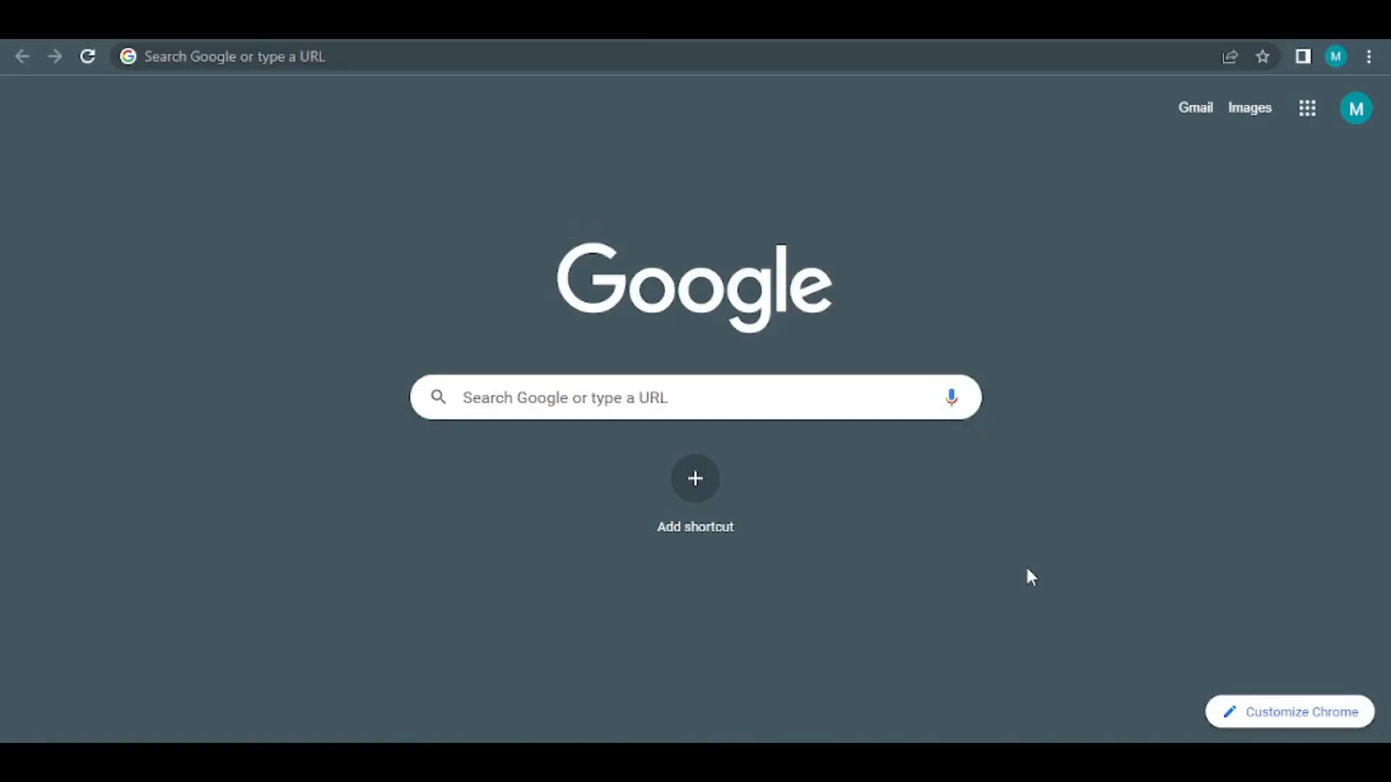
mouse_move(1189, 93)
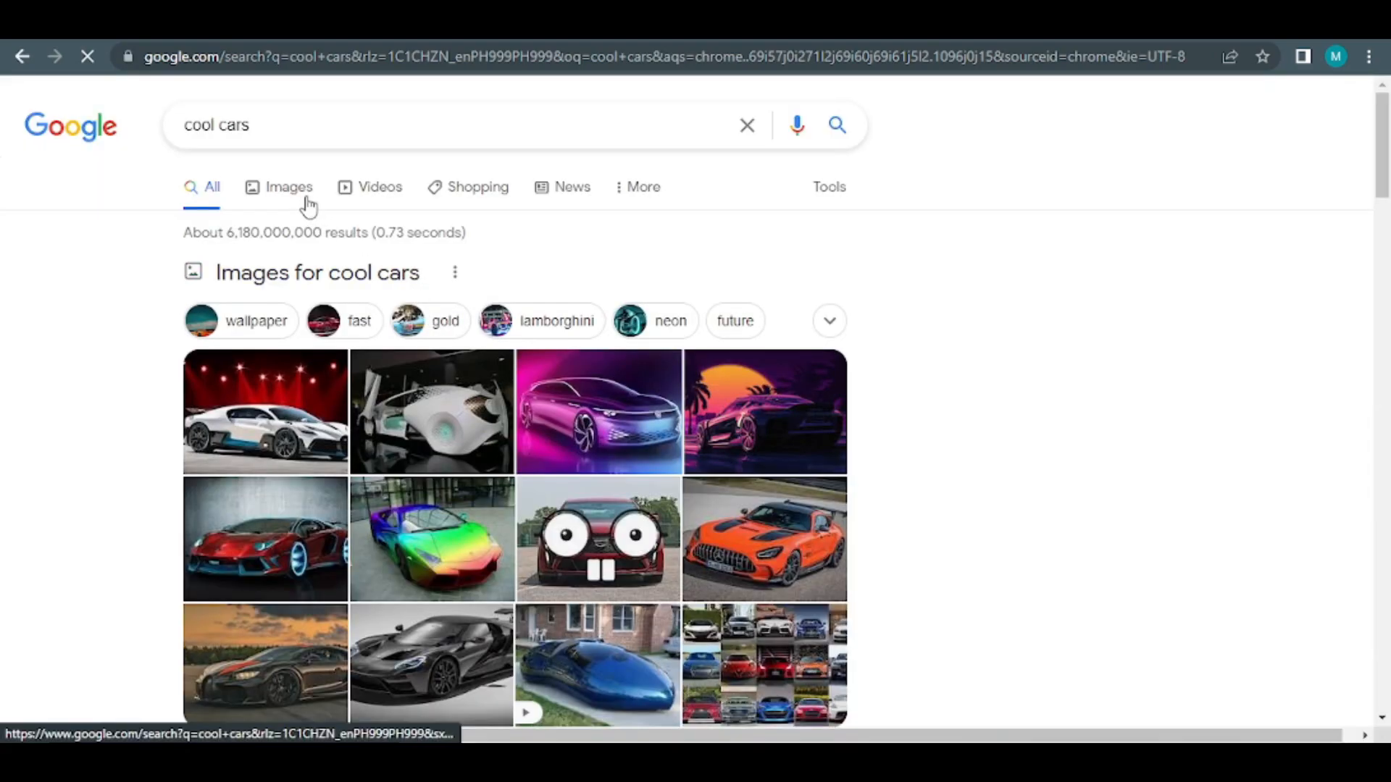
click(290, 187)
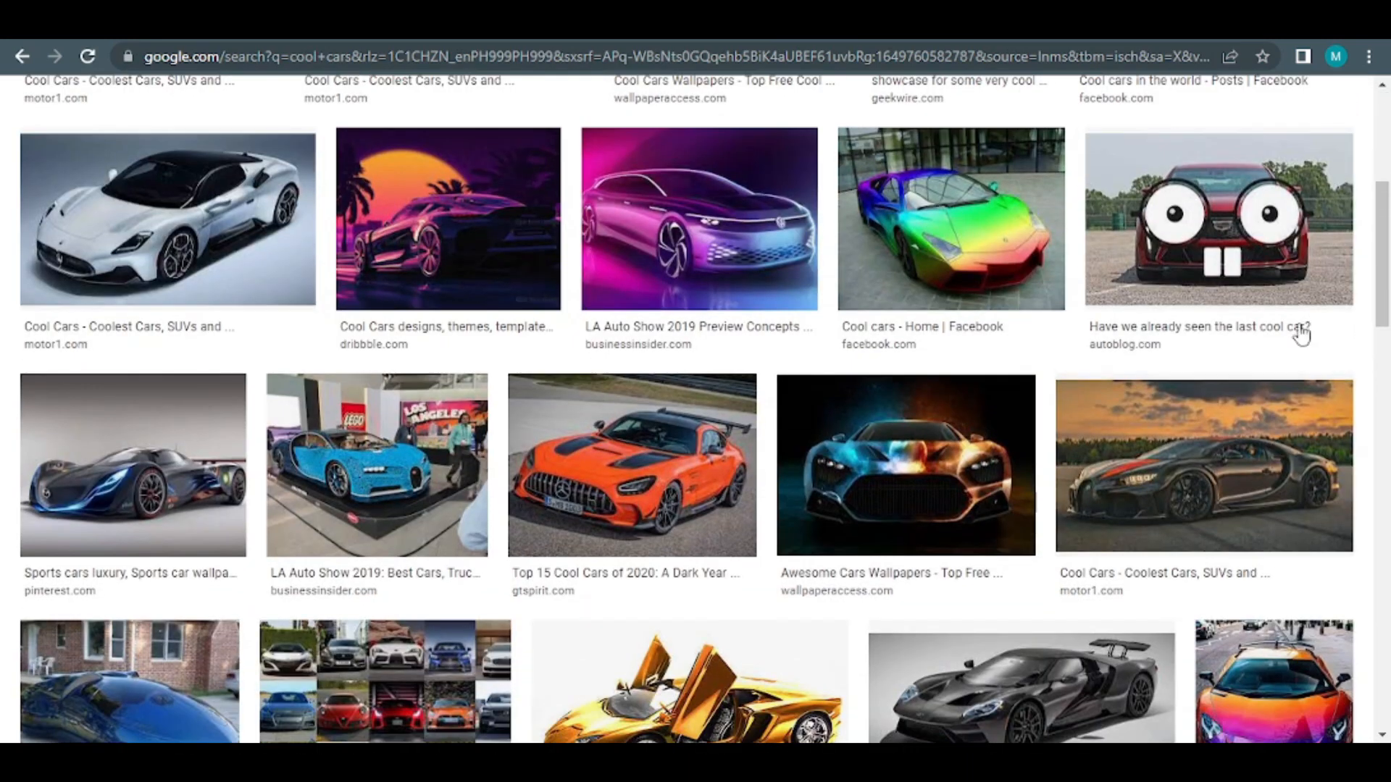
scroll(down, 3)
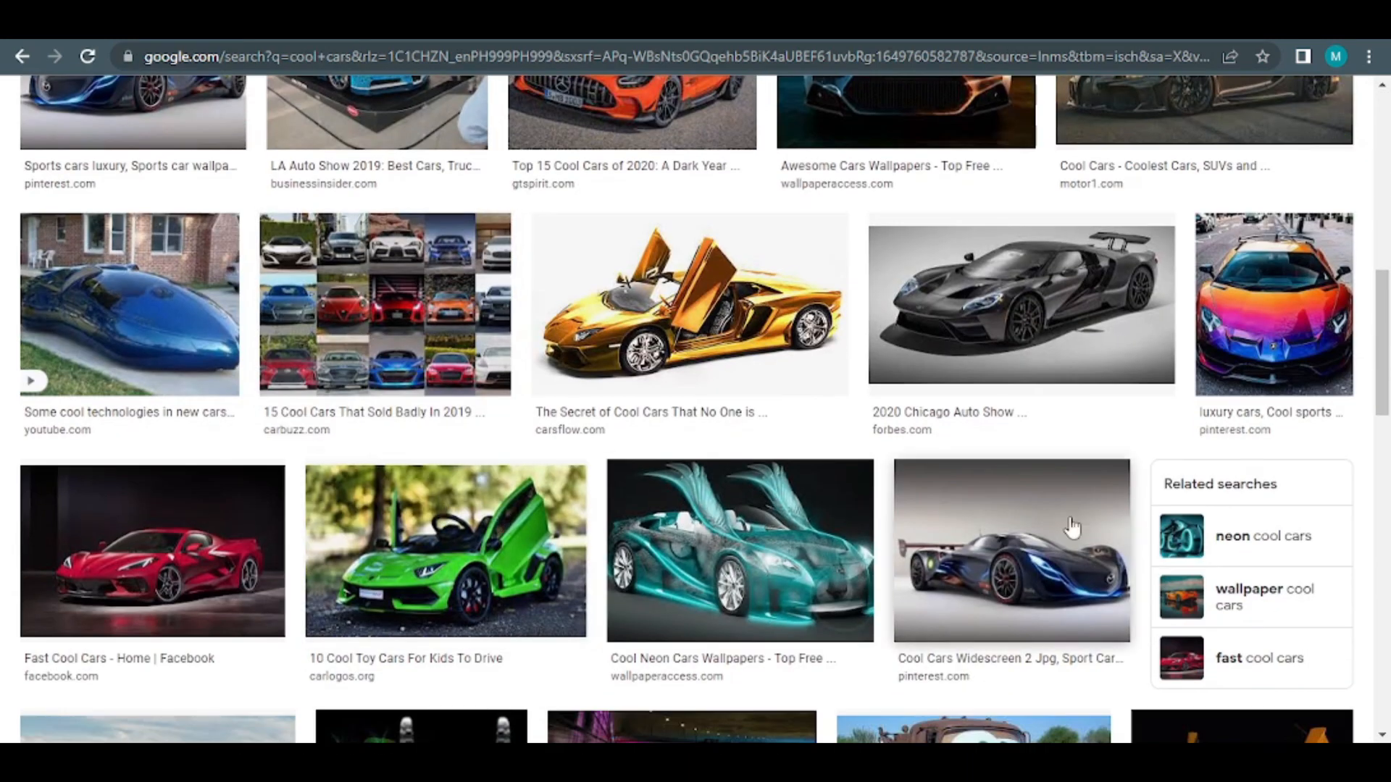
scroll(down, 3)
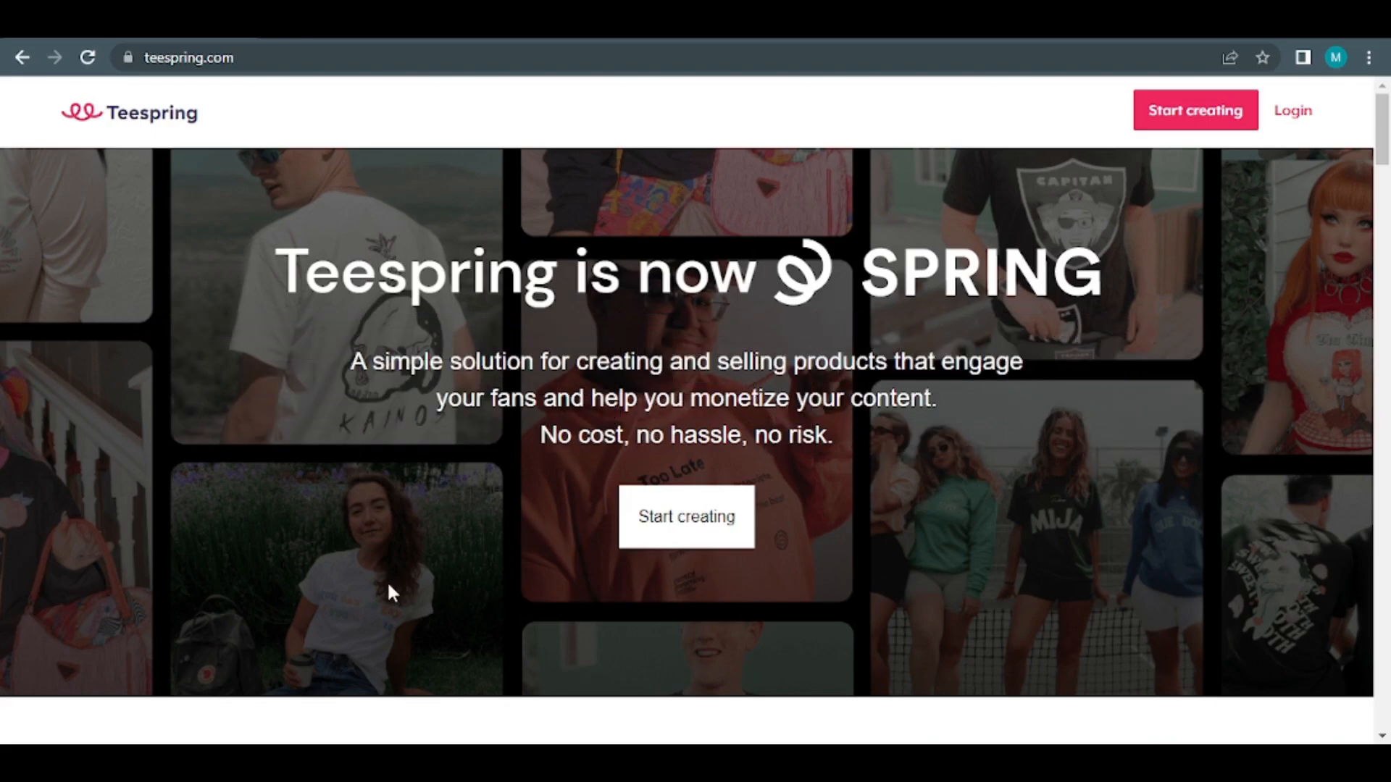
mouse_move(962, 526)
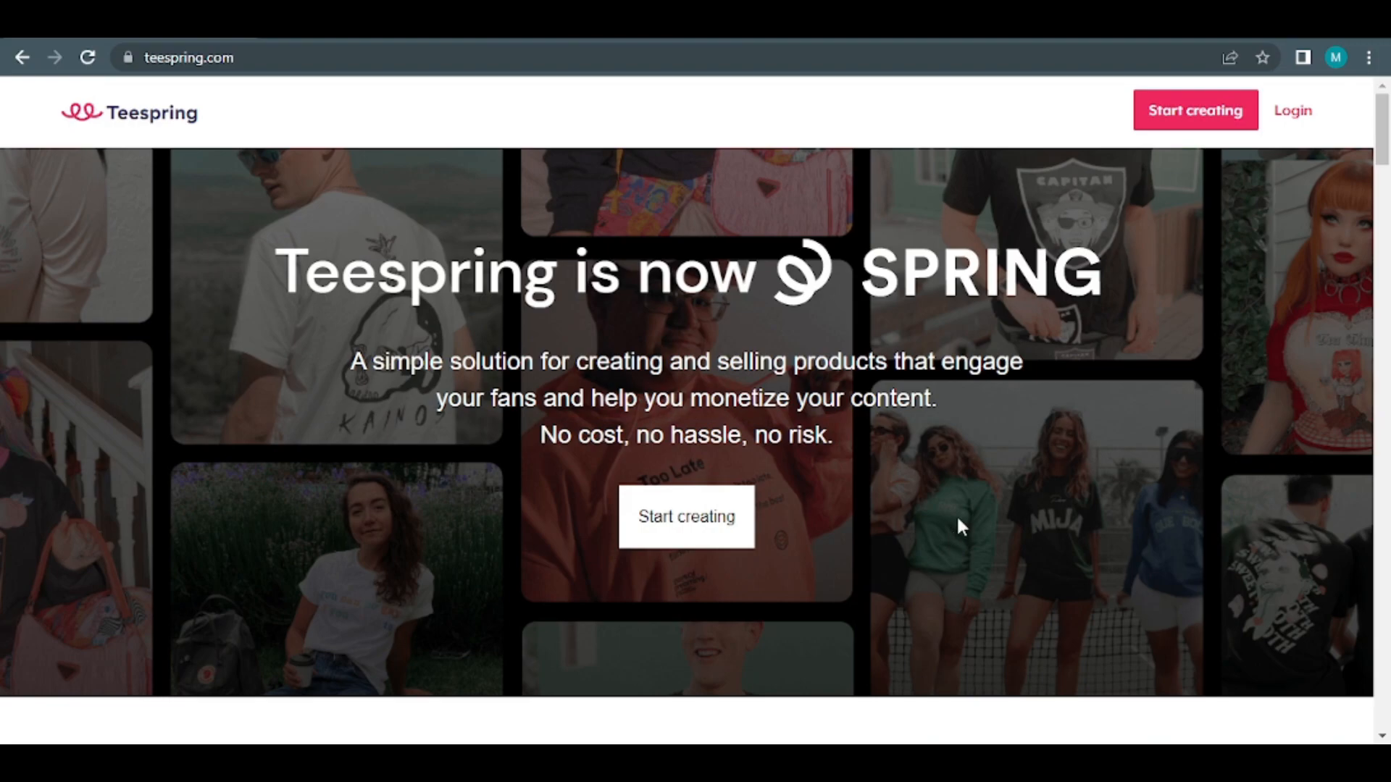
mouse_move(354, 350)
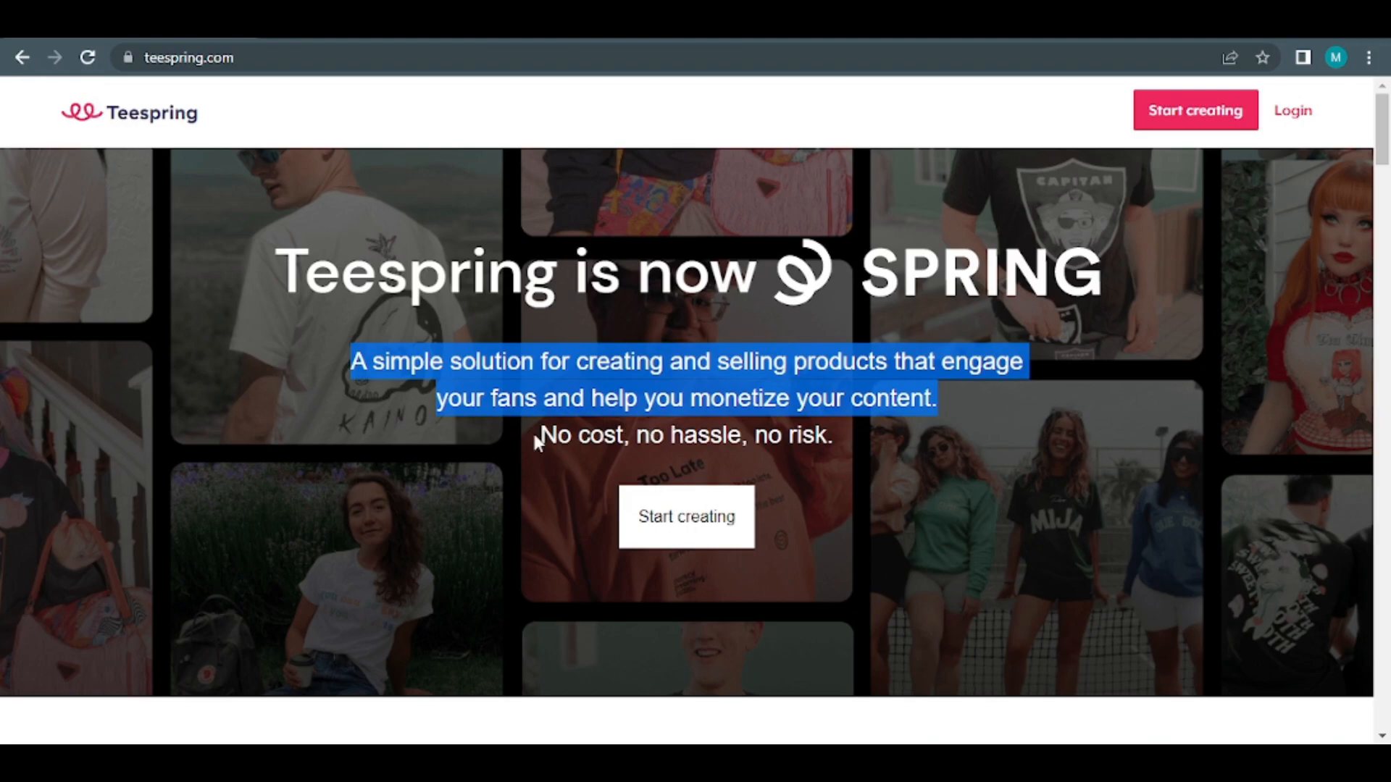
mouse_move(981, 445)
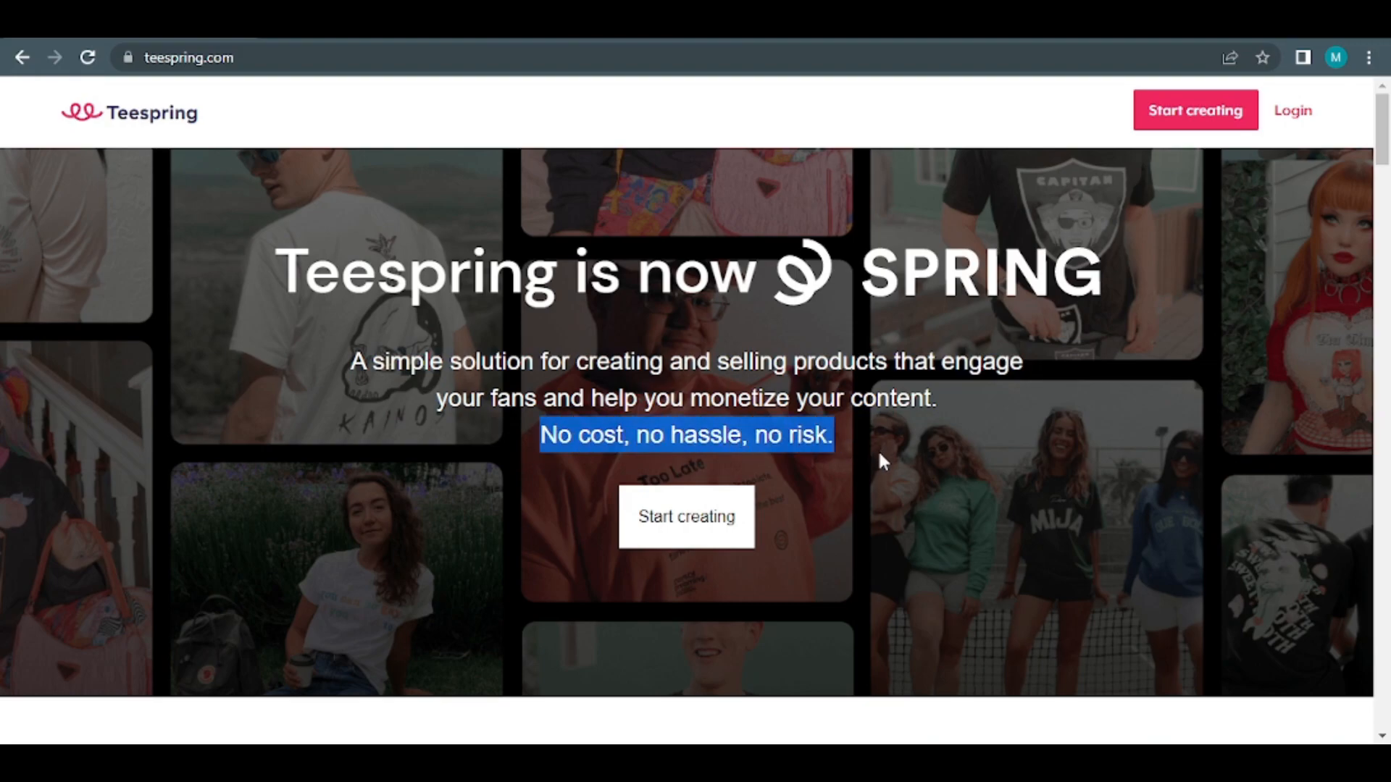
mouse_move(1122, 610)
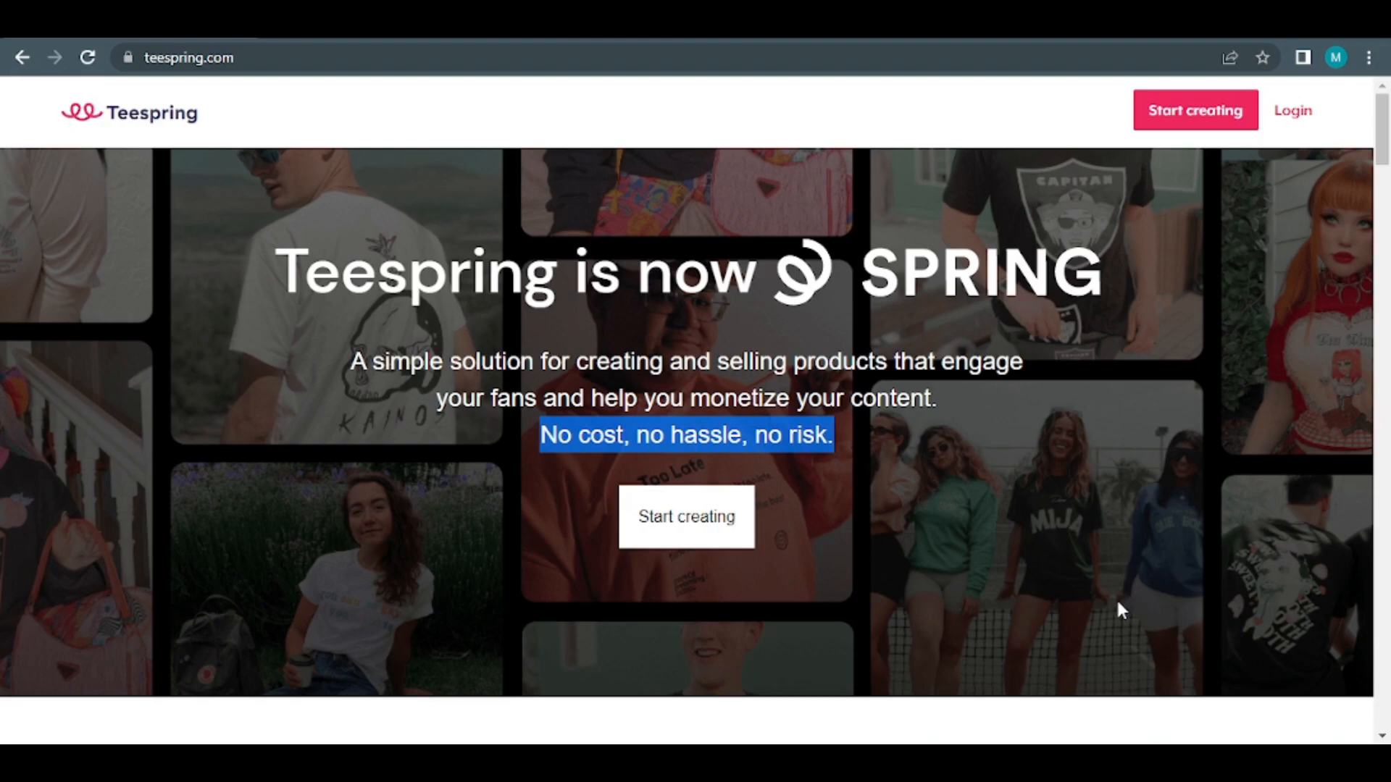
mouse_move(1010, 599)
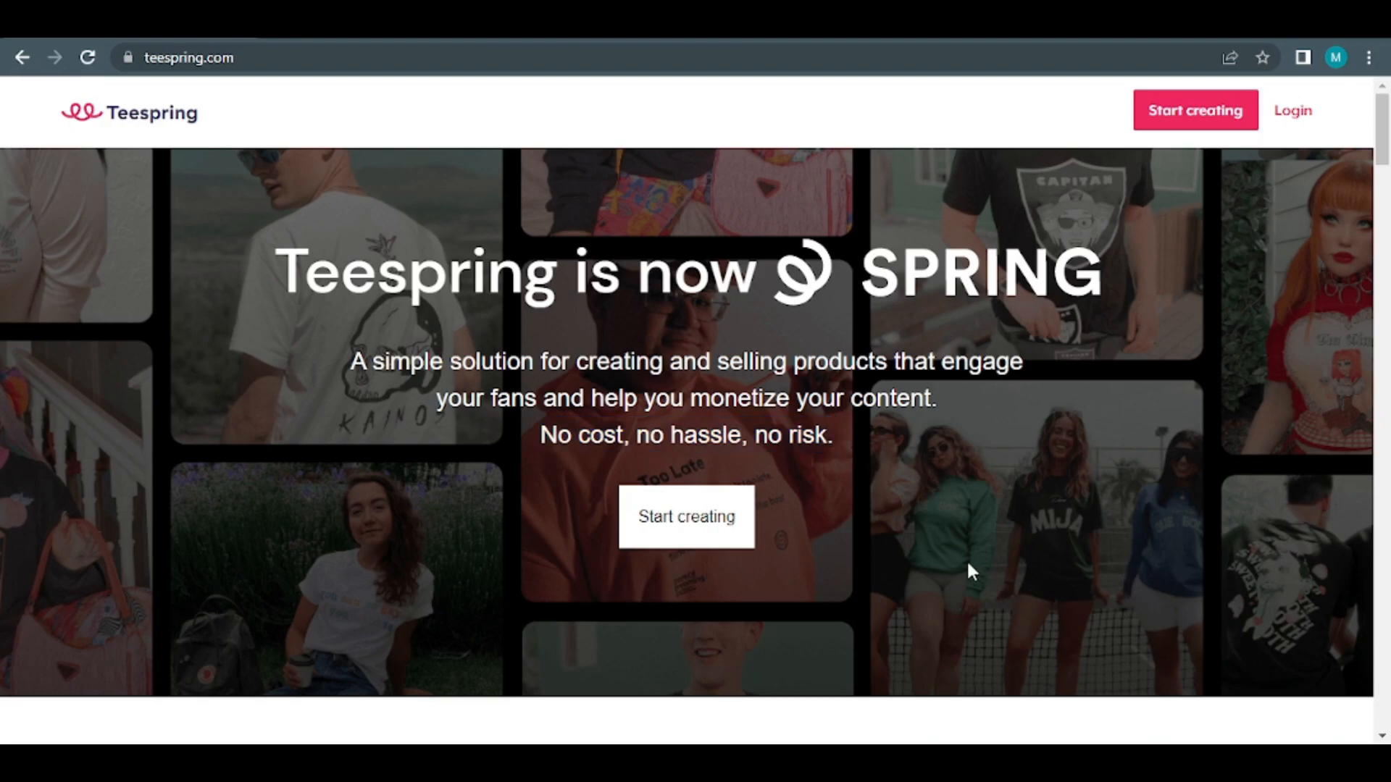
mouse_move(974, 578)
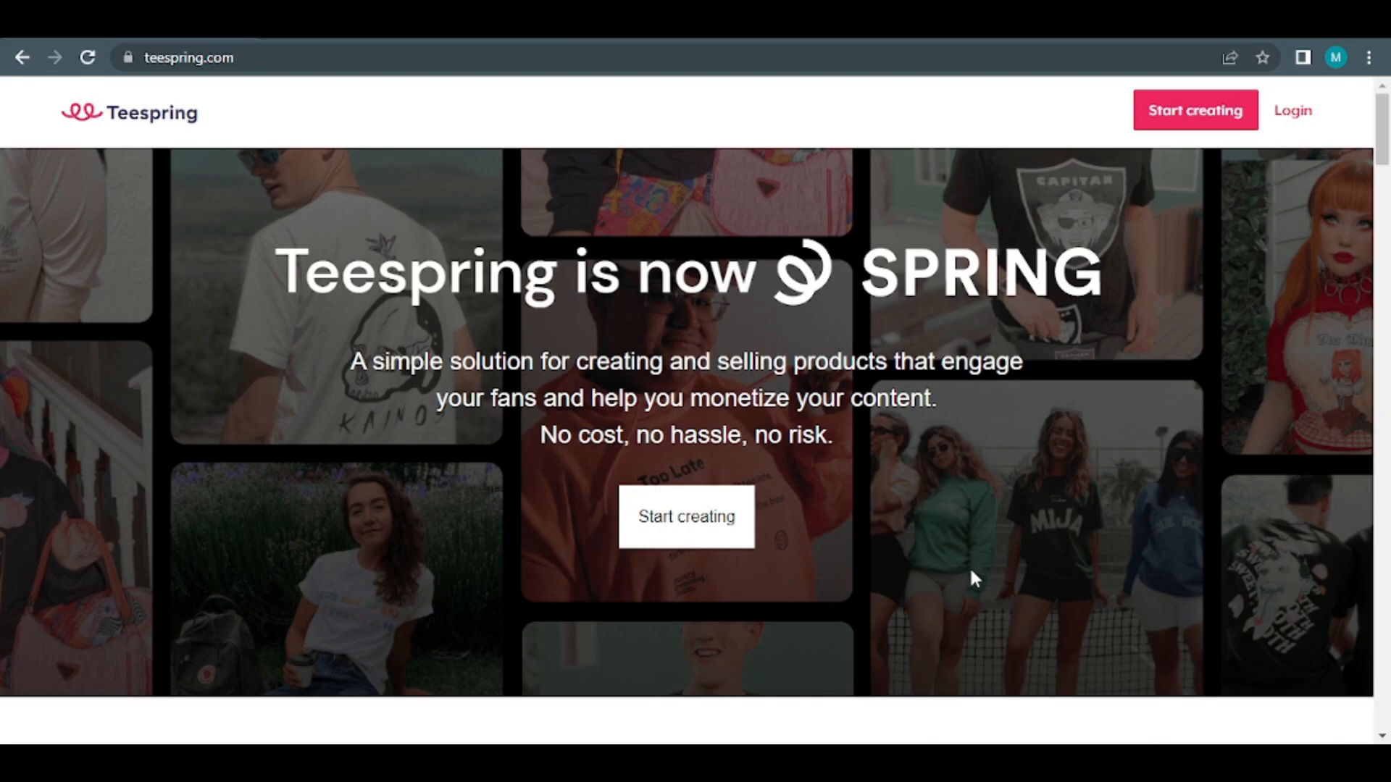
mouse_move(975, 544)
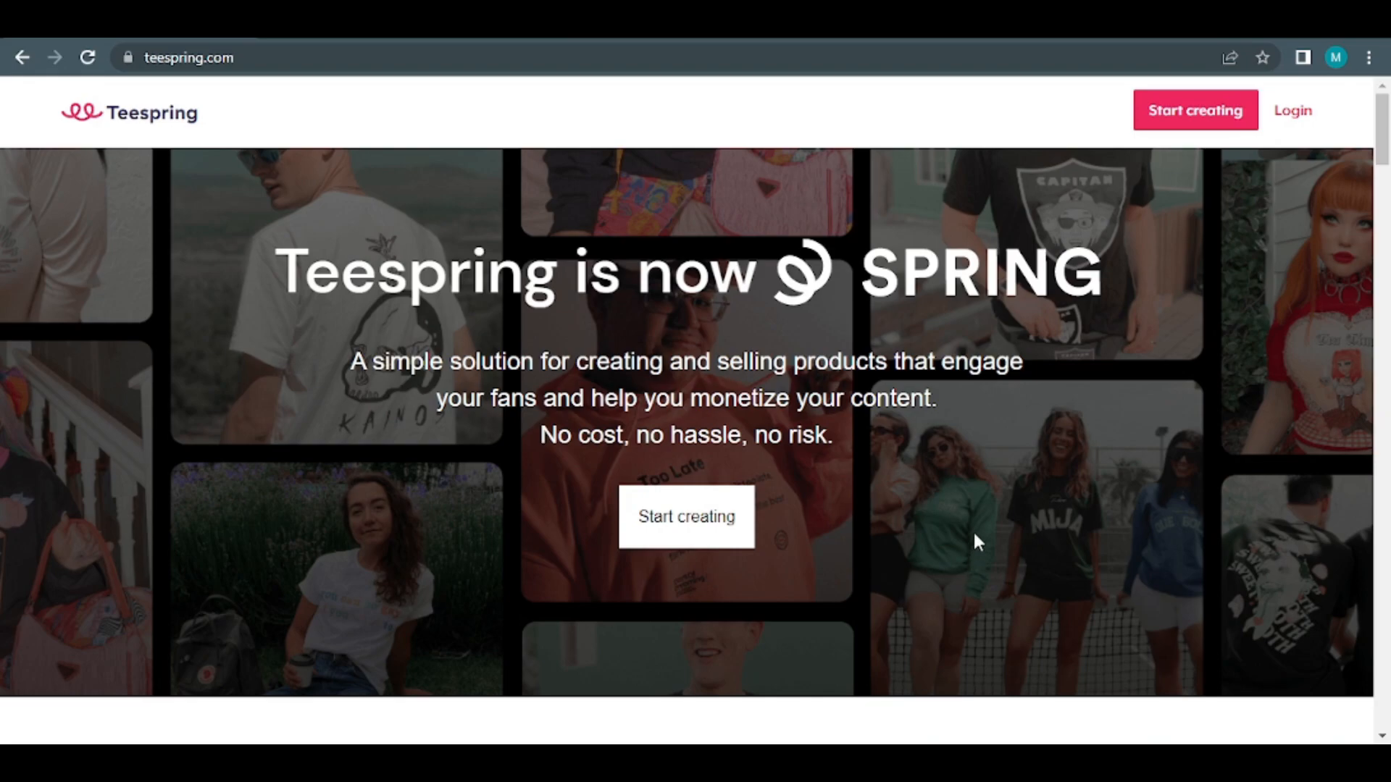
mouse_move(1216, 525)
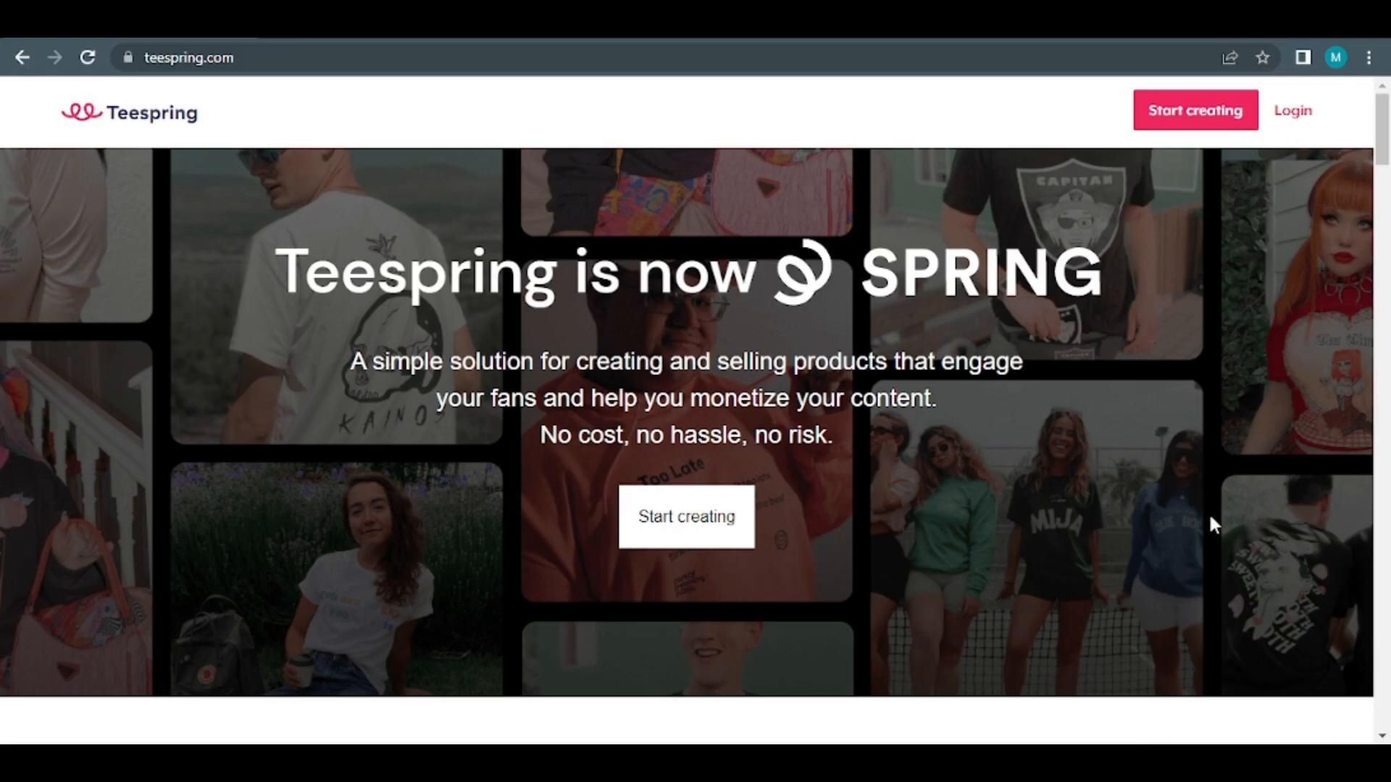
scroll(down, 3)
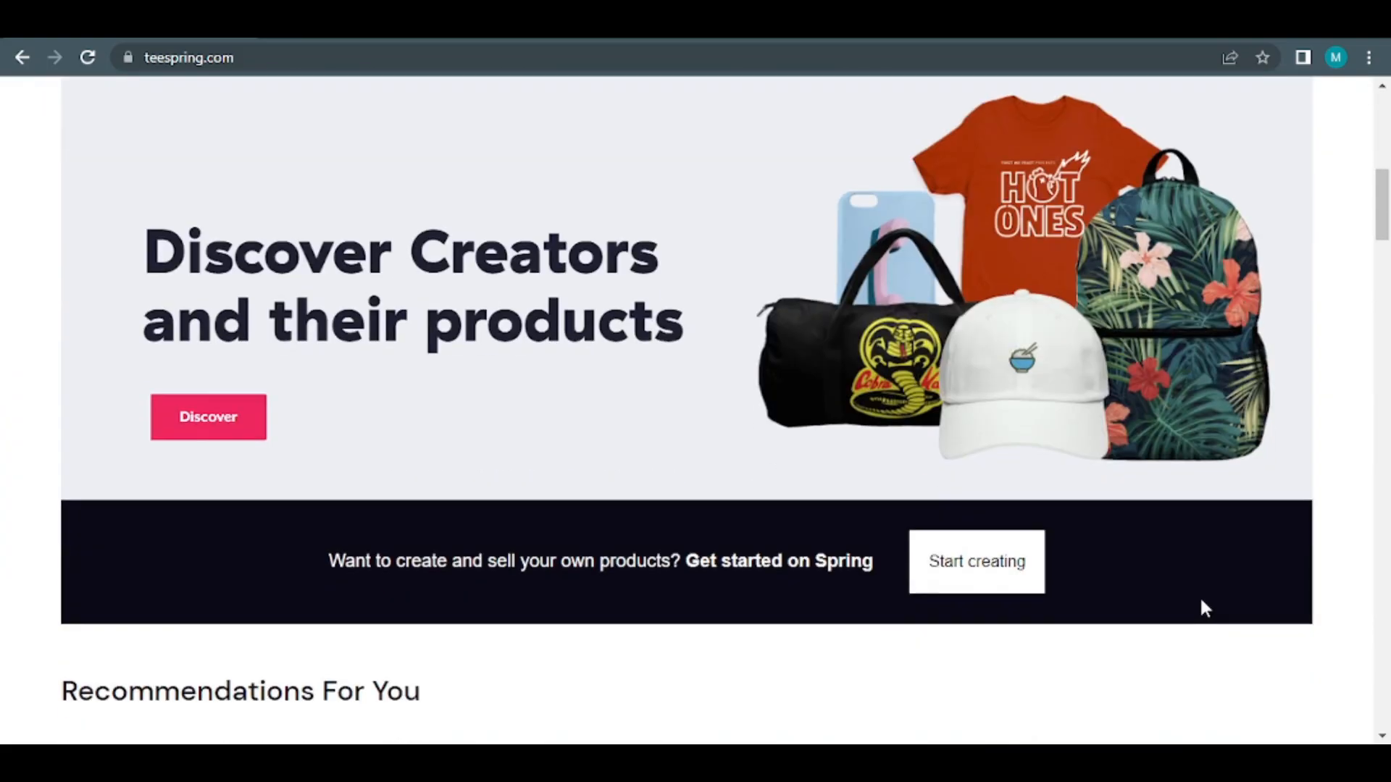
scroll(down, 3)
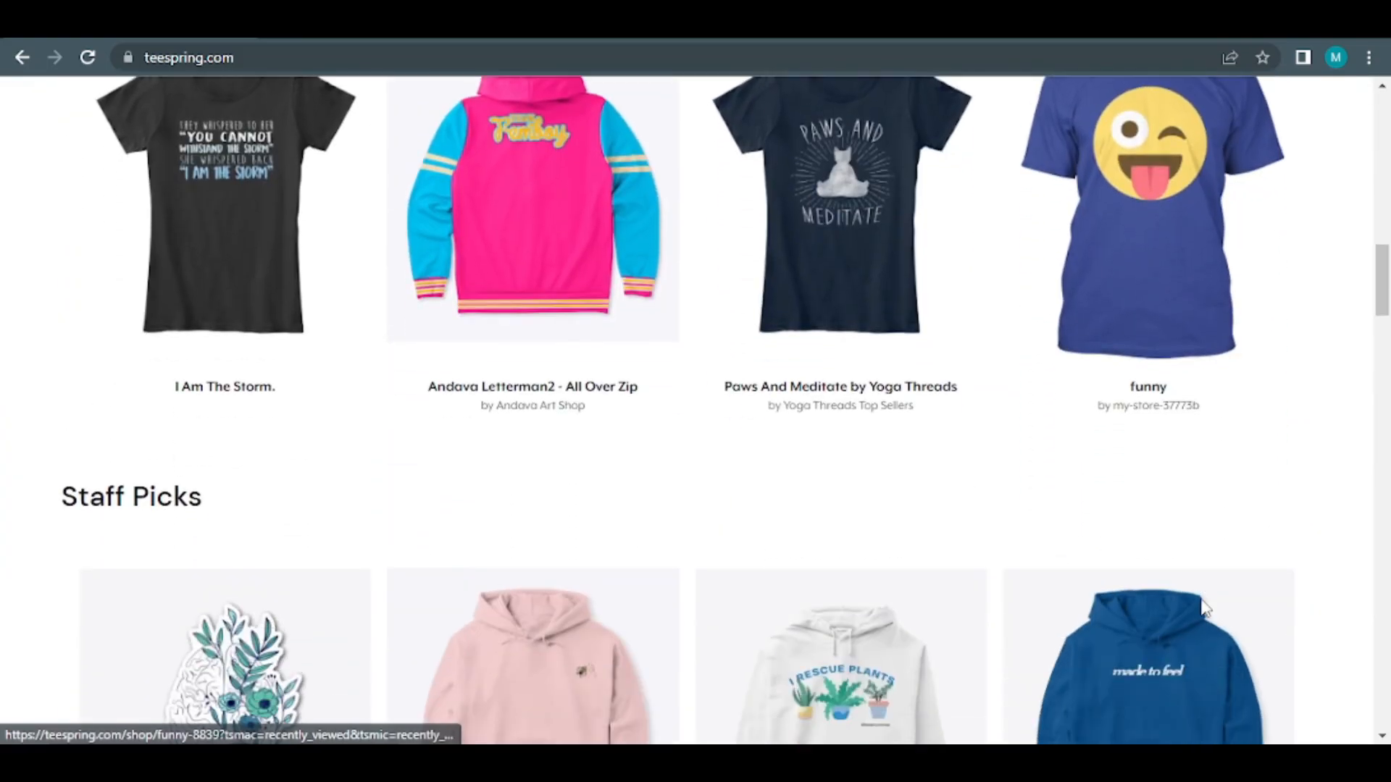
scroll(down, 3)
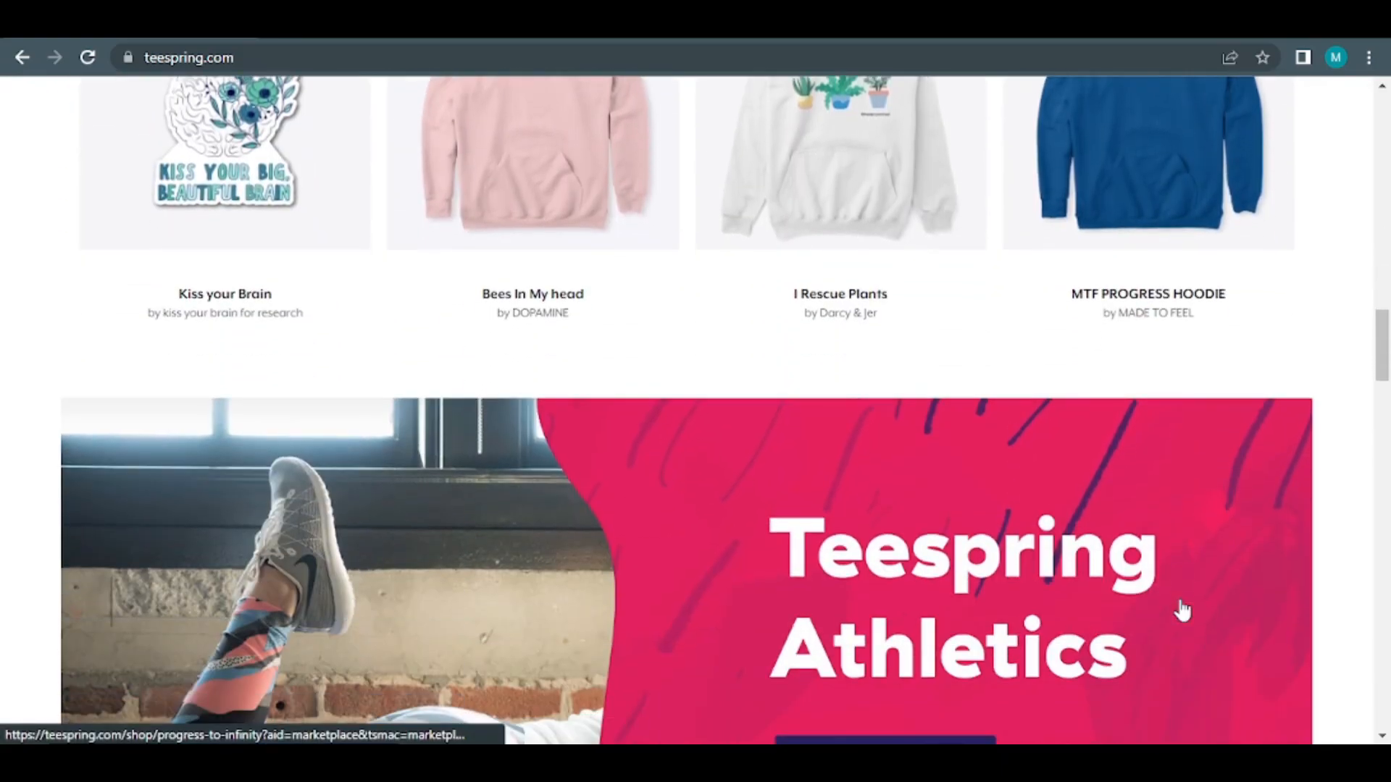
scroll(down, 3)
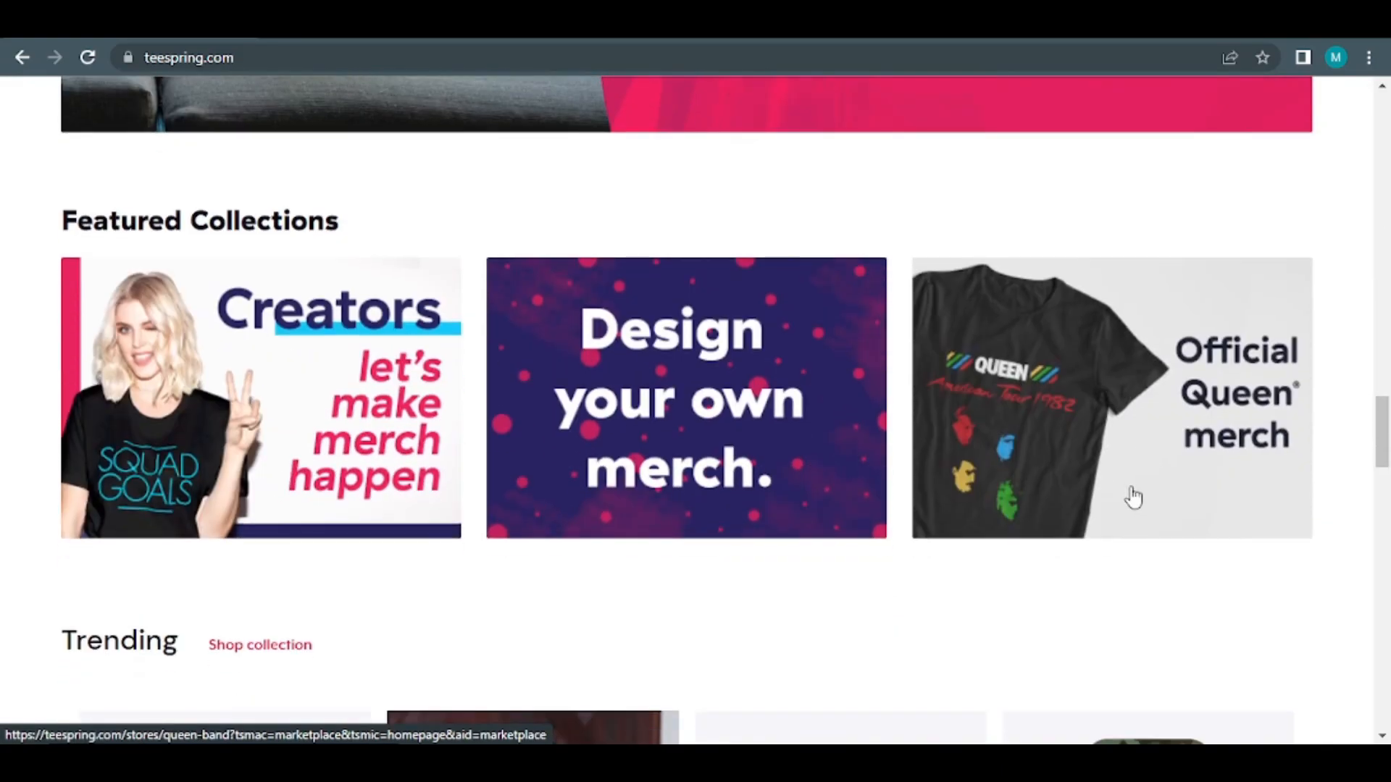
scroll(down, 3)
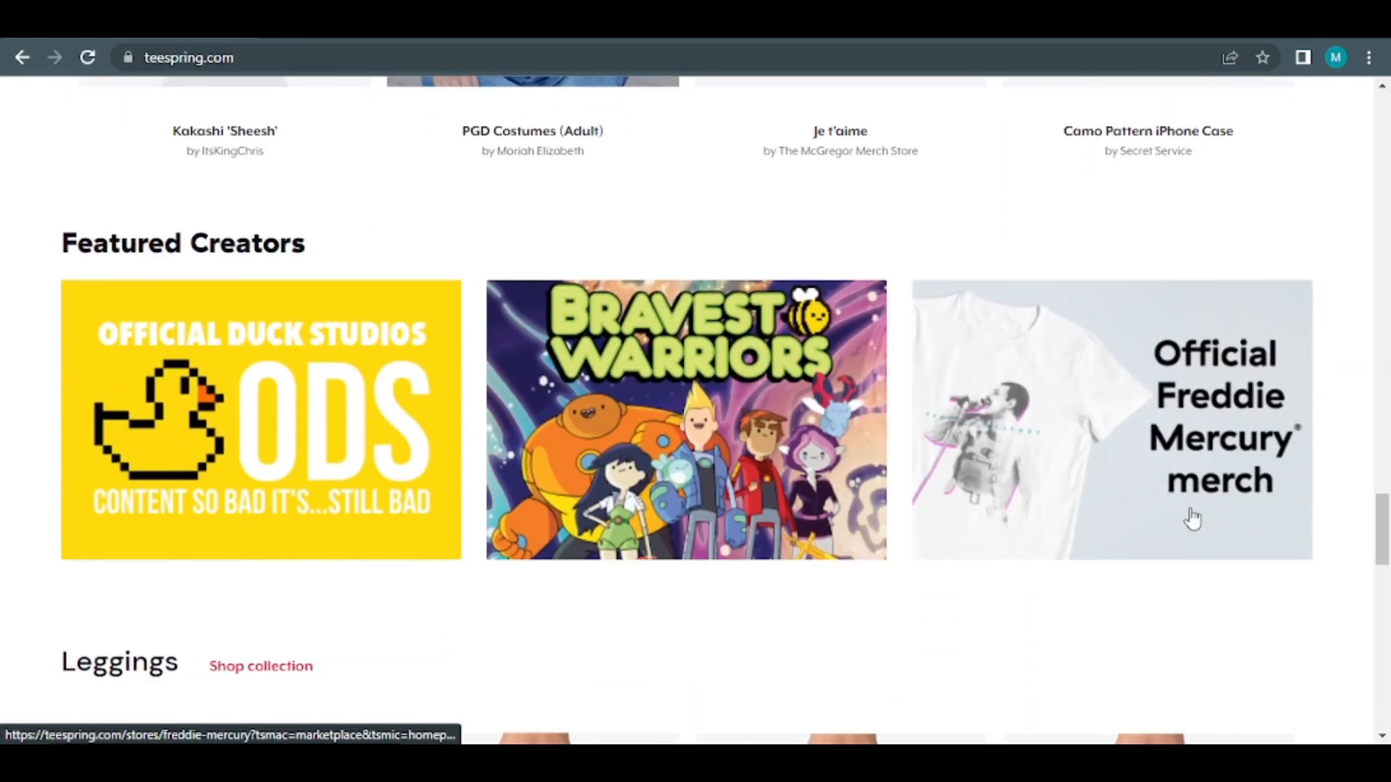
scroll(down, 3)
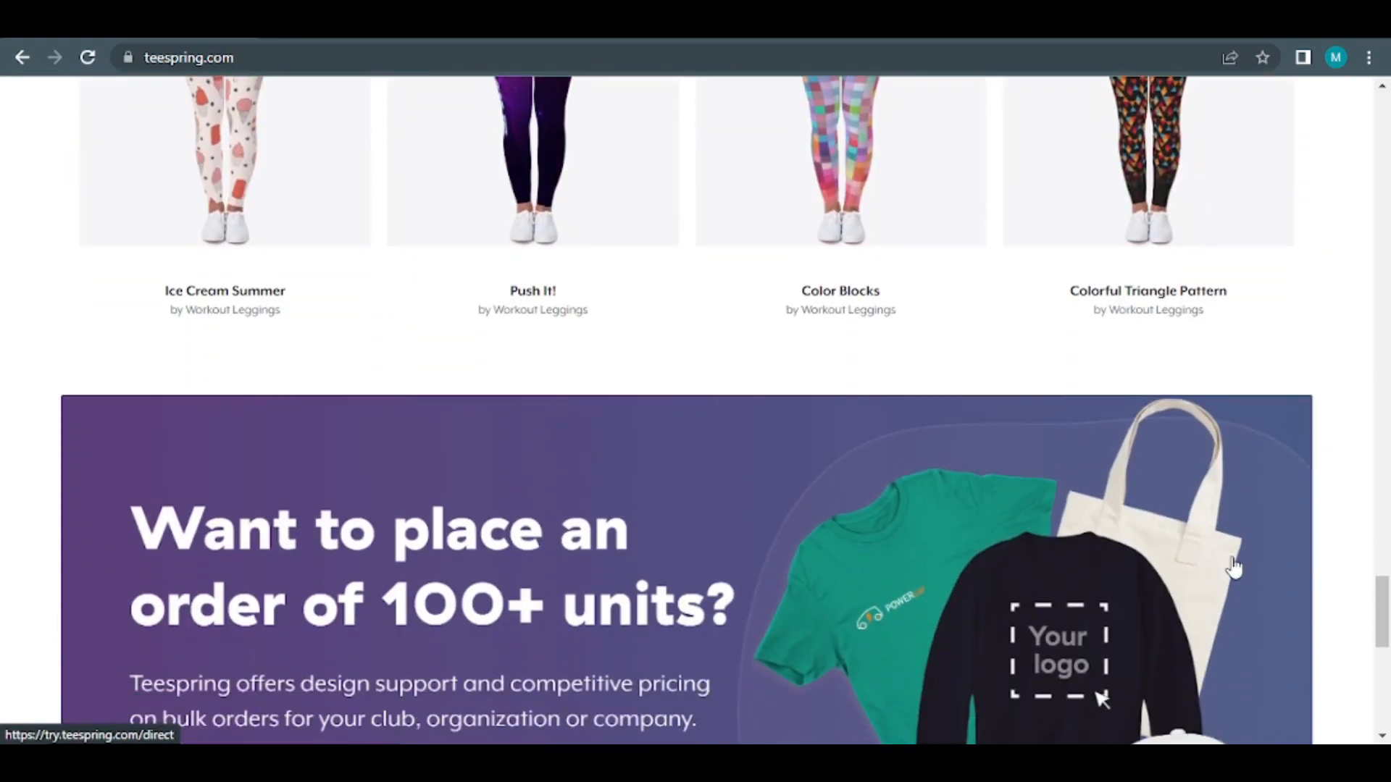
scroll(down, 3)
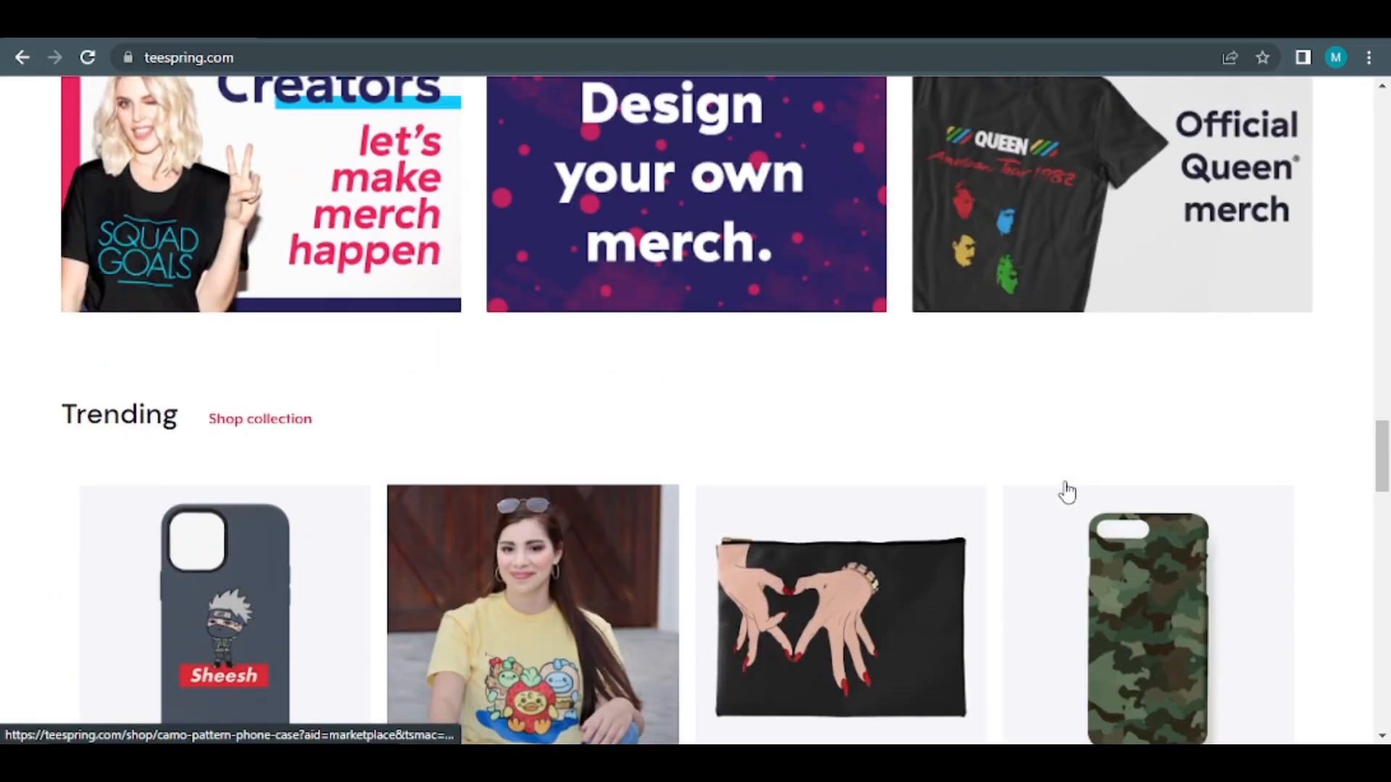
scroll(up, 3)
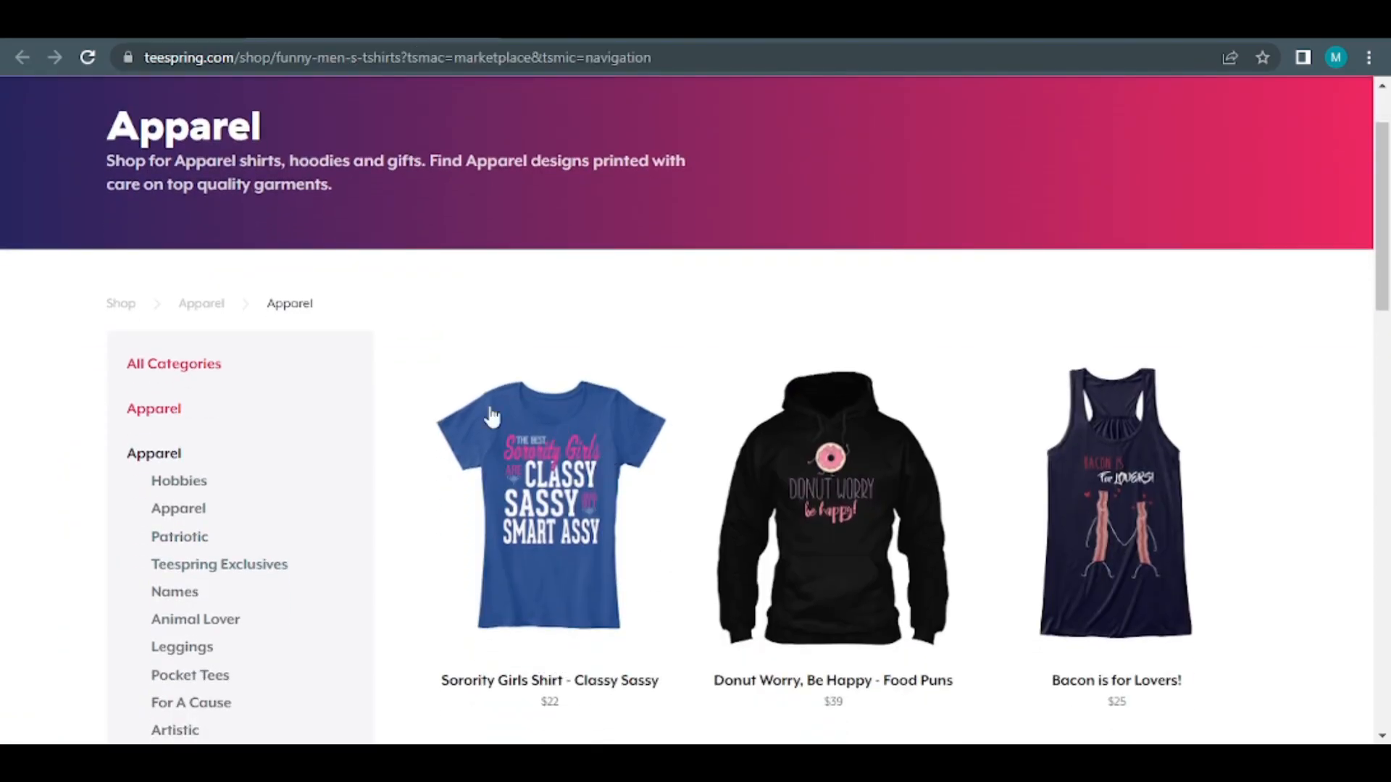
scroll(down, 3)
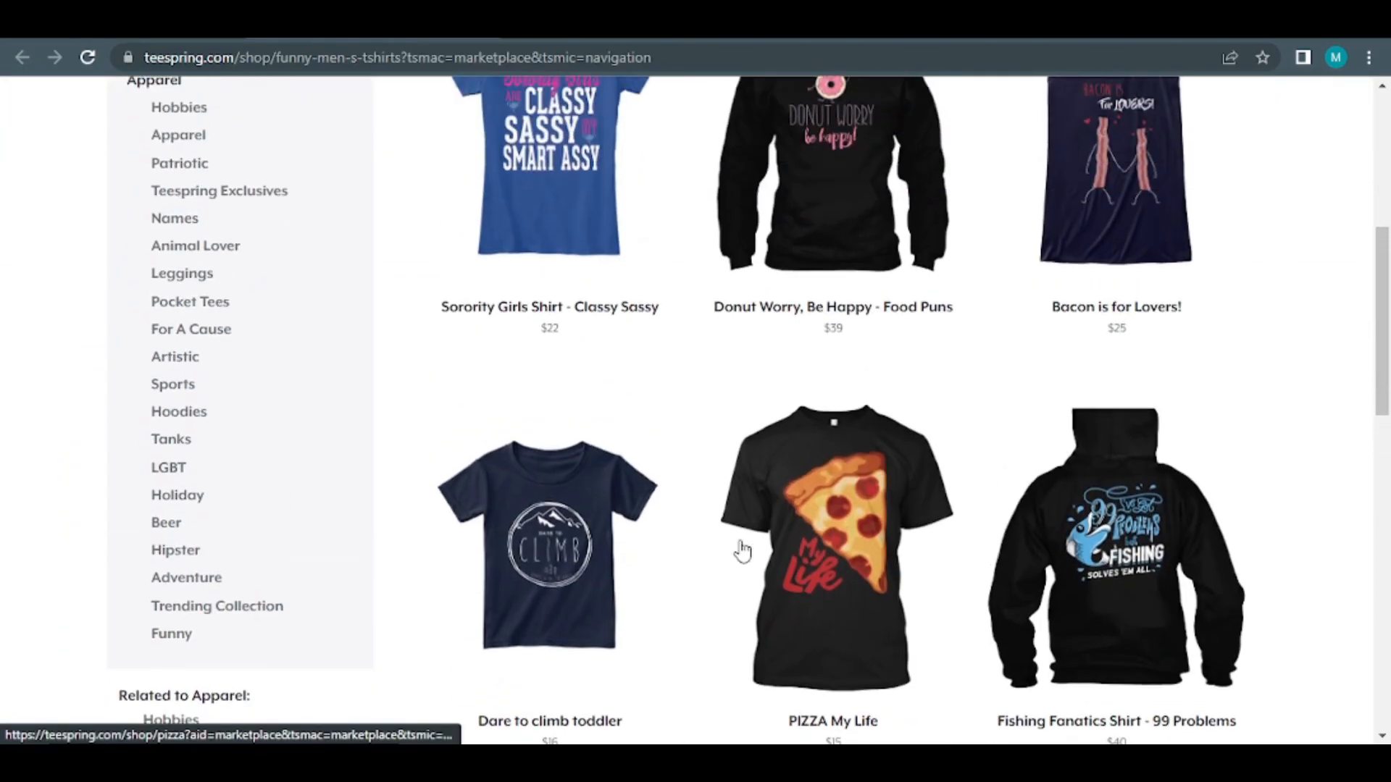
scroll(down, 3)
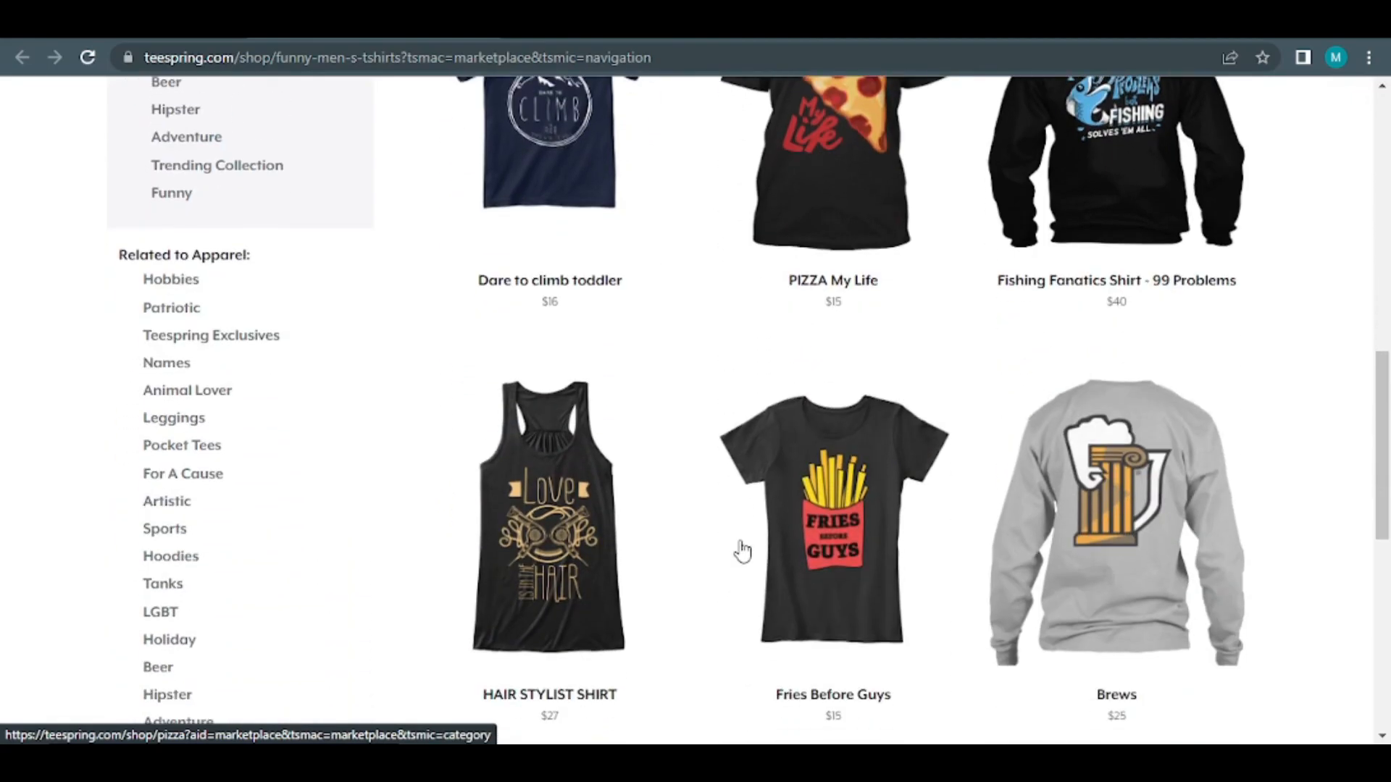
scroll(down, 3)
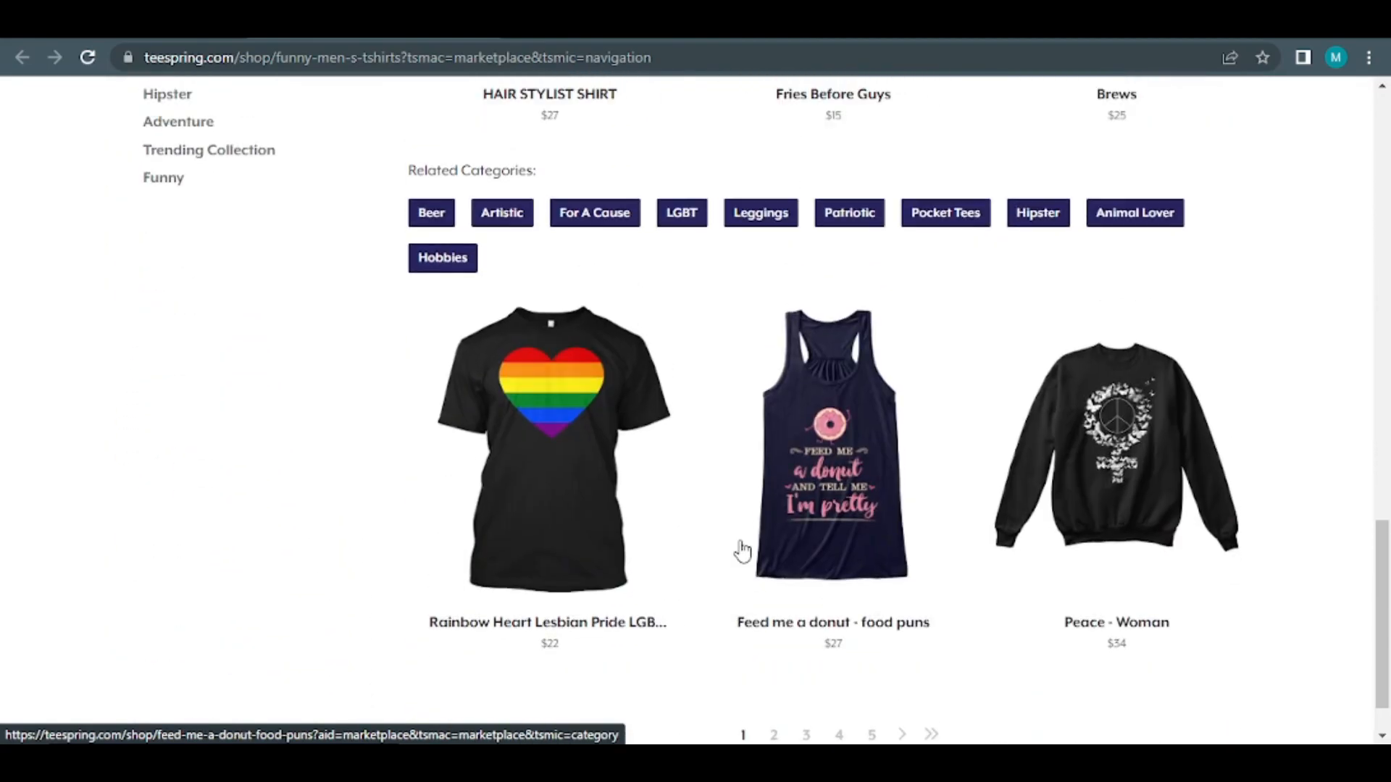
scroll(up, 3)
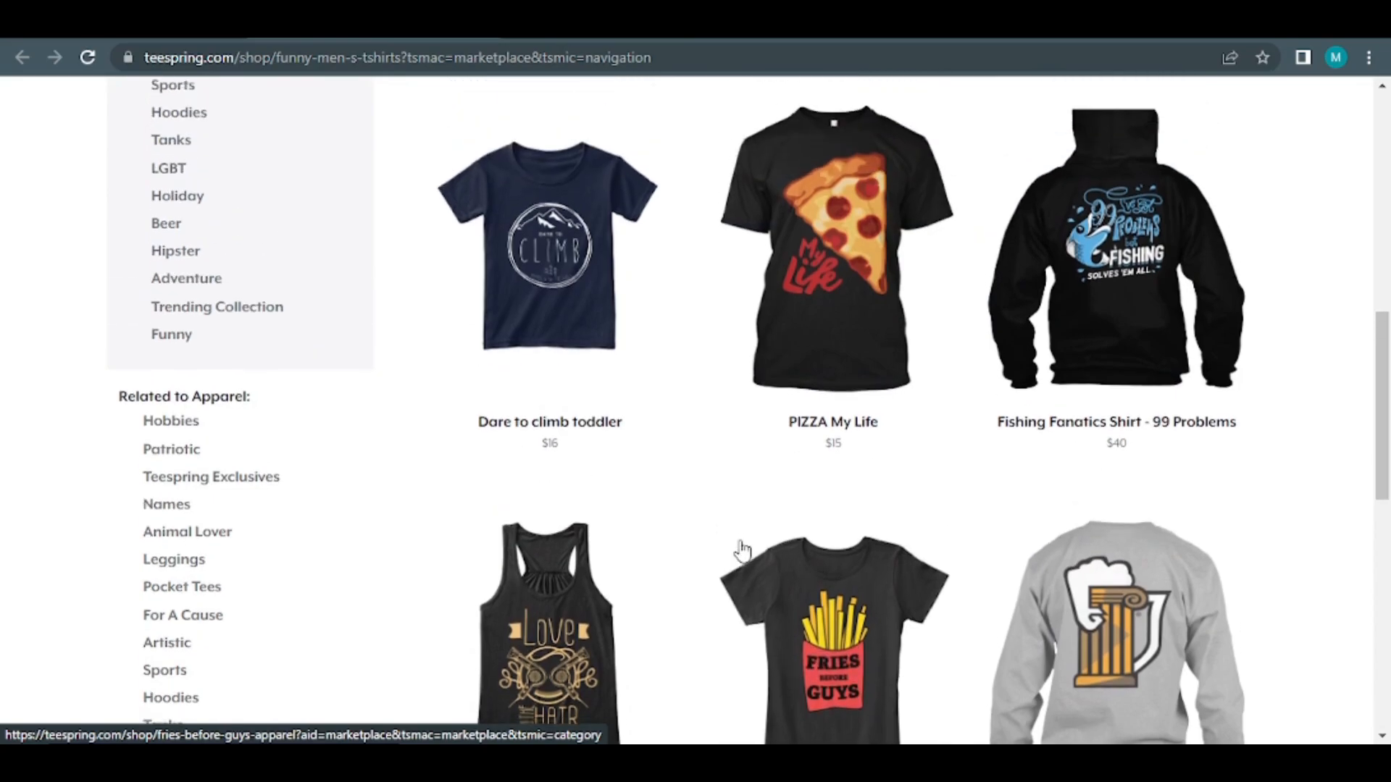
scroll(up, 3)
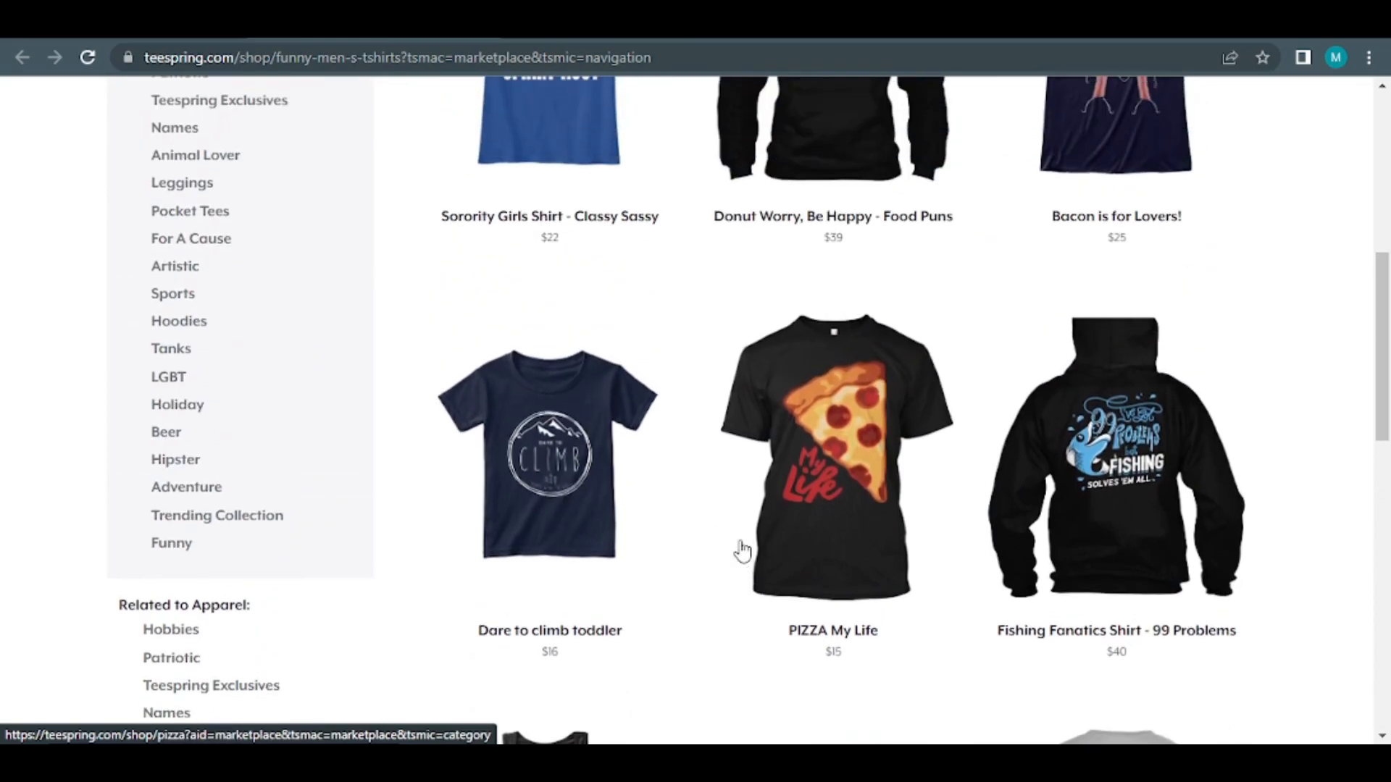
scroll(up, 3)
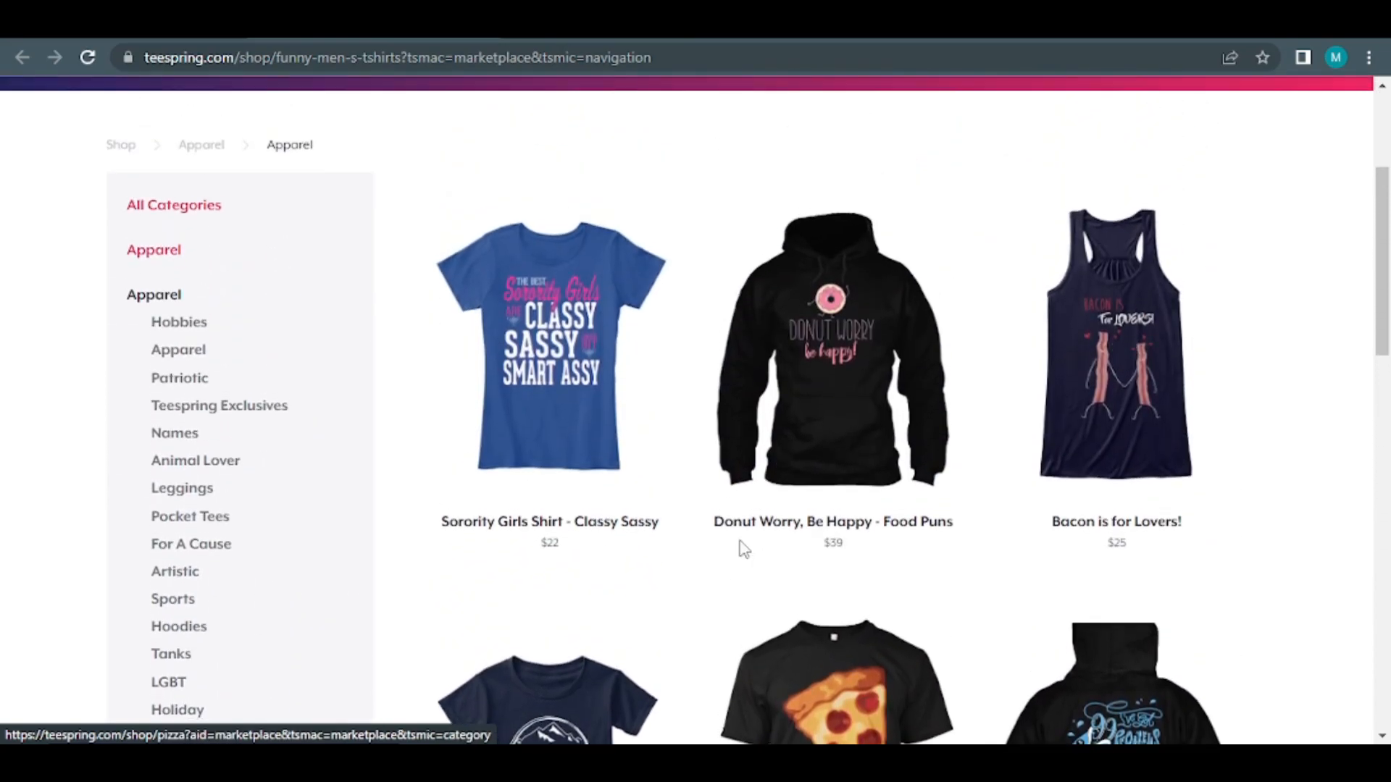
scroll(up, 3)
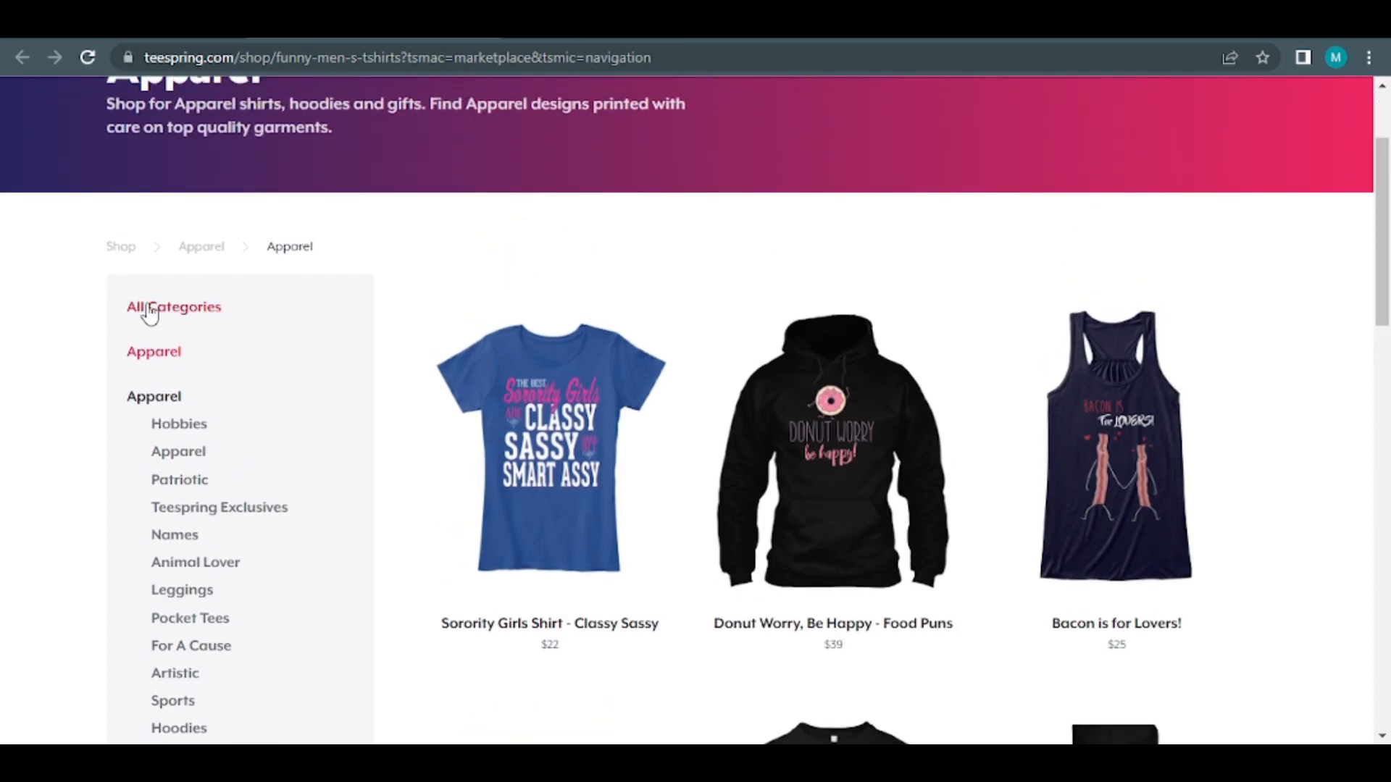
scroll(down, 3)
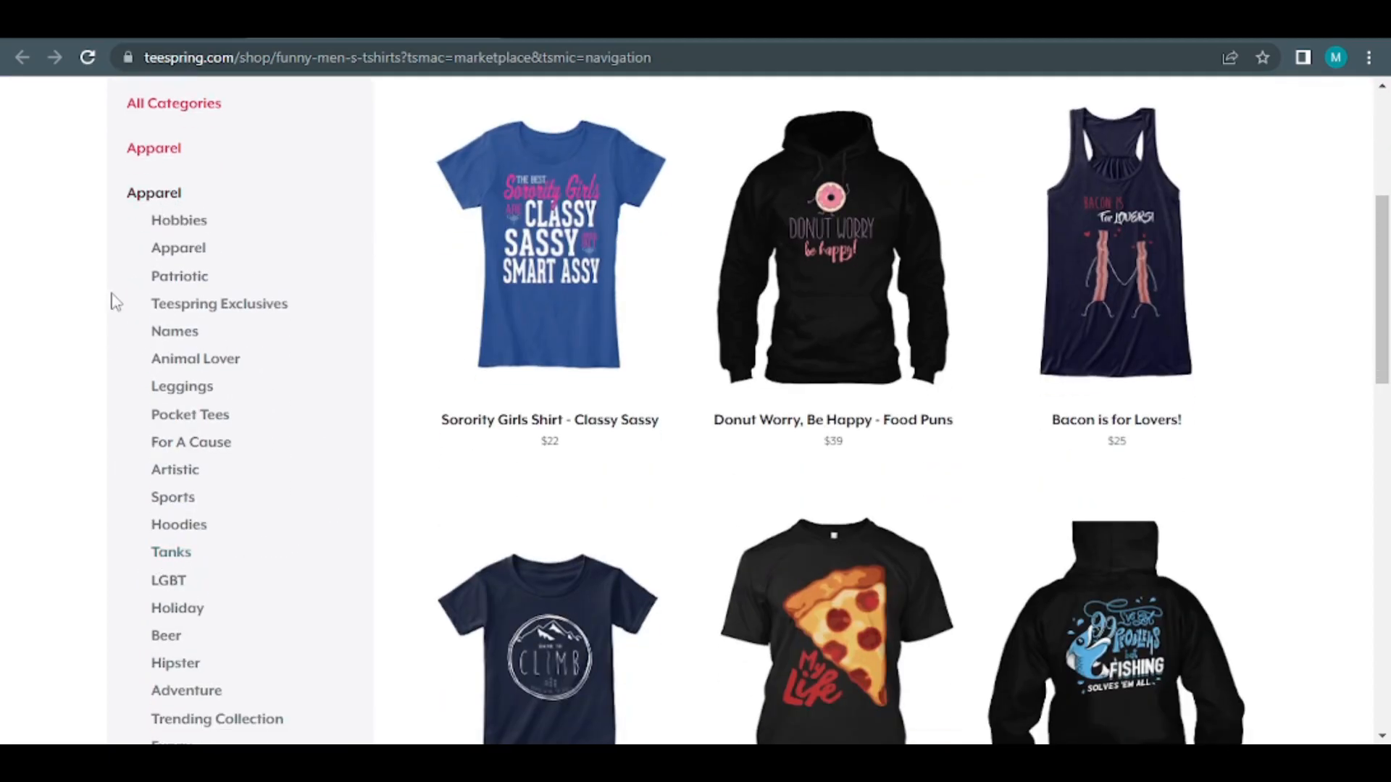
scroll(down, 3)
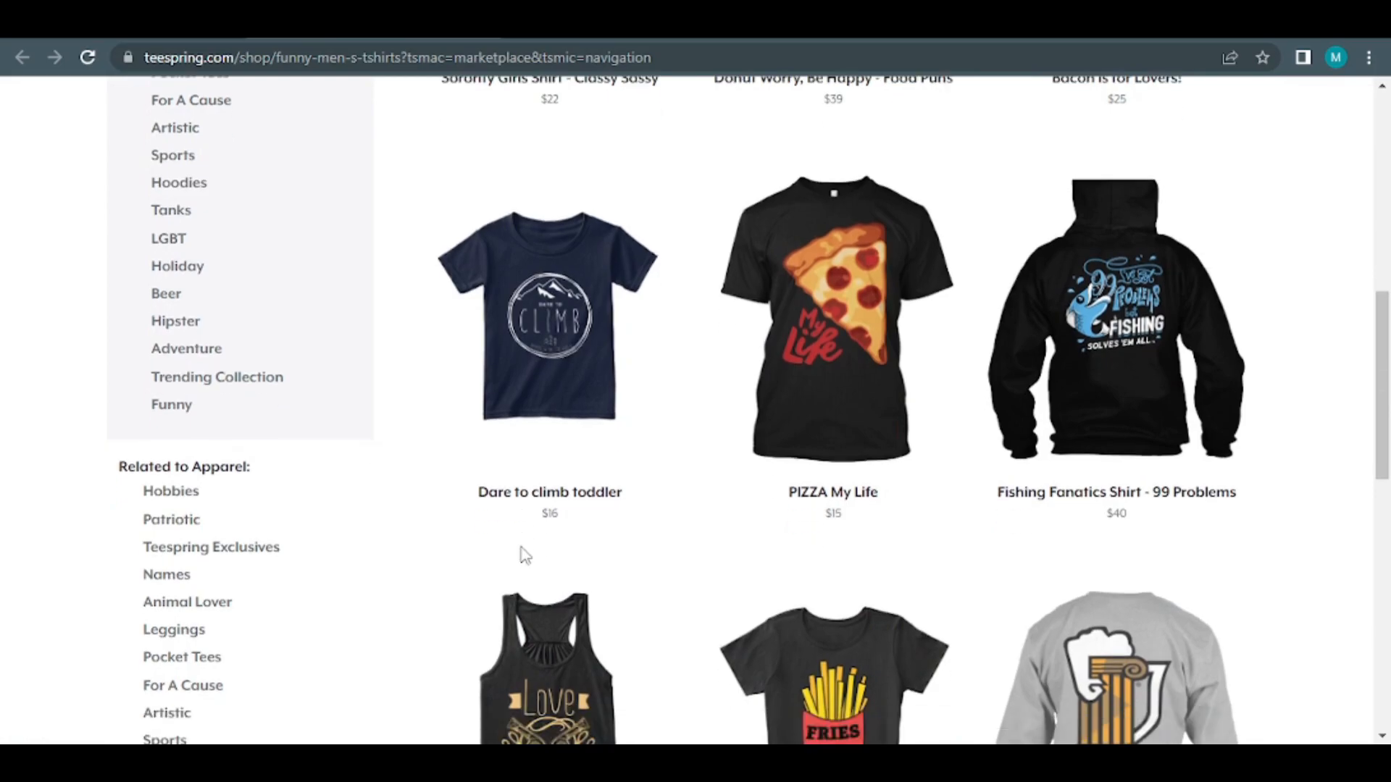
scroll(down, 3)
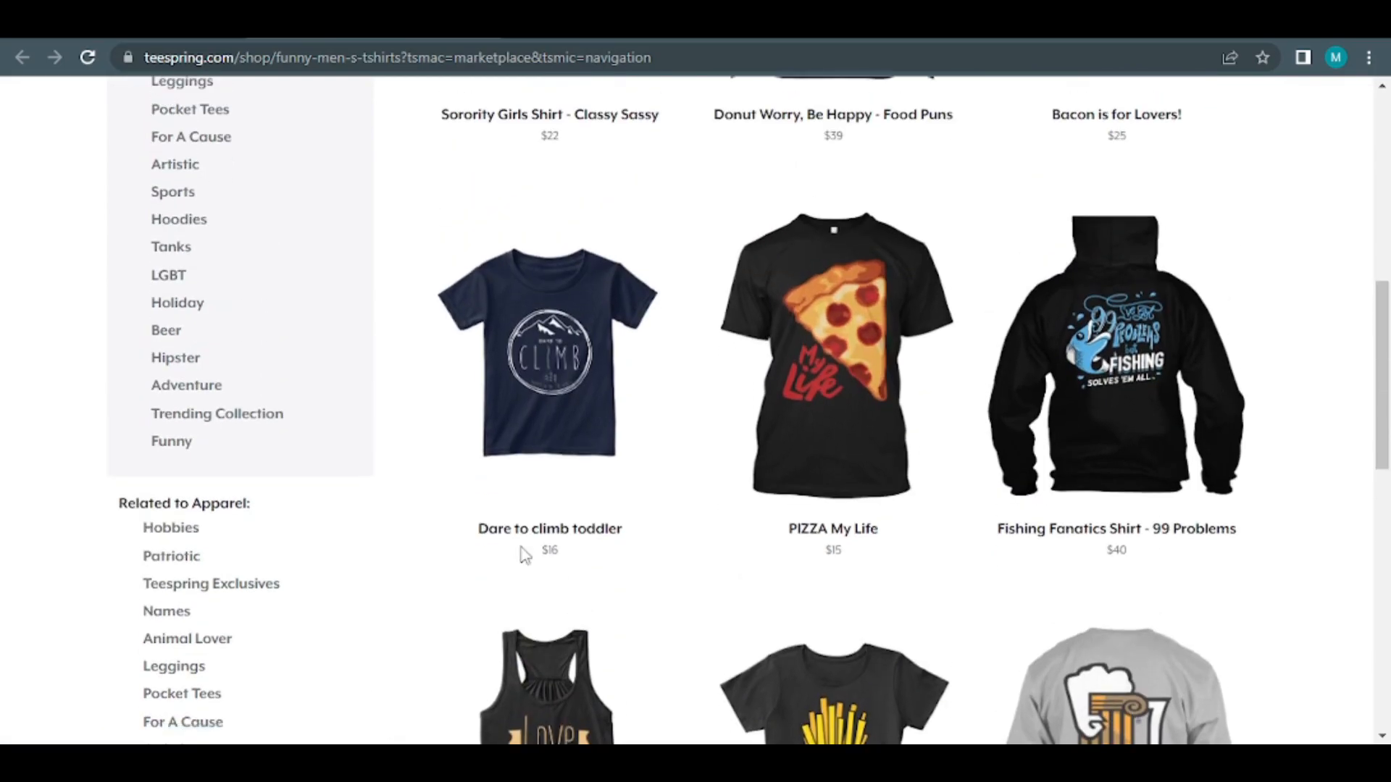
scroll(up, 3)
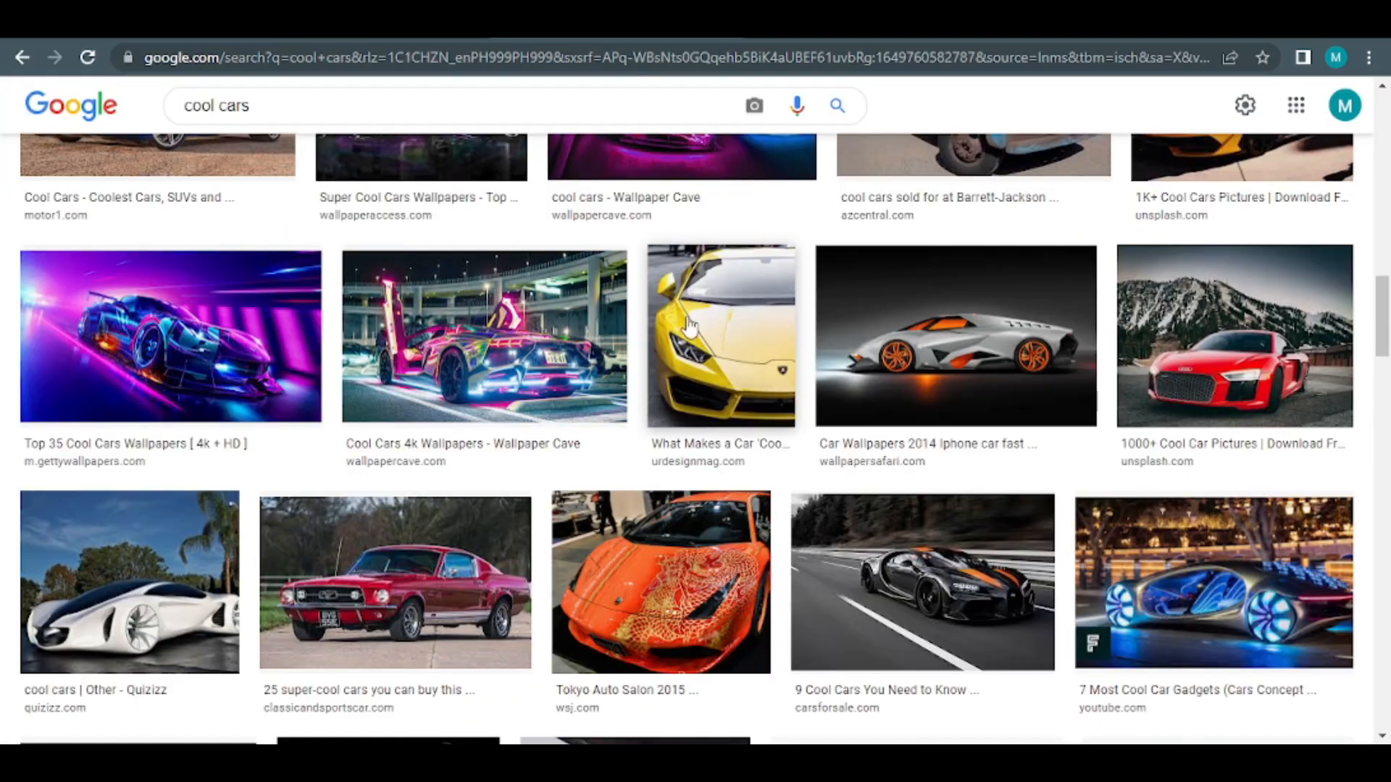
scroll(down, 3)
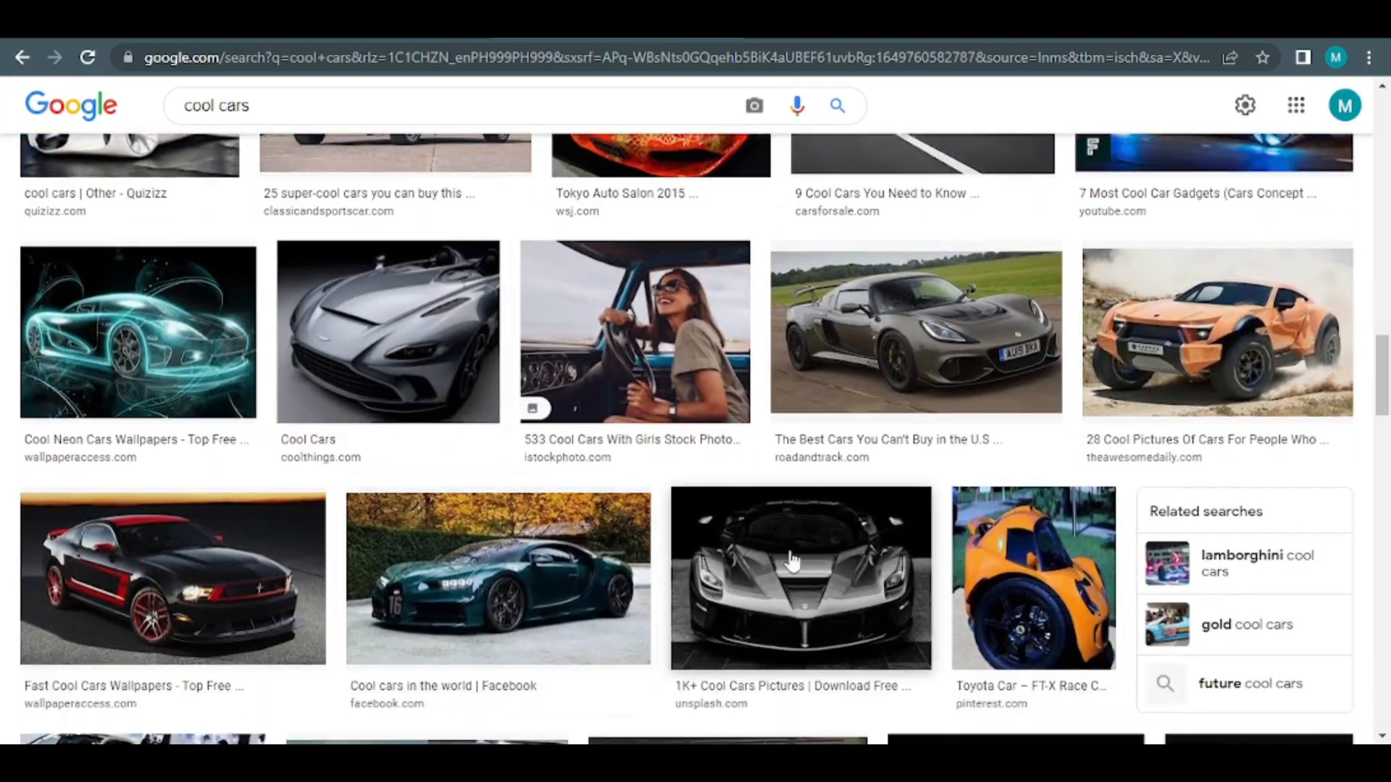
scroll(up, 3)
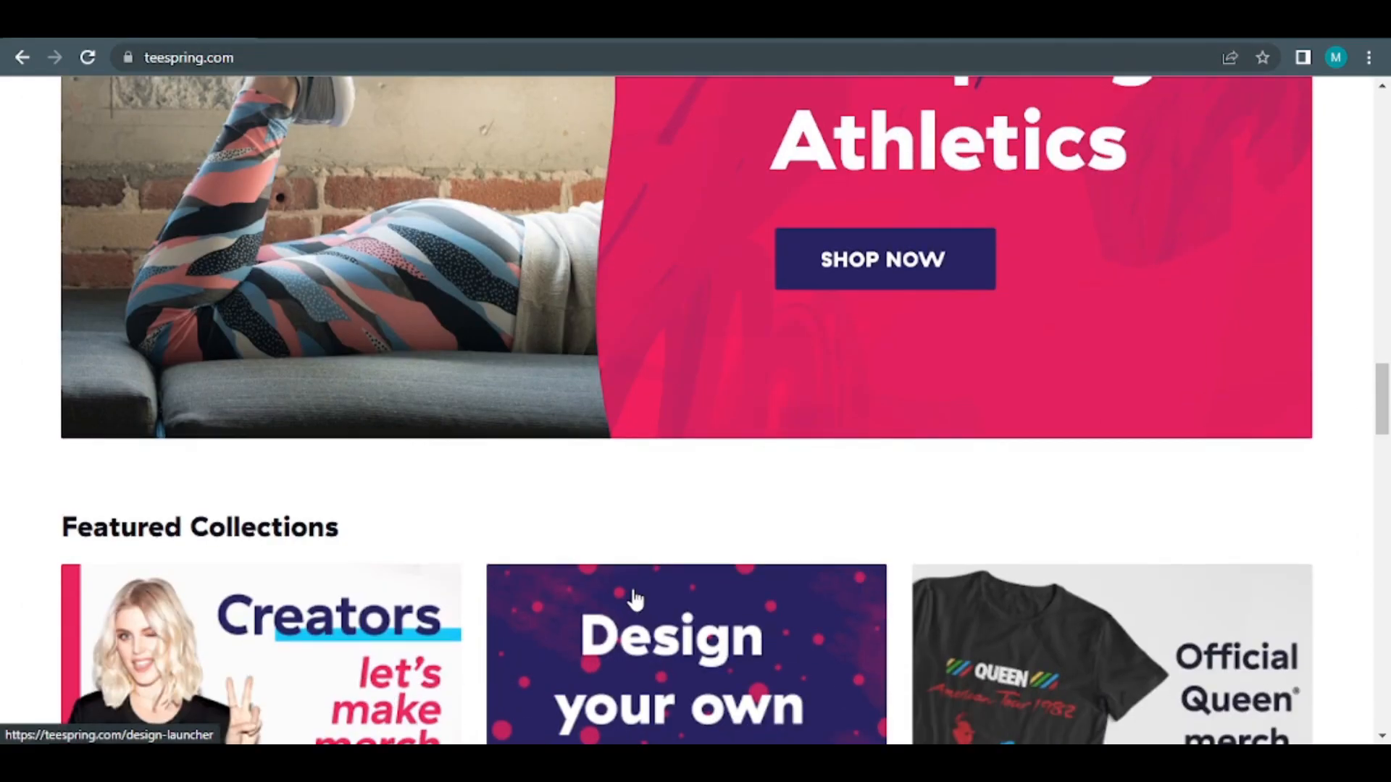
scroll(down, 3)
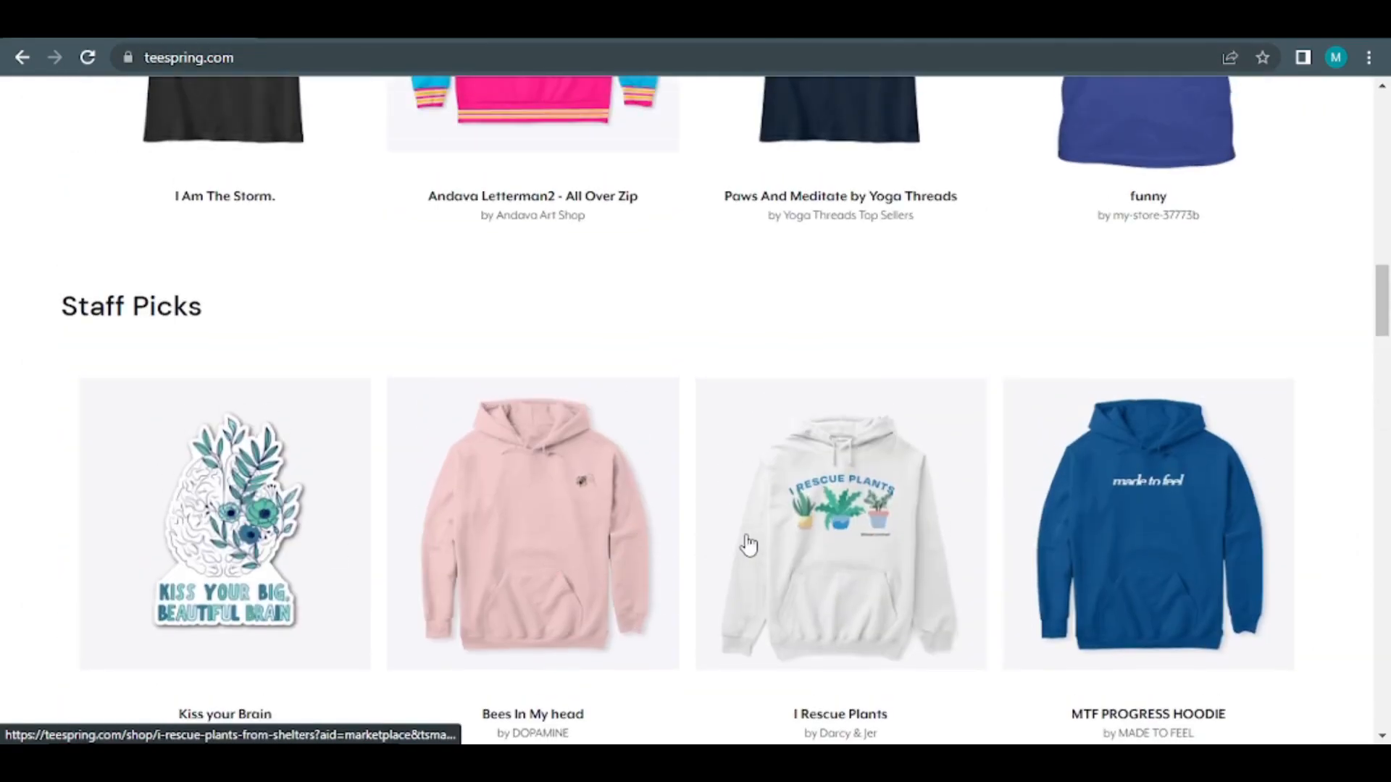
scroll(up, 3)
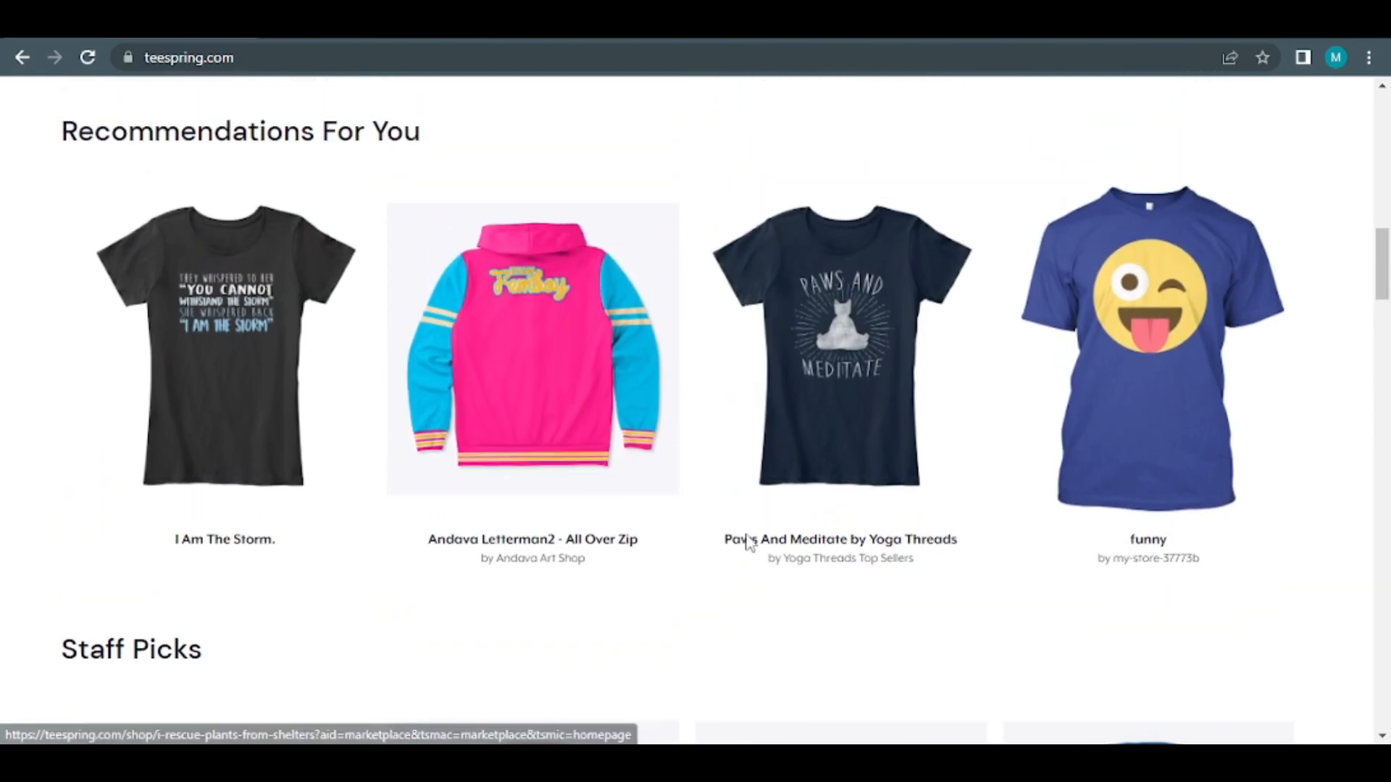
scroll(up, 3)
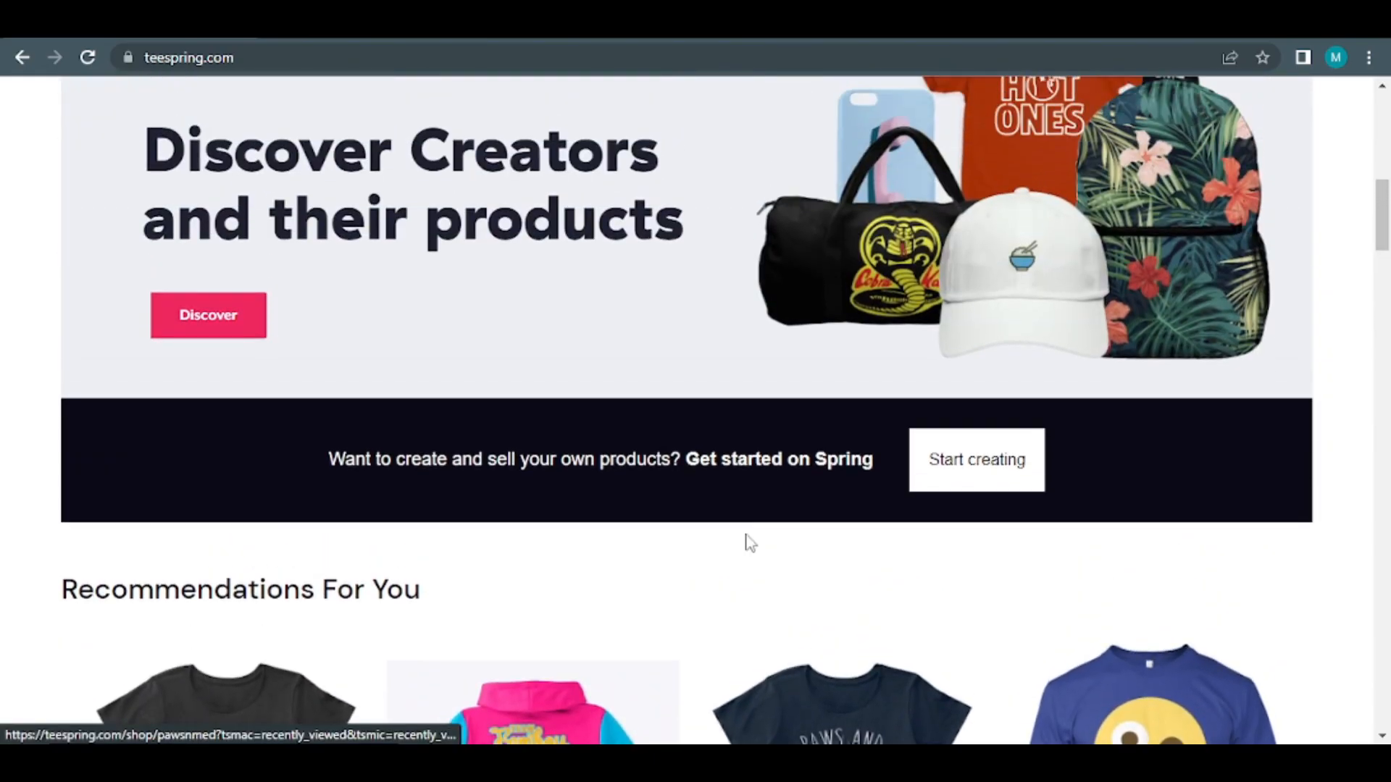
scroll(down, 3)
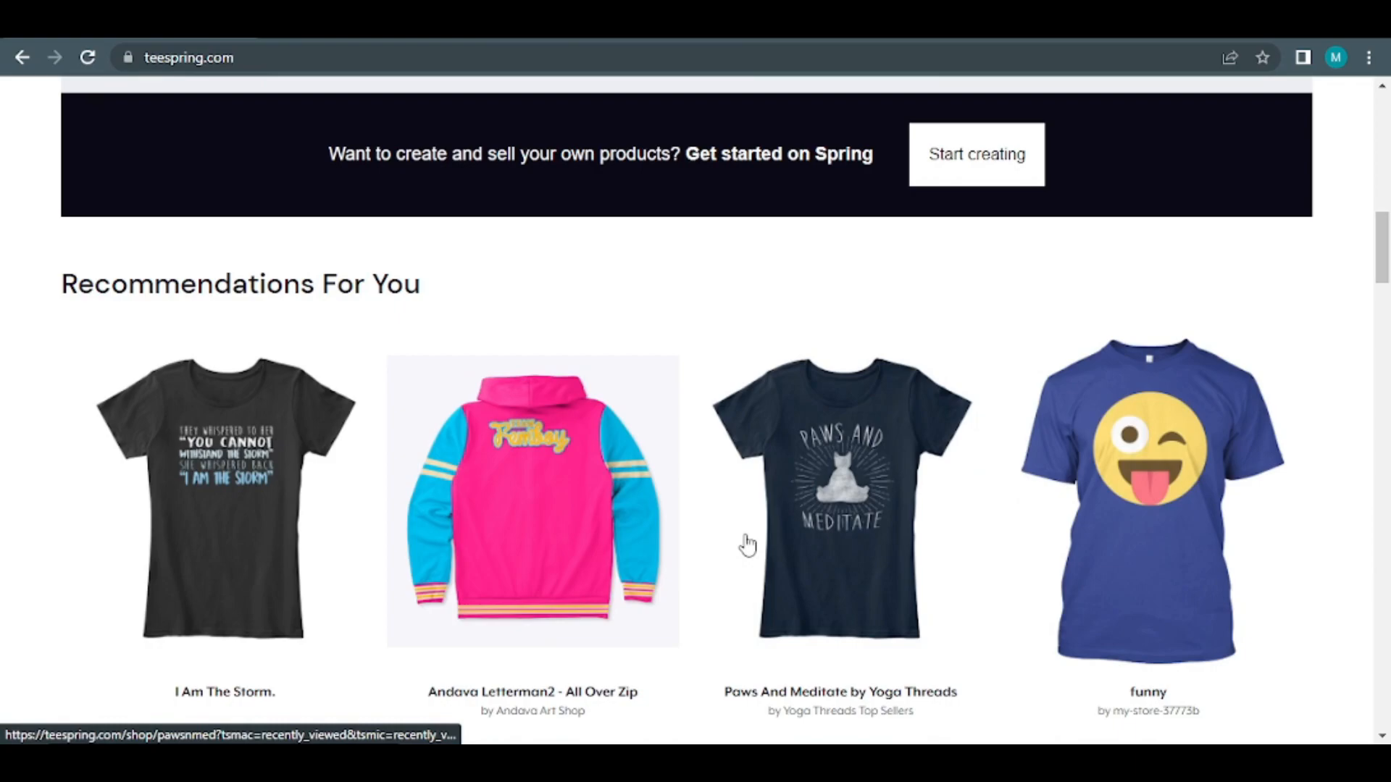
scroll(up, 3)
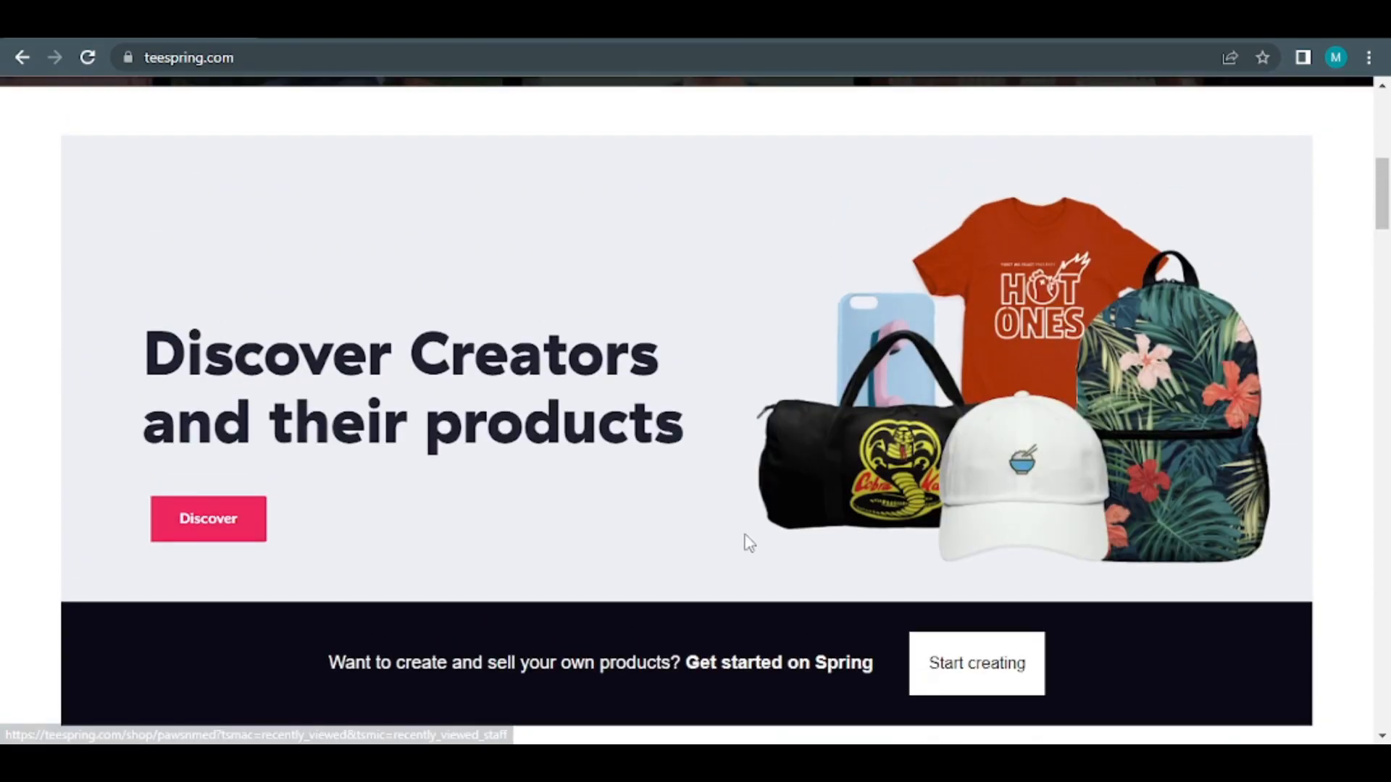
scroll(down, 3)
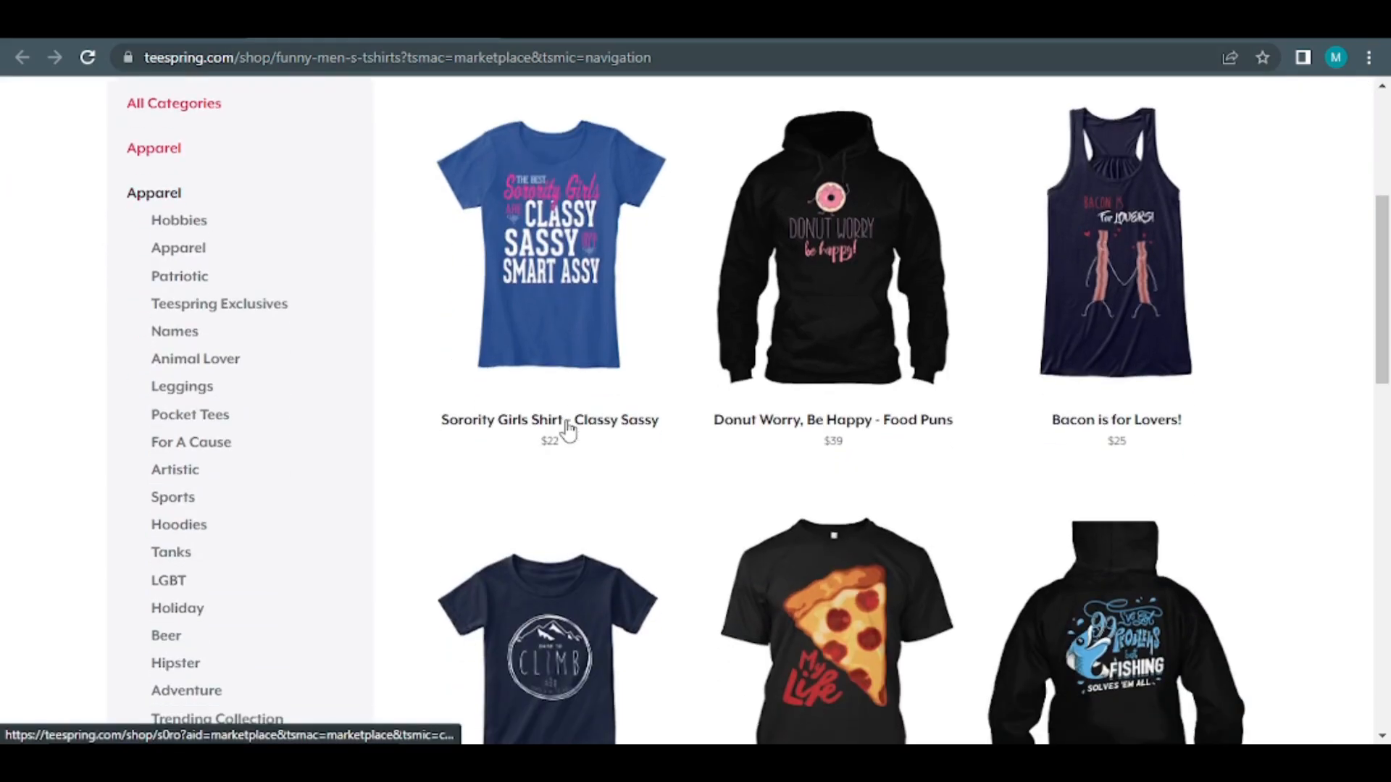
scroll(down, 3)
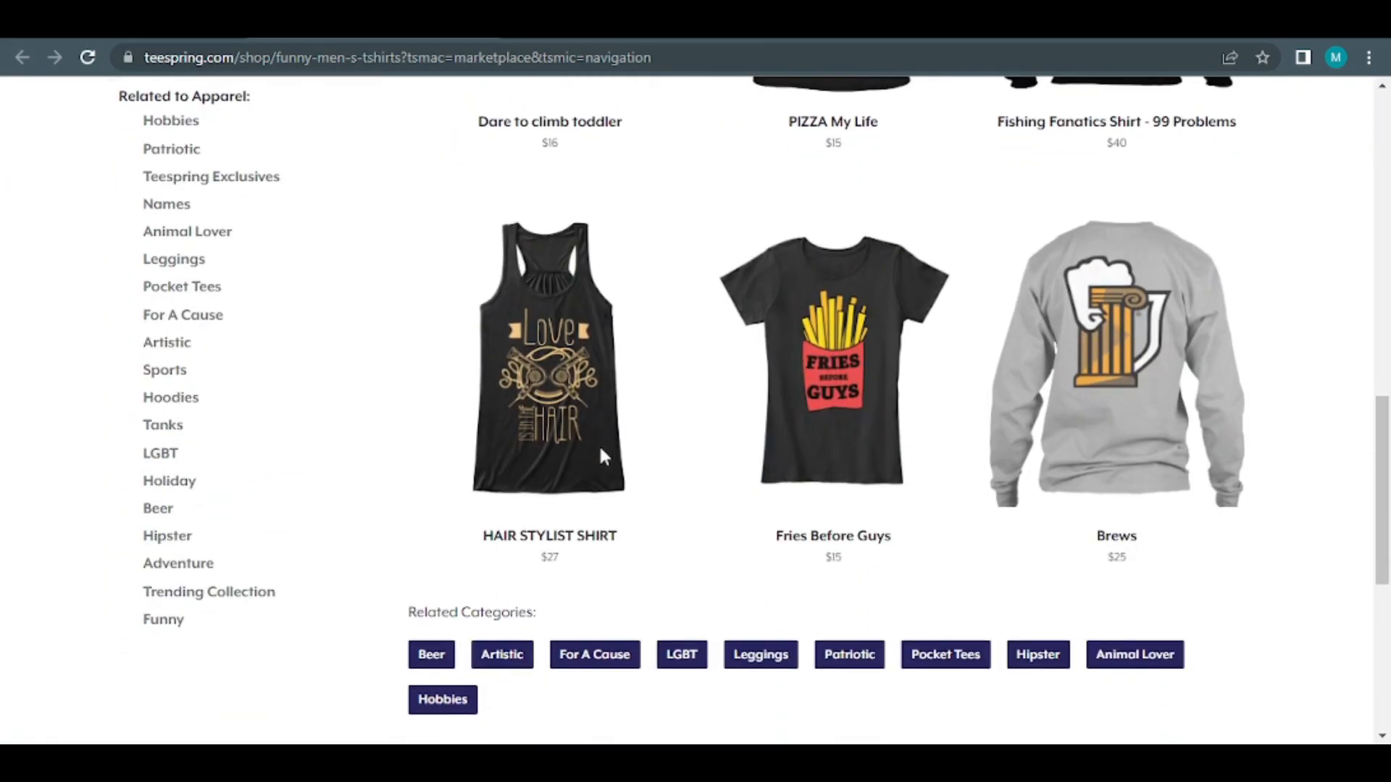
scroll(up, 3)
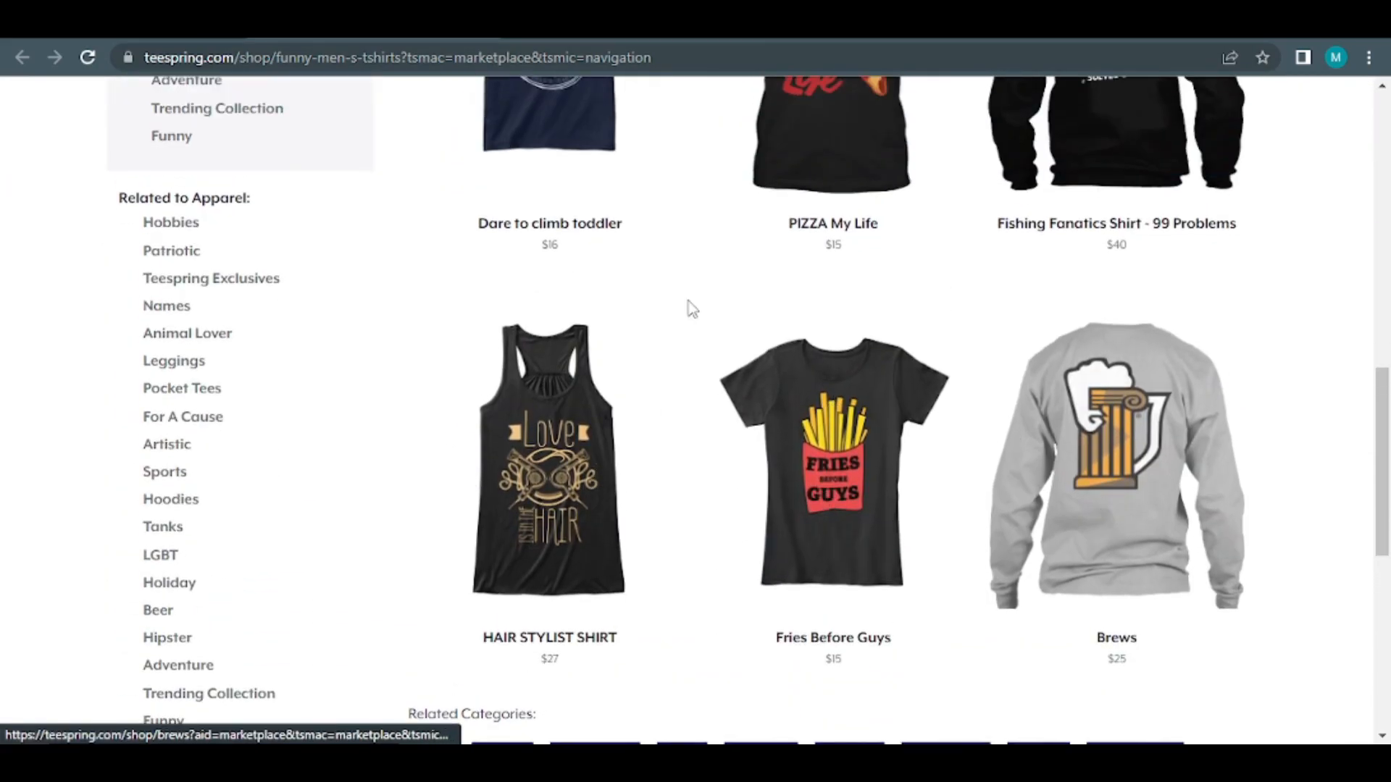
scroll(up, 3)
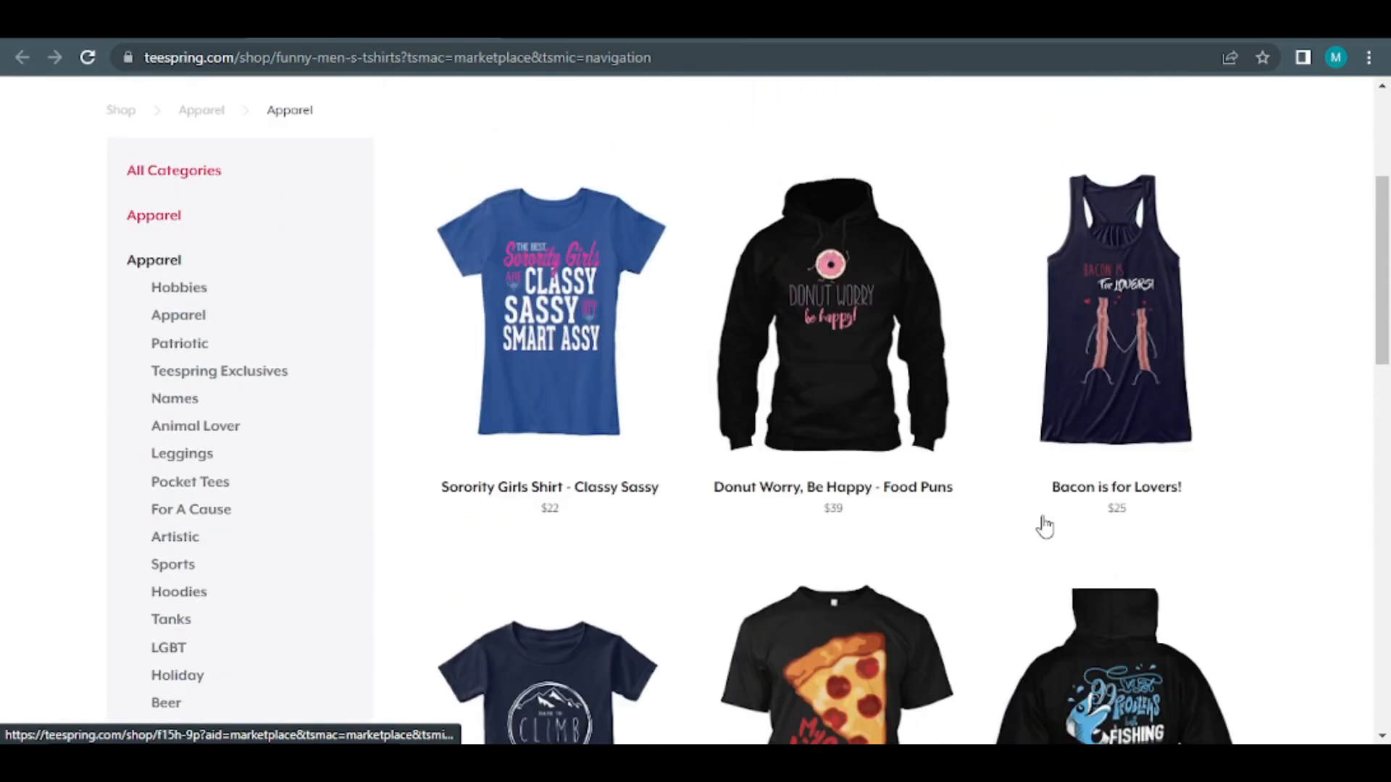
scroll(up, 3)
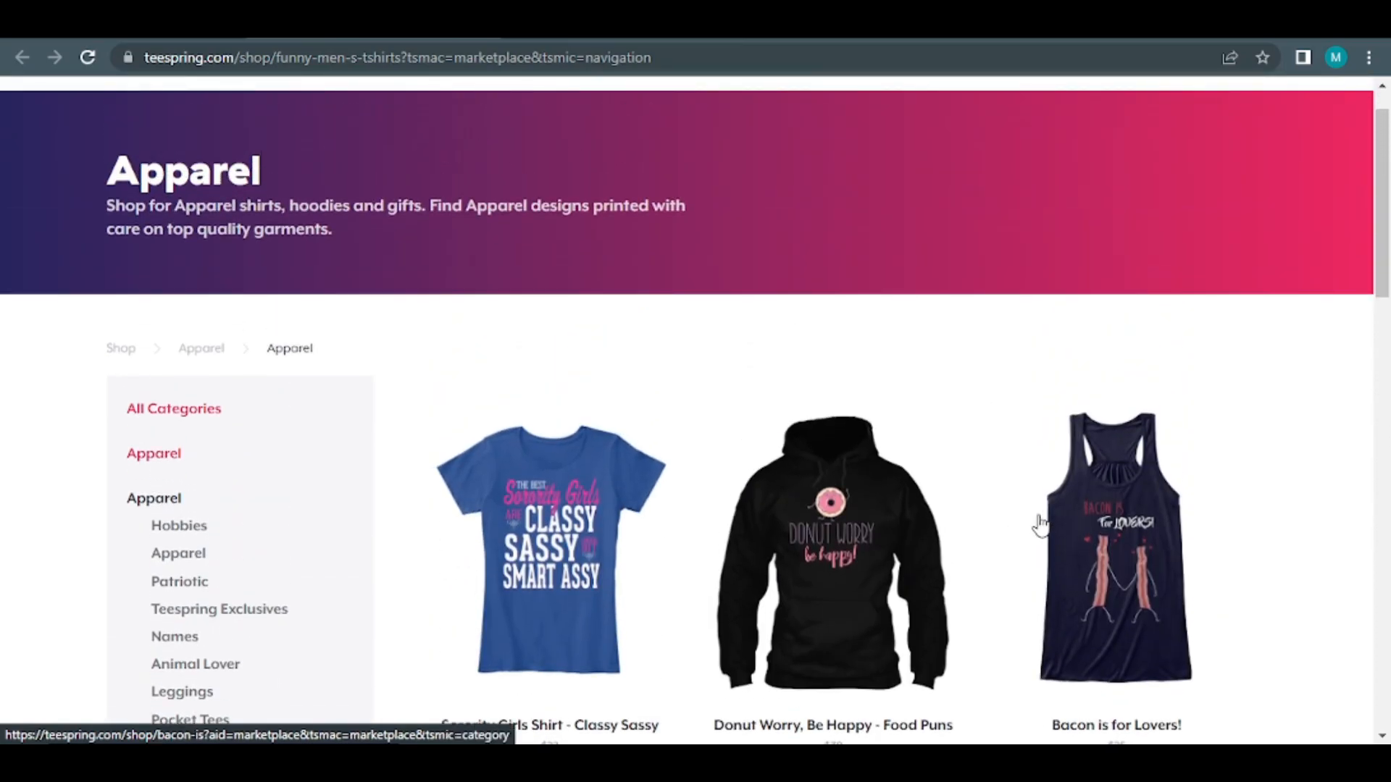
scroll(down, 3)
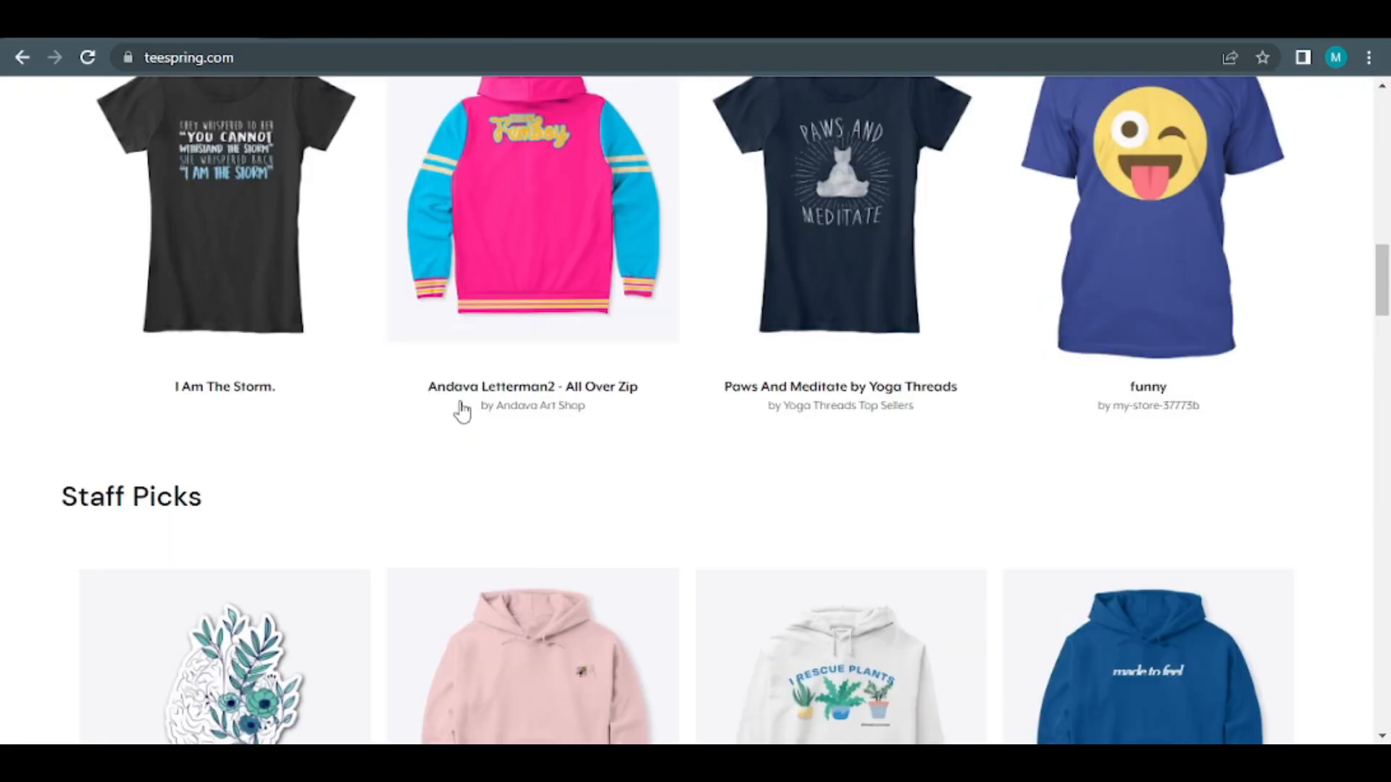
- Scroll the Teespring home page up to the Spring tagline, then back down to Recommendations For You
scroll(up, 3)
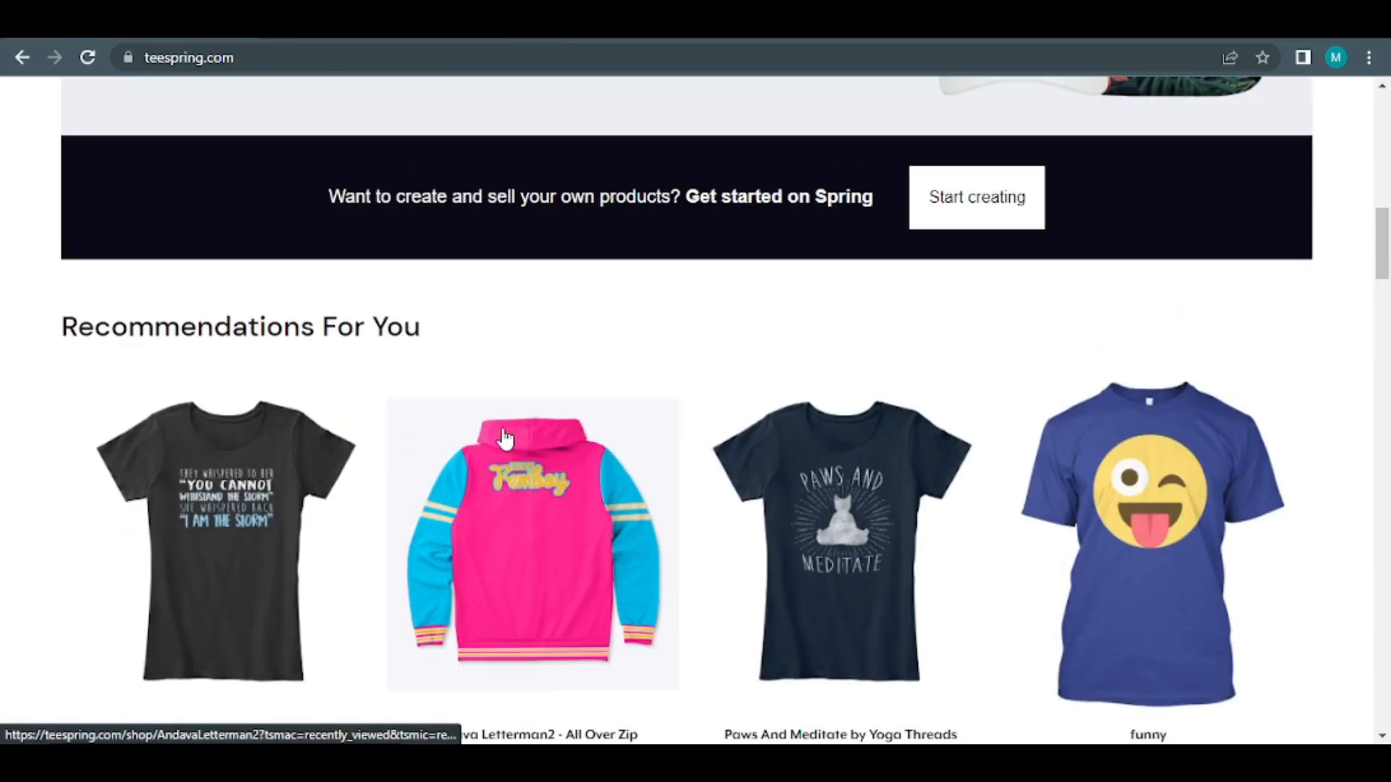
scroll(up, 3)
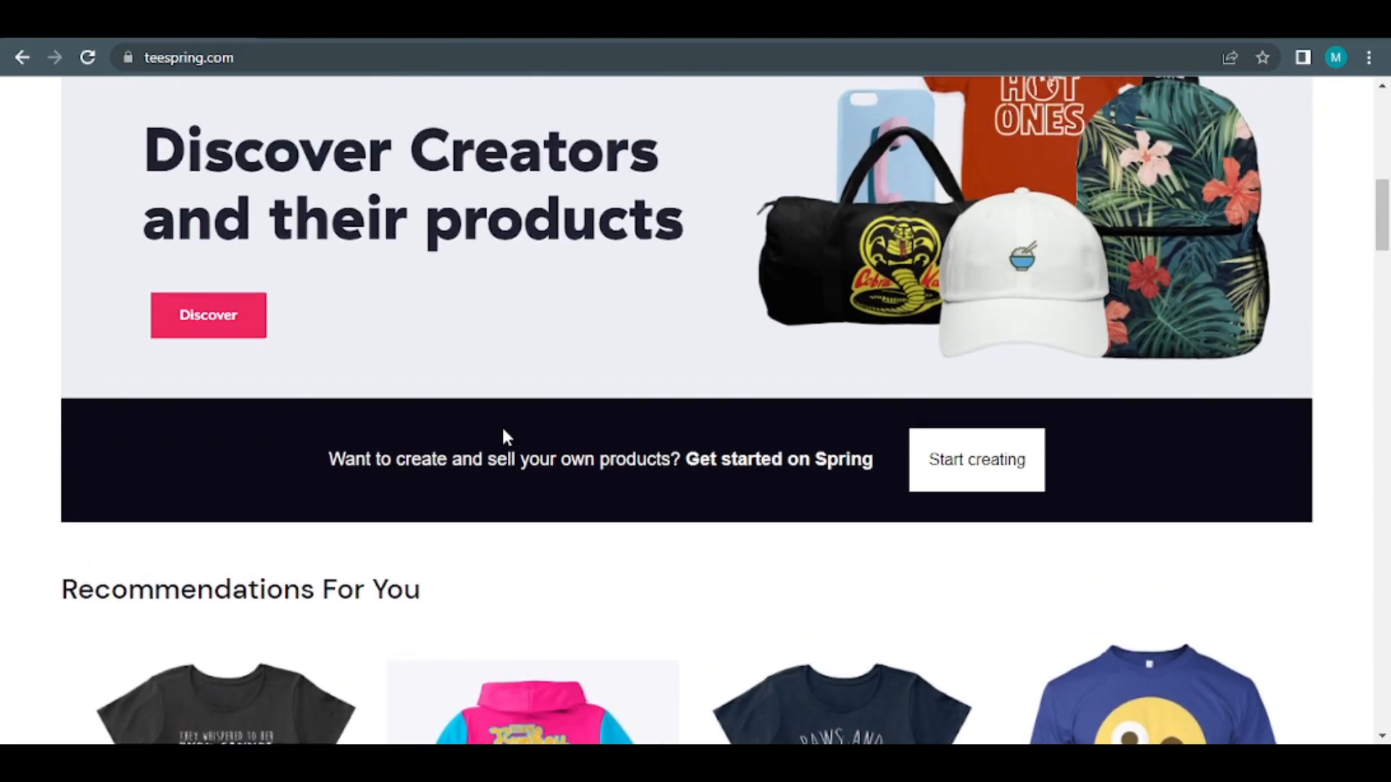
scroll(up, 3)
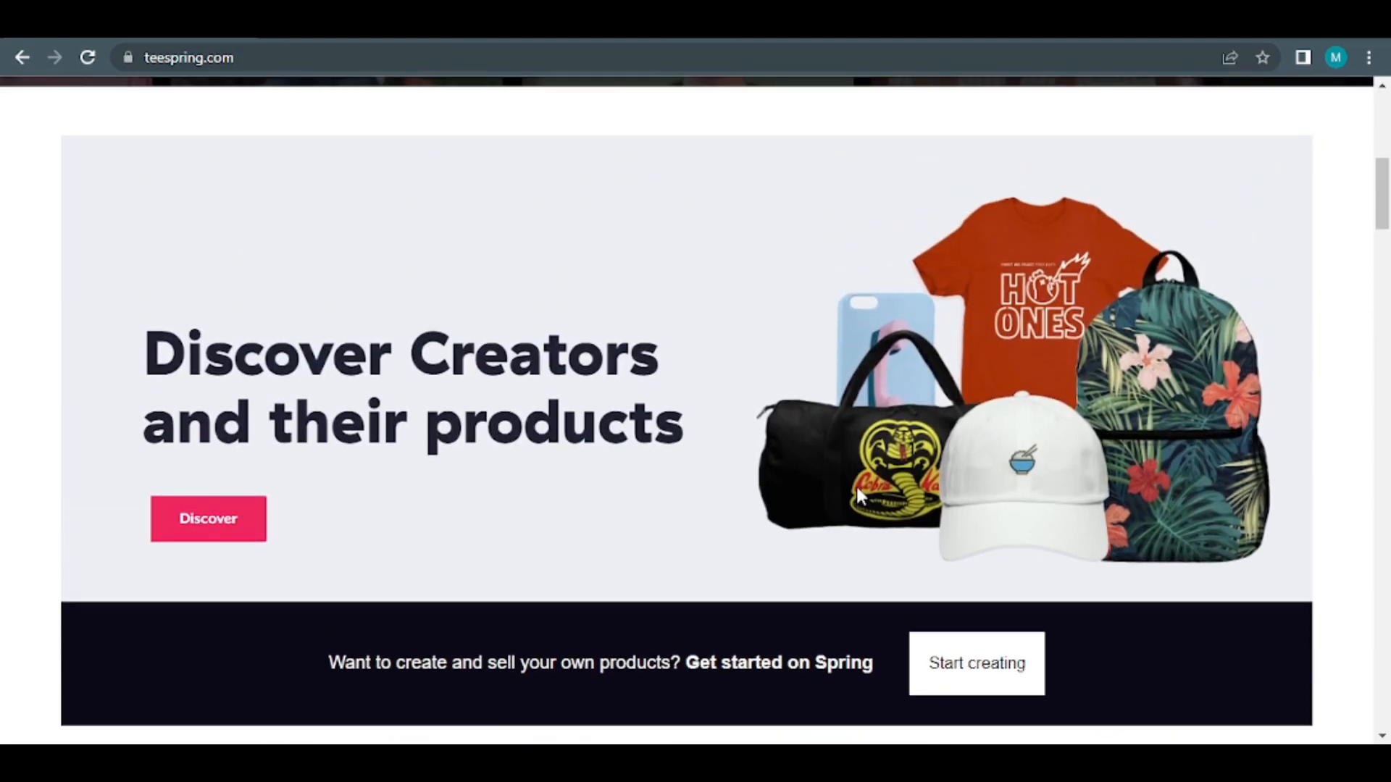
scroll(up, 3)
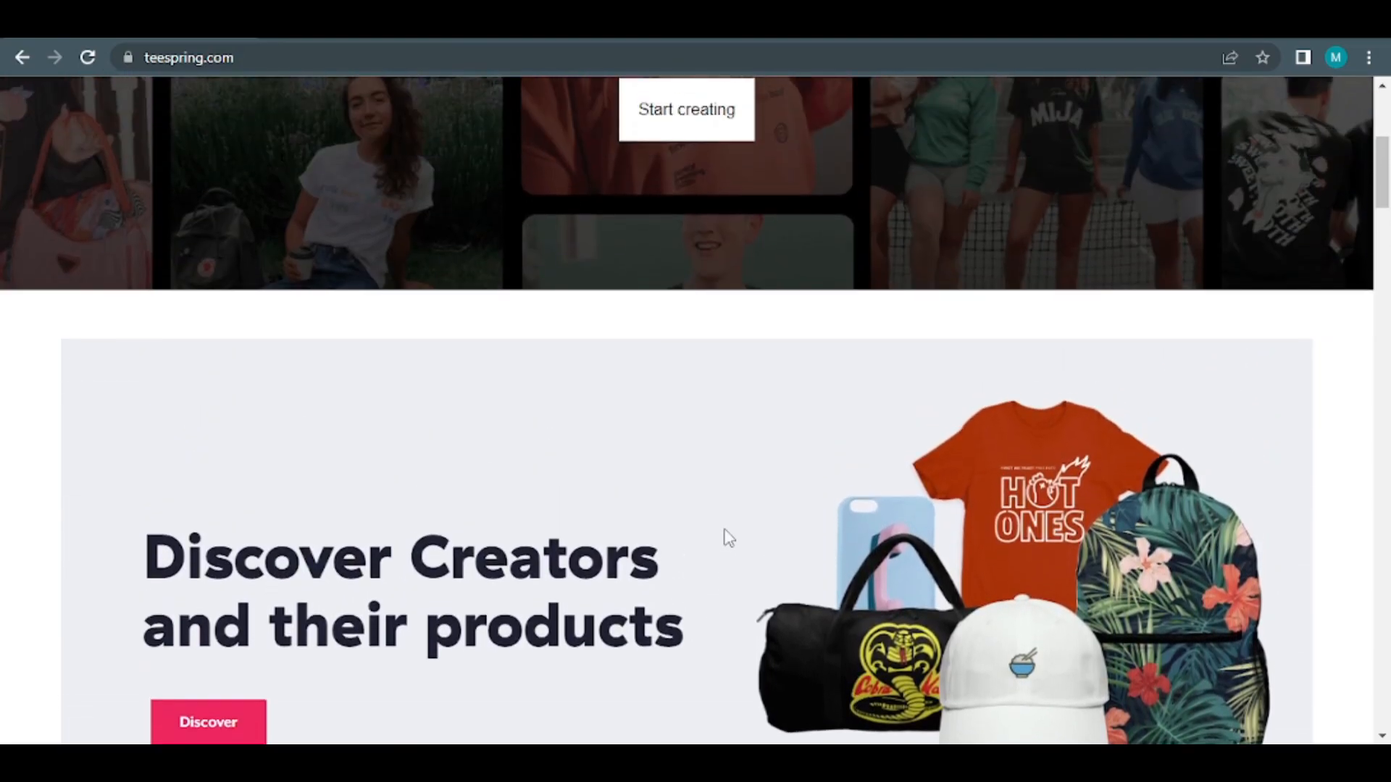
scroll(up, 3)
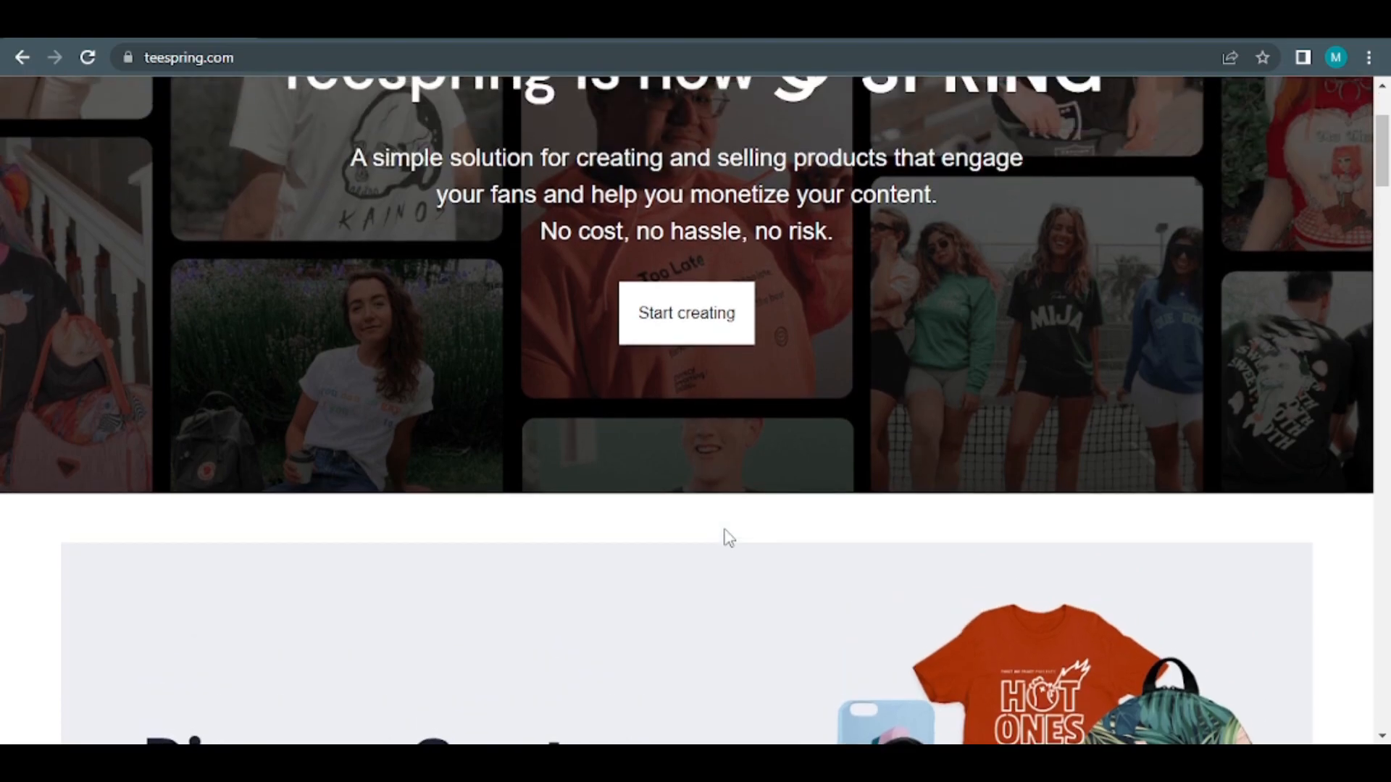
scroll(up, 3)
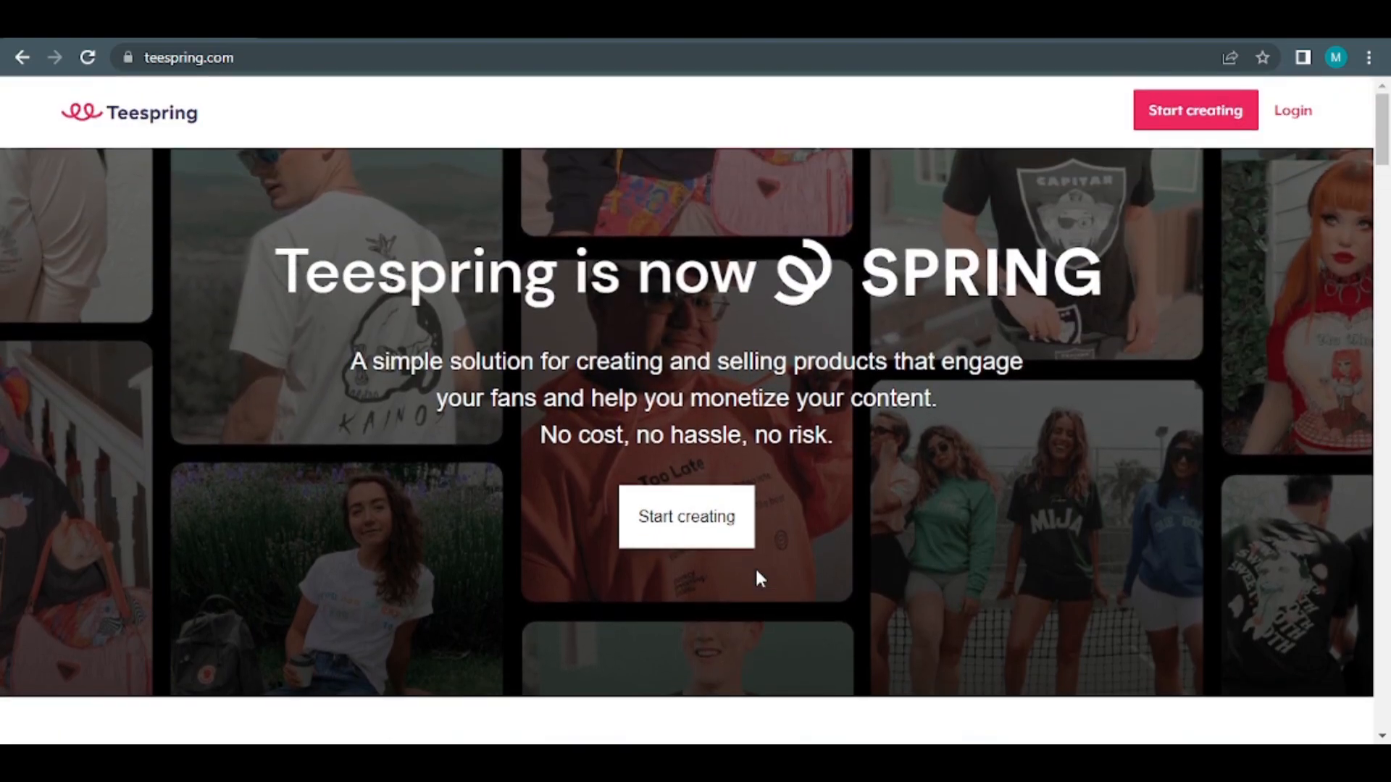
scroll(down, 3)
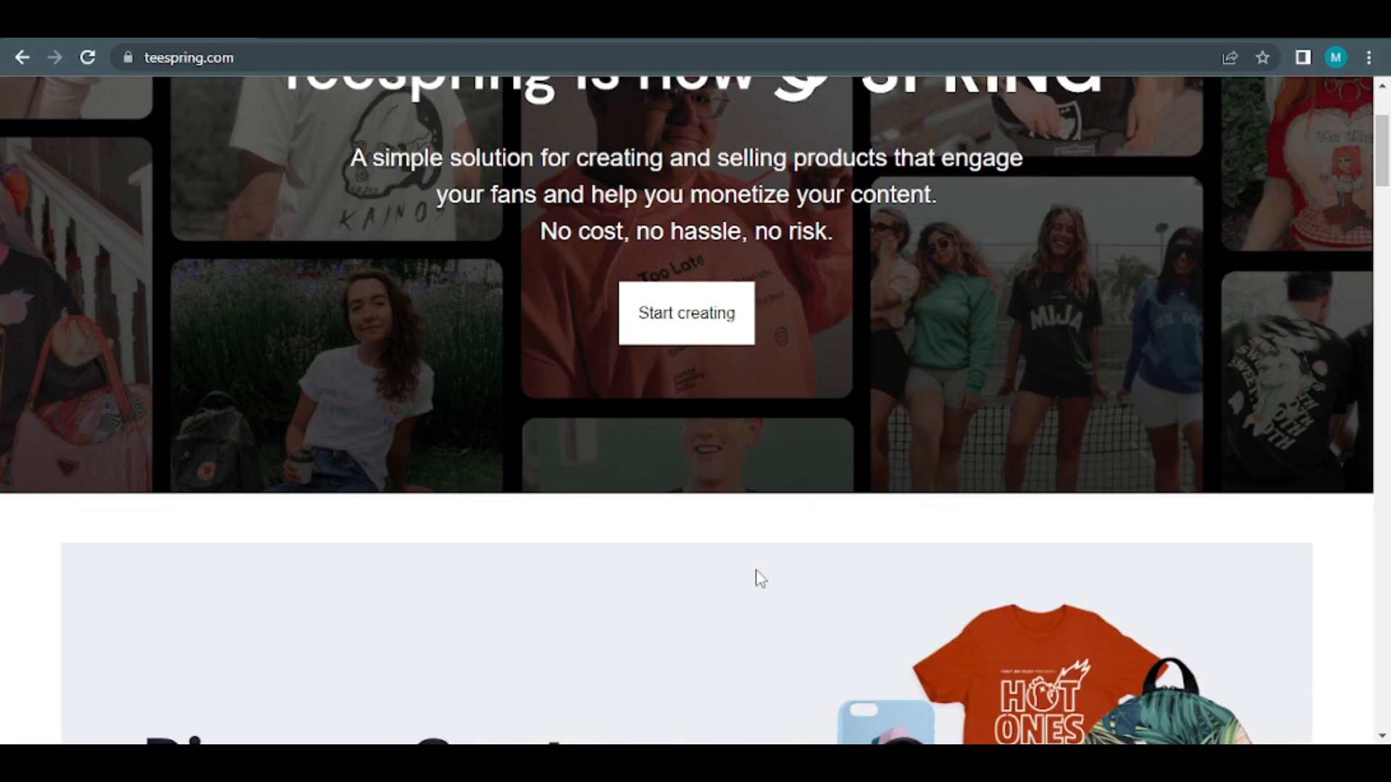
scroll(down, 3)
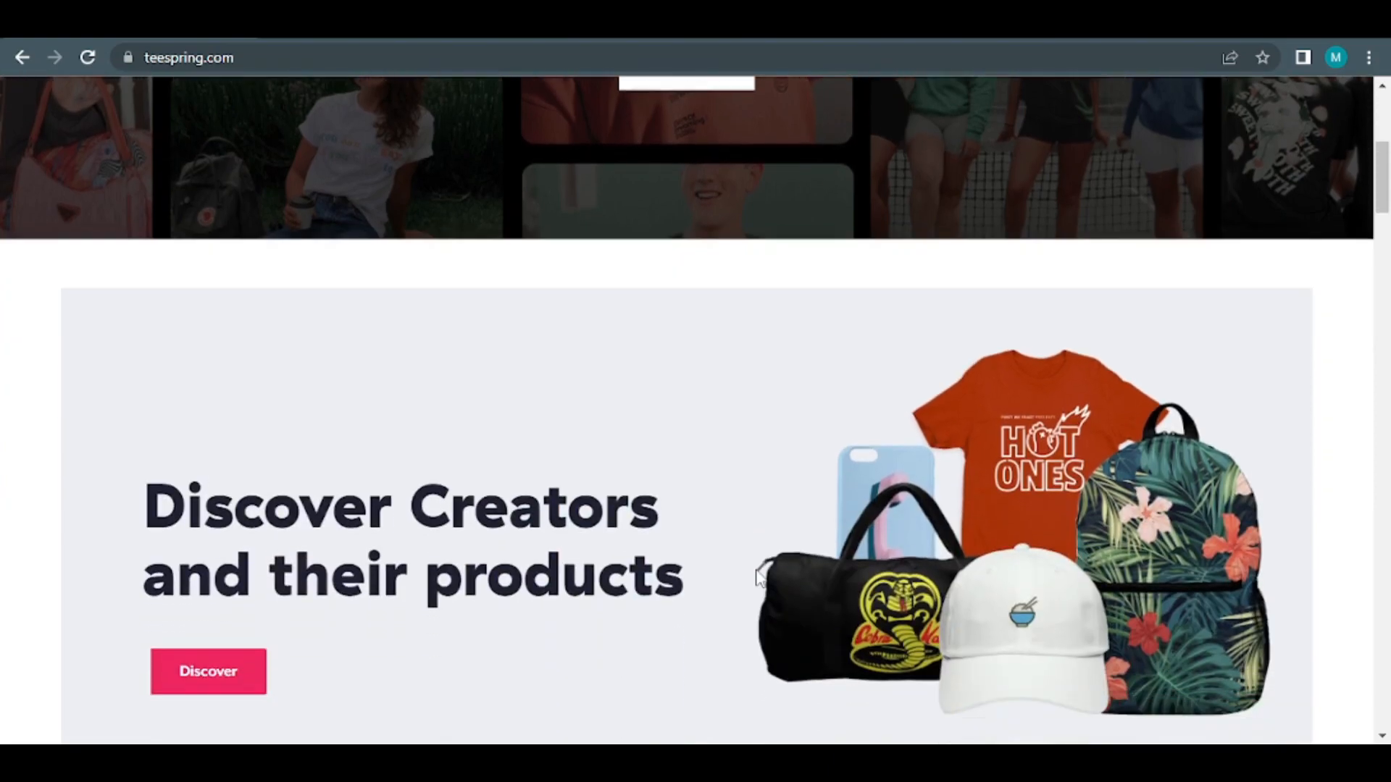
scroll(down, 3)
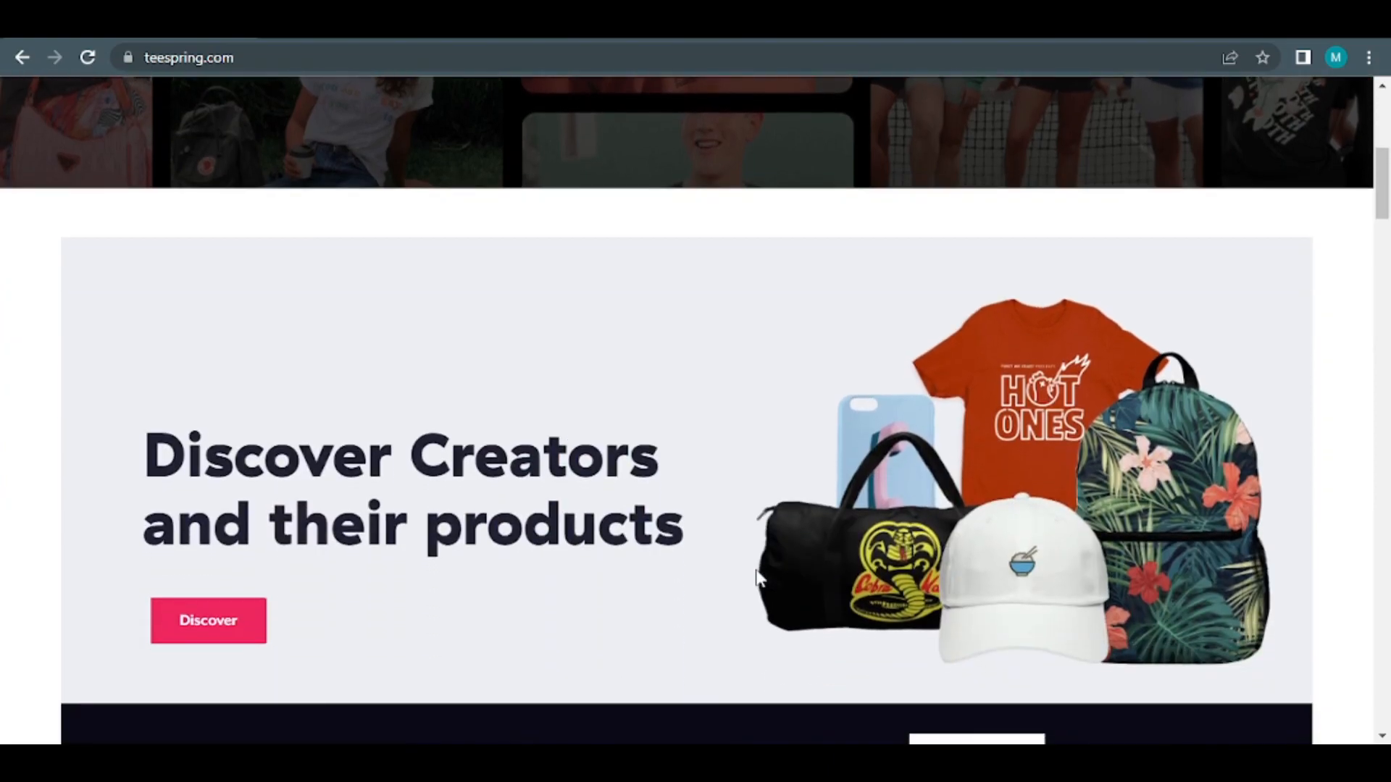
scroll(down, 3)
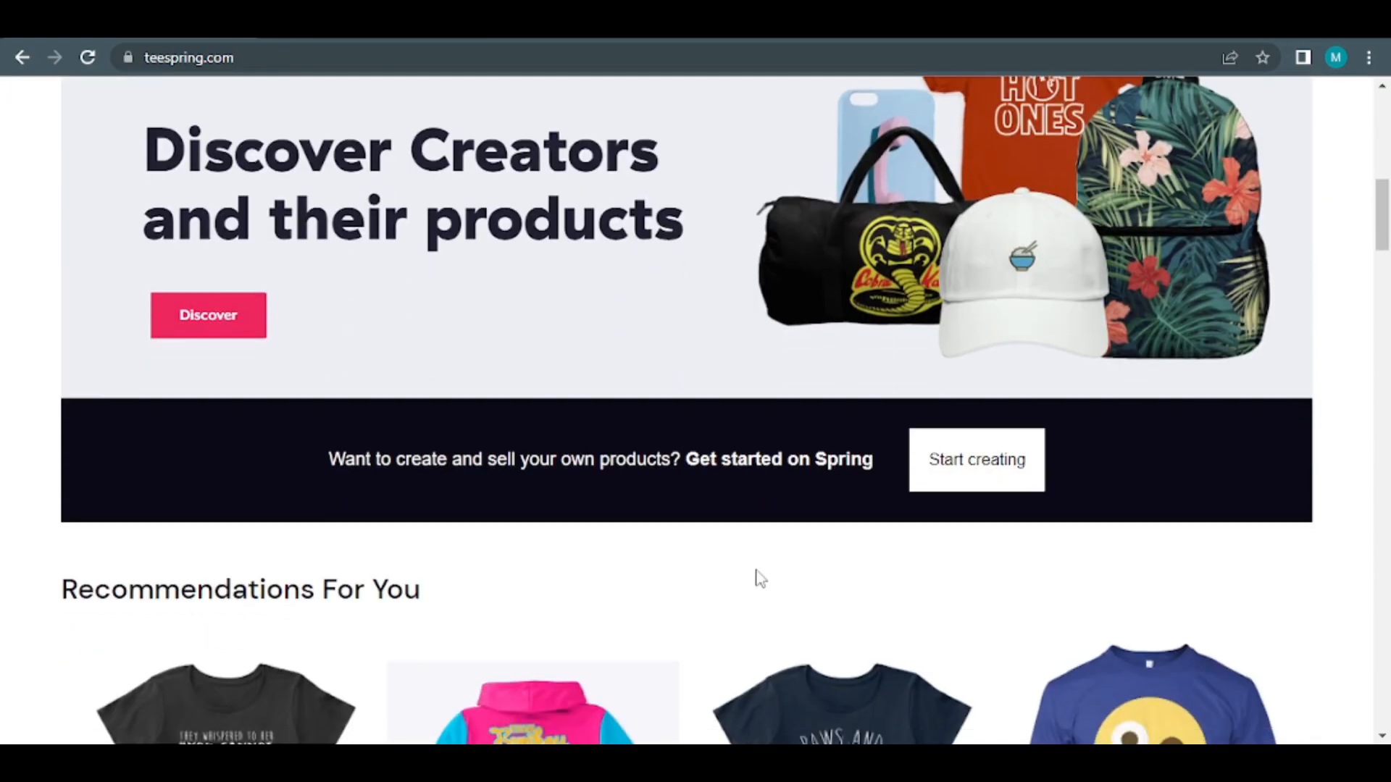
- Browse down through the Teespring home page sections once more
scroll(down, 3)
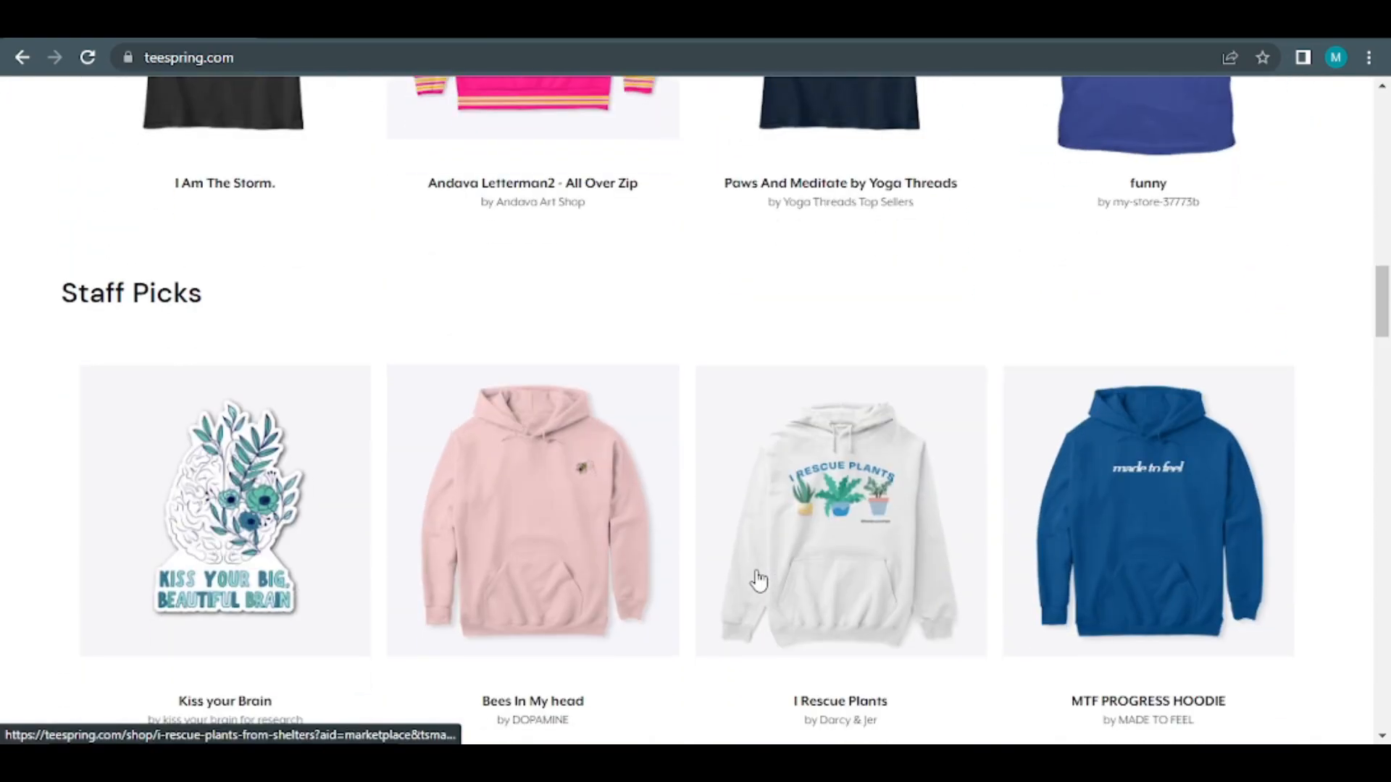
scroll(up, 3)
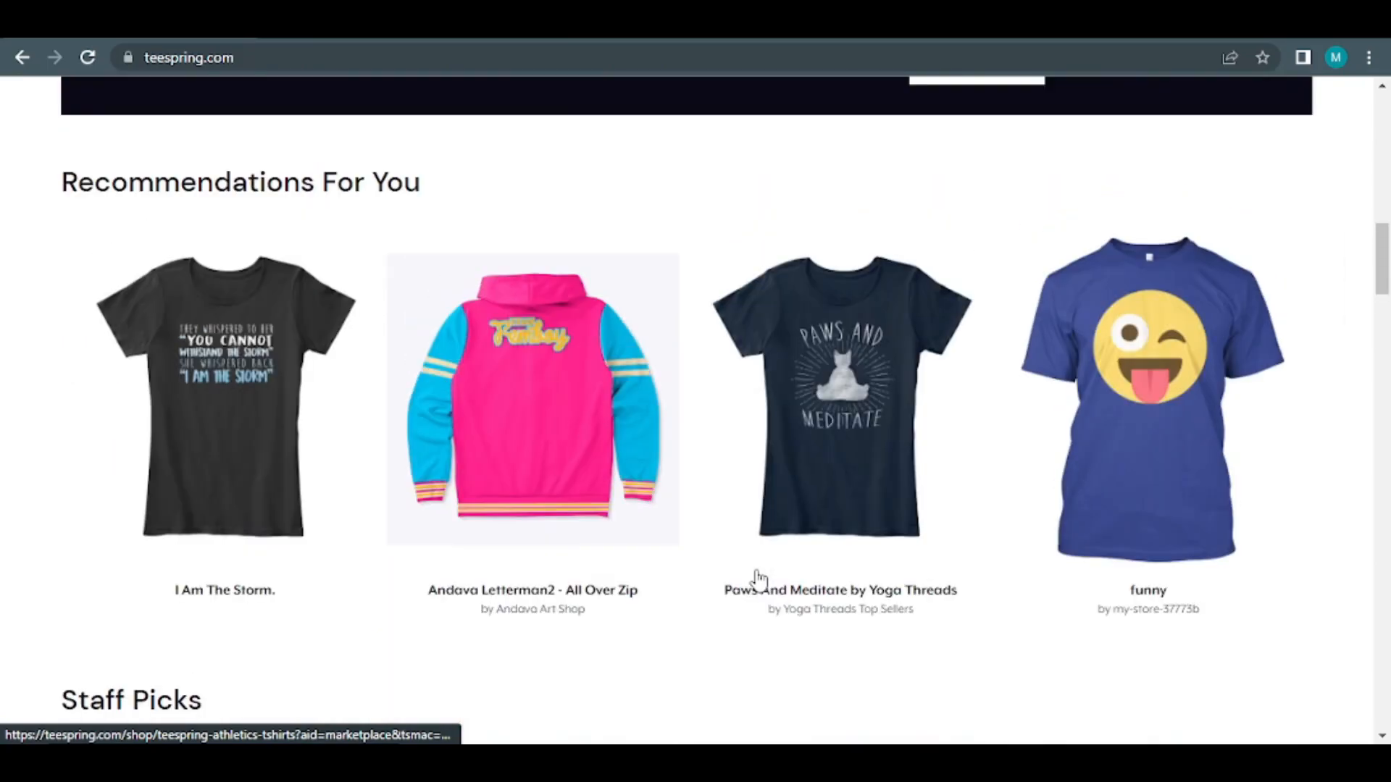
scroll(up, 3)
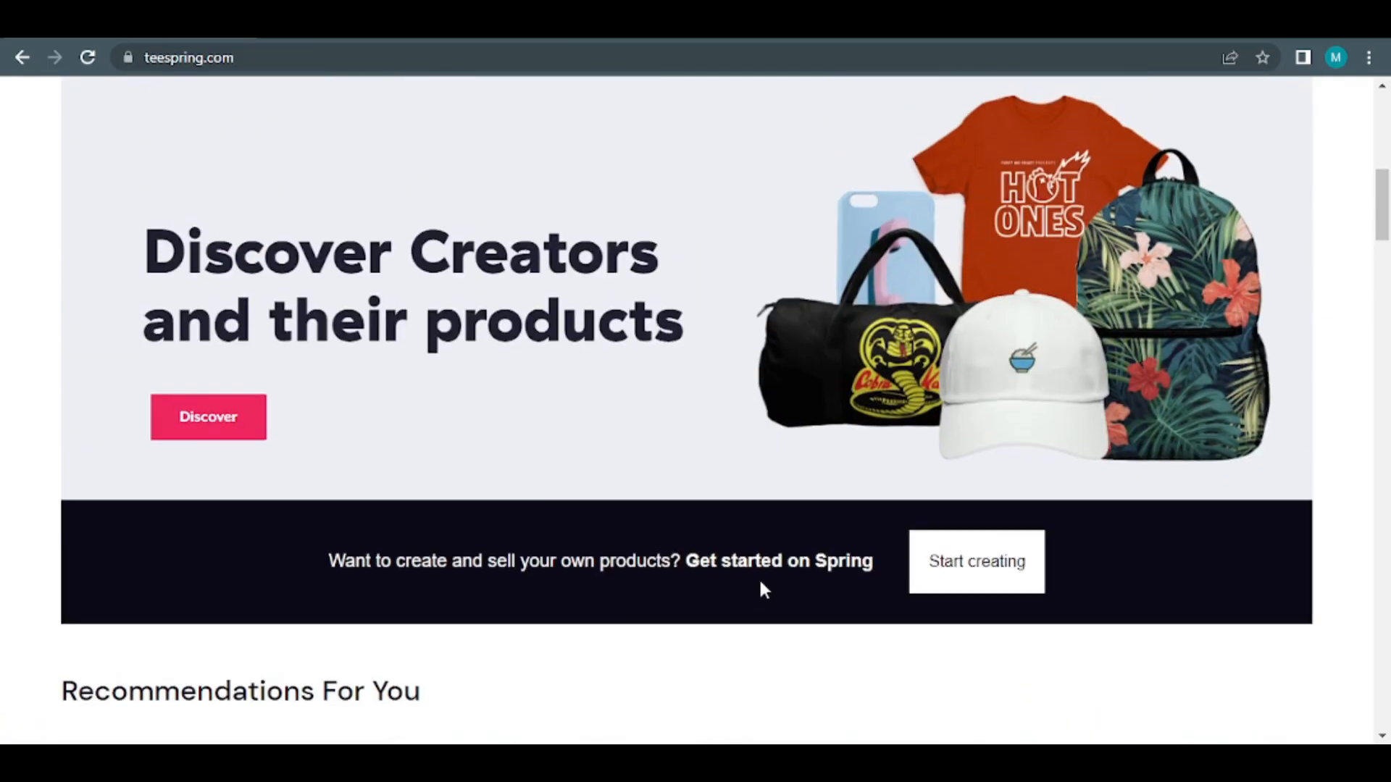
scroll(down, 3)
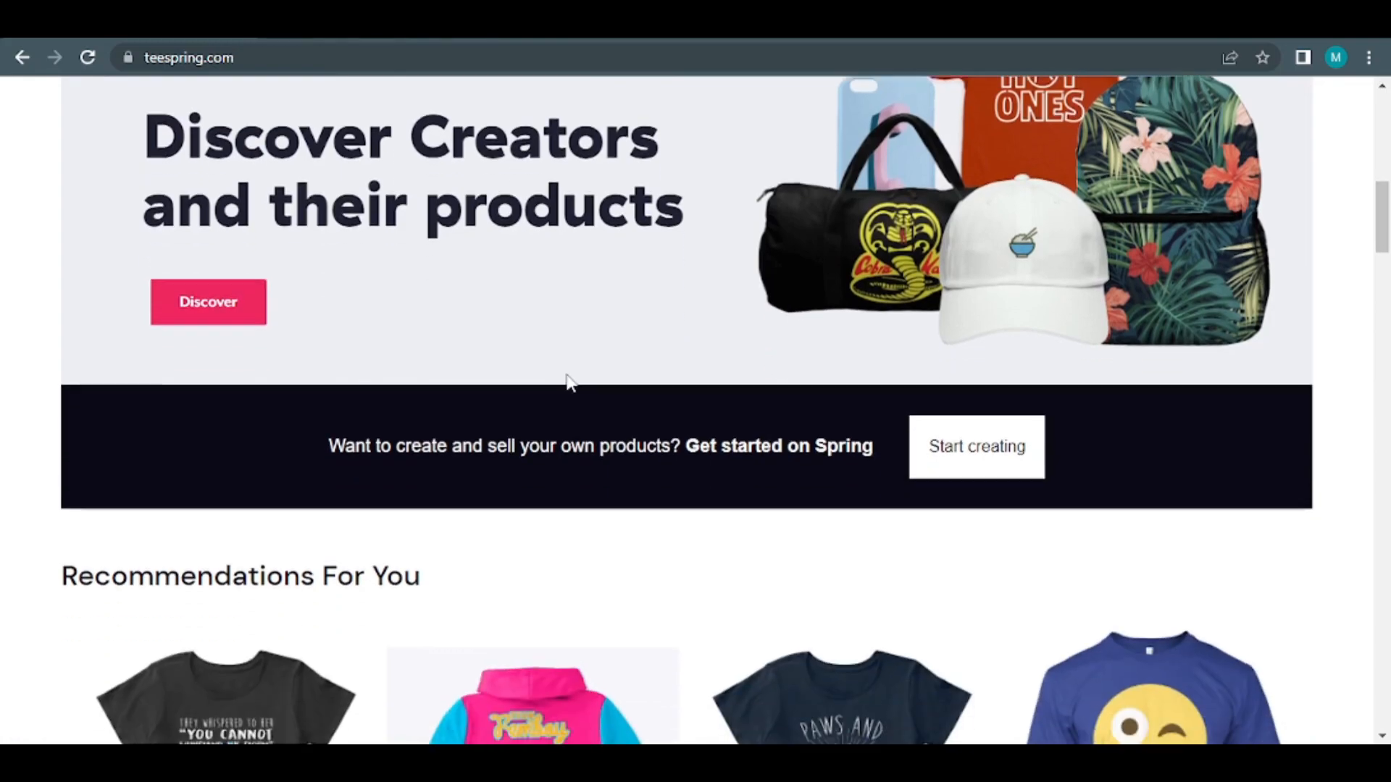
scroll(down, 3)
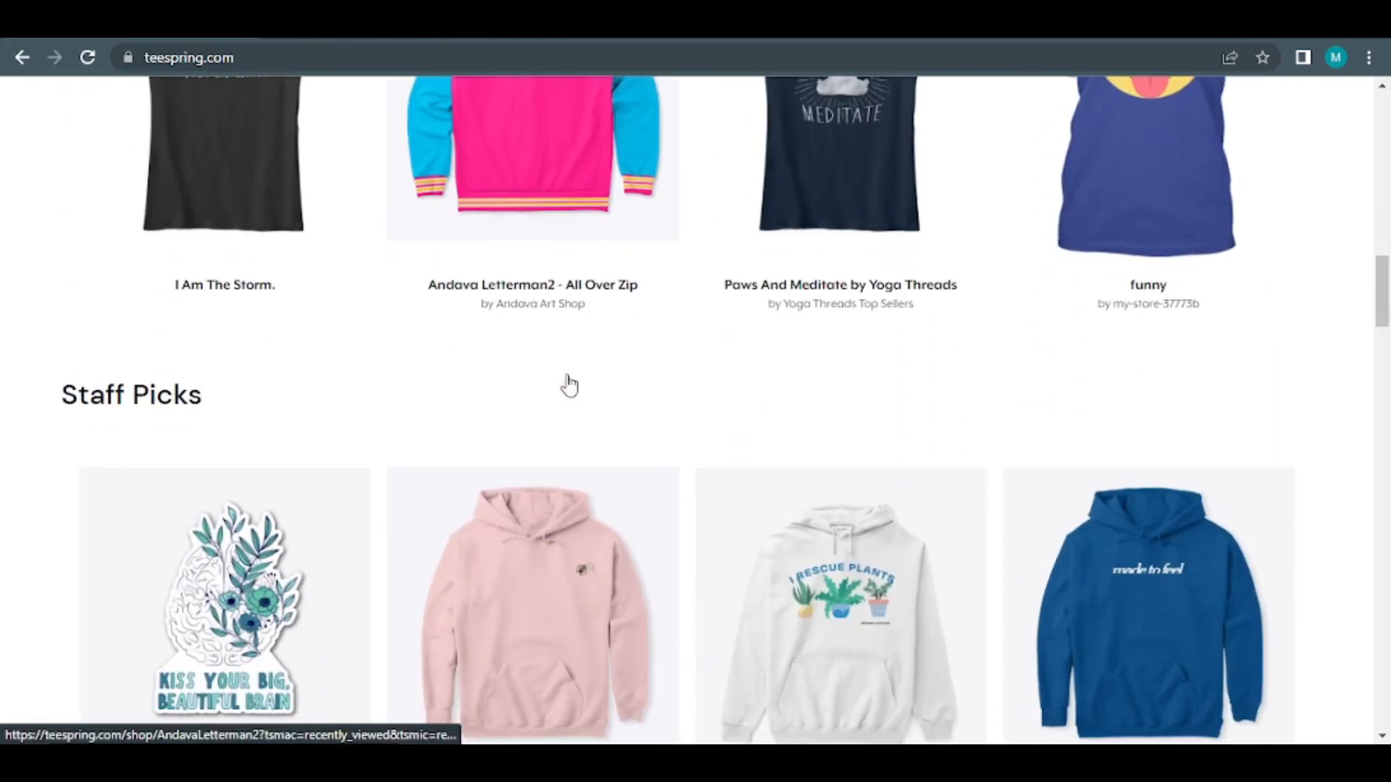
scroll(down, 3)
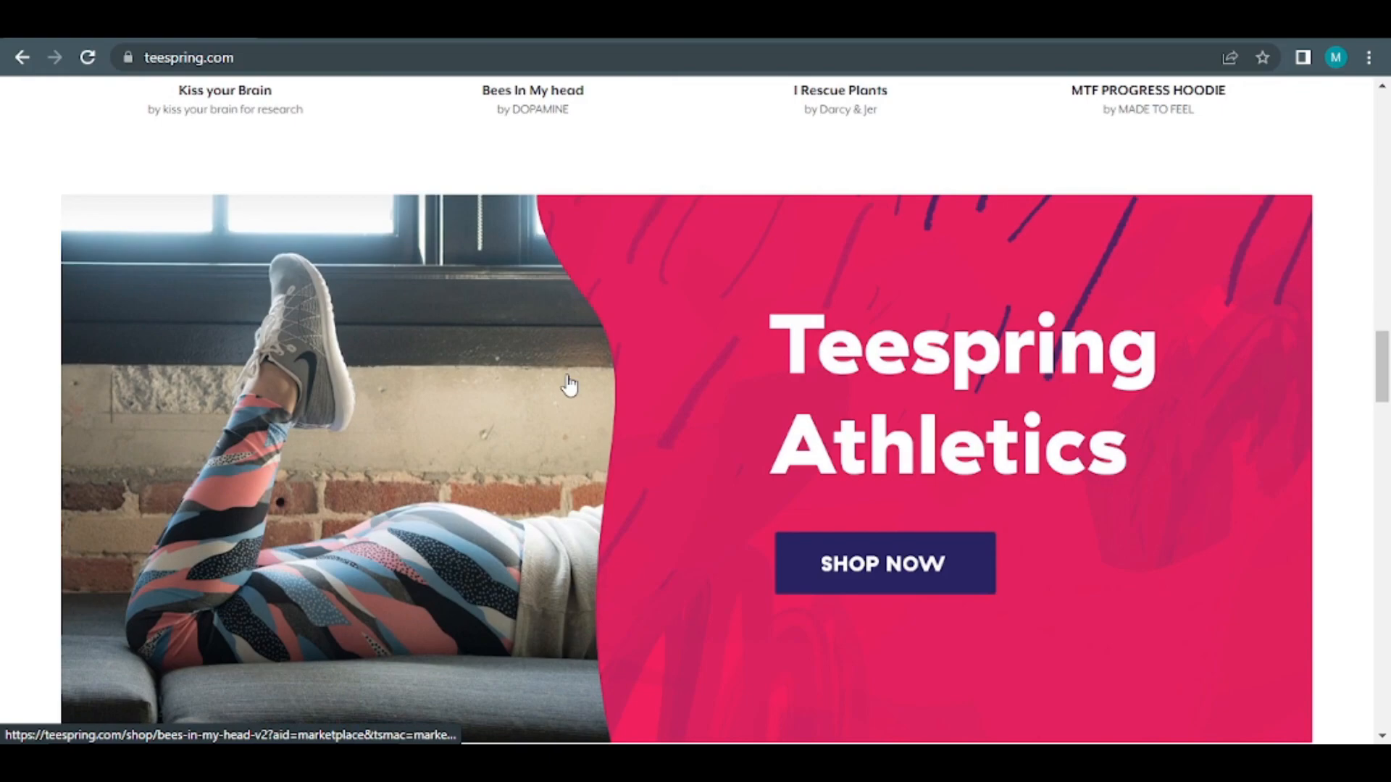
scroll(down, 3)
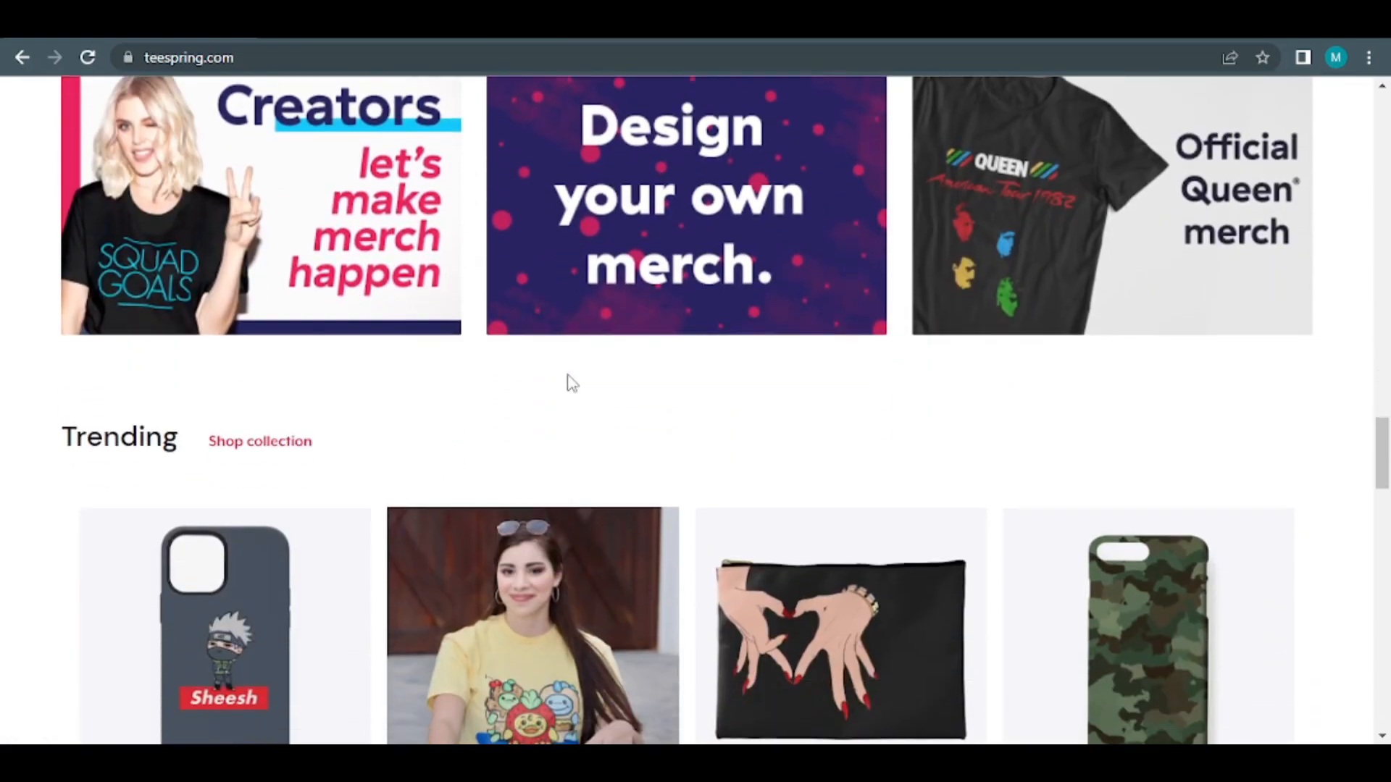
scroll(down, 3)
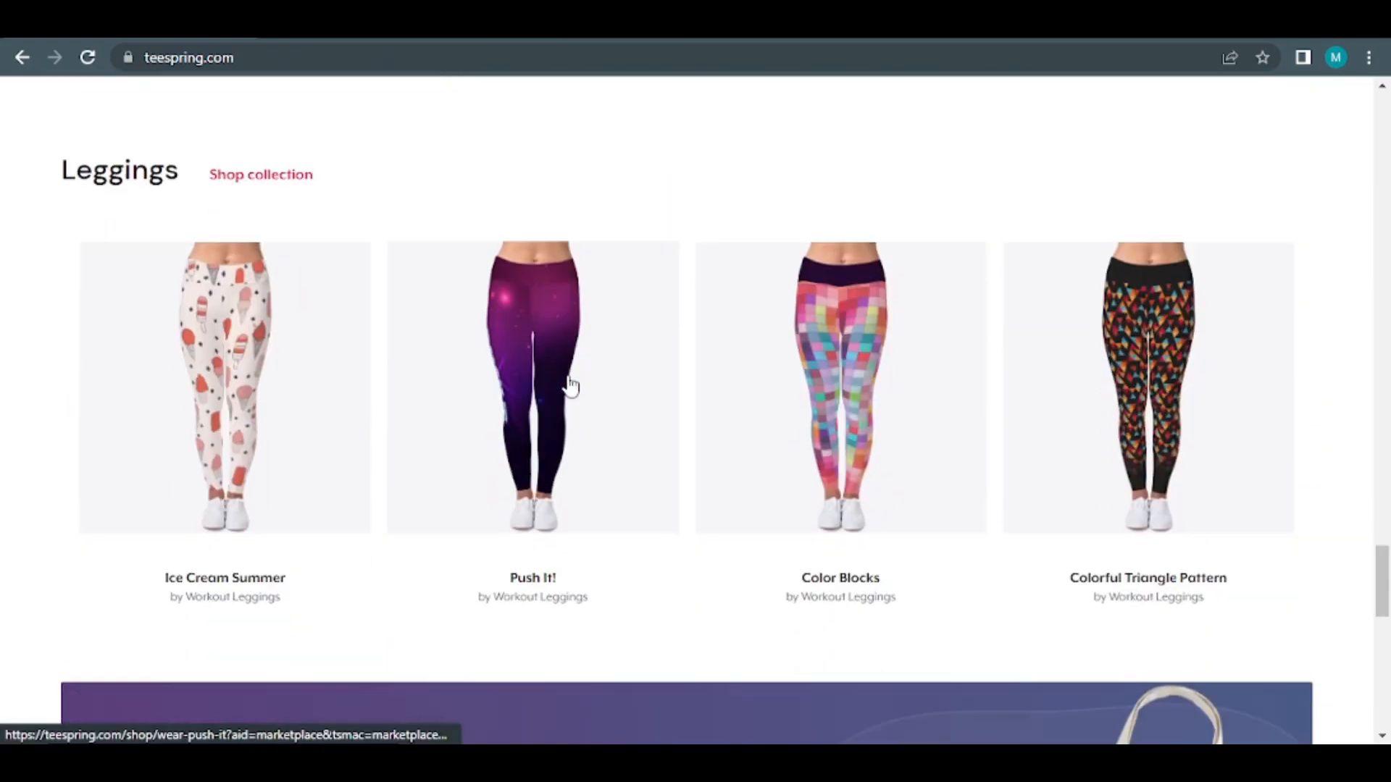
scroll(down, 3)
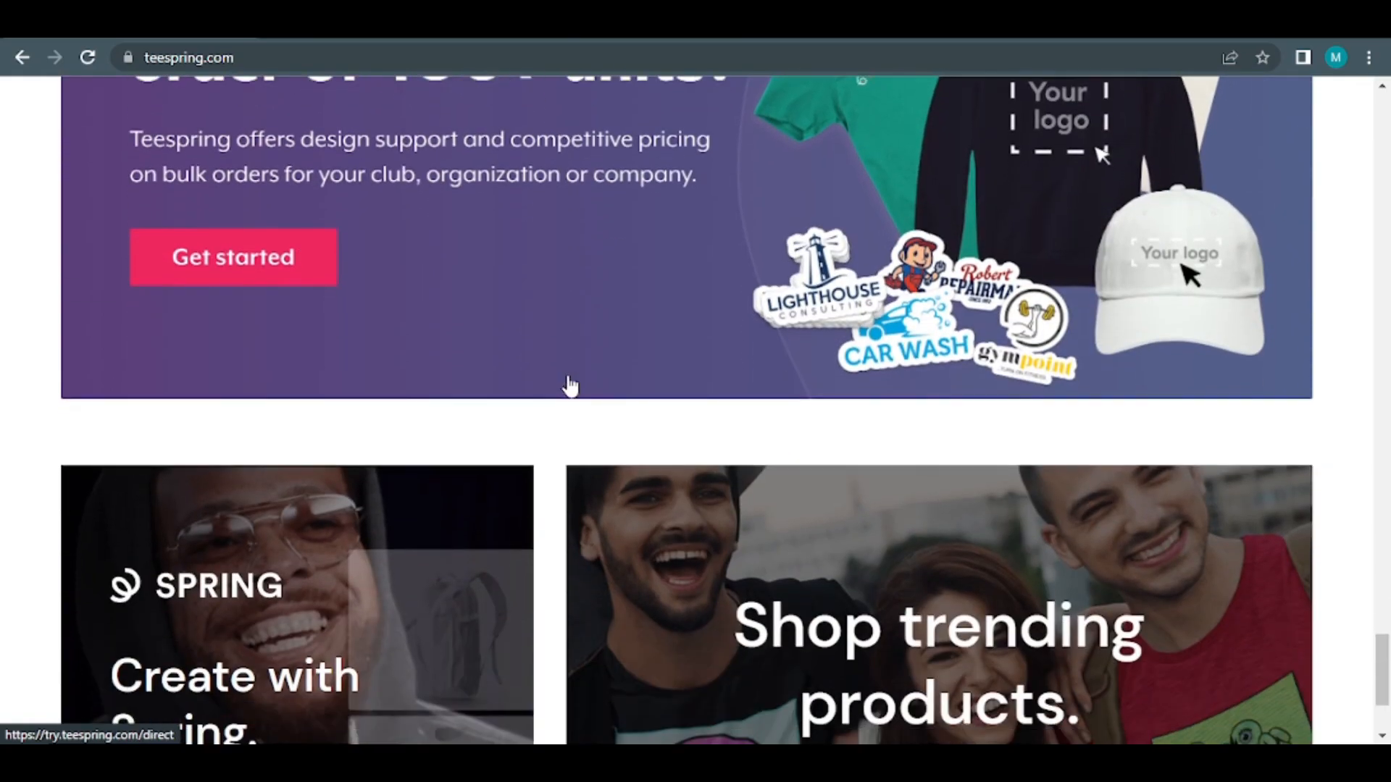
- Return to the top and start creating, reaching the Spring sign-up page
scroll(up, 3)
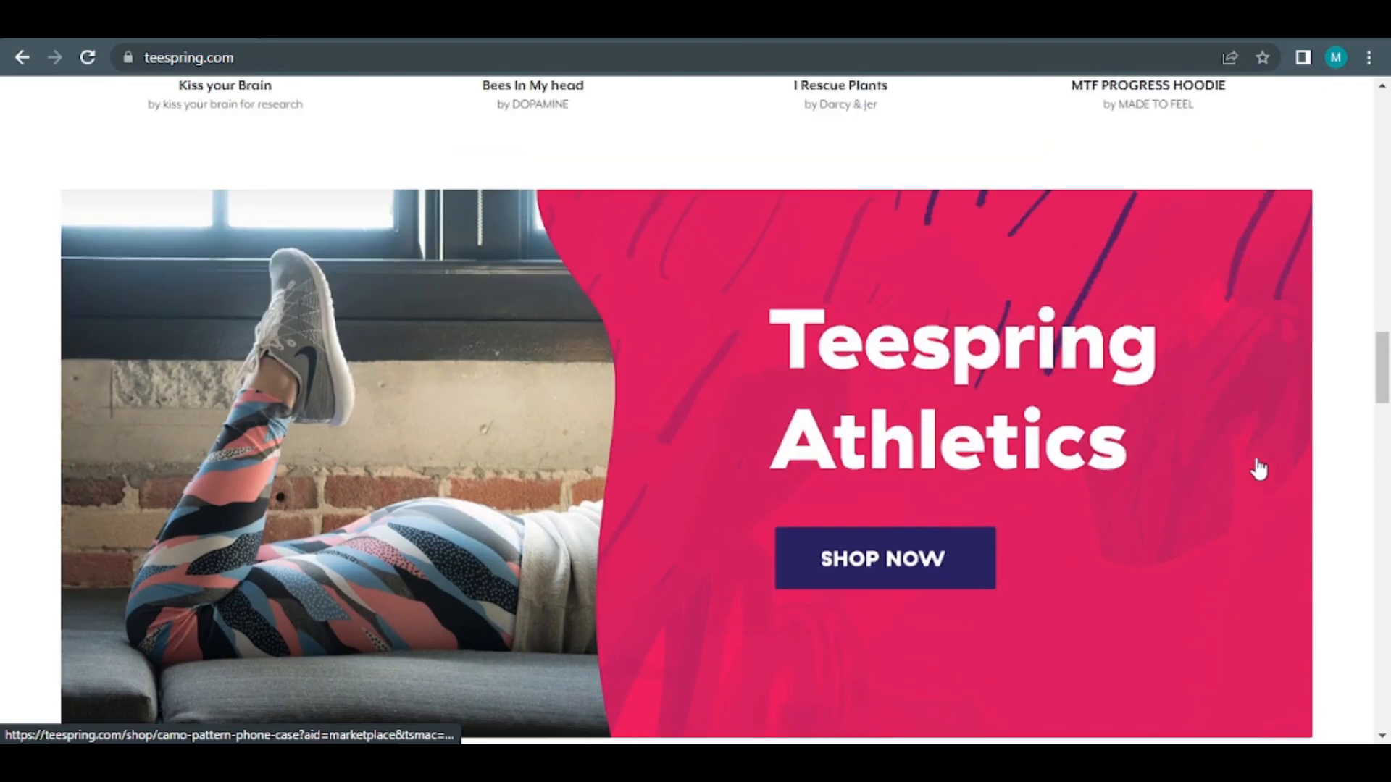
scroll(up, 3)
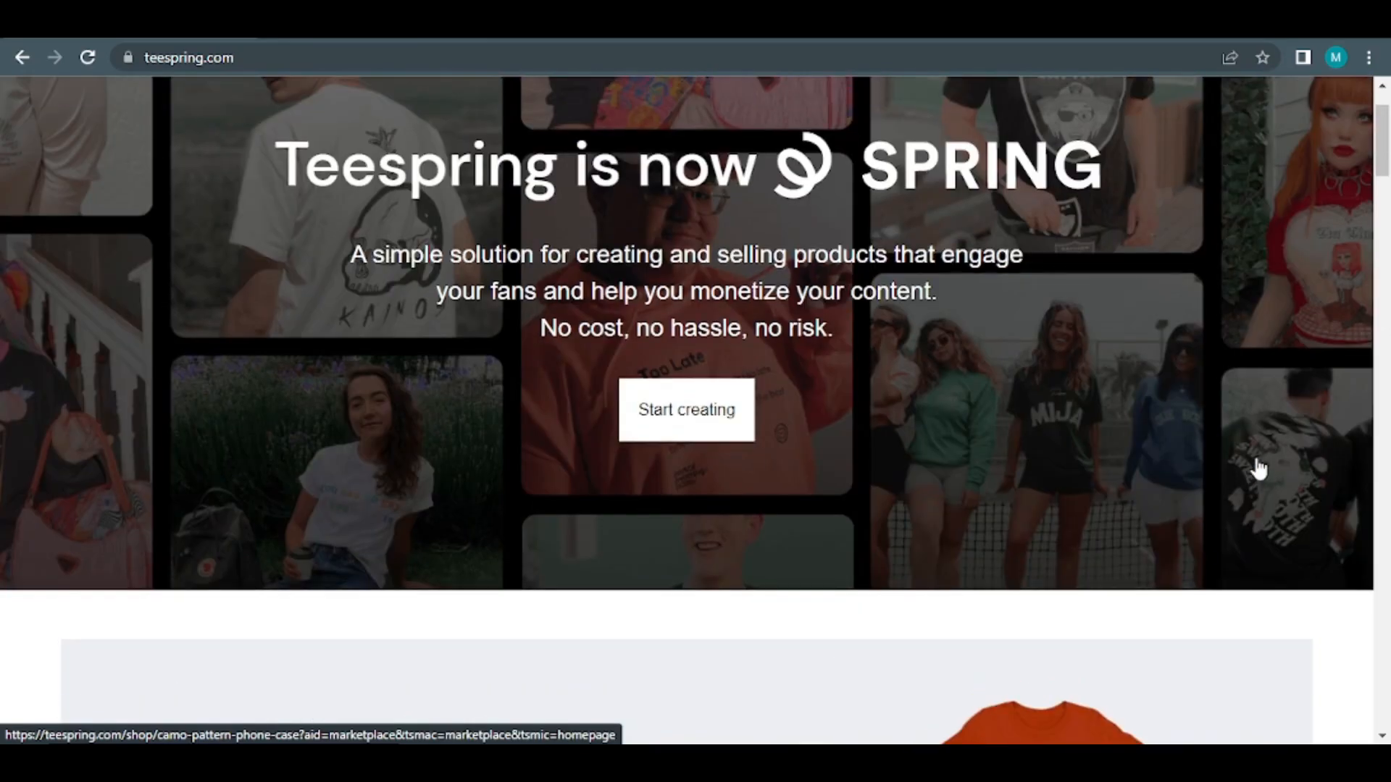
scroll(up, 3)
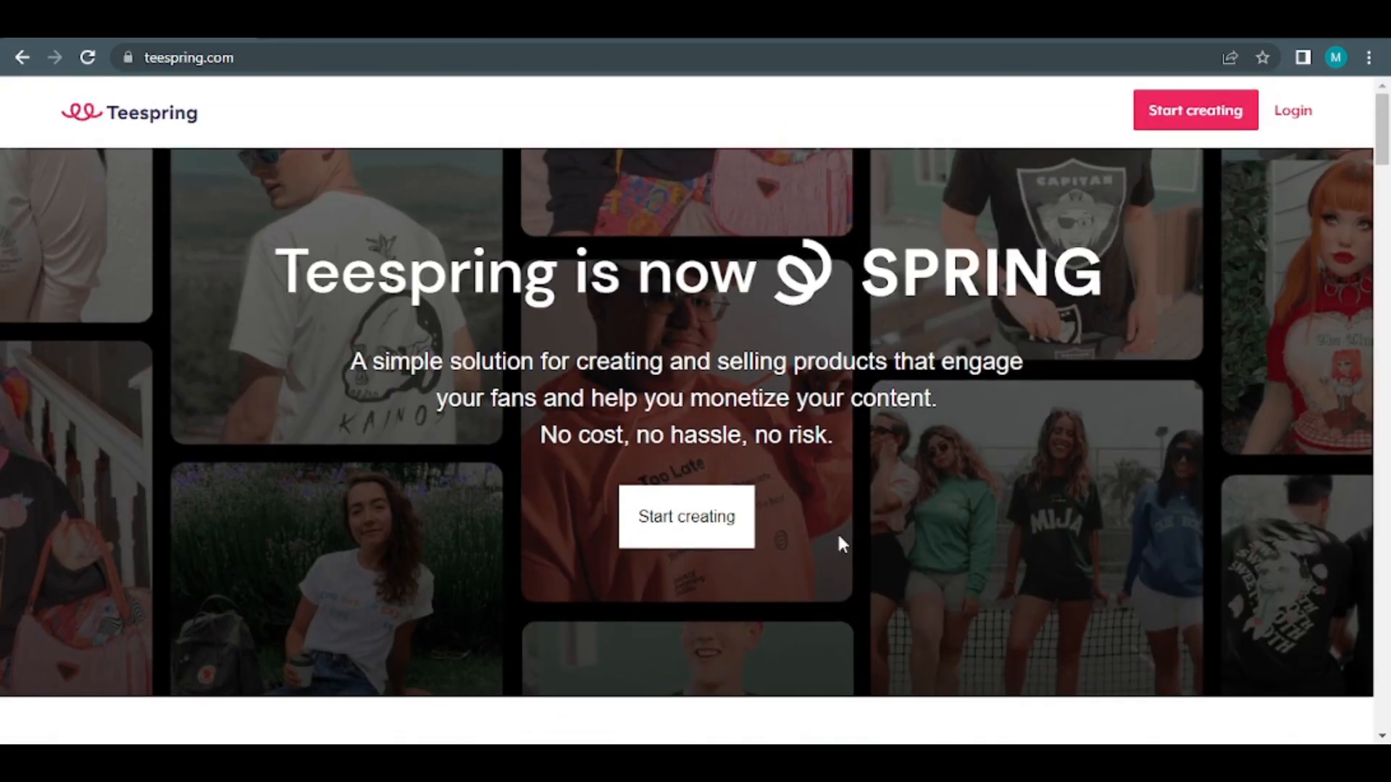
mouse_move(1140, 120)
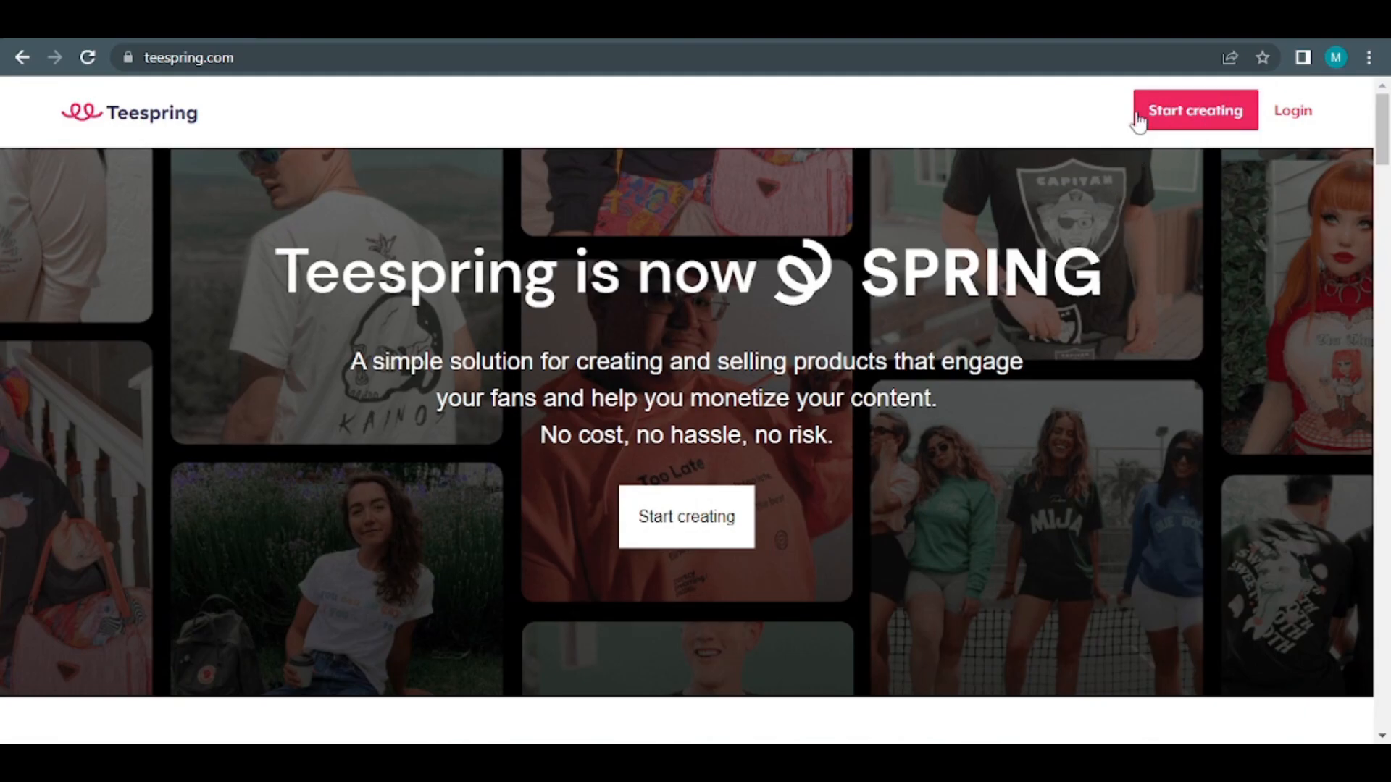
click(1193, 109)
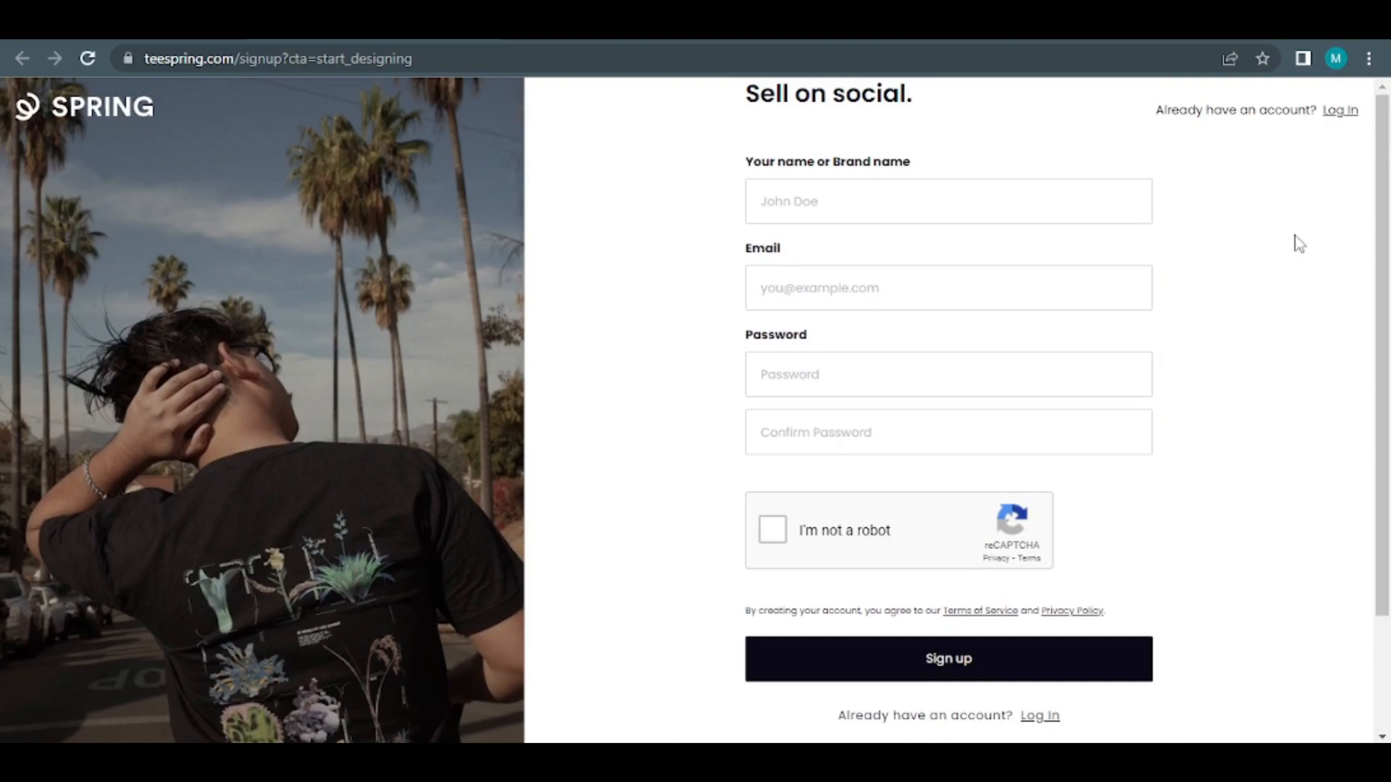
mouse_move(720, 222)
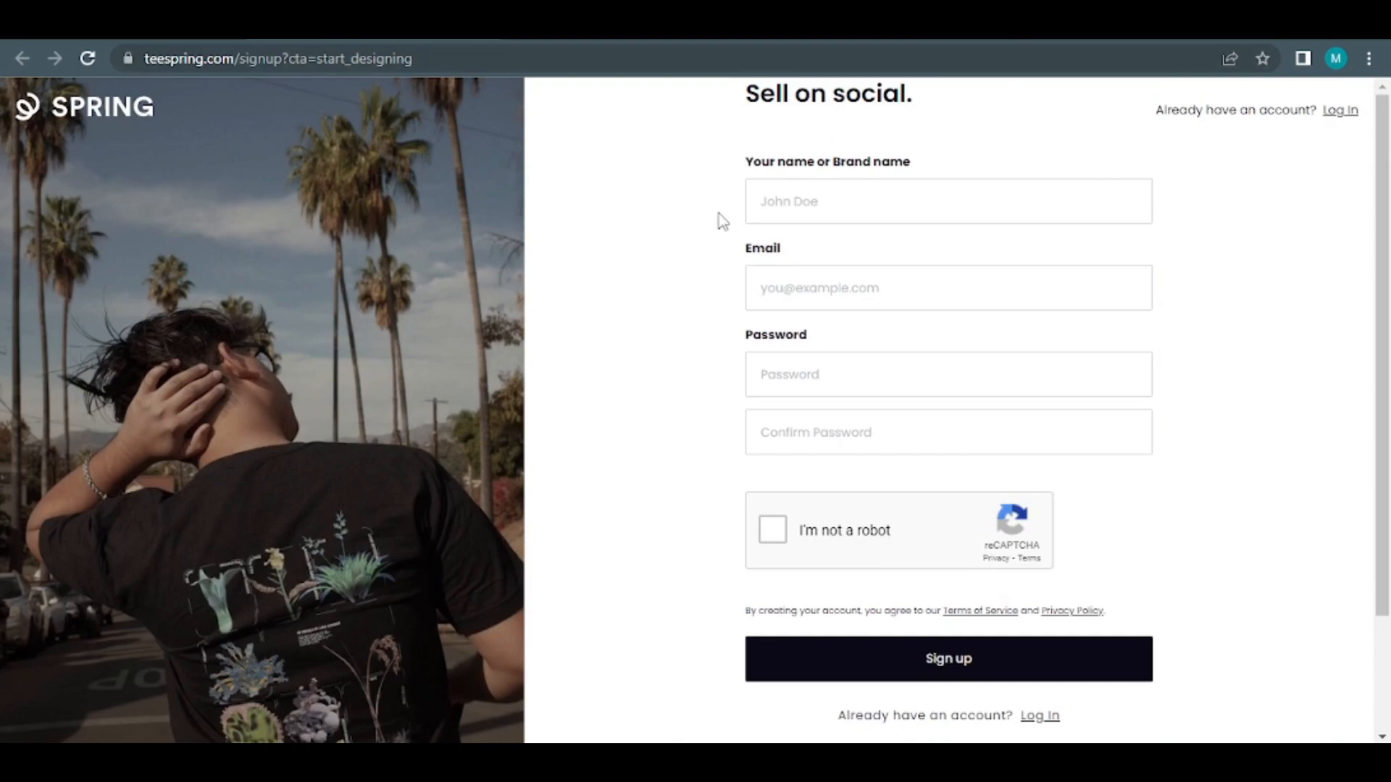
mouse_move(832, 432)
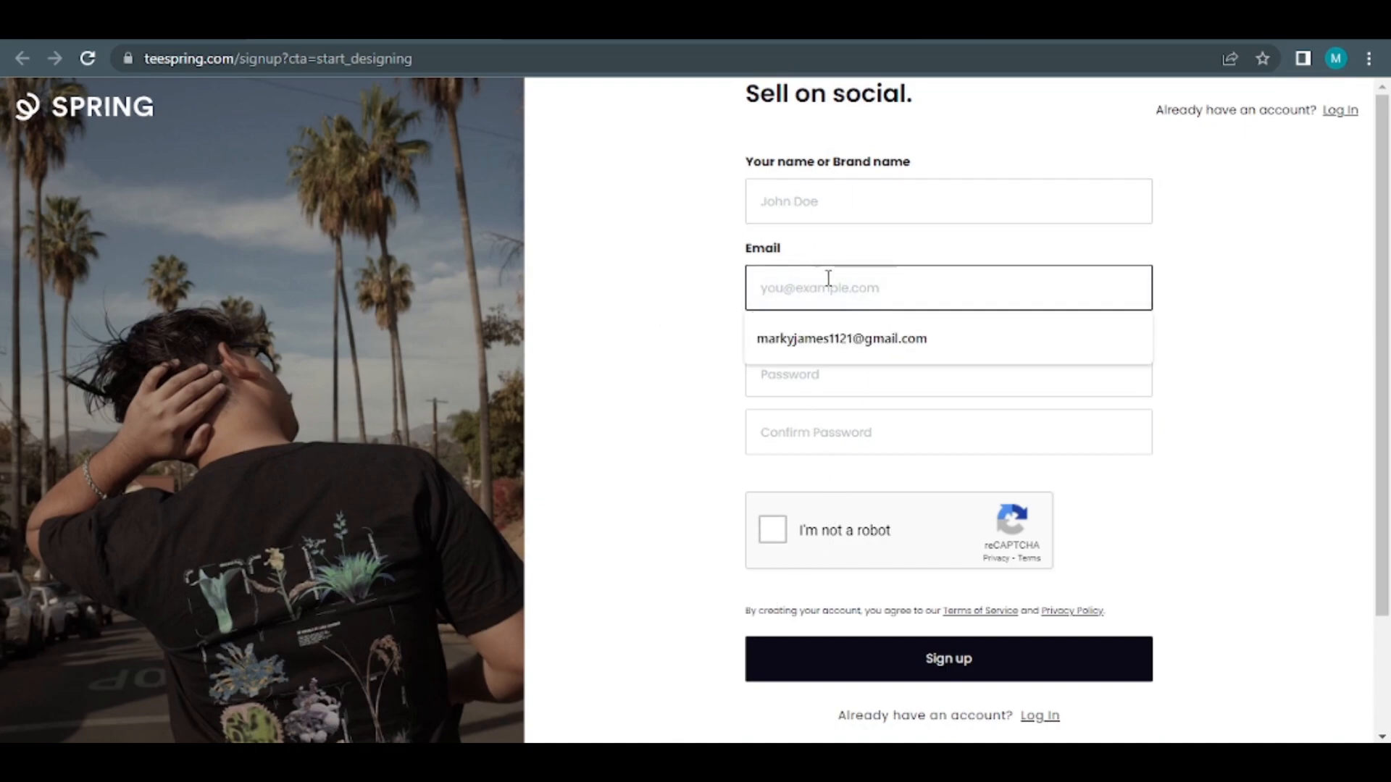
- Fill in the password, complete the reCAPTCHA and sign up to create the seller account
click(948, 374)
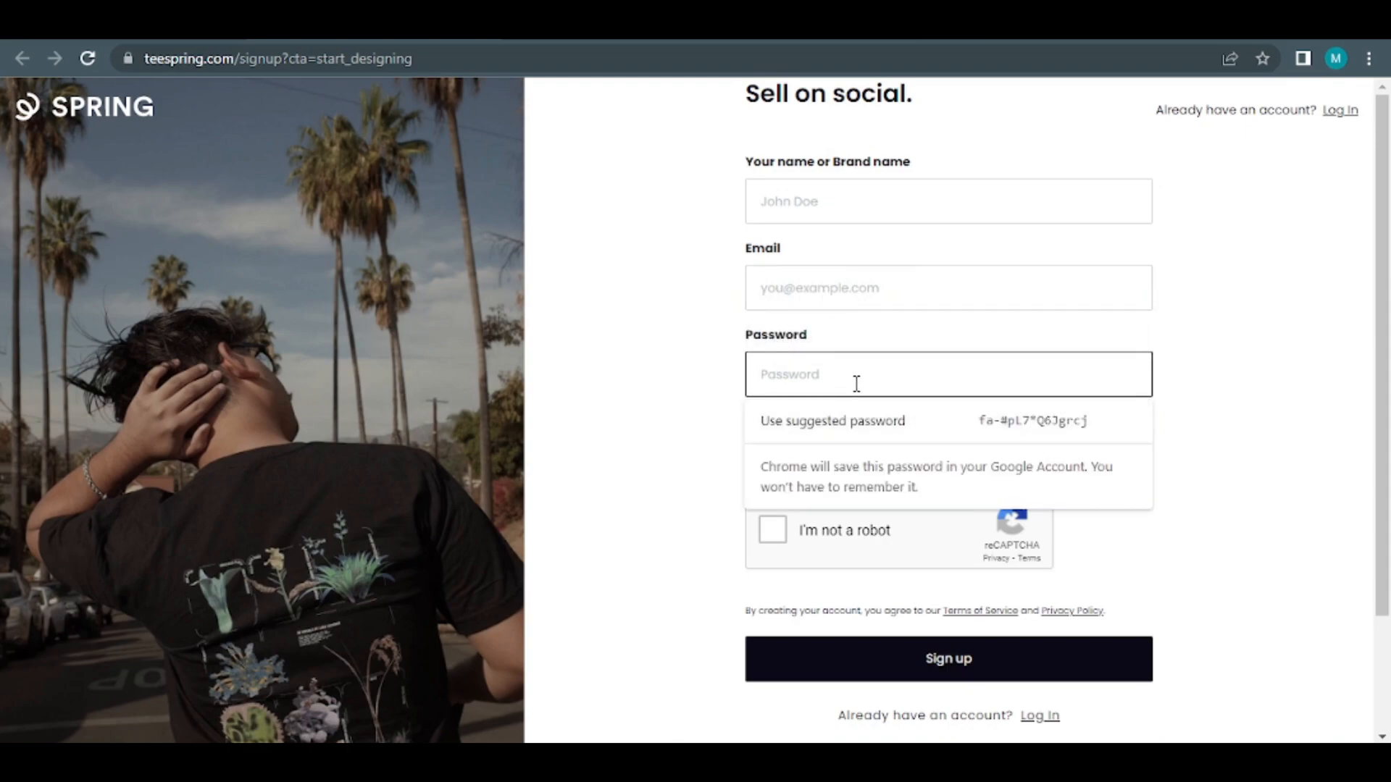
scroll(down, 3)
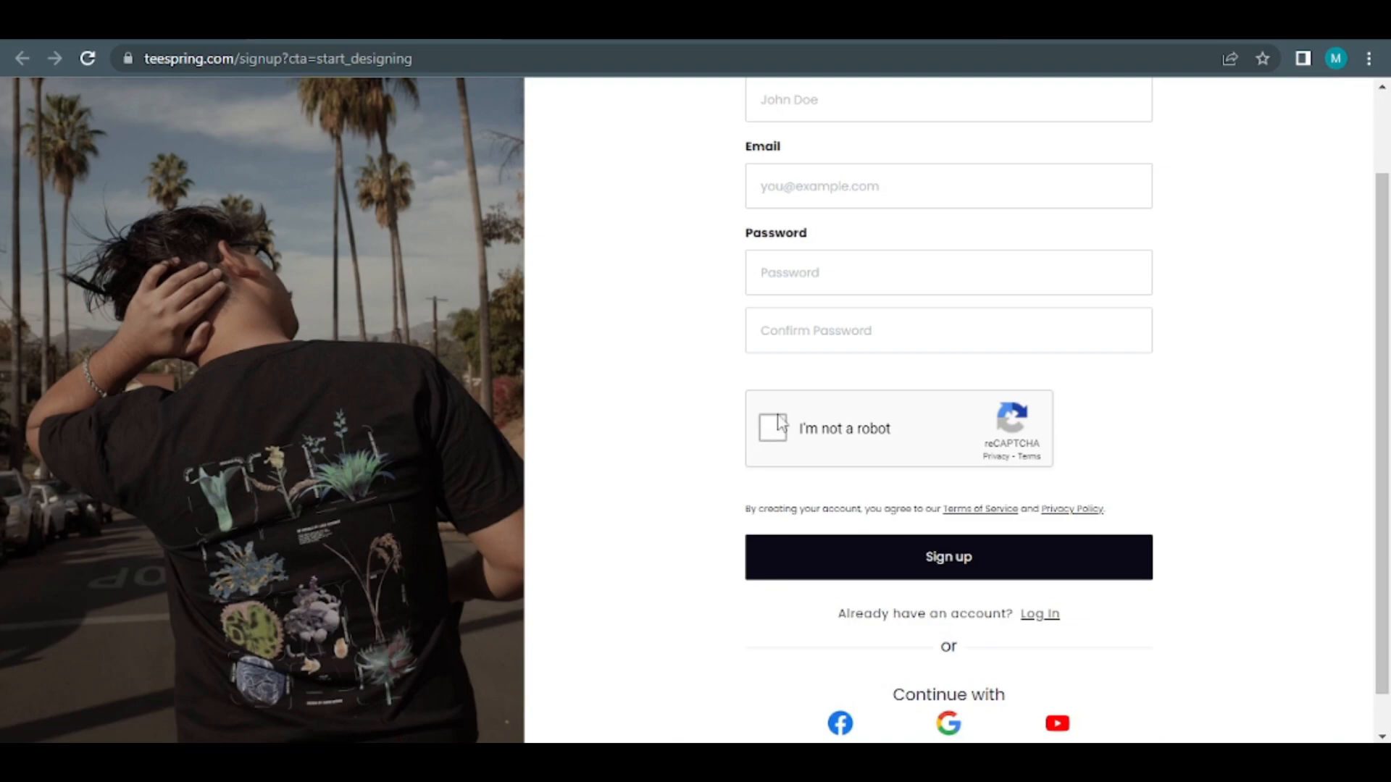
mouse_move(773, 435)
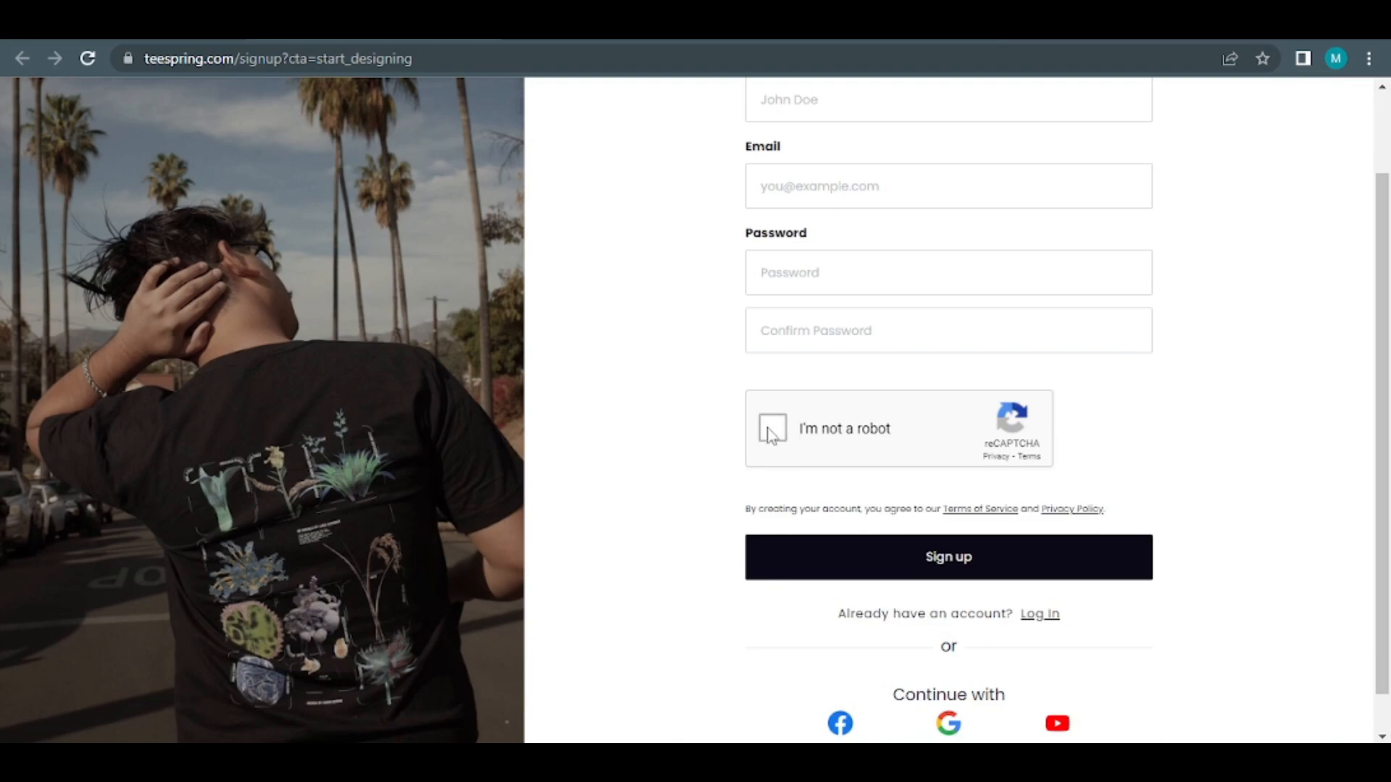
scroll(up, 3)
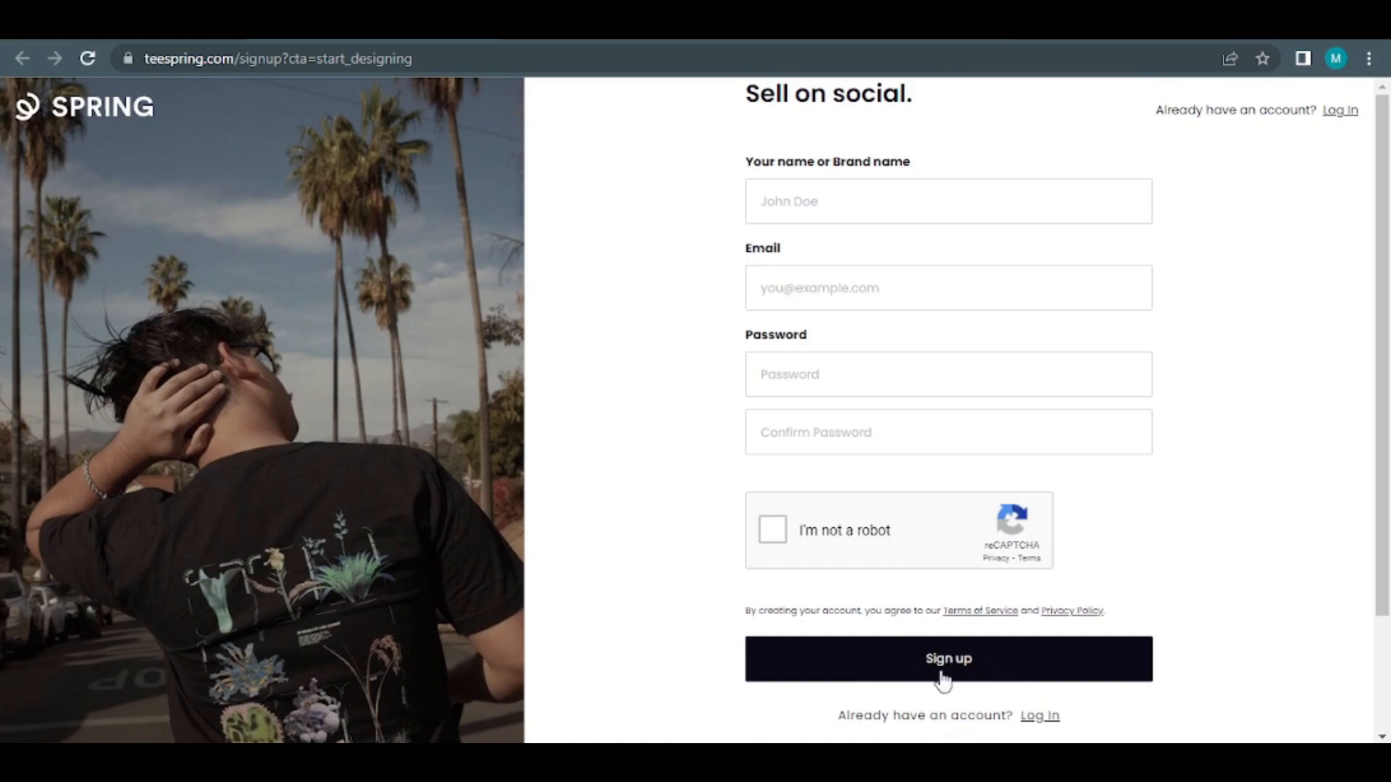
mouse_move(915, 690)
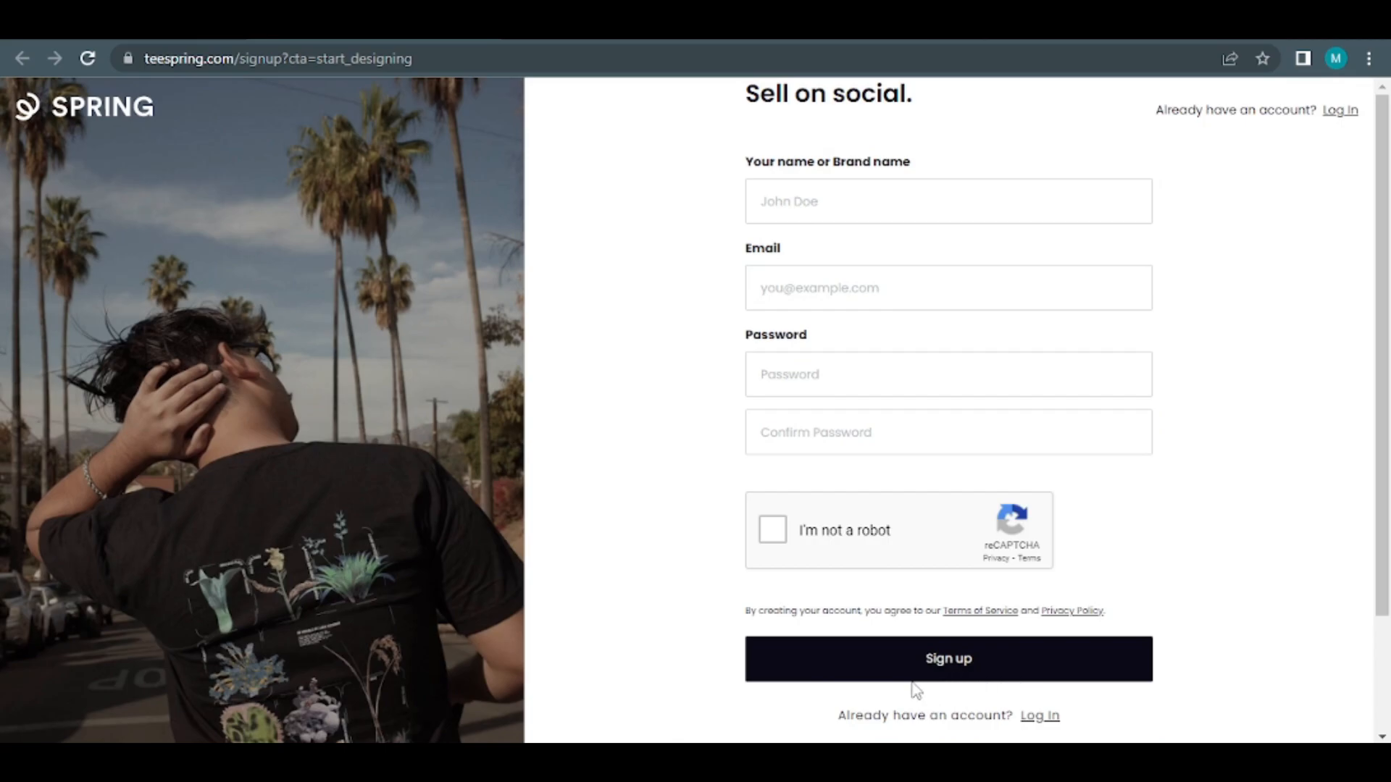
mouse_move(1013, 685)
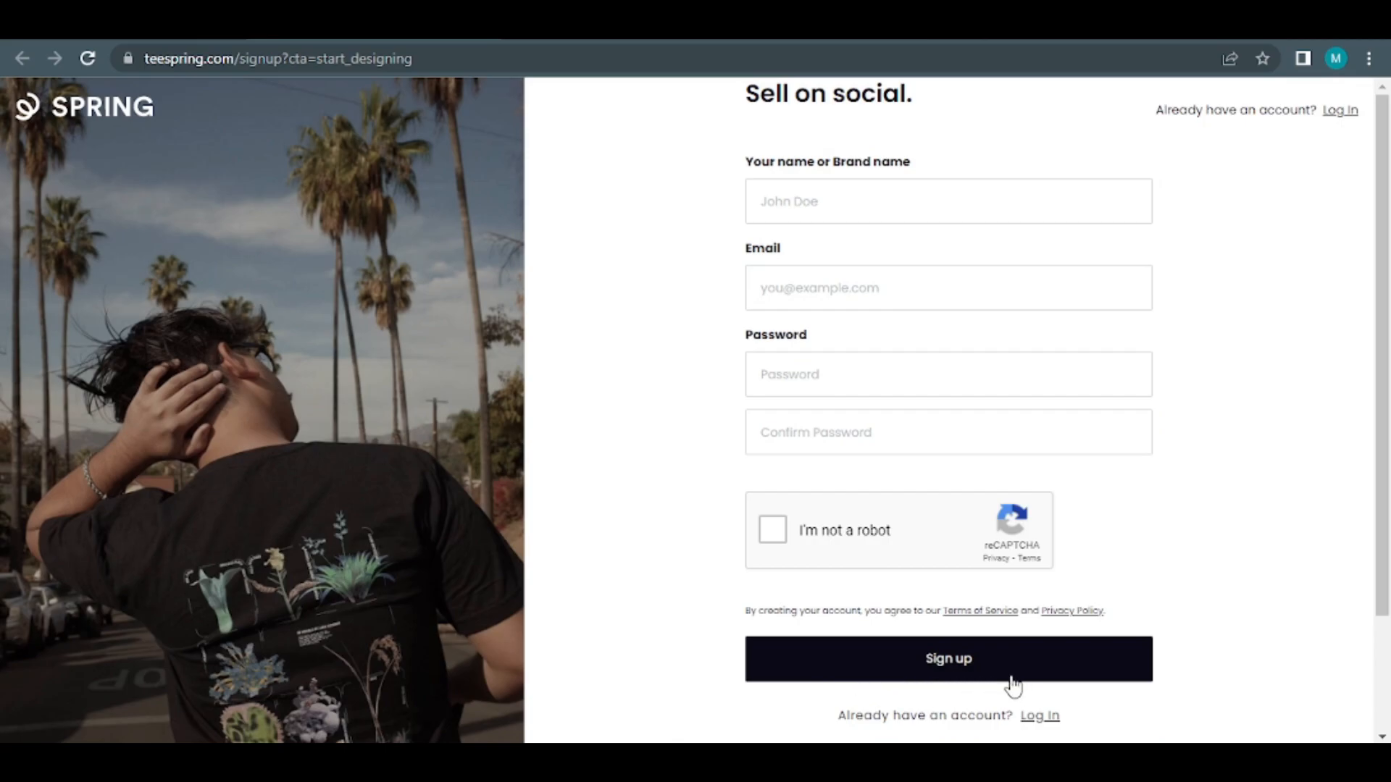
click(948, 658)
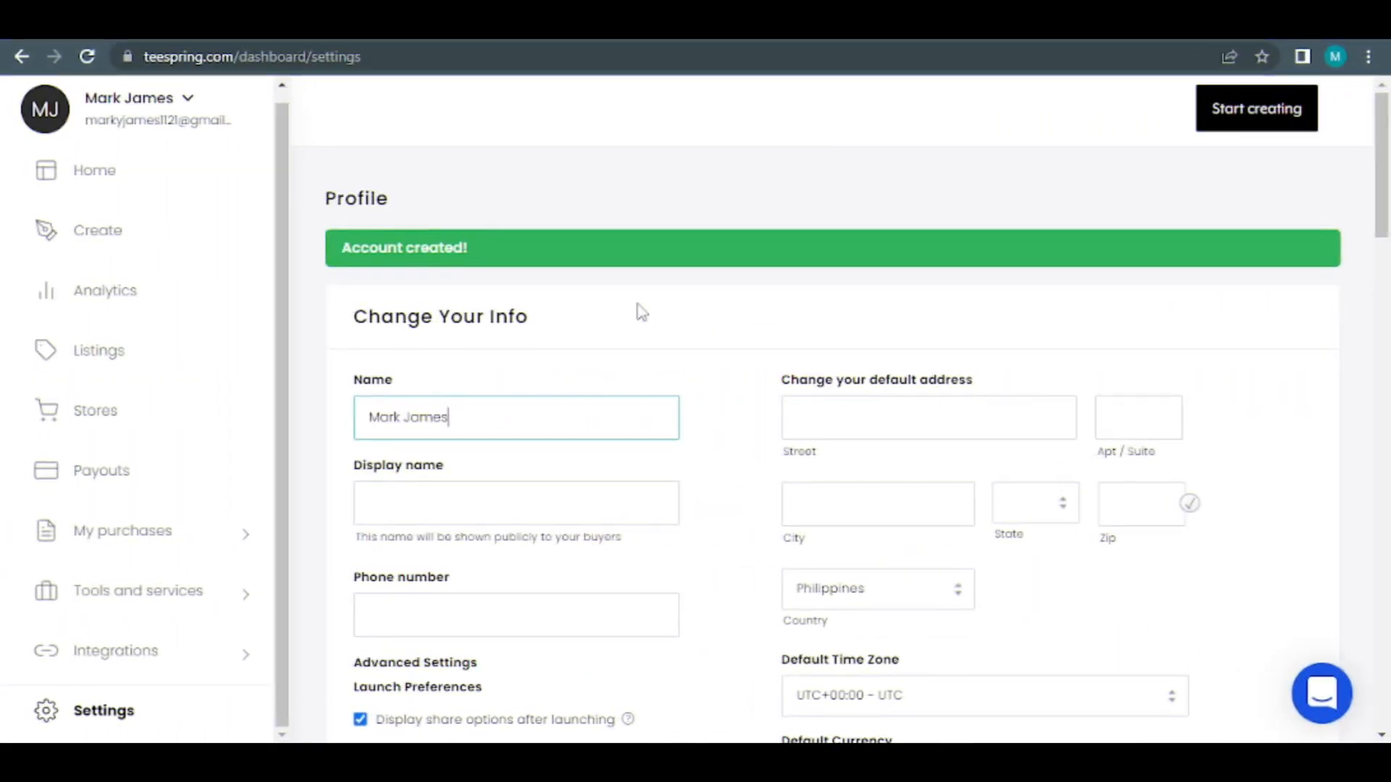
mouse_move(440, 310)
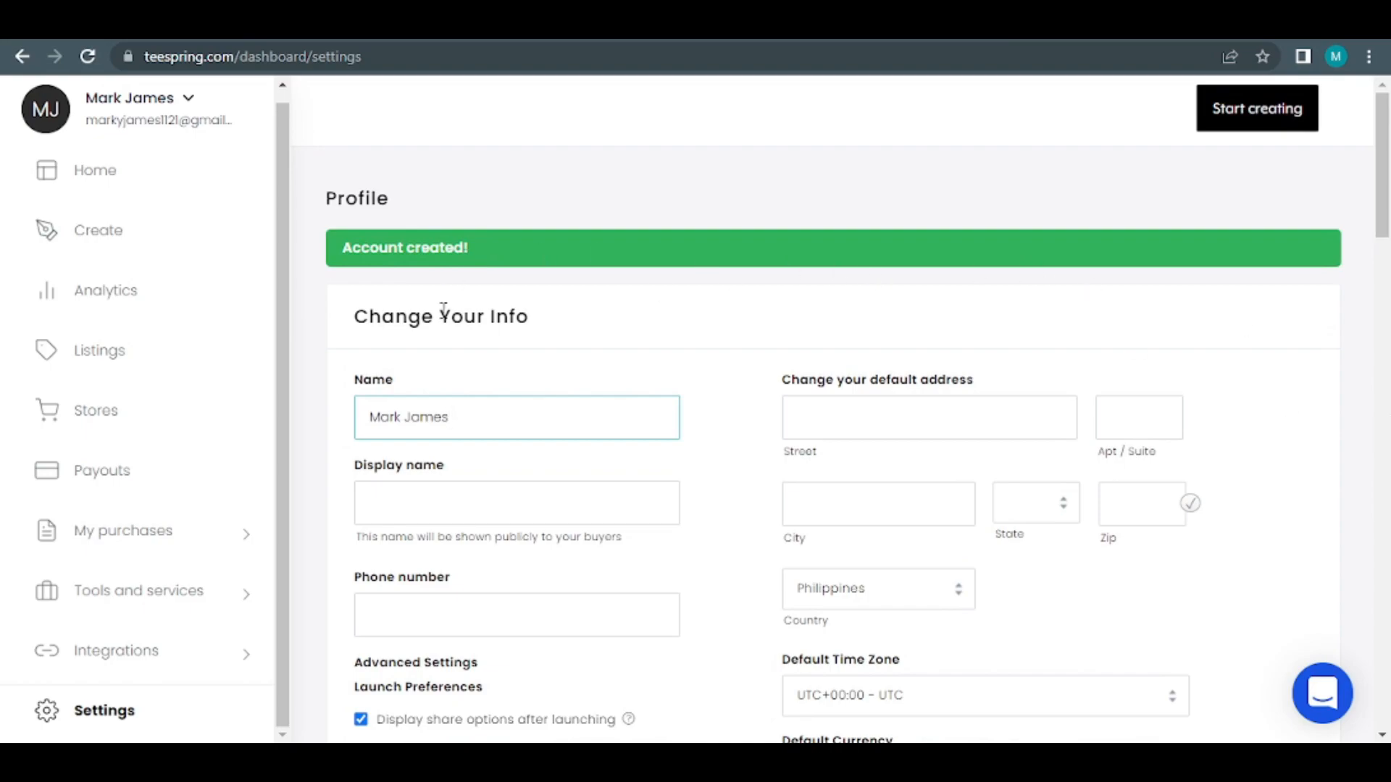
mouse_move(705, 443)
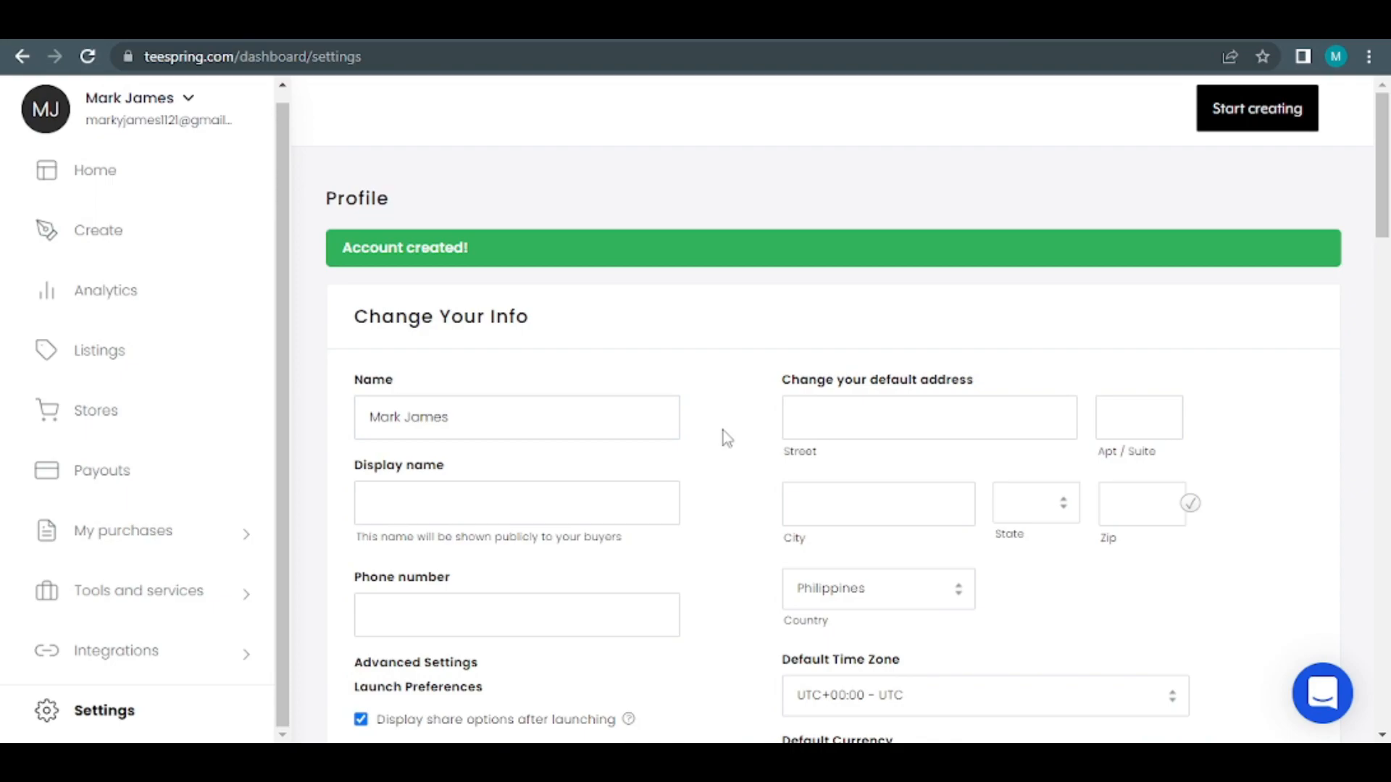
click(516, 417)
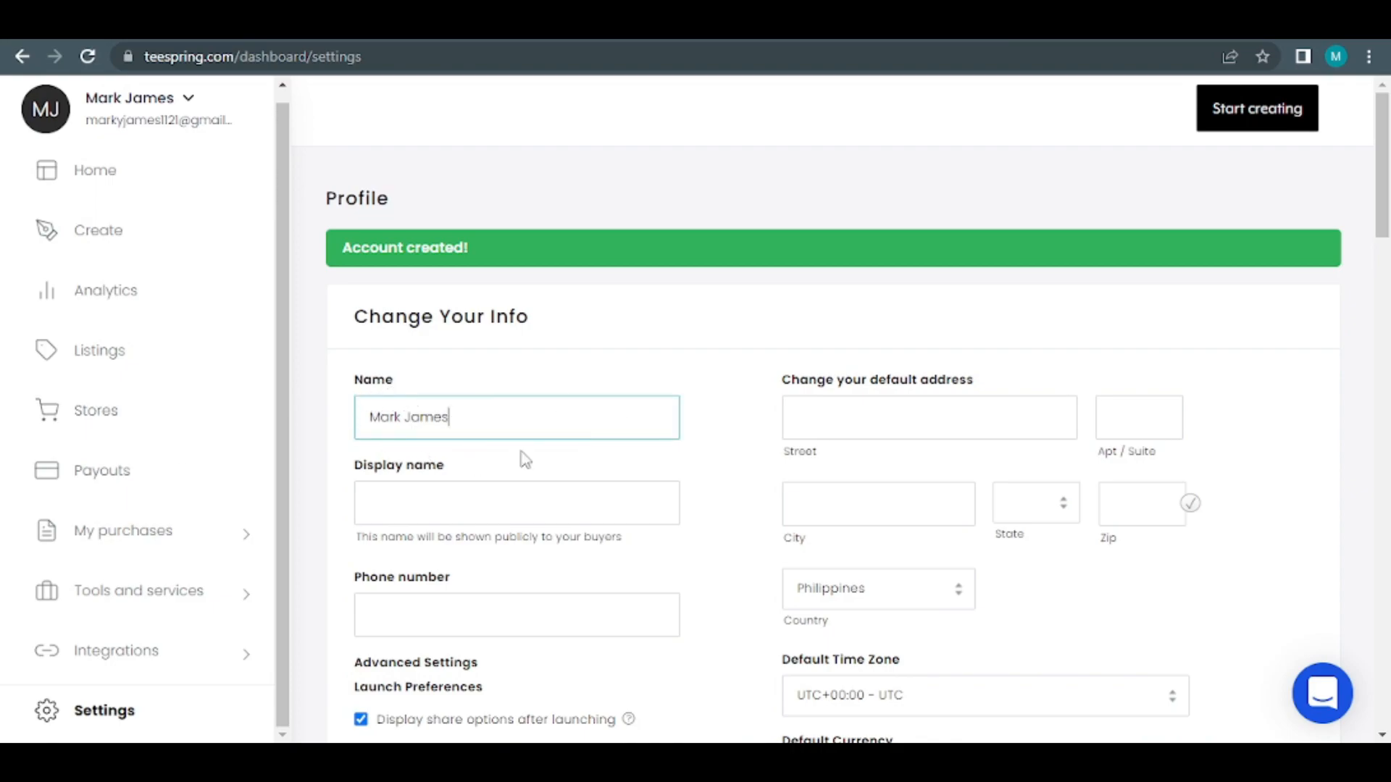
mouse_move(422, 402)
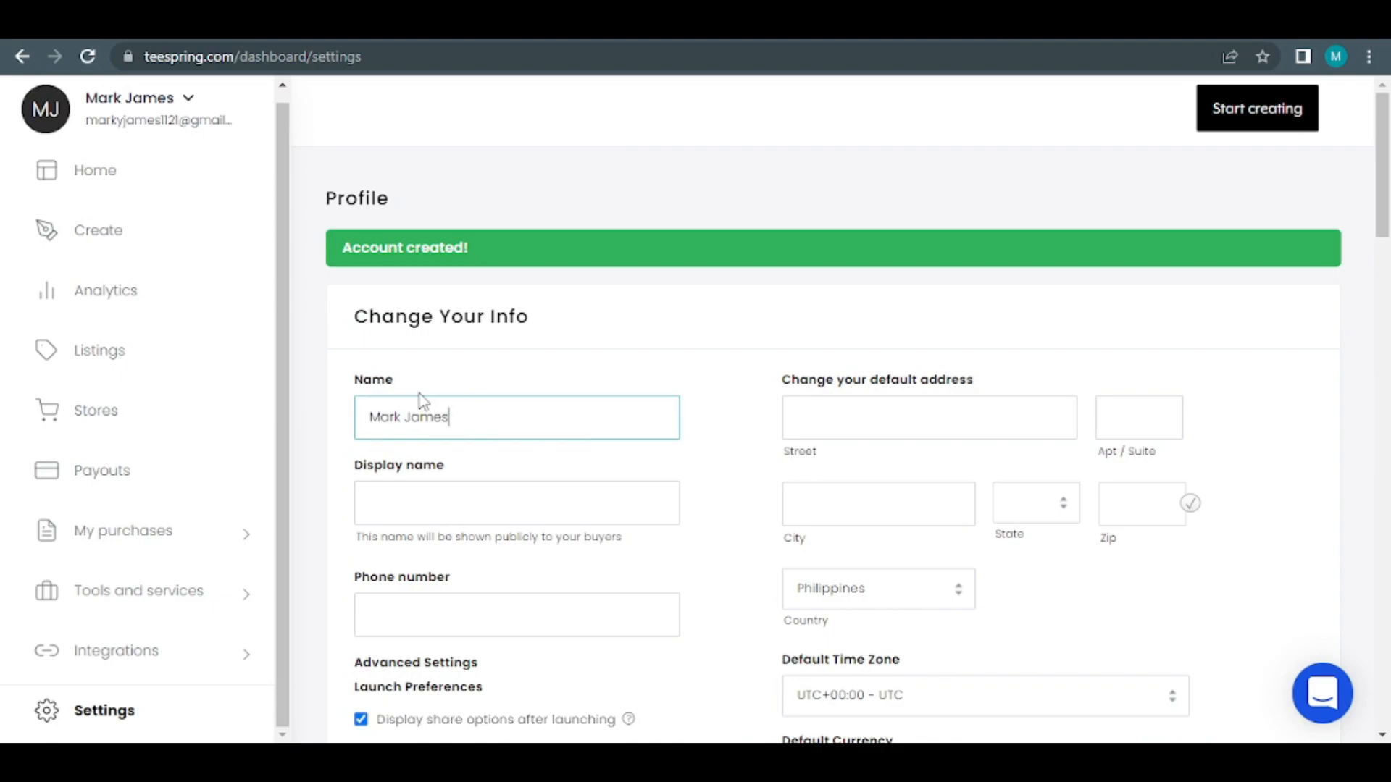
scroll(down, 3)
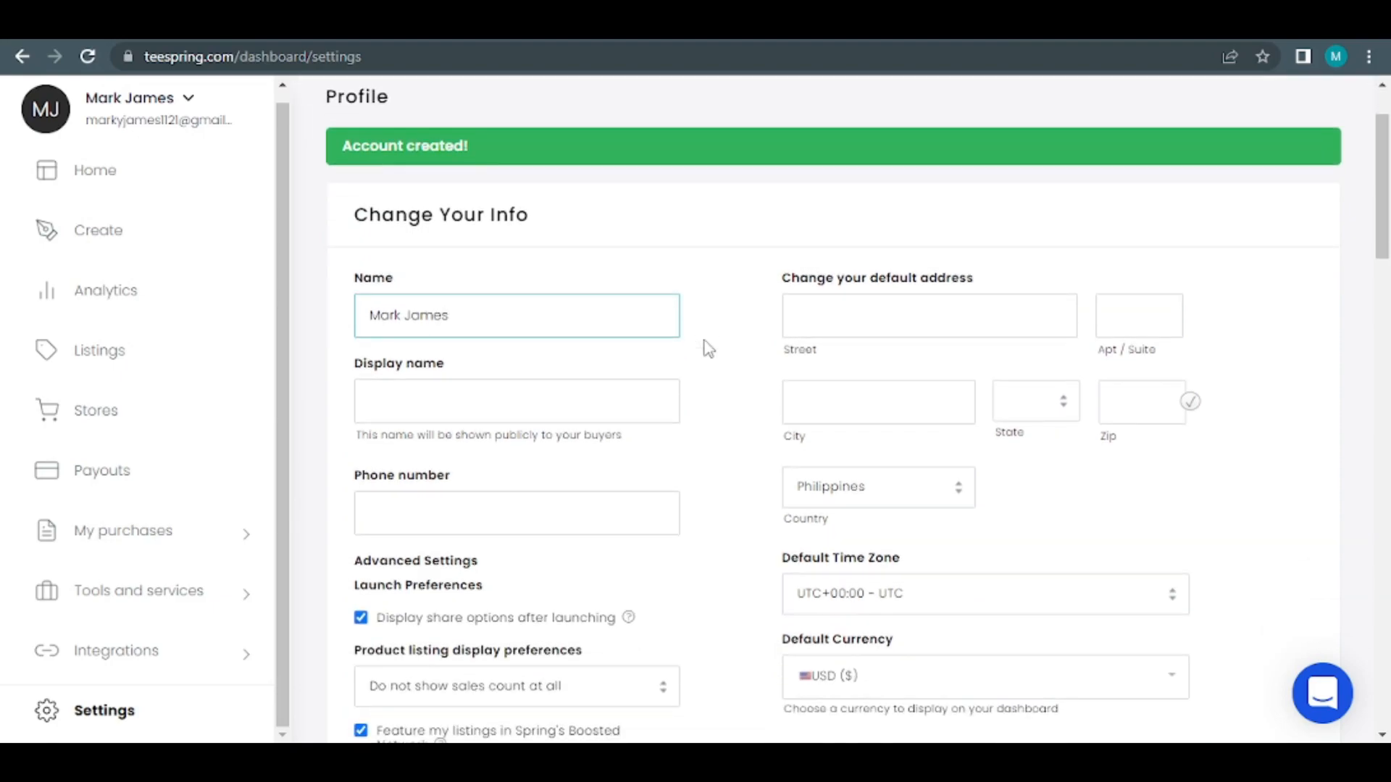
scroll(down, 3)
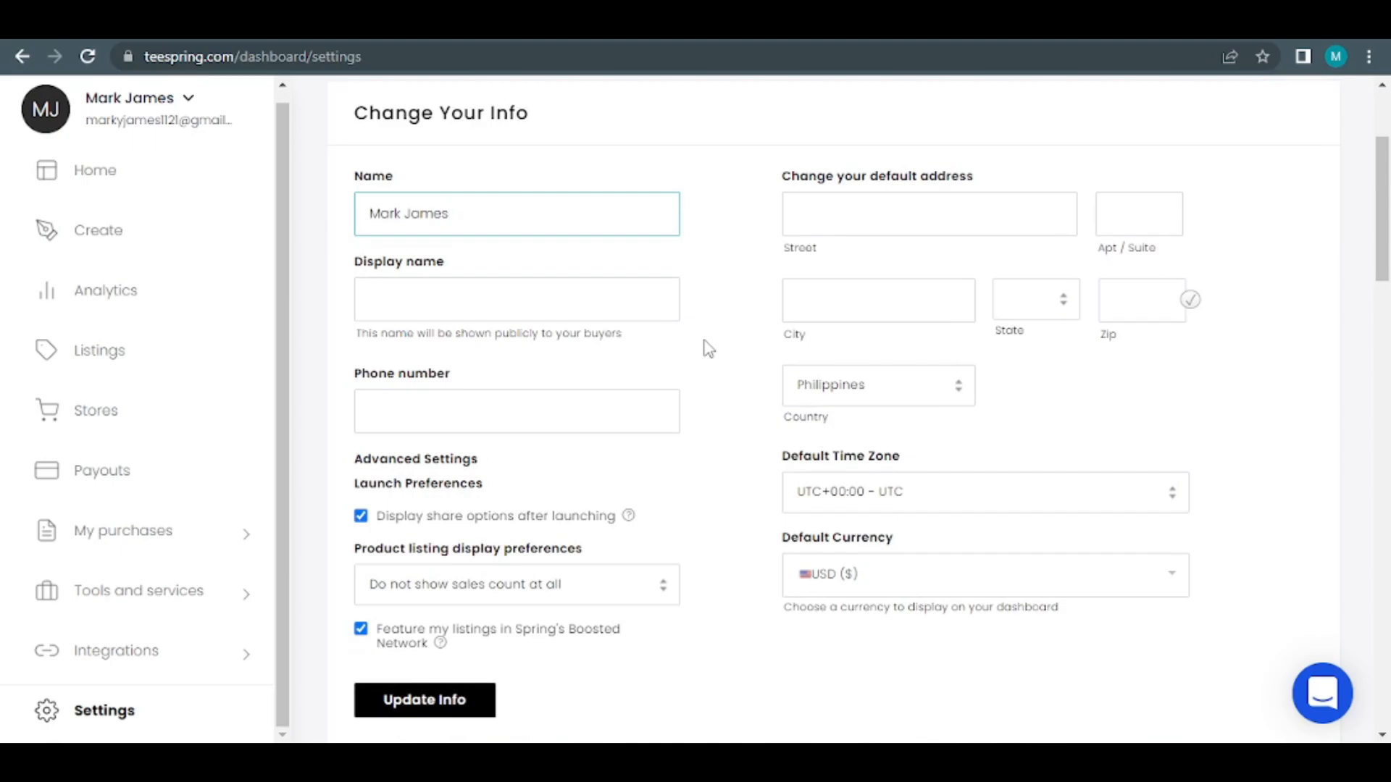
click(425, 700)
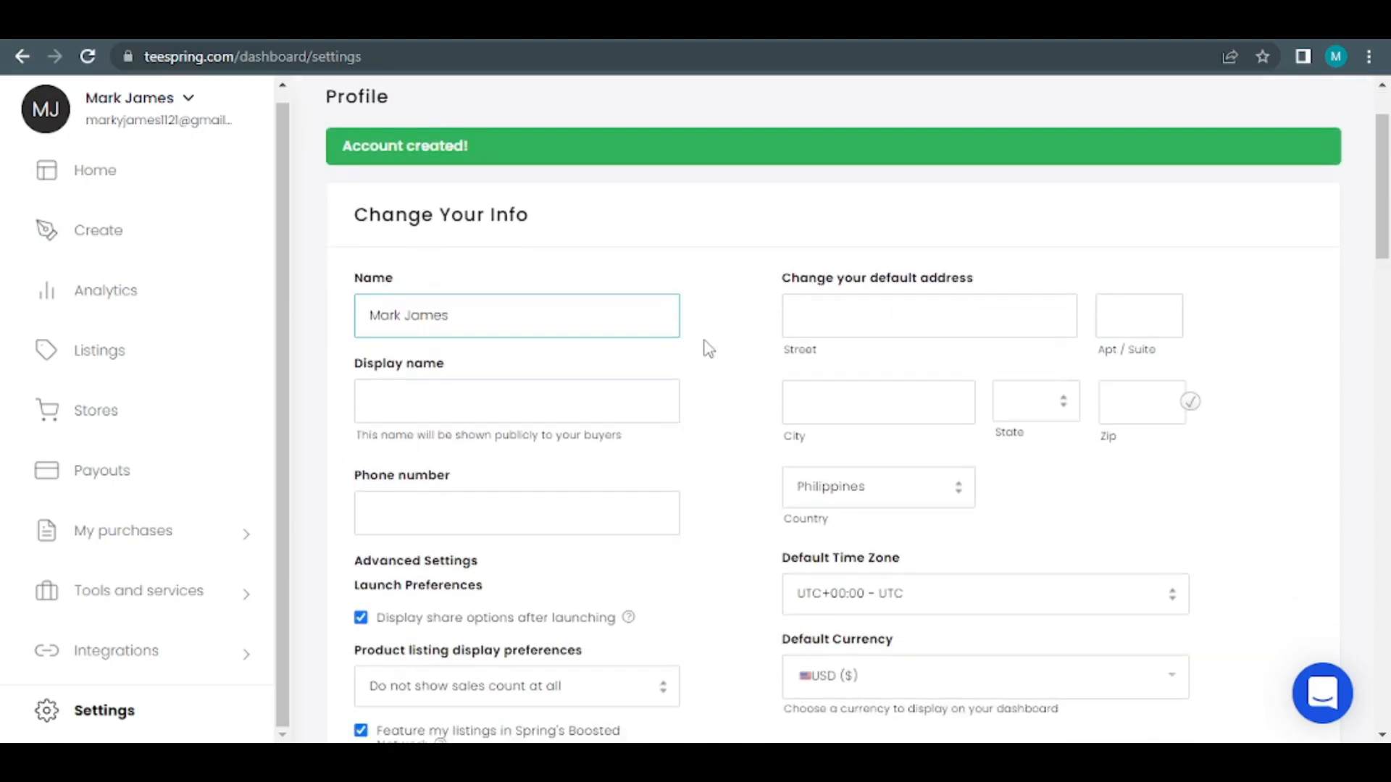
scroll(down, 3)
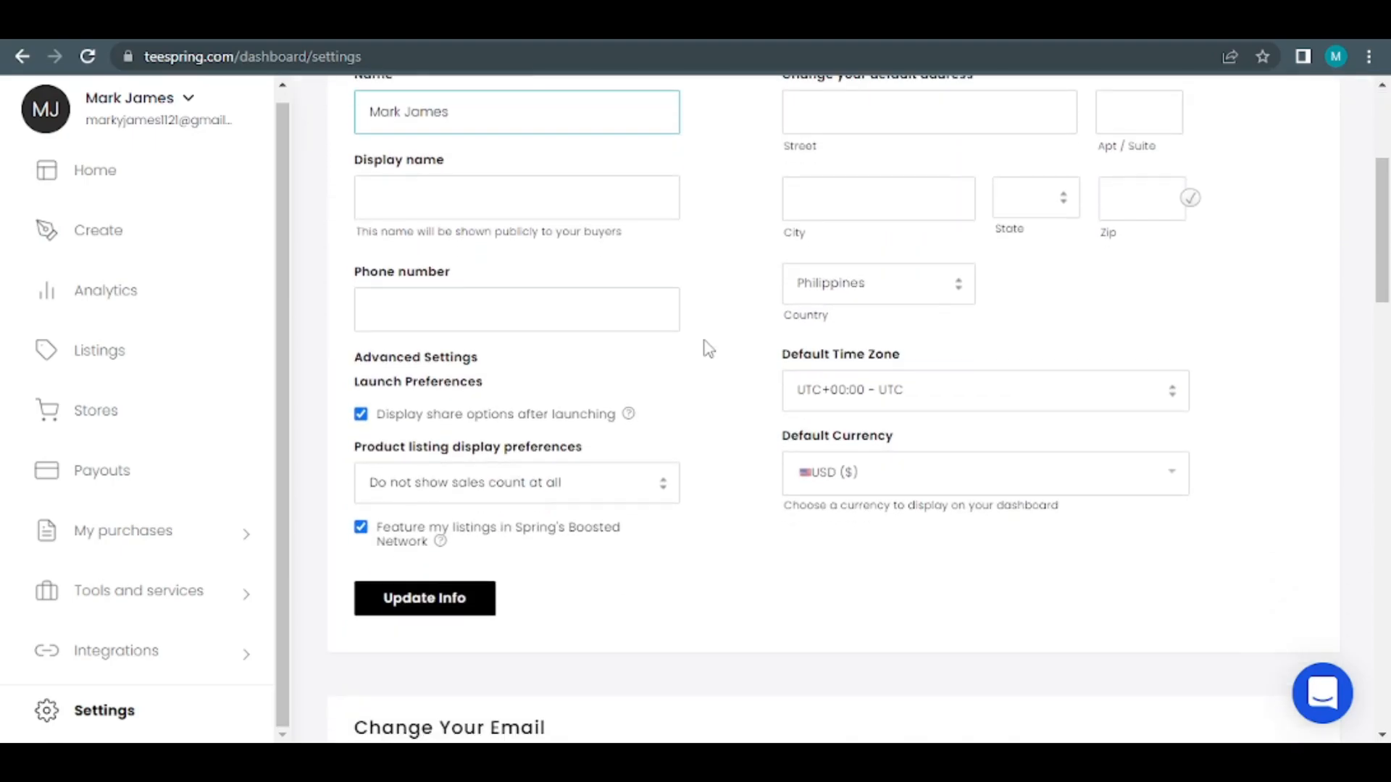
scroll(down, 3)
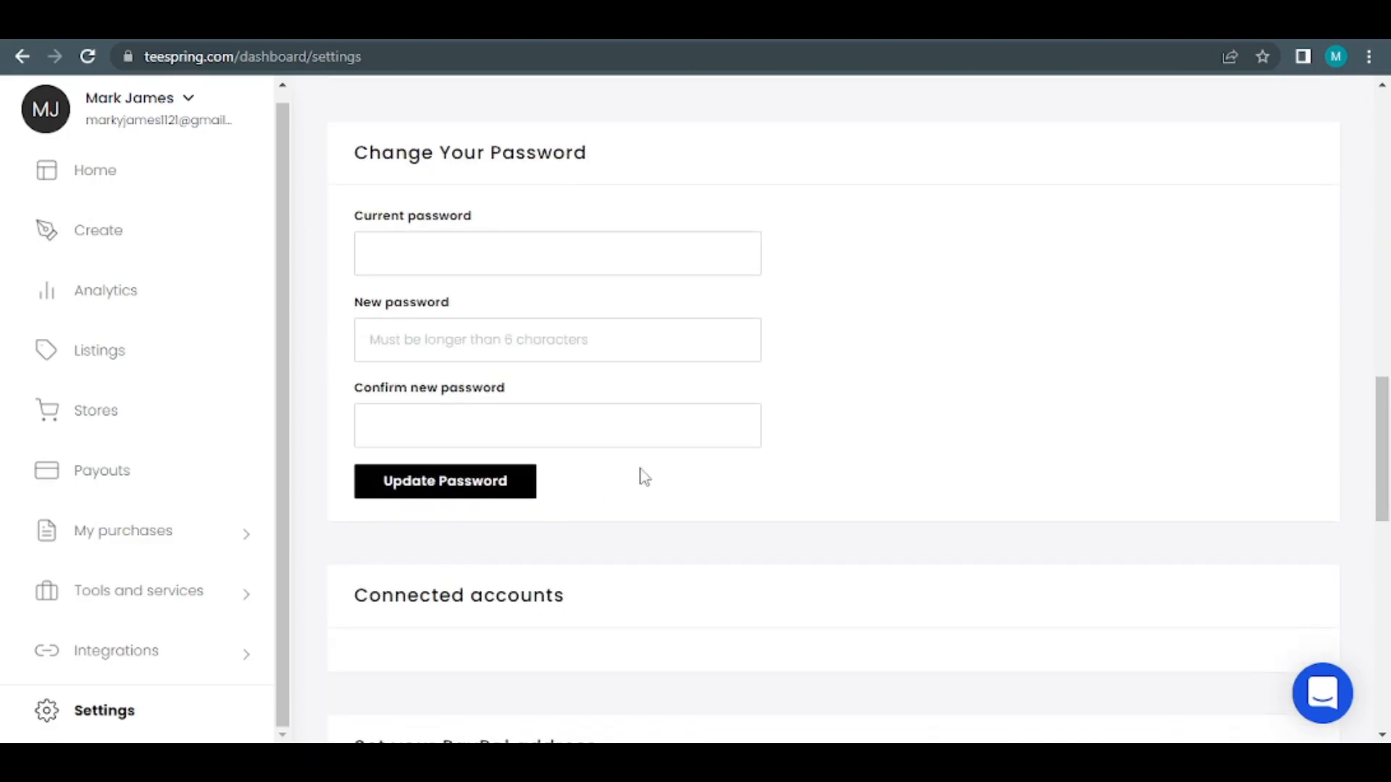
scroll(up, 3)
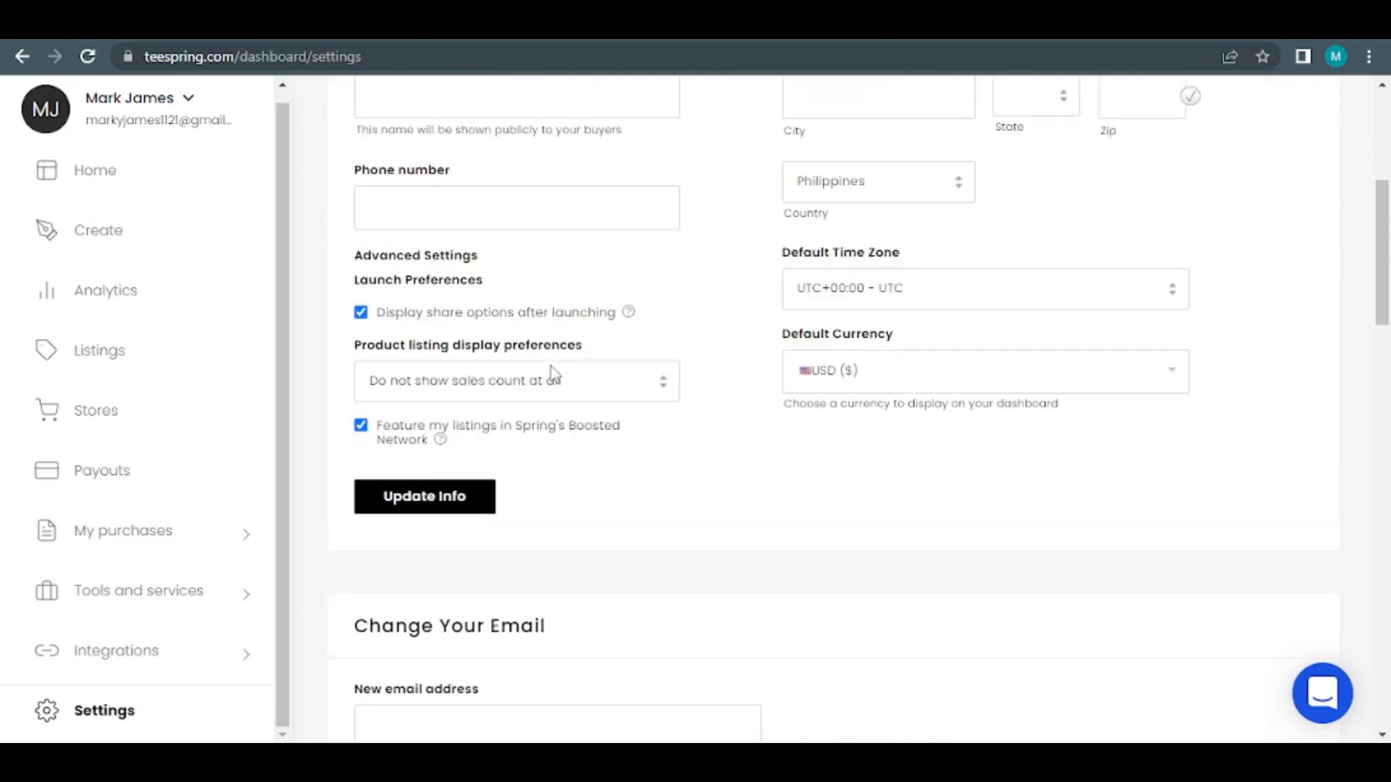
scroll(down, 3)
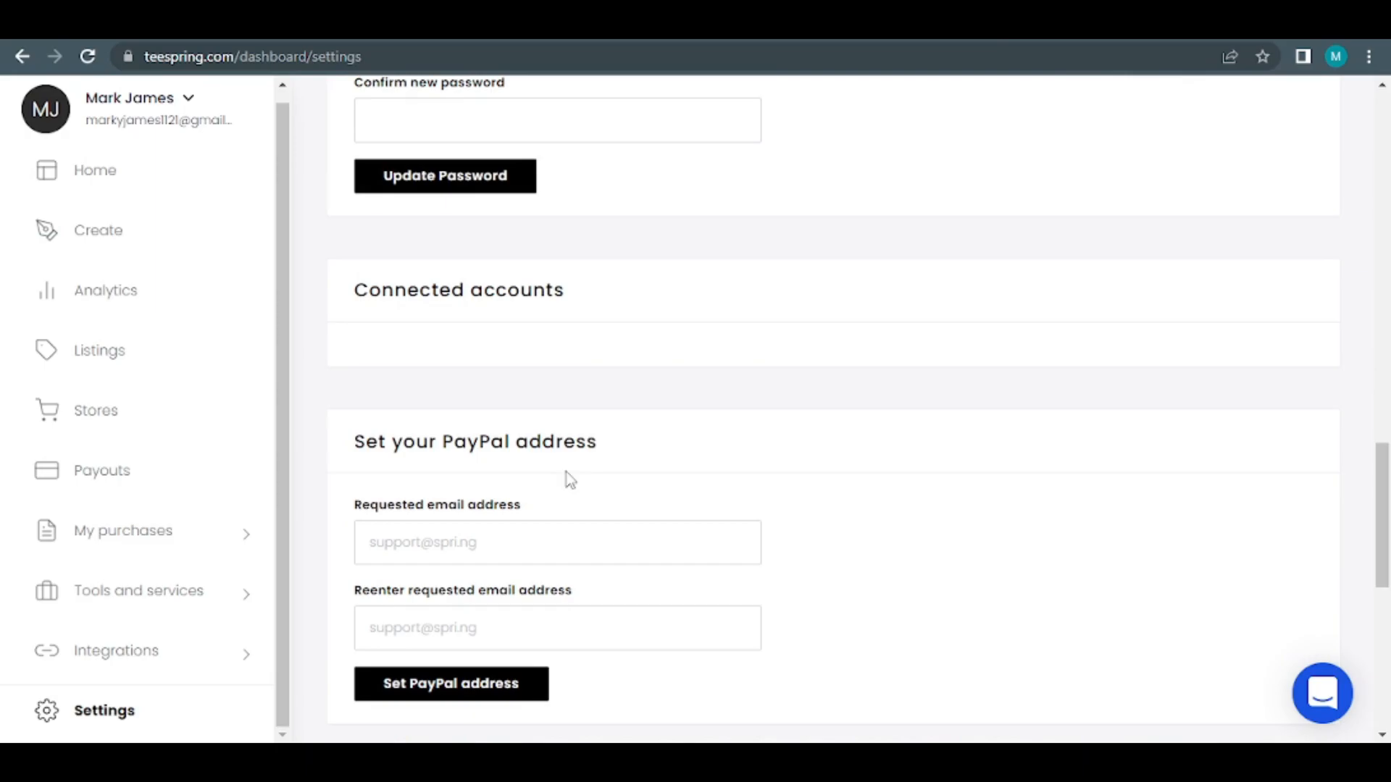
scroll(down, 3)
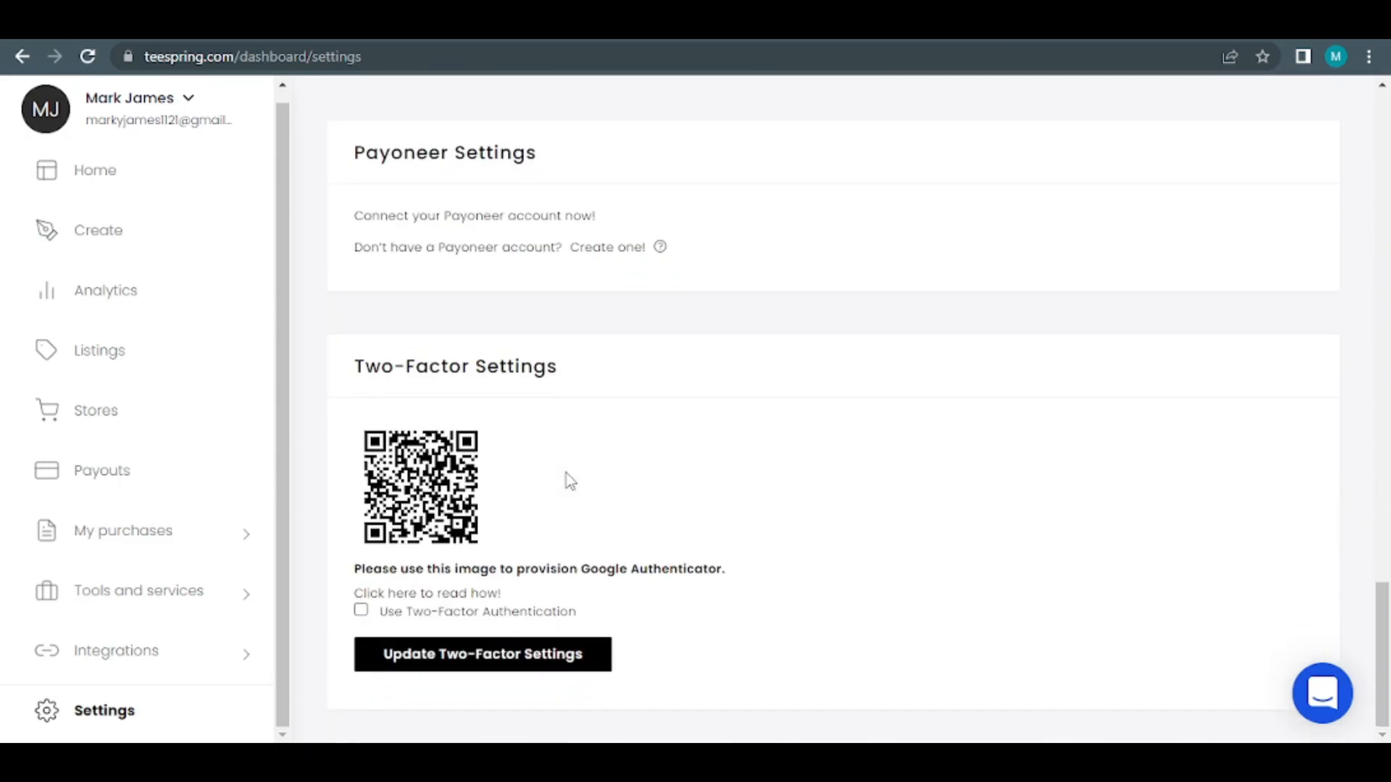
scroll(up, 3)
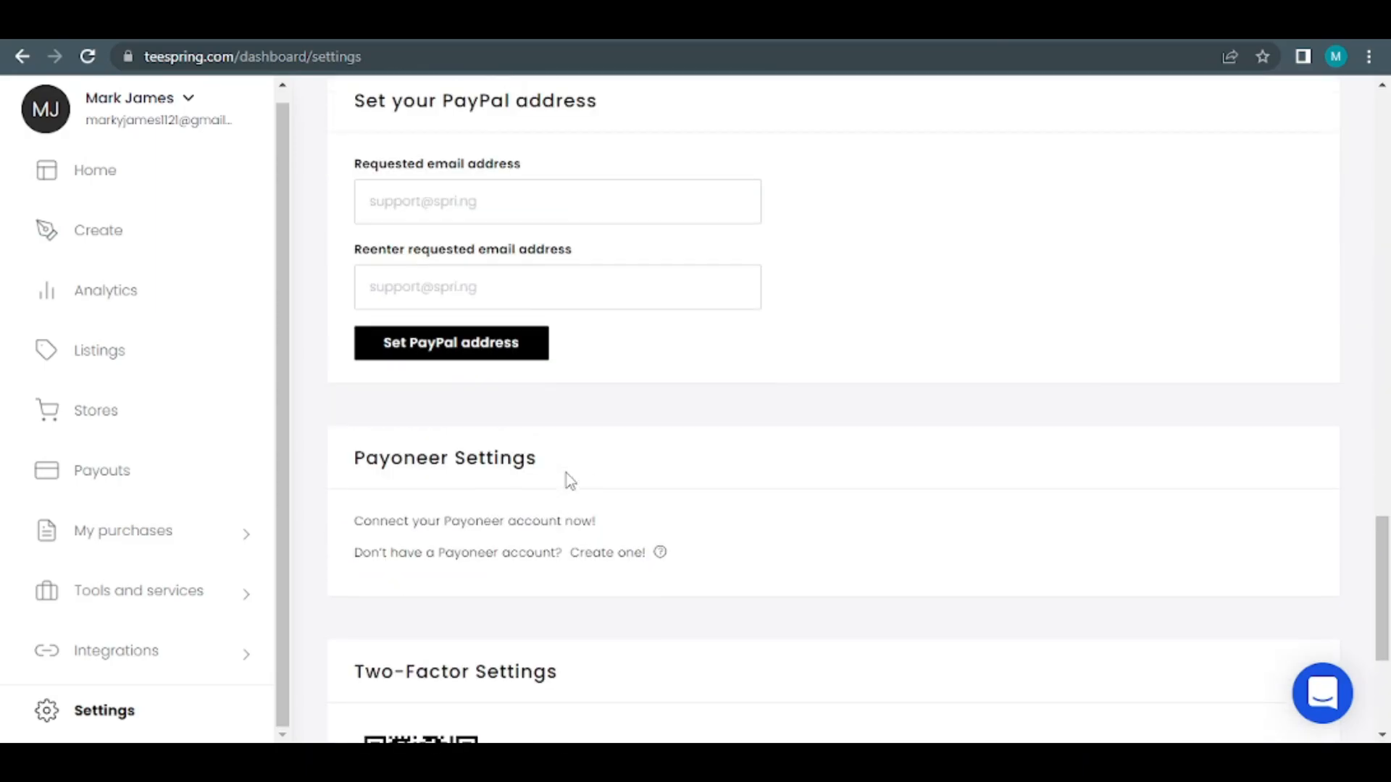
scroll(up, 3)
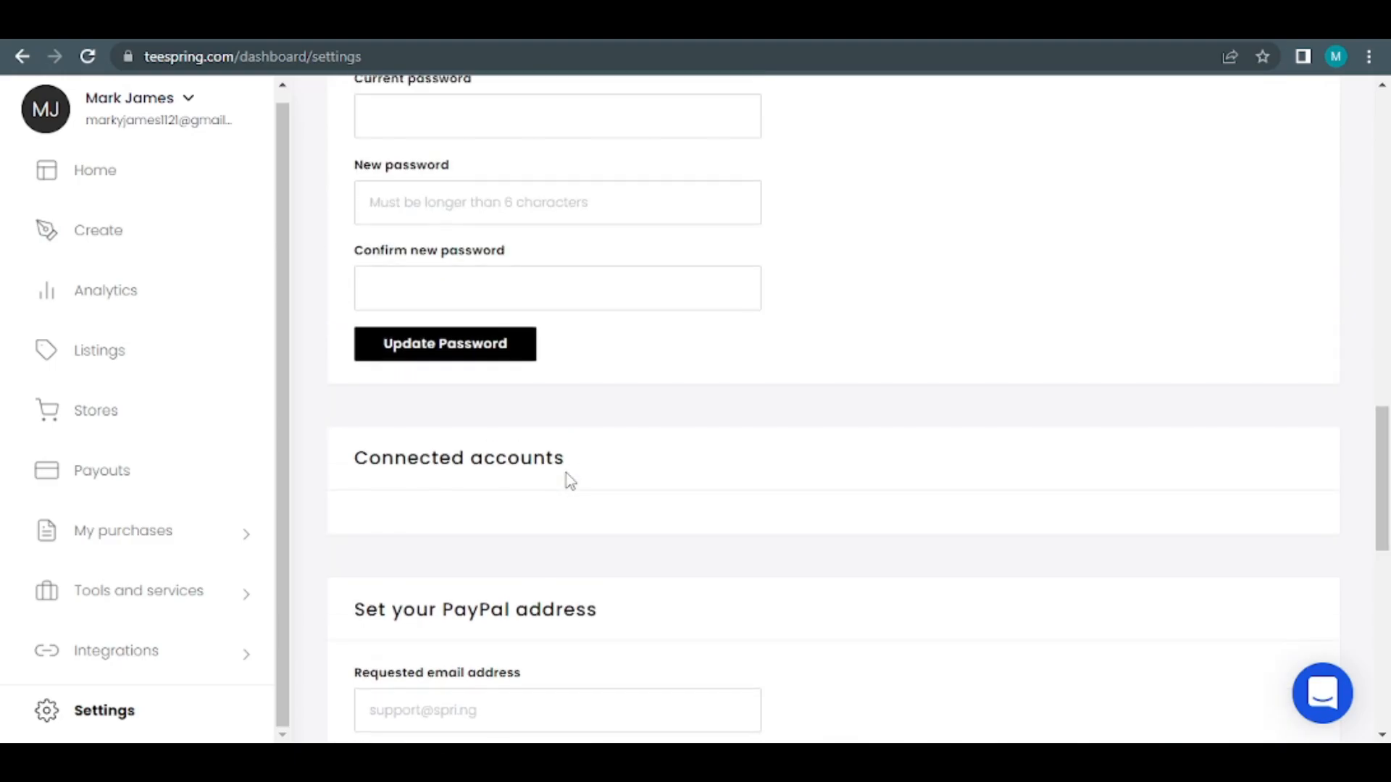
scroll(up, 3)
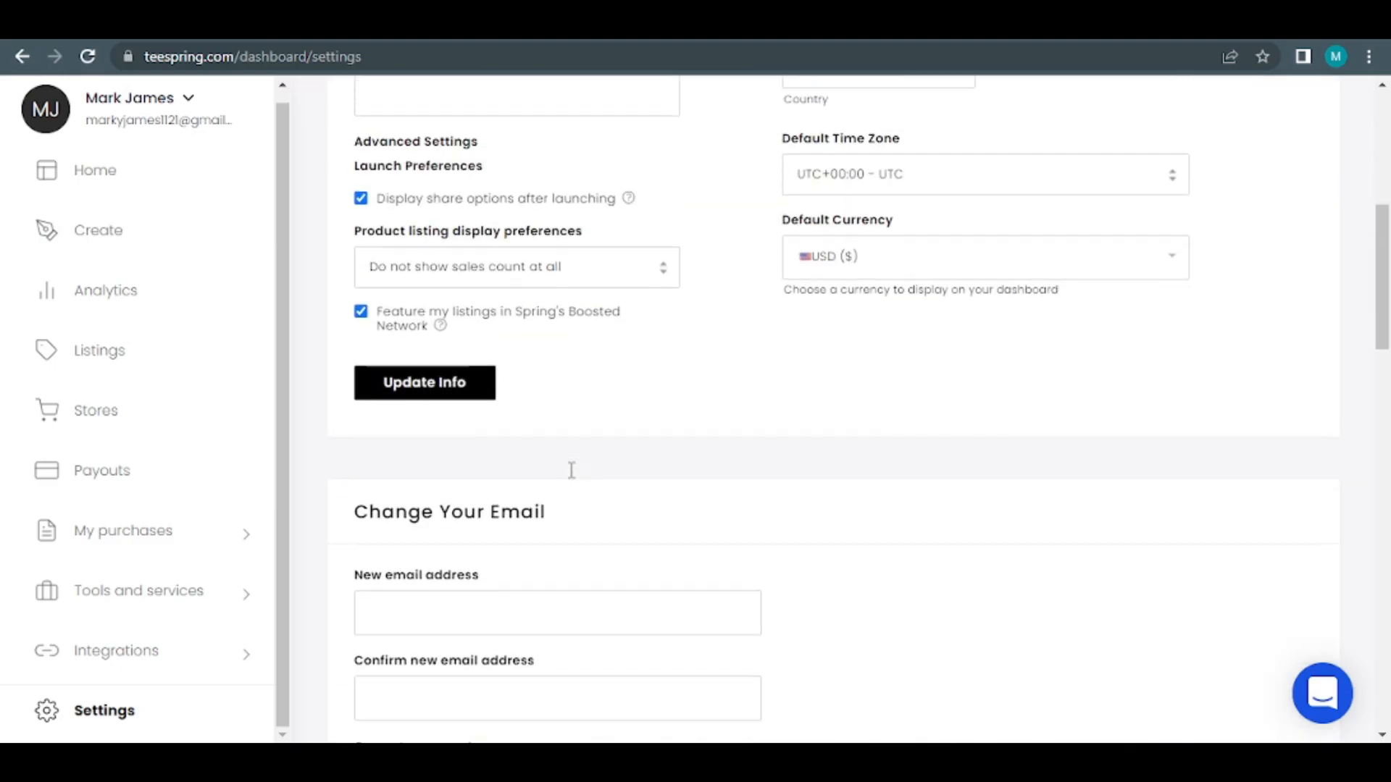
click(97, 231)
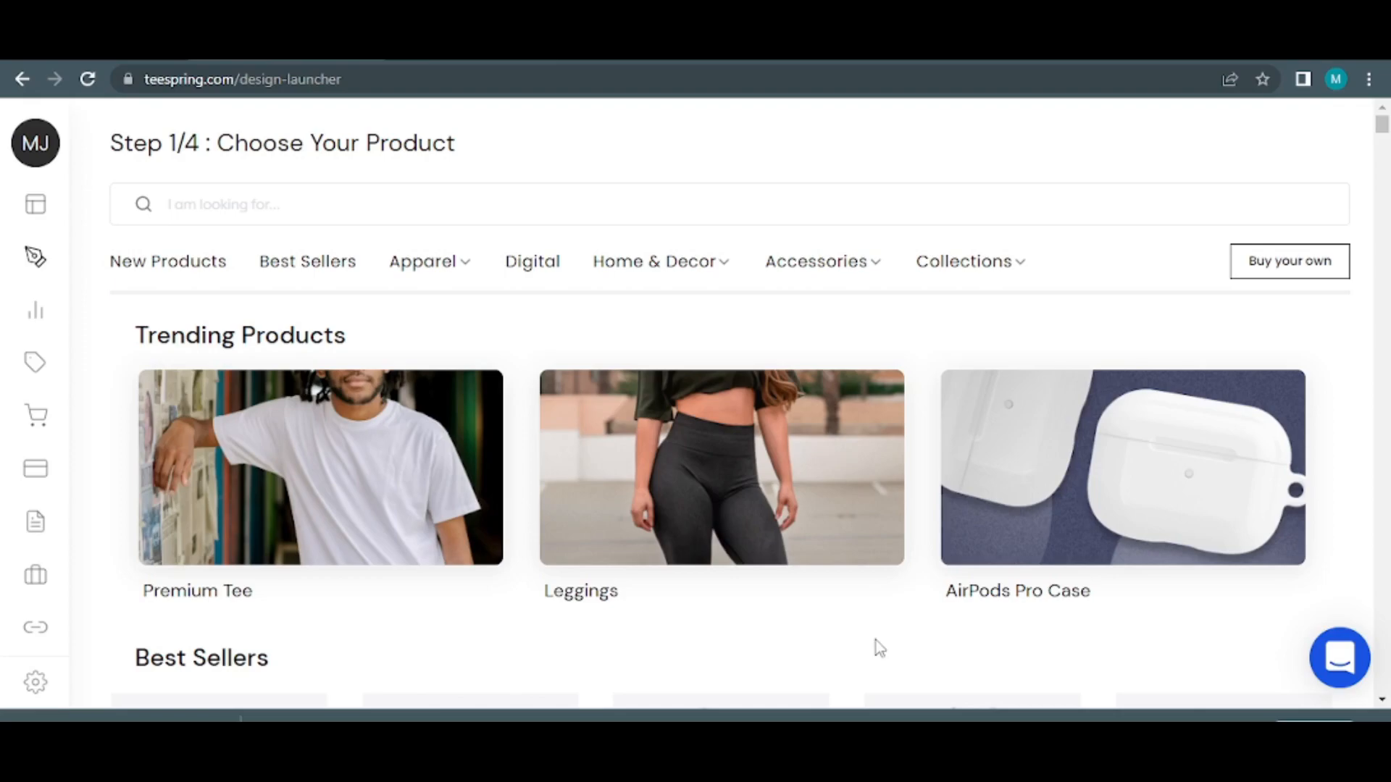
mouse_move(780, 567)
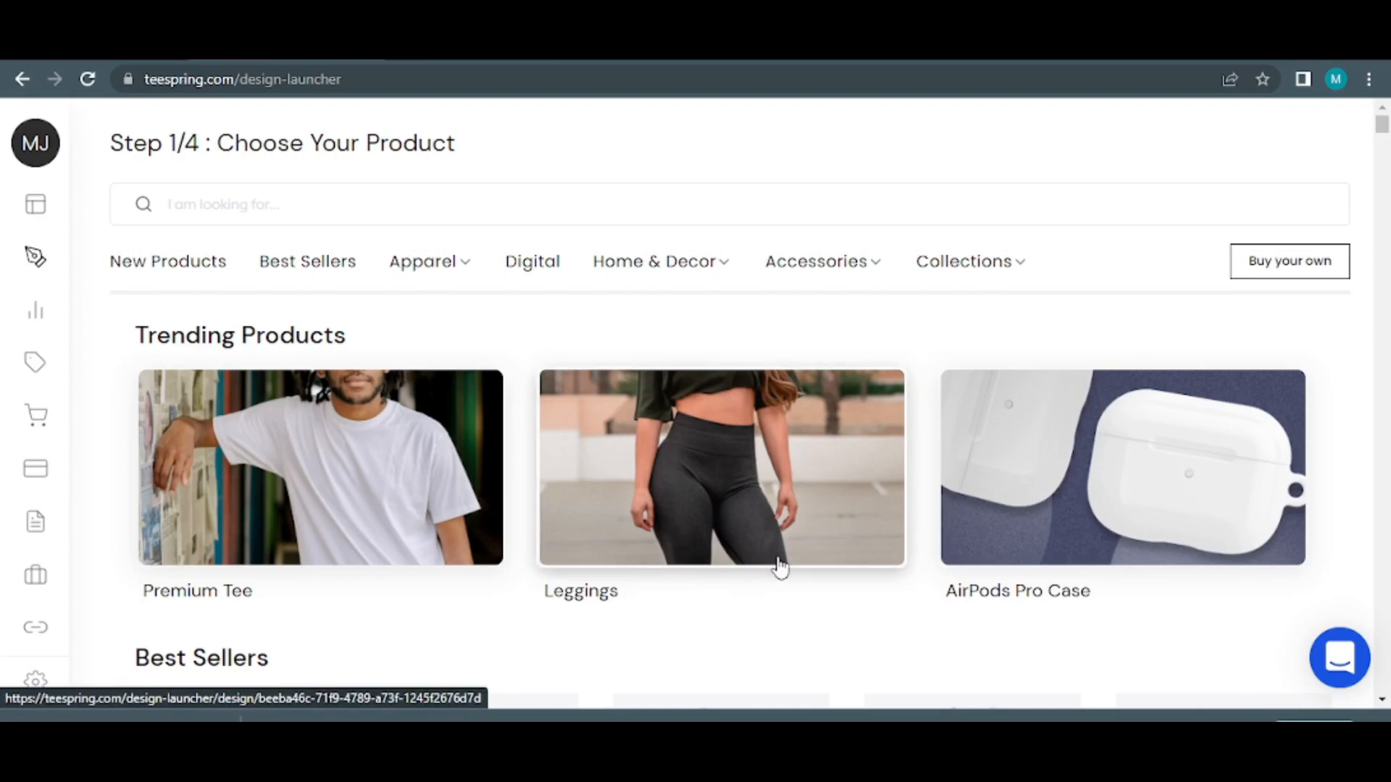
- Browse the Choose Your Product catalogue through trending items, Best Sellers tees, hoodies and drinkware
scroll(down, 3)
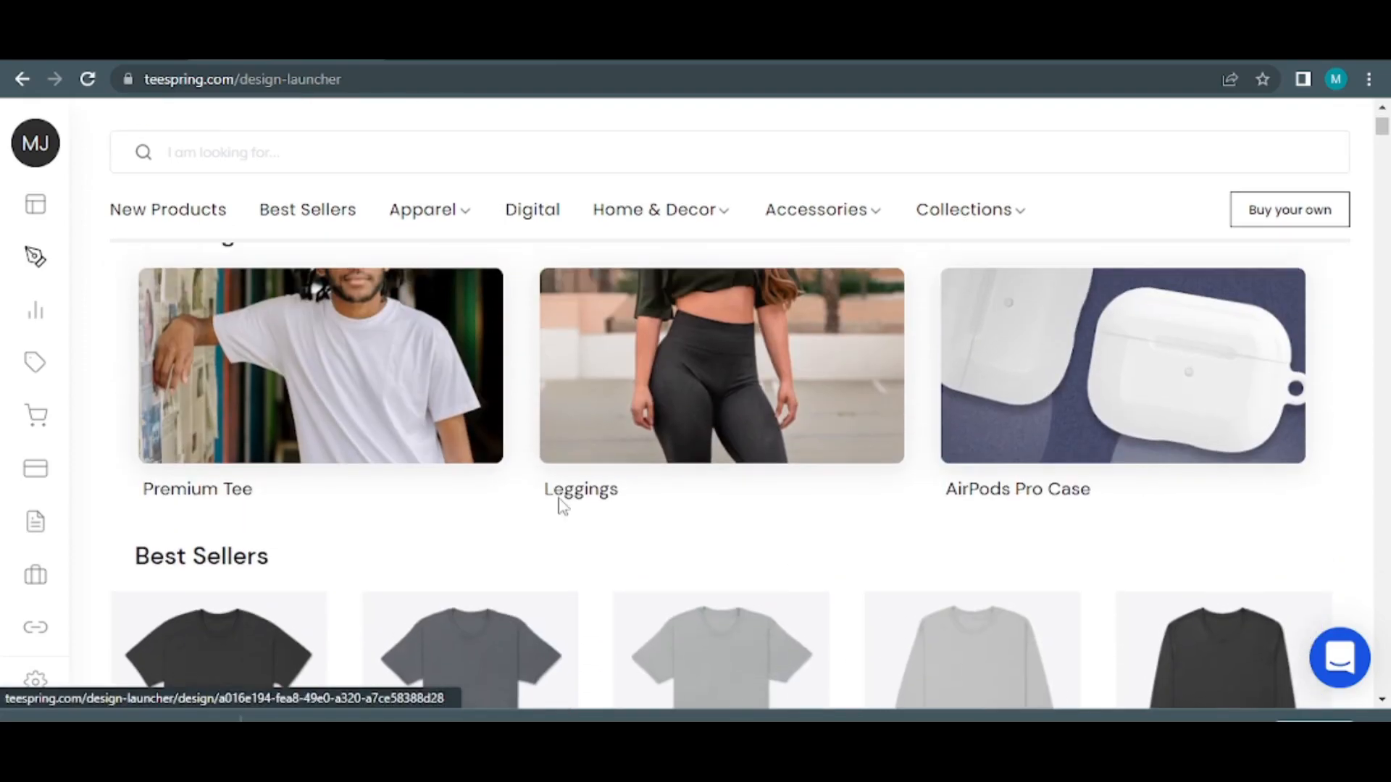
mouse_move(460, 470)
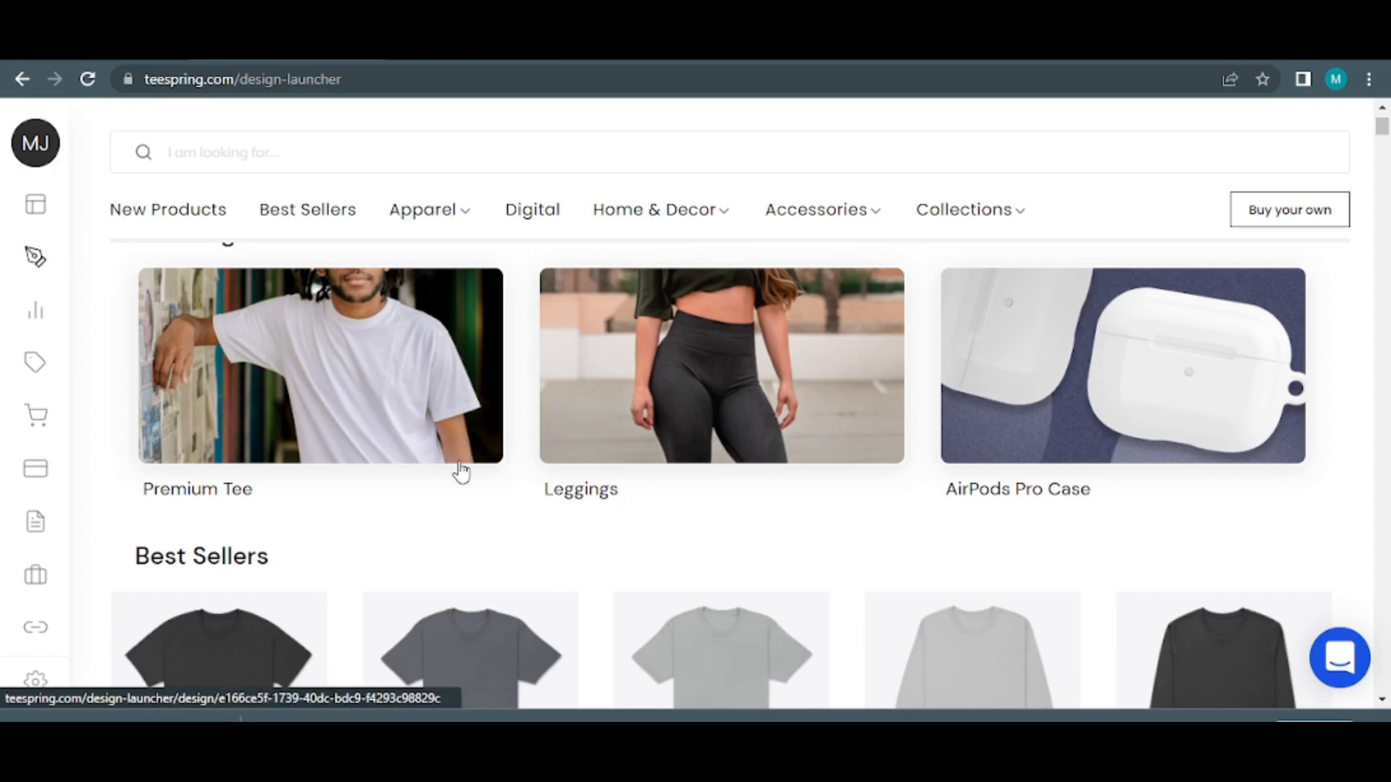
scroll(down, 3)
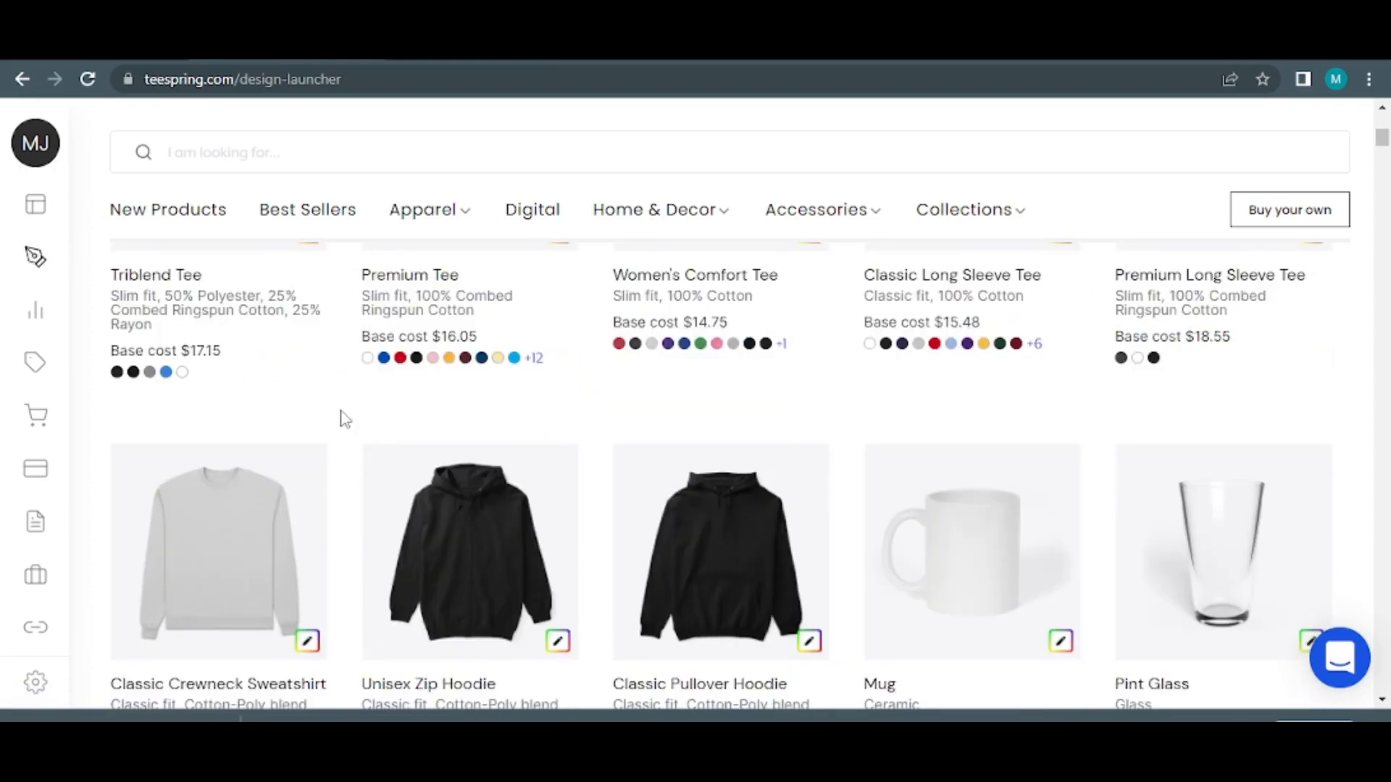
scroll(down, 3)
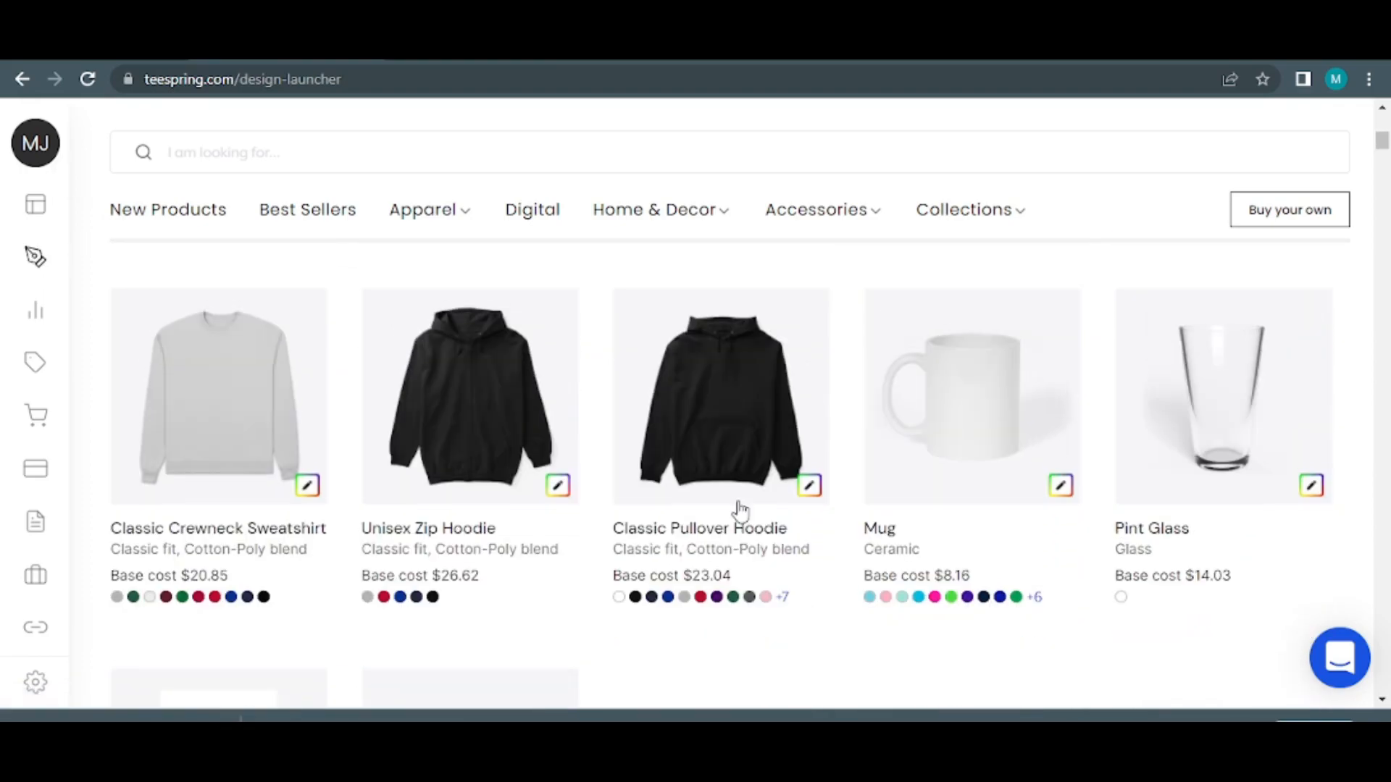
scroll(down, 3)
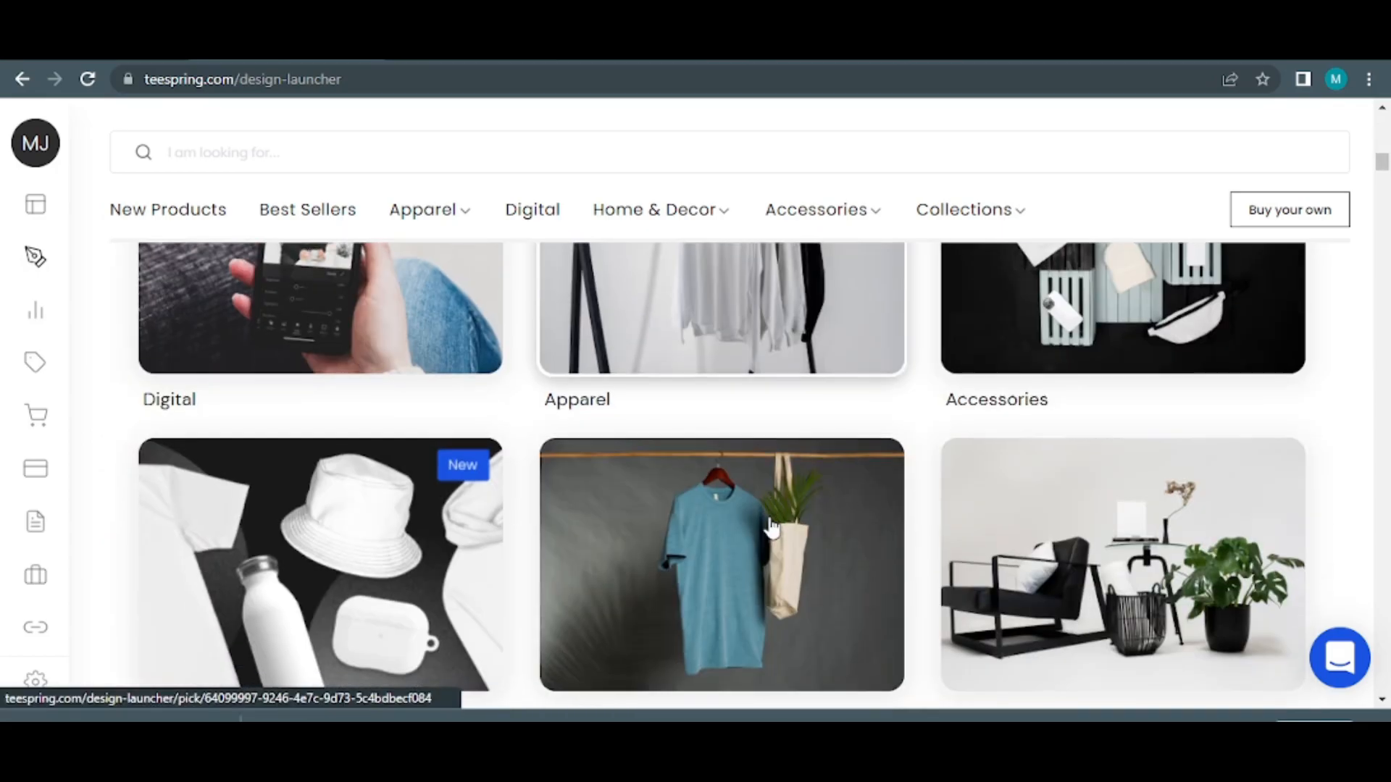
scroll(down, 3)
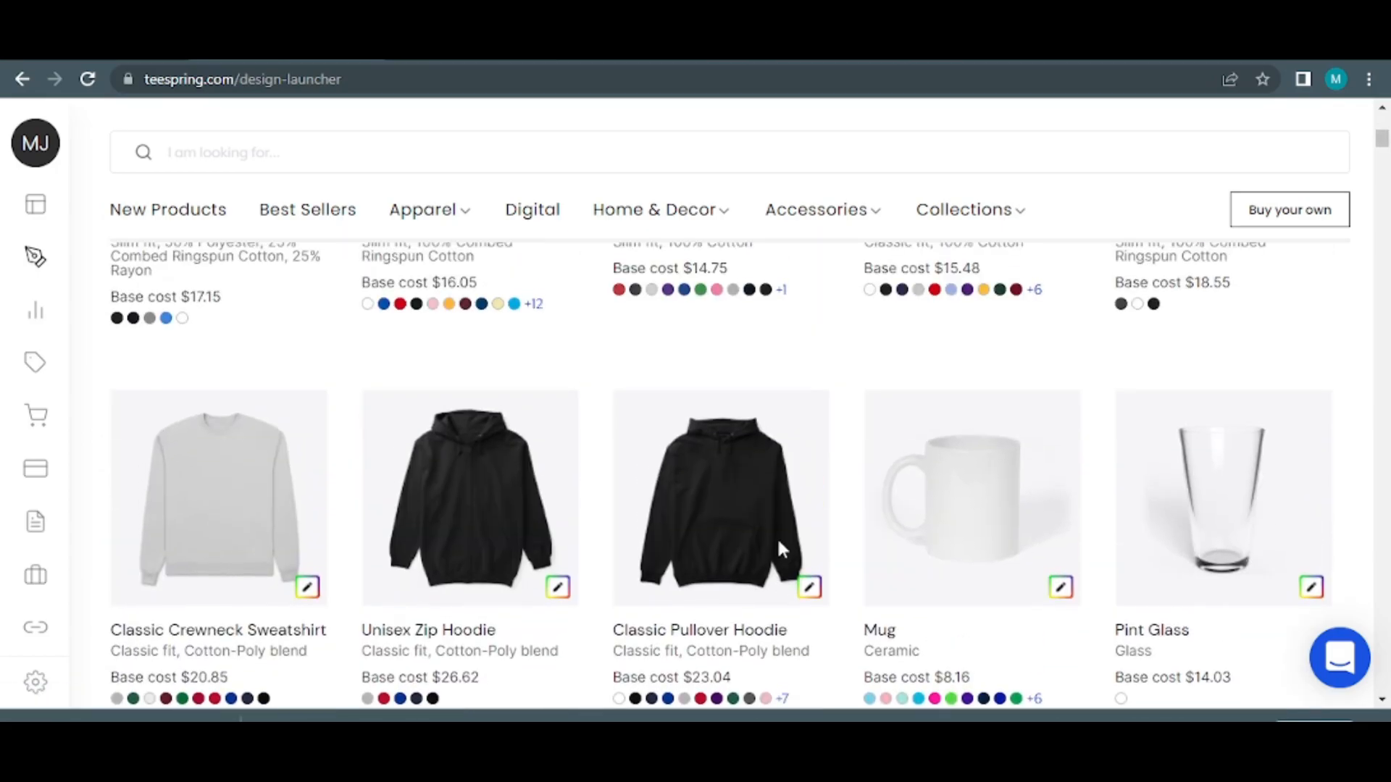
scroll(up, 3)
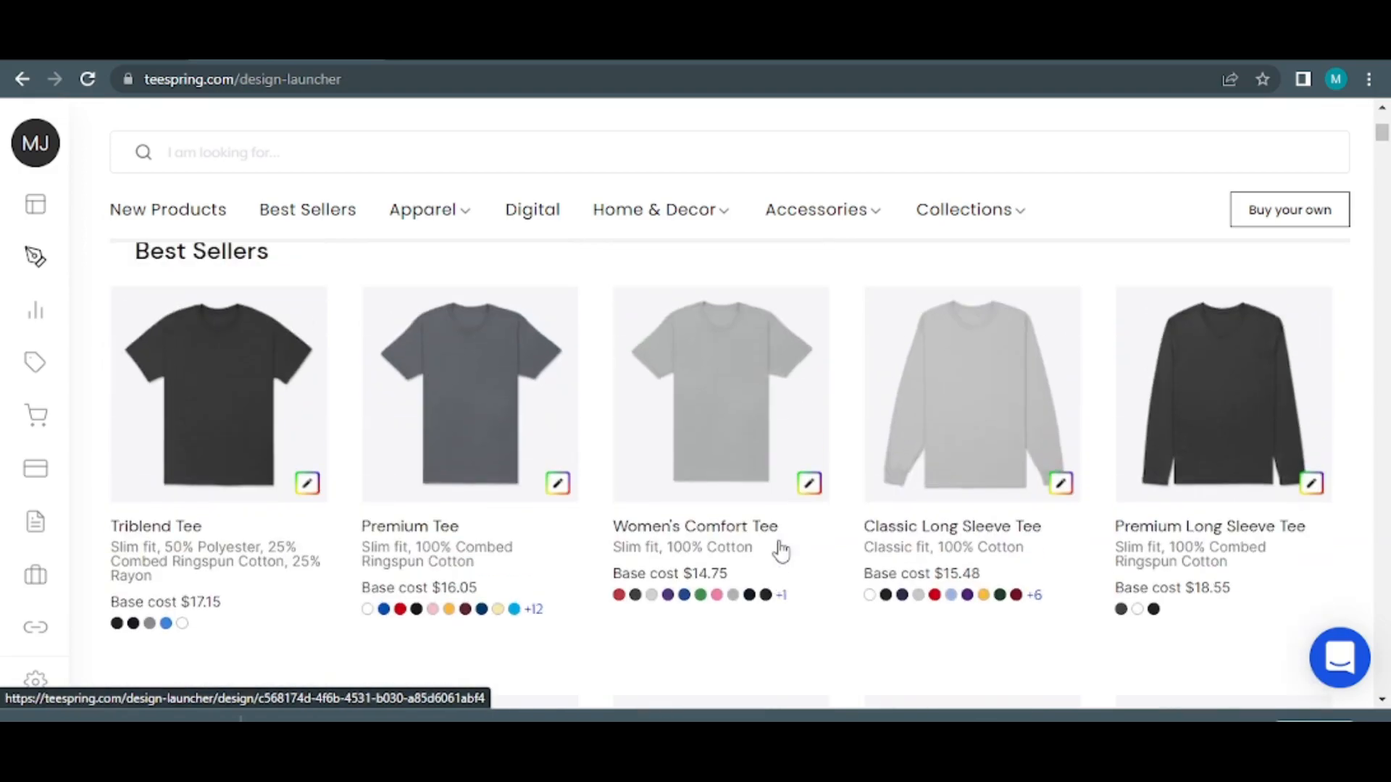
scroll(down, 3)
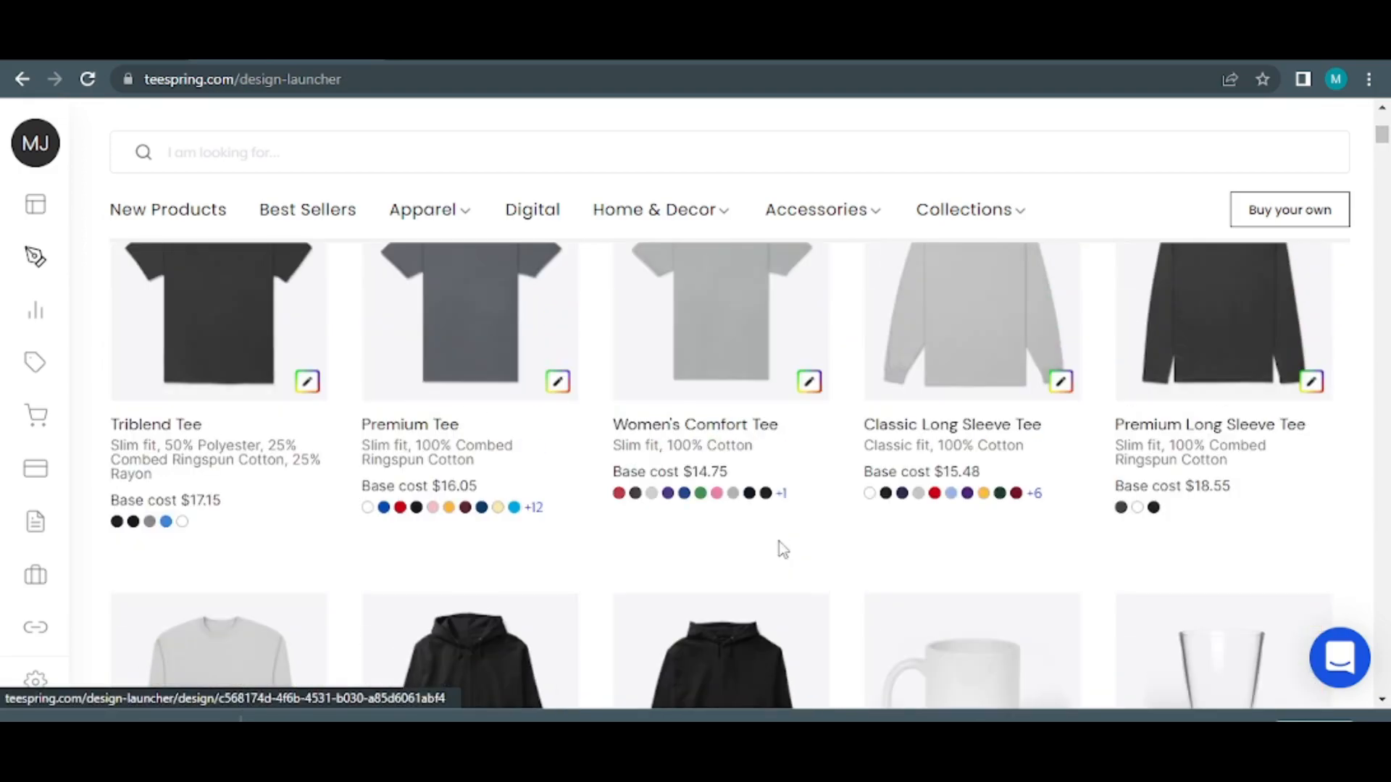
scroll(up, 3)
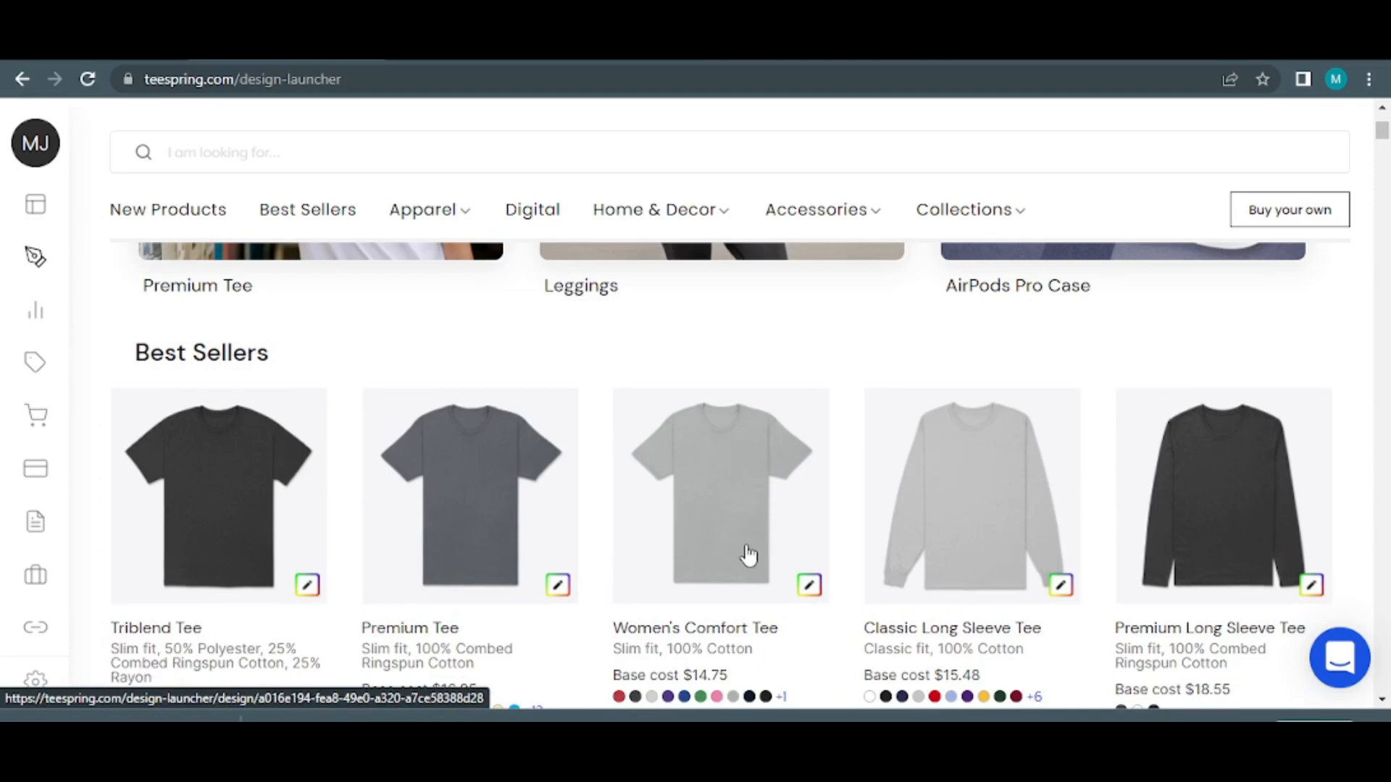
scroll(down, 3)
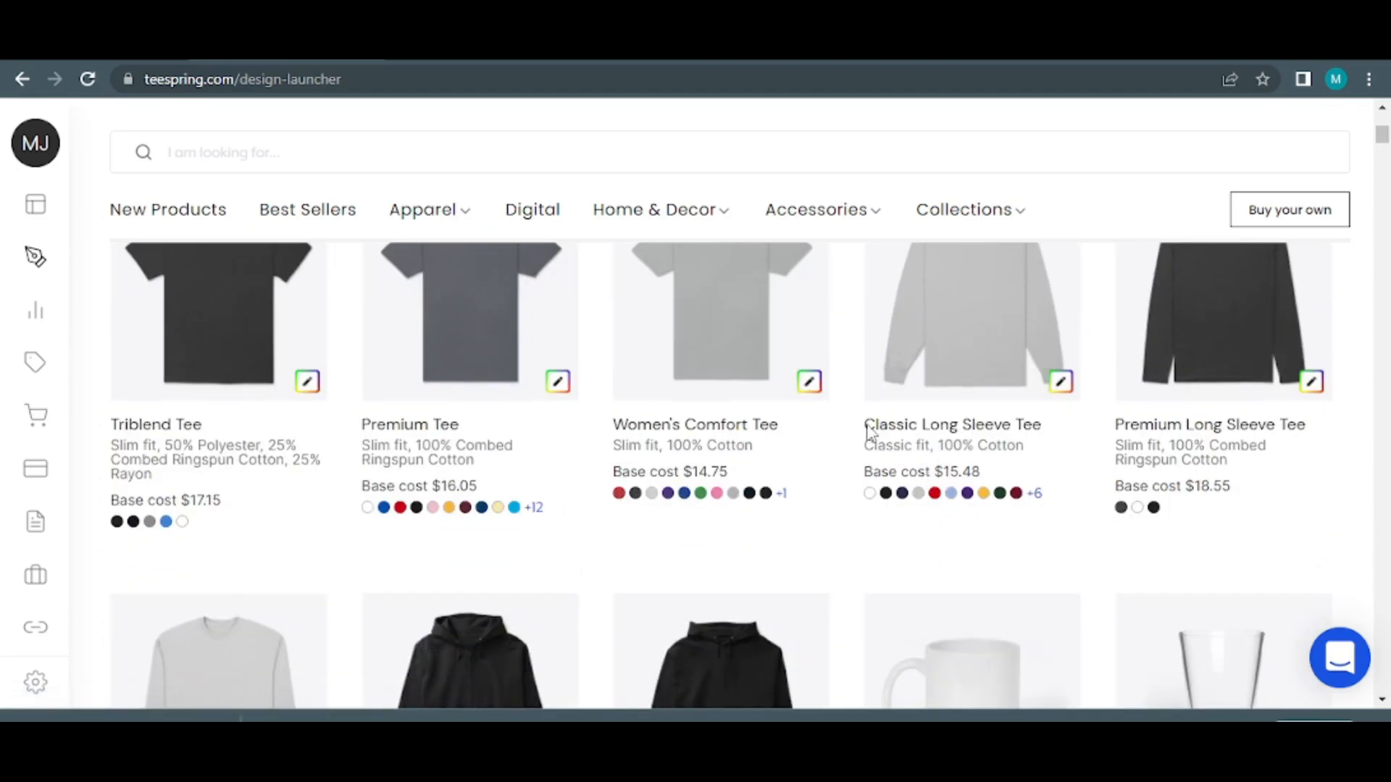
scroll(up, 3)
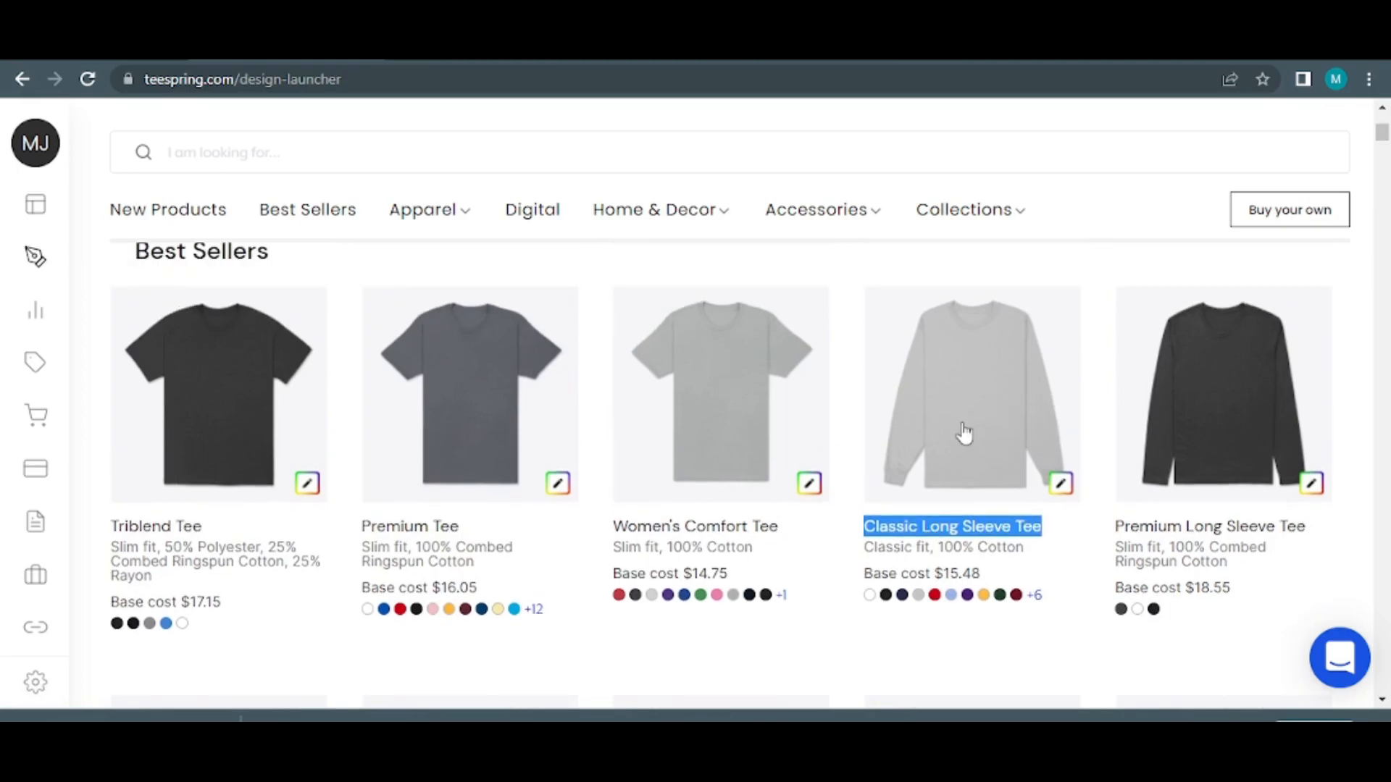
mouse_move(958, 429)
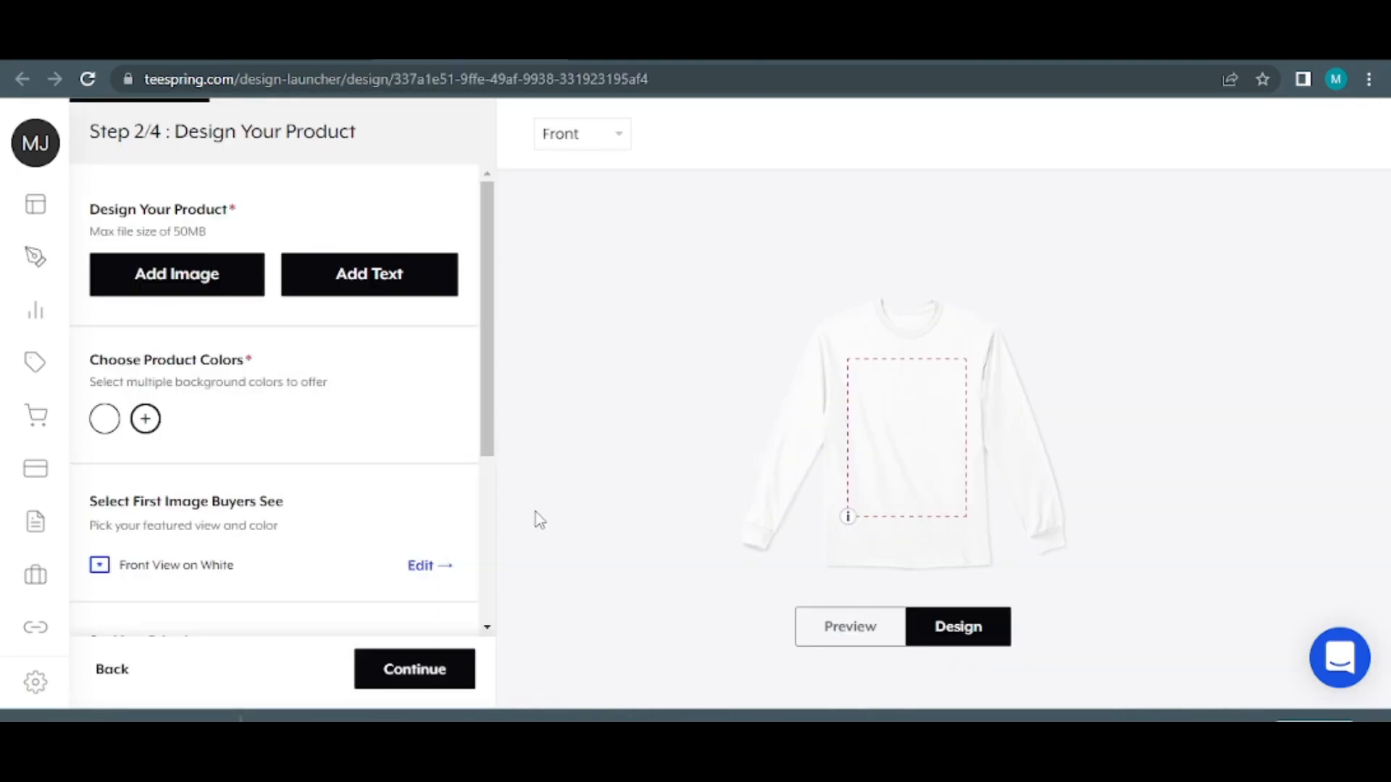
mouse_move(594, 334)
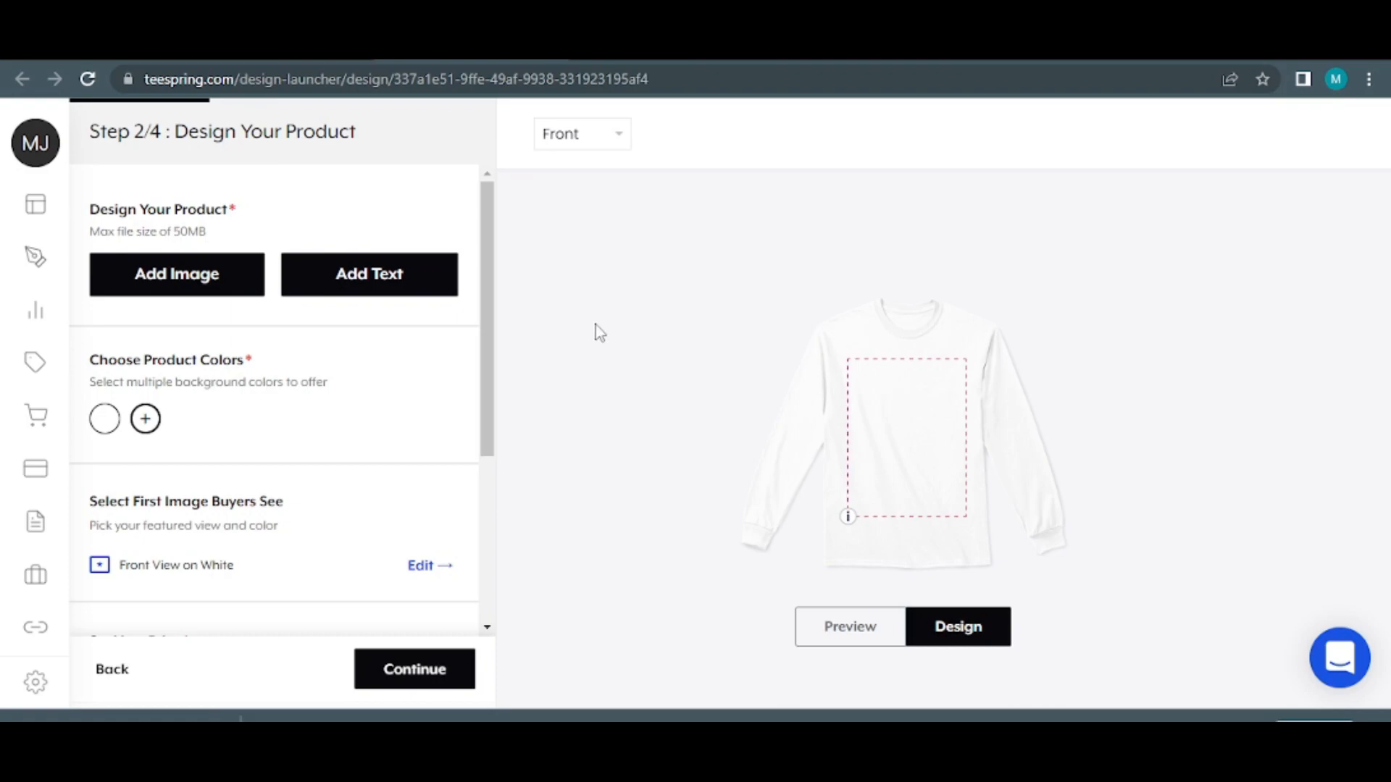
mouse_move(658, 379)
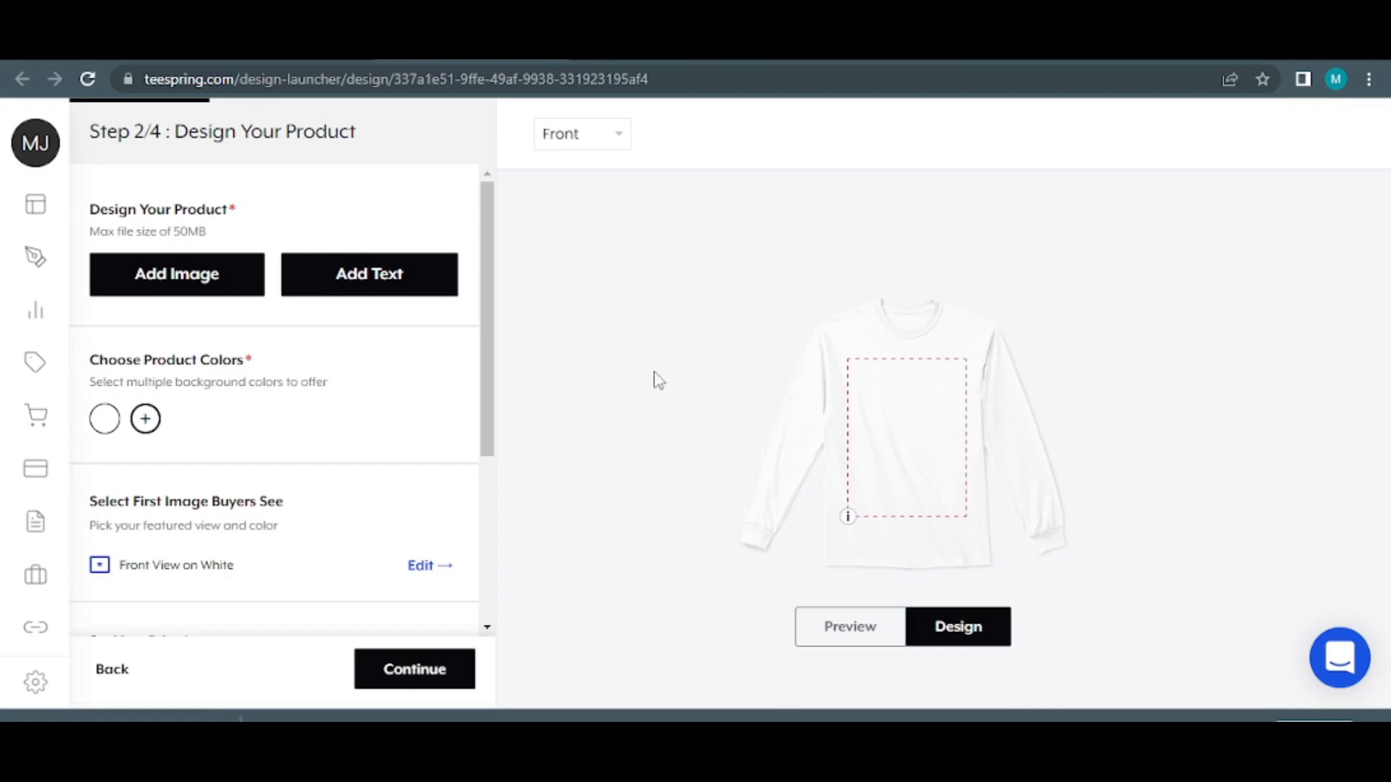
mouse_move(652, 370)
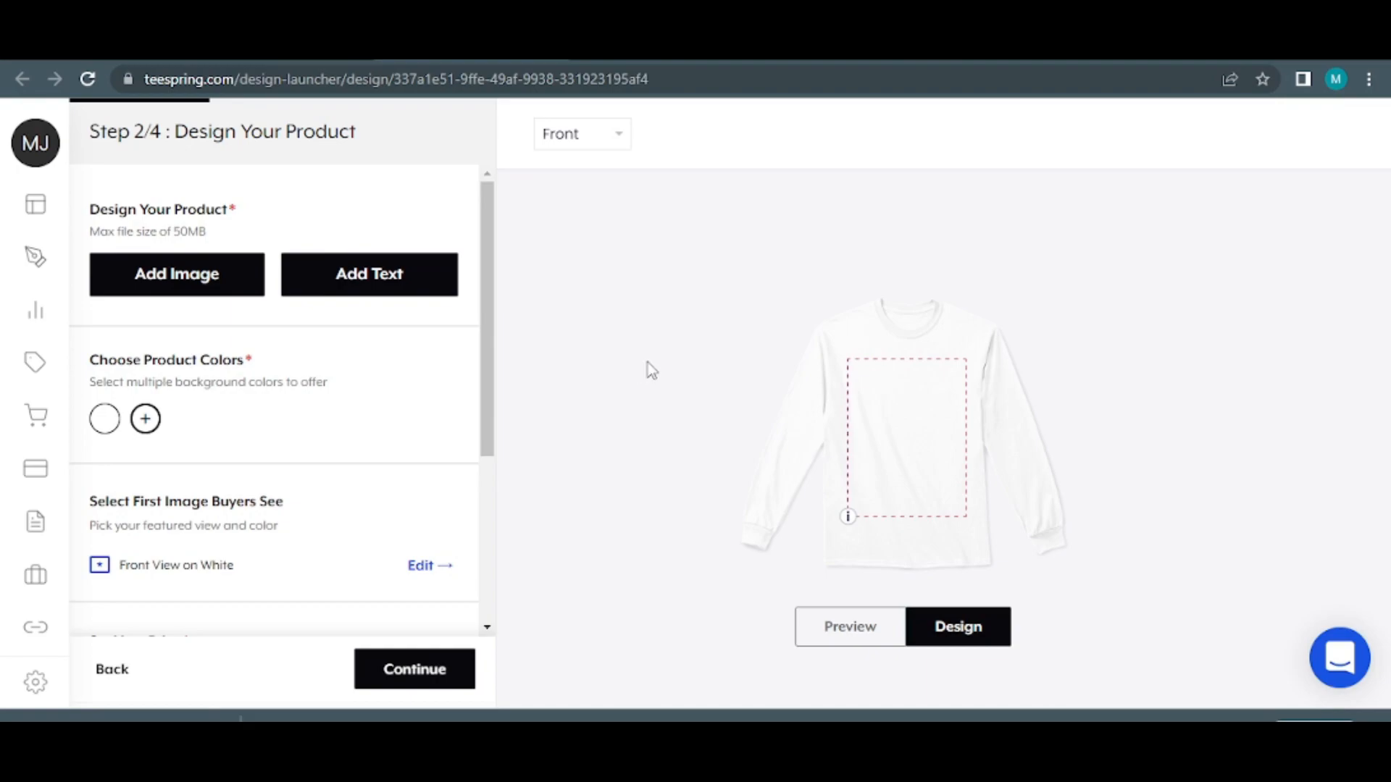
mouse_move(573, 349)
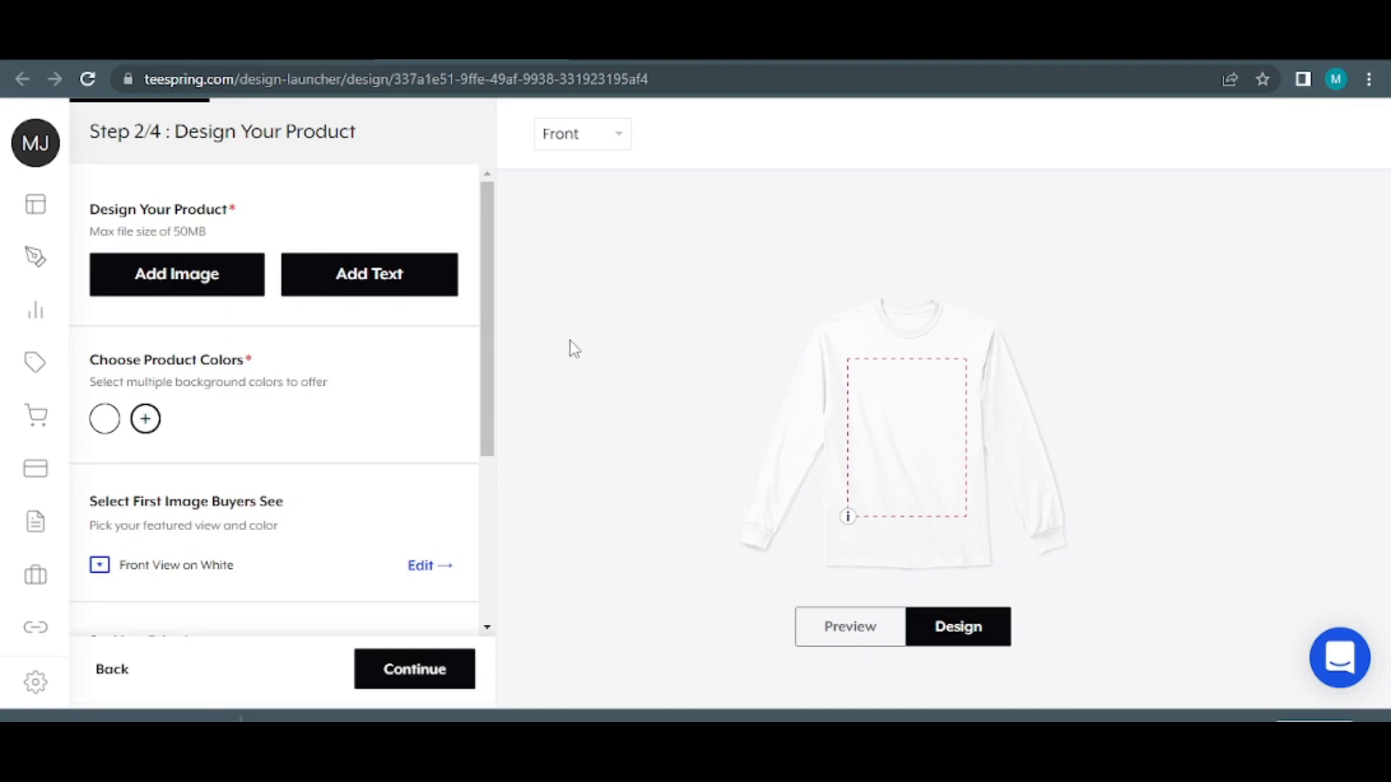
mouse_move(184, 292)
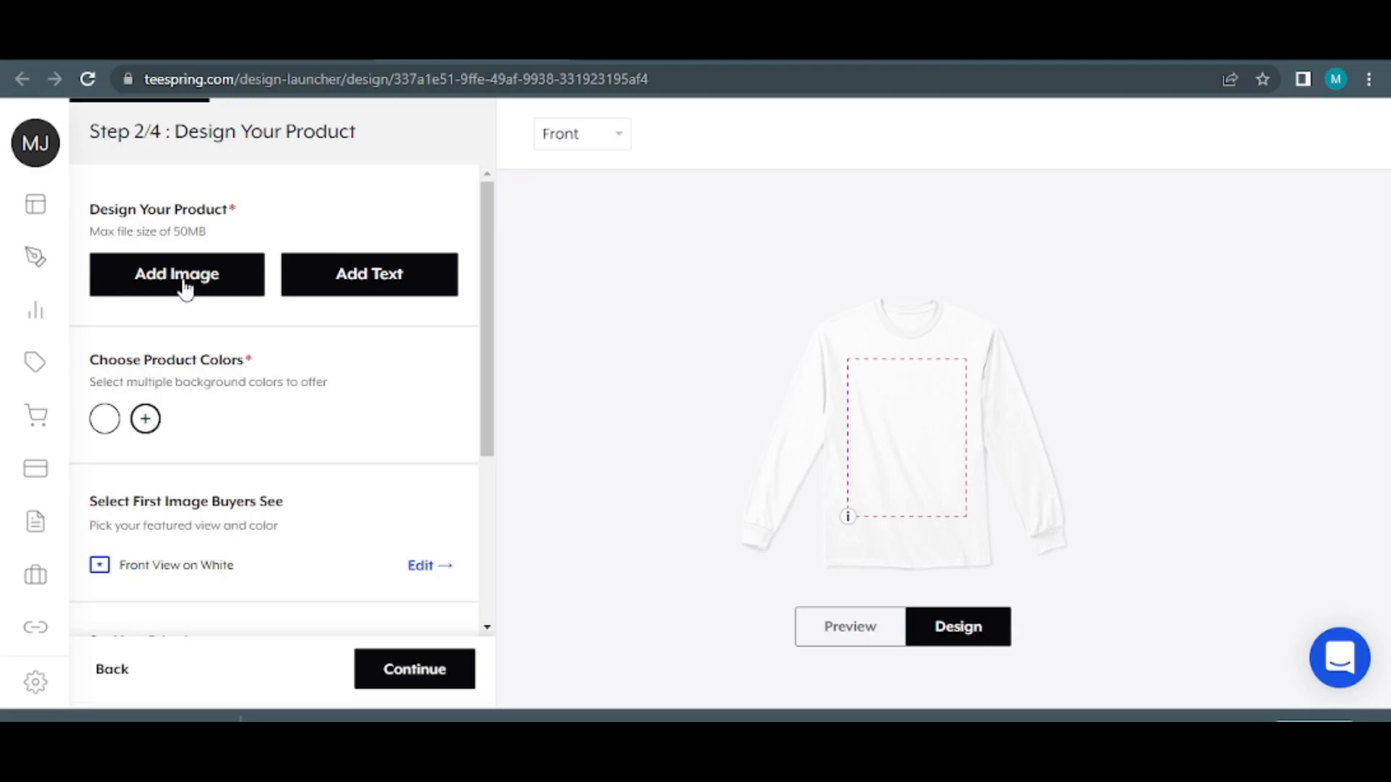
mouse_move(145, 288)
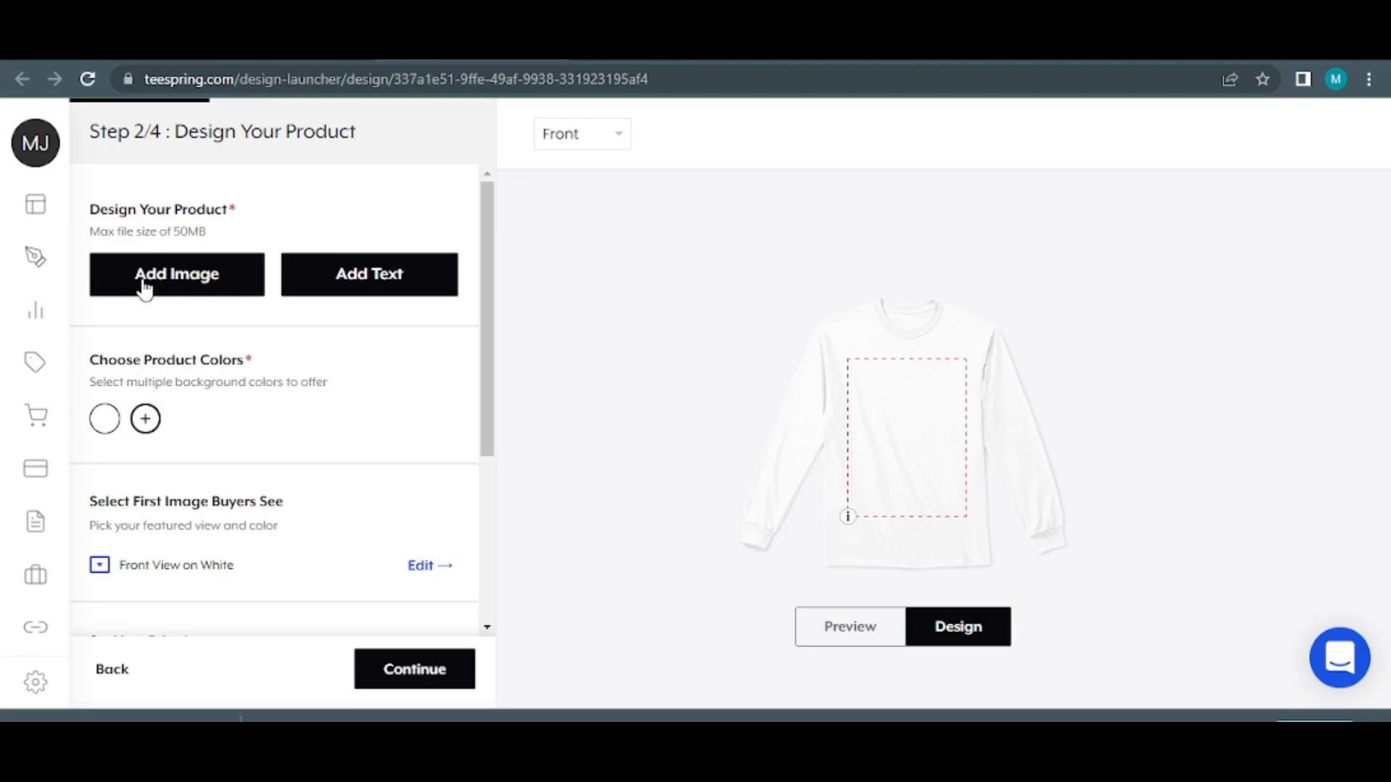
- Upload the car image and place it on the long sleeve tee's front print area
click(176, 274)
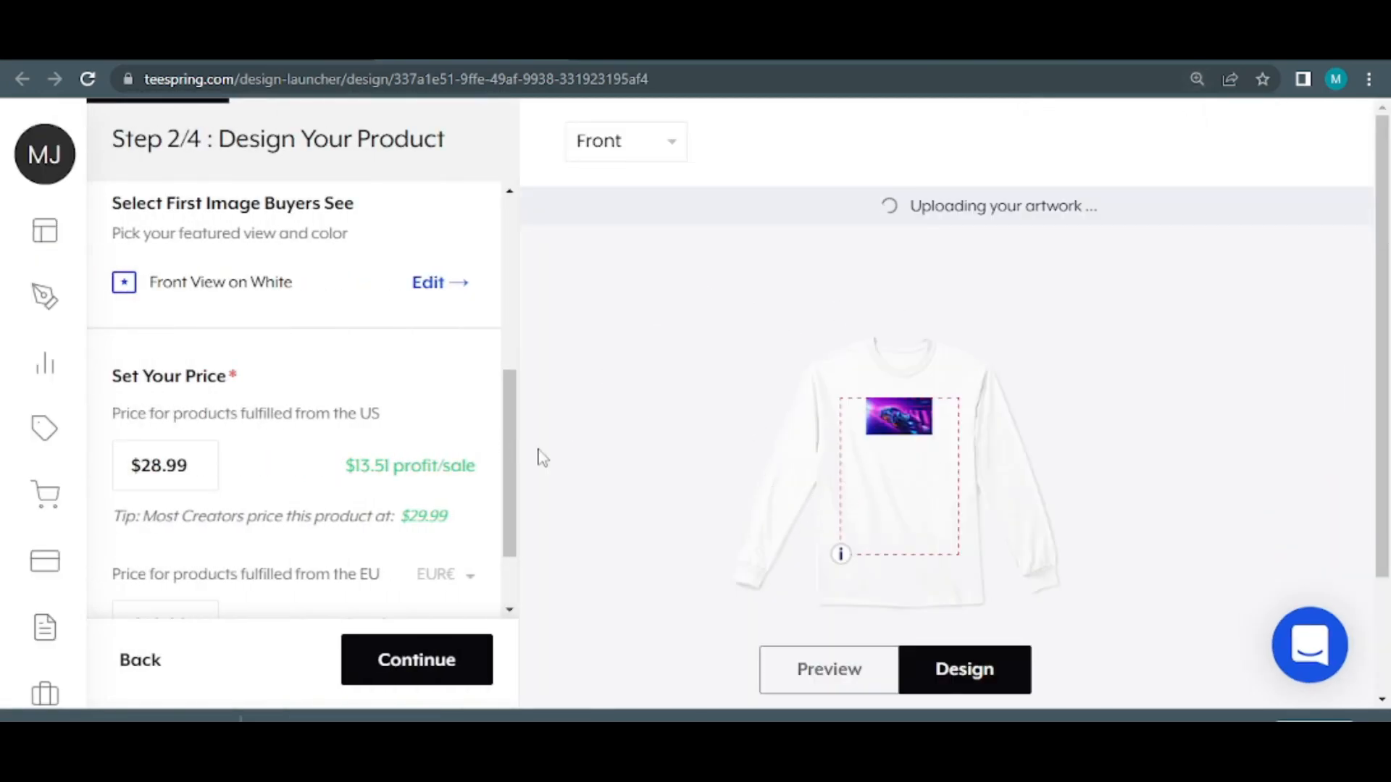
scroll(up, 3)
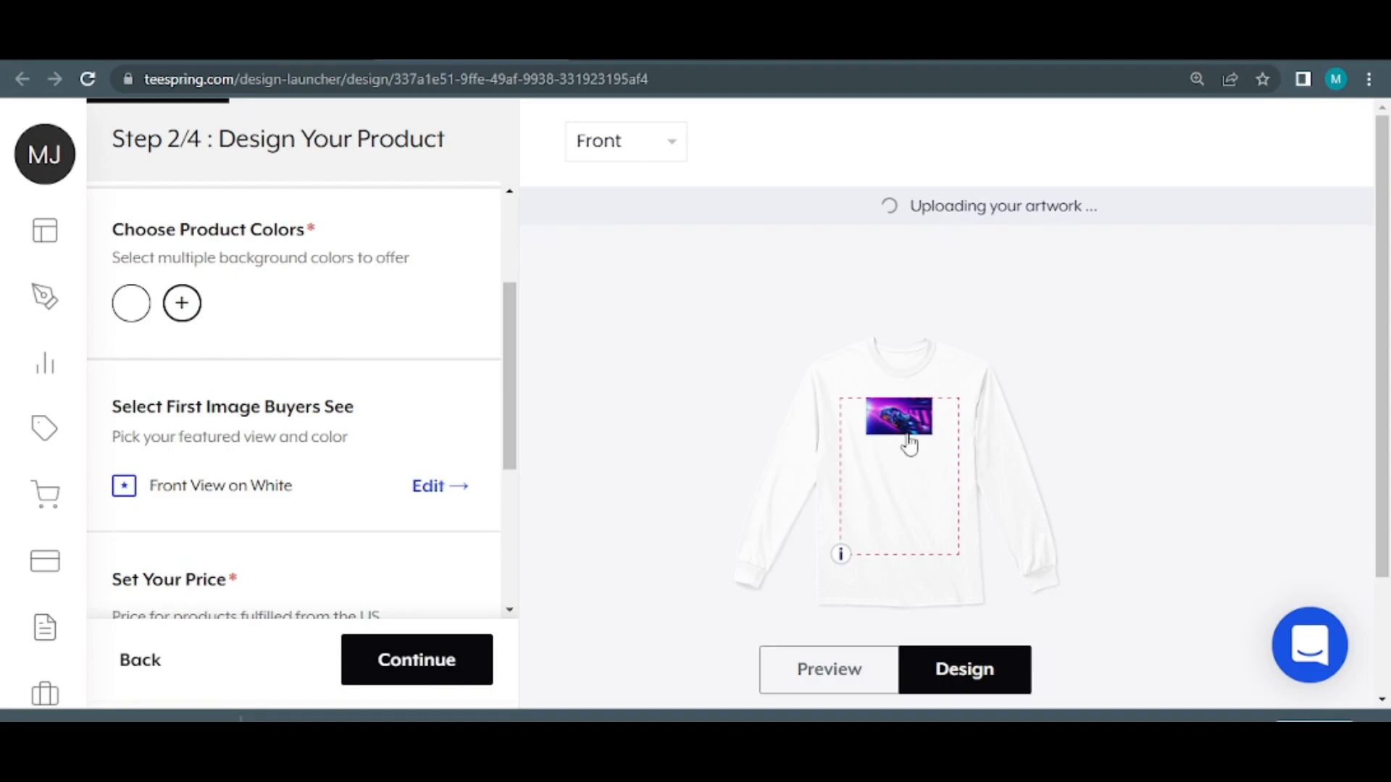
click(897, 417)
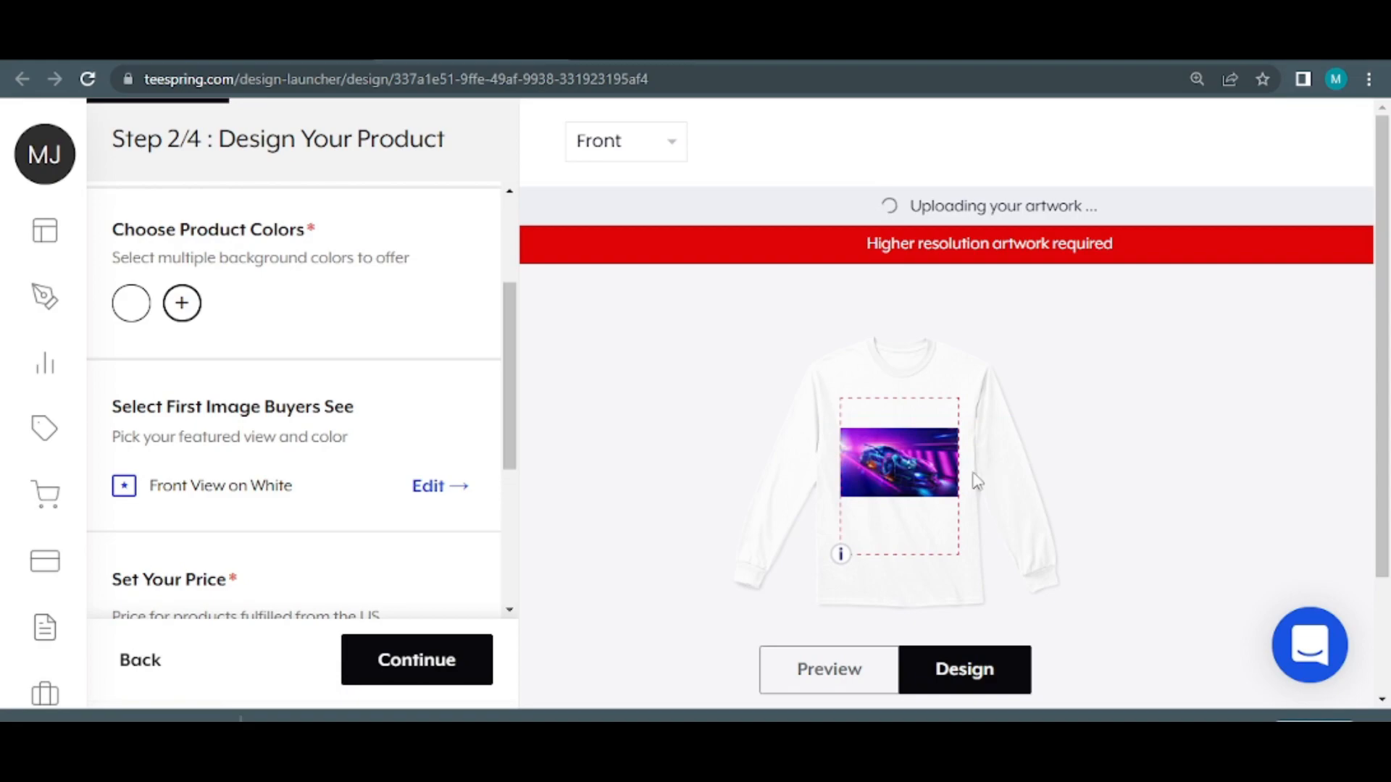
click(899, 461)
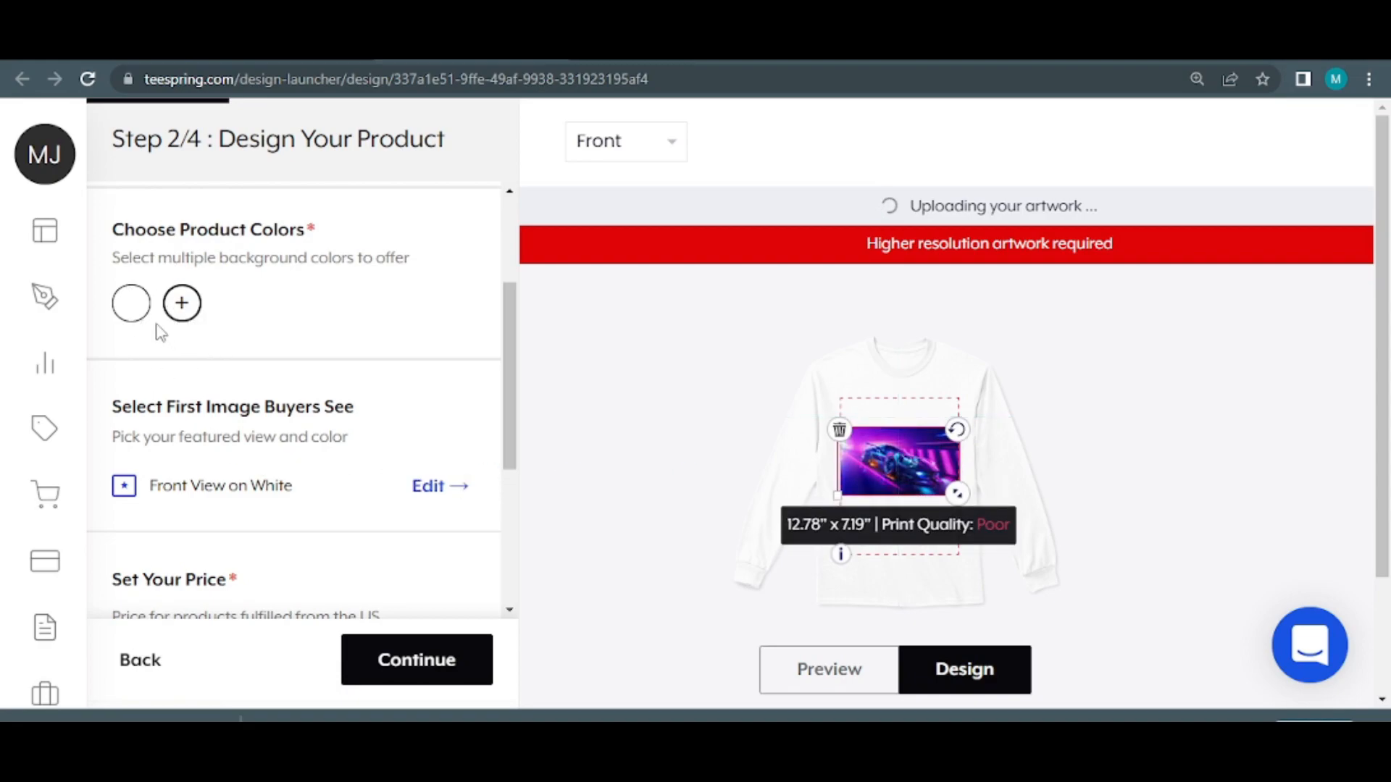
scroll(up, 3)
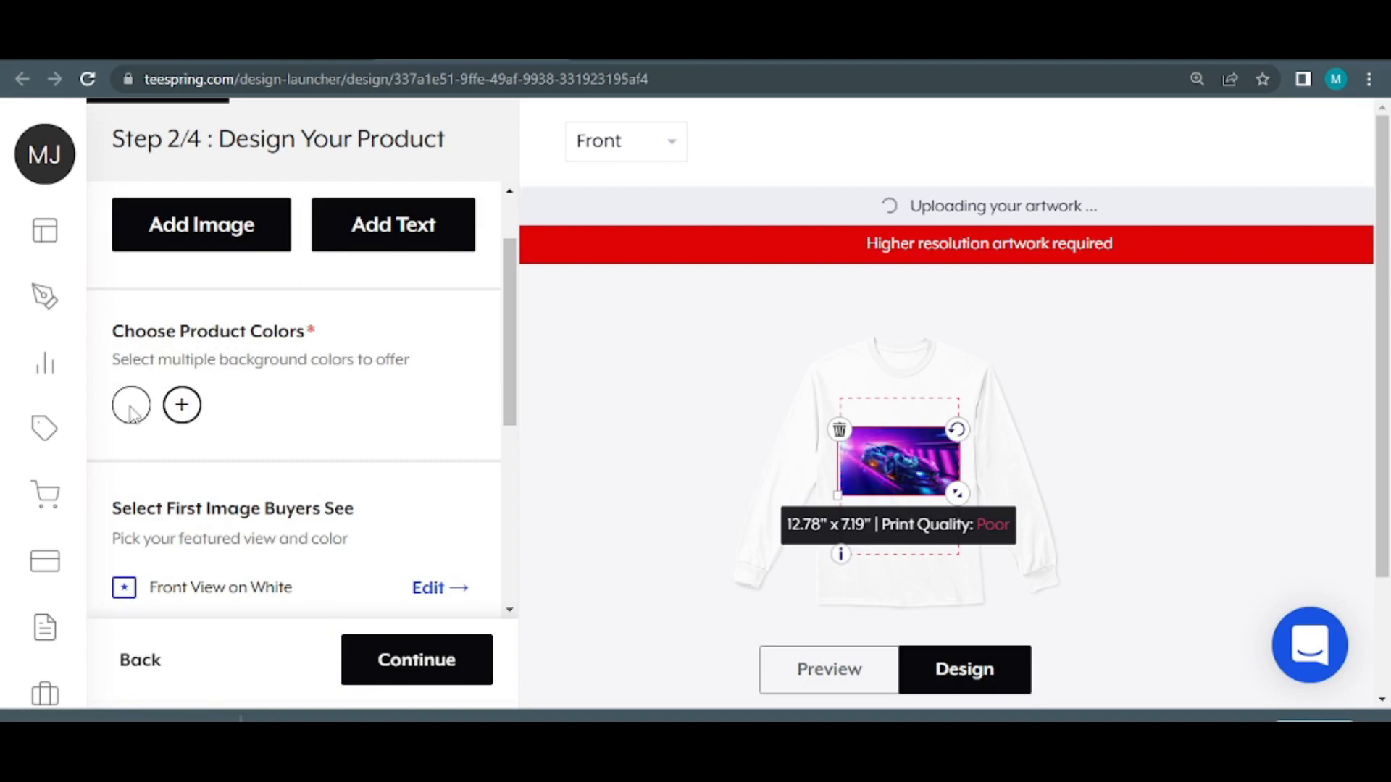
mouse_move(132, 406)
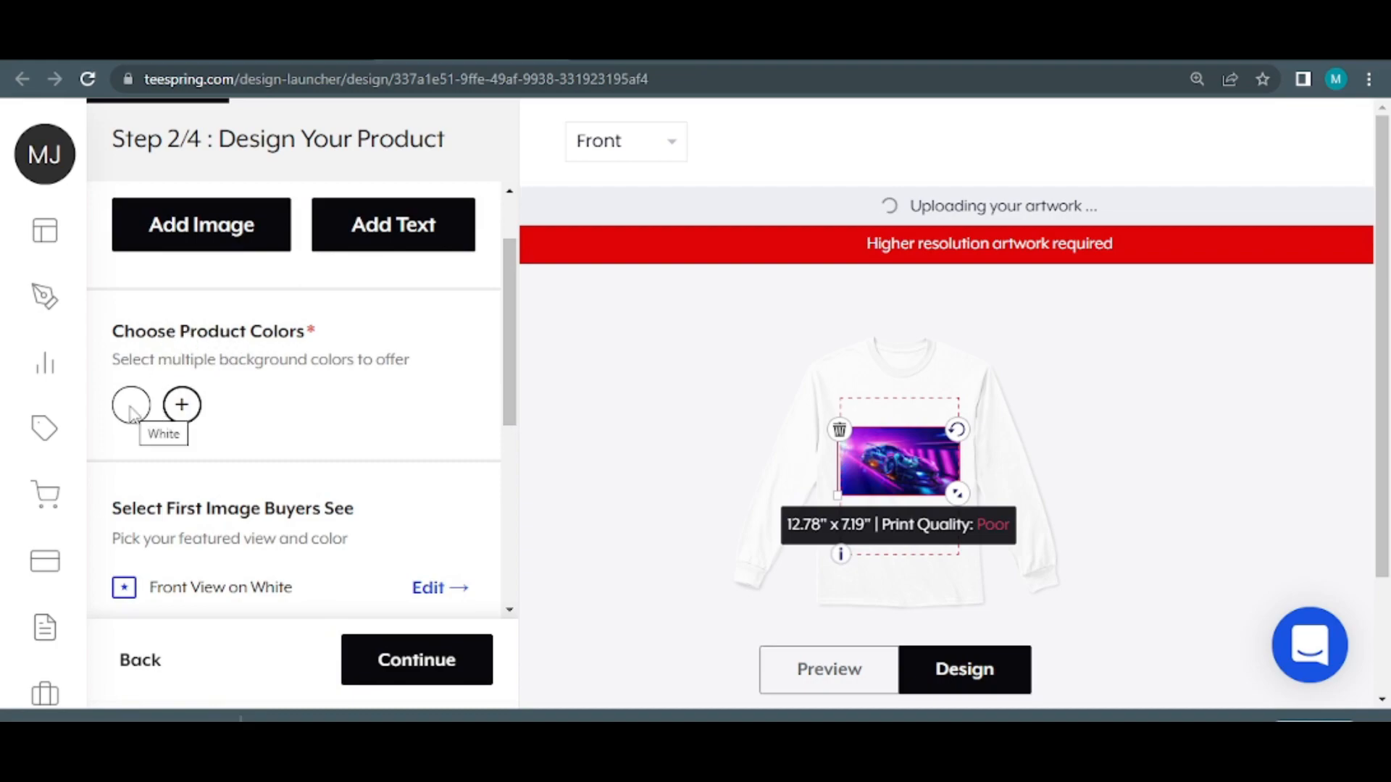
scroll(down, 3)
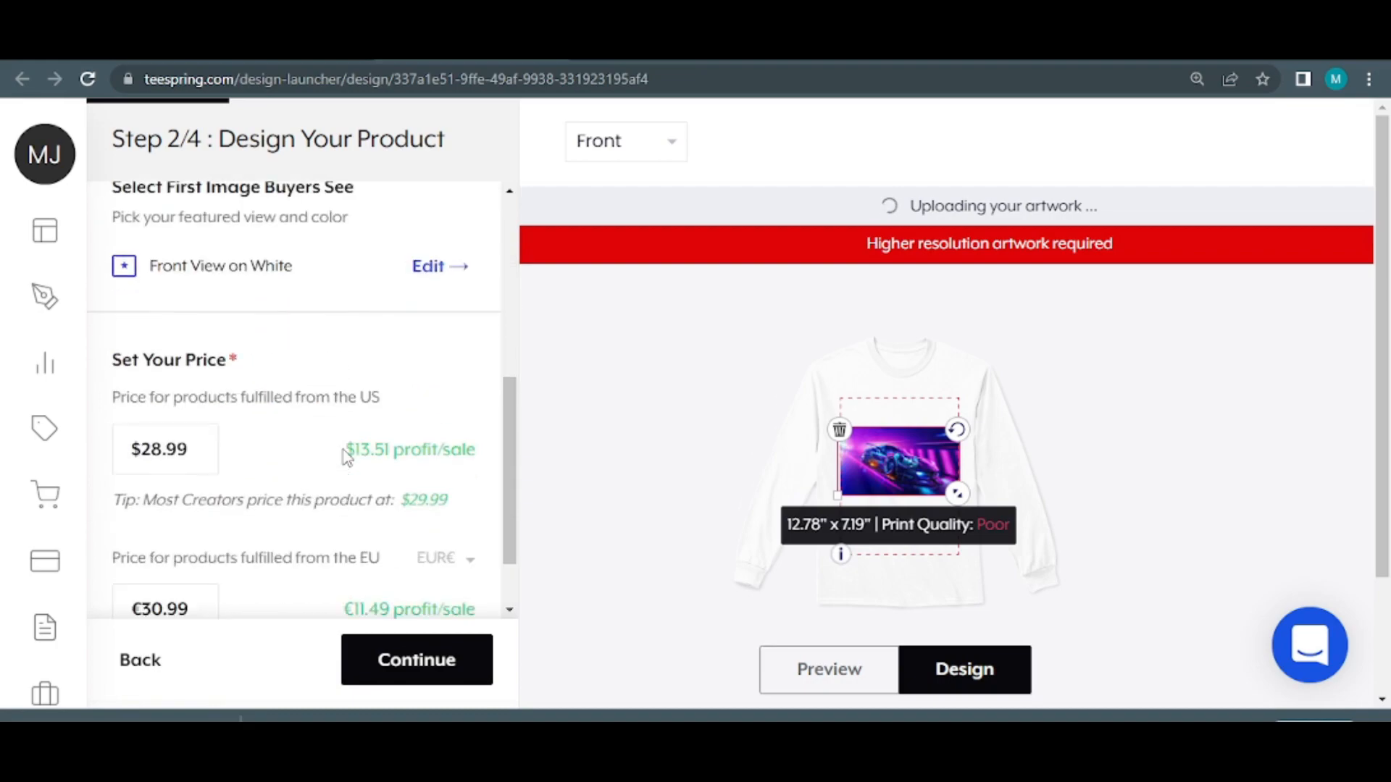
scroll(down, 3)
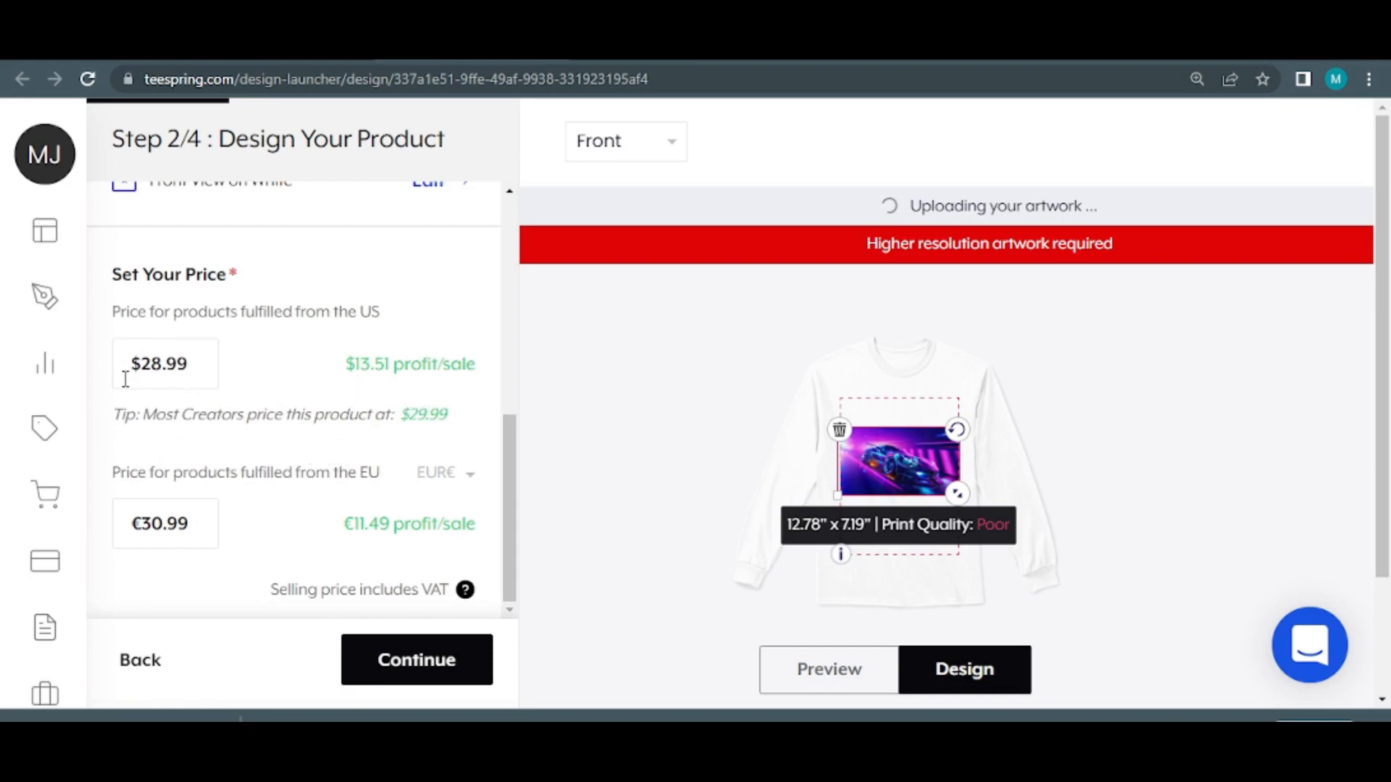
double_click(165, 364)
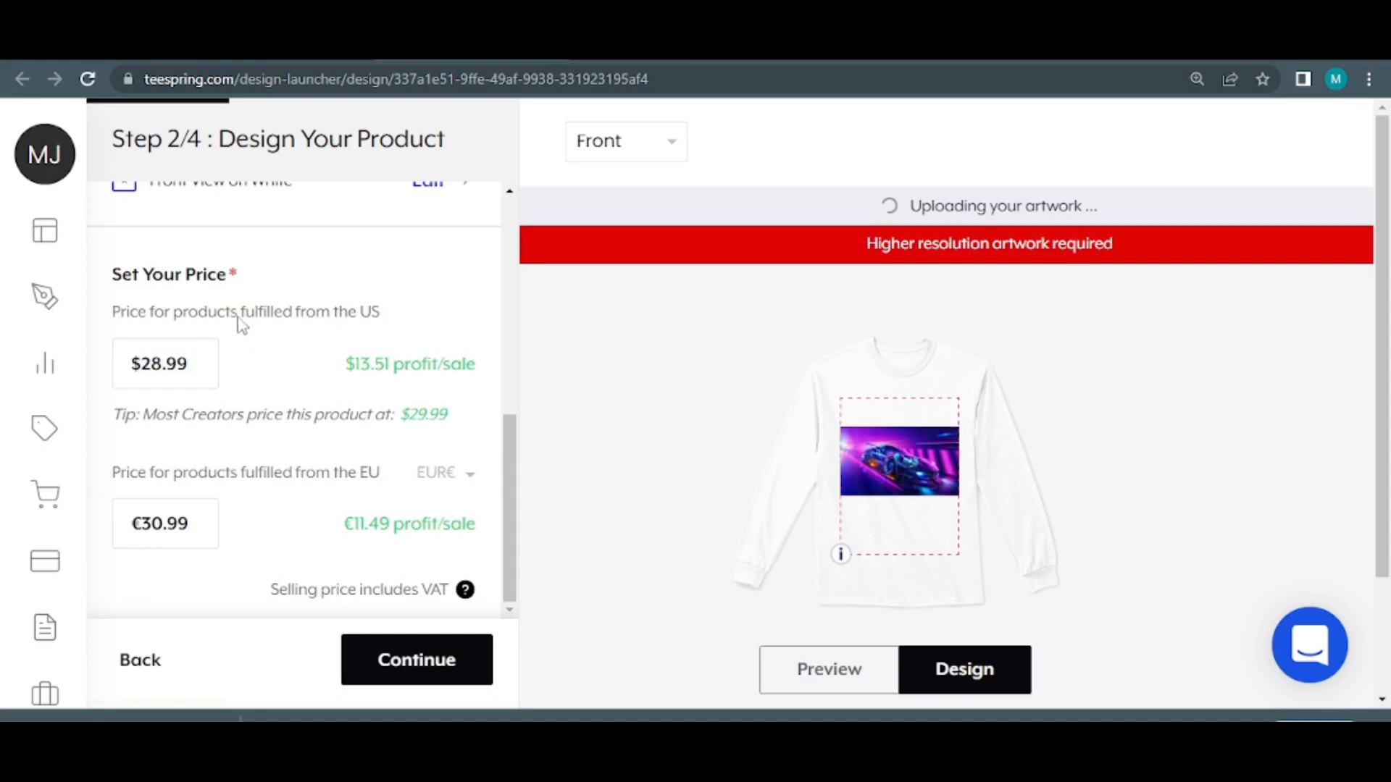
scroll(up, 3)
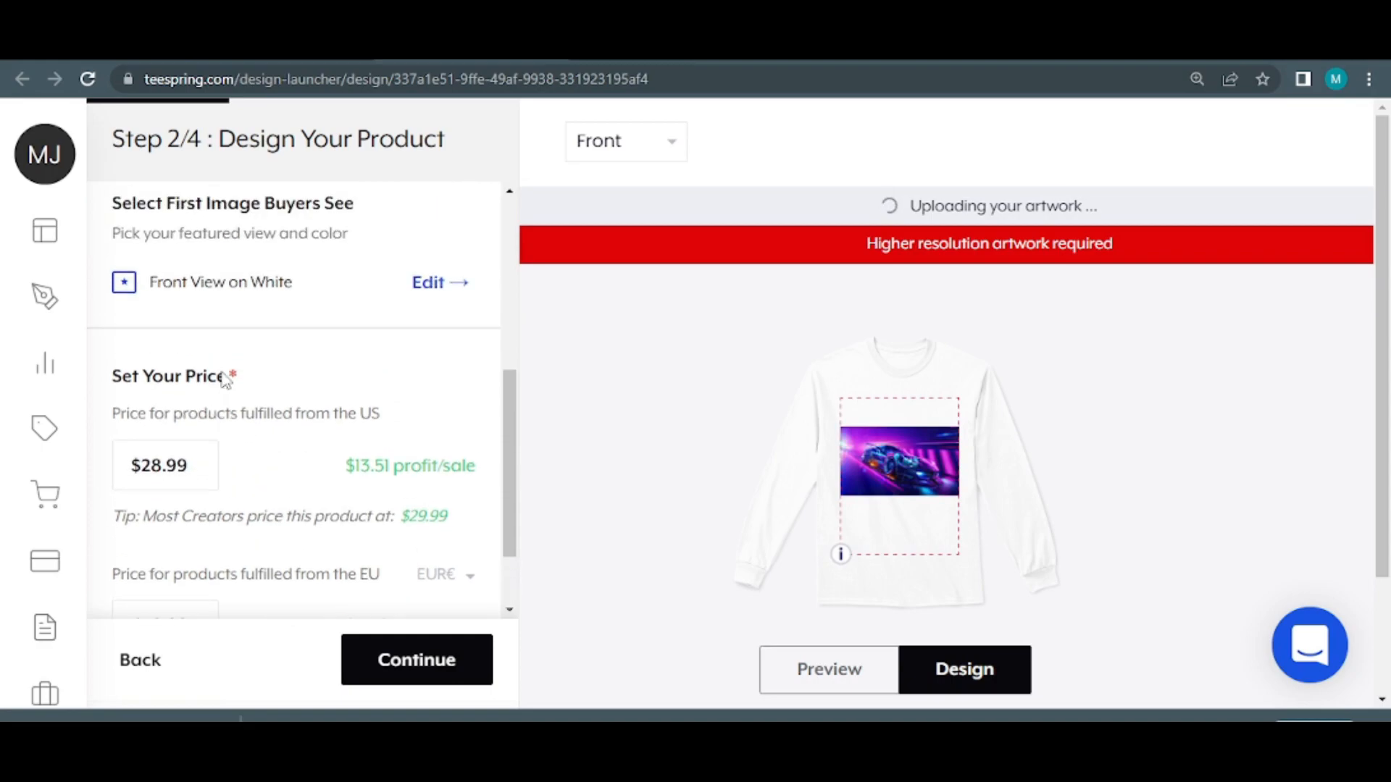
scroll(down, 3)
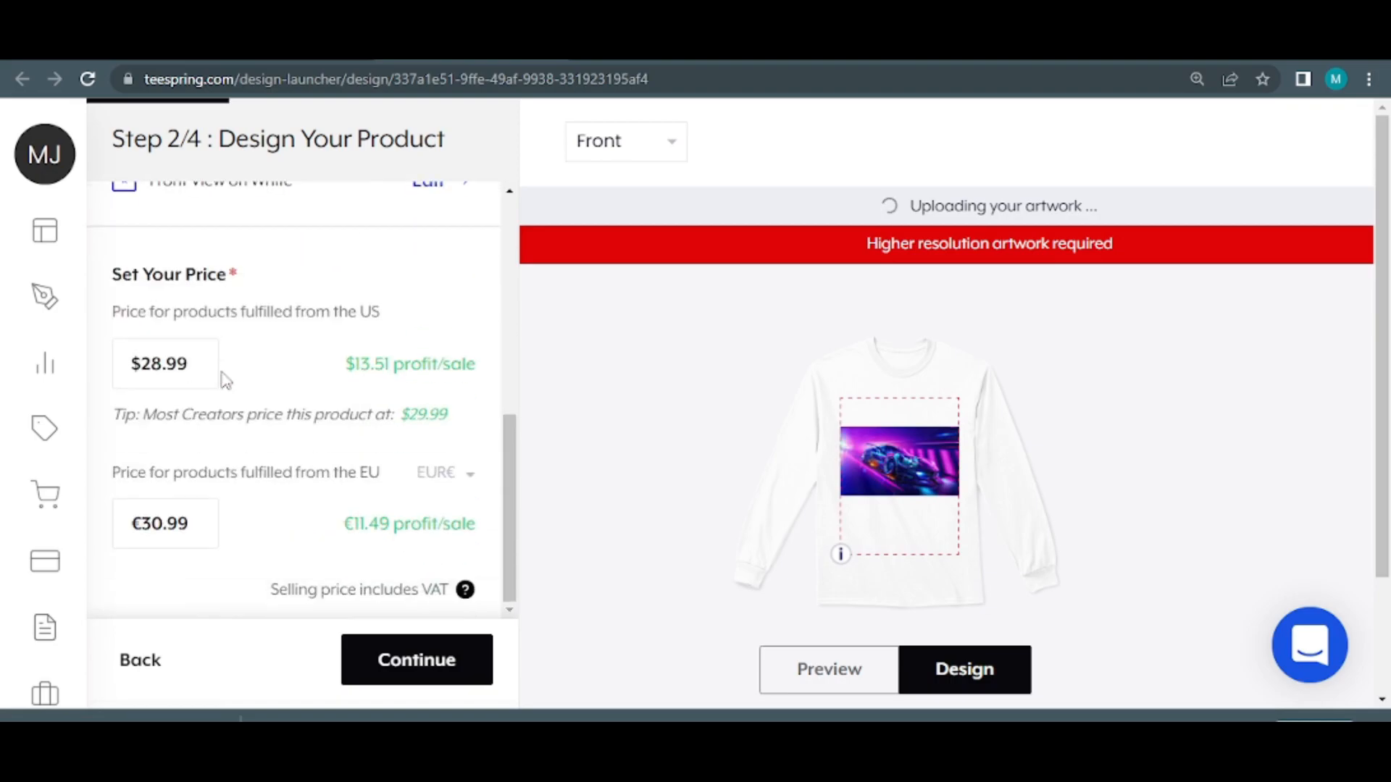
scroll(up, 3)
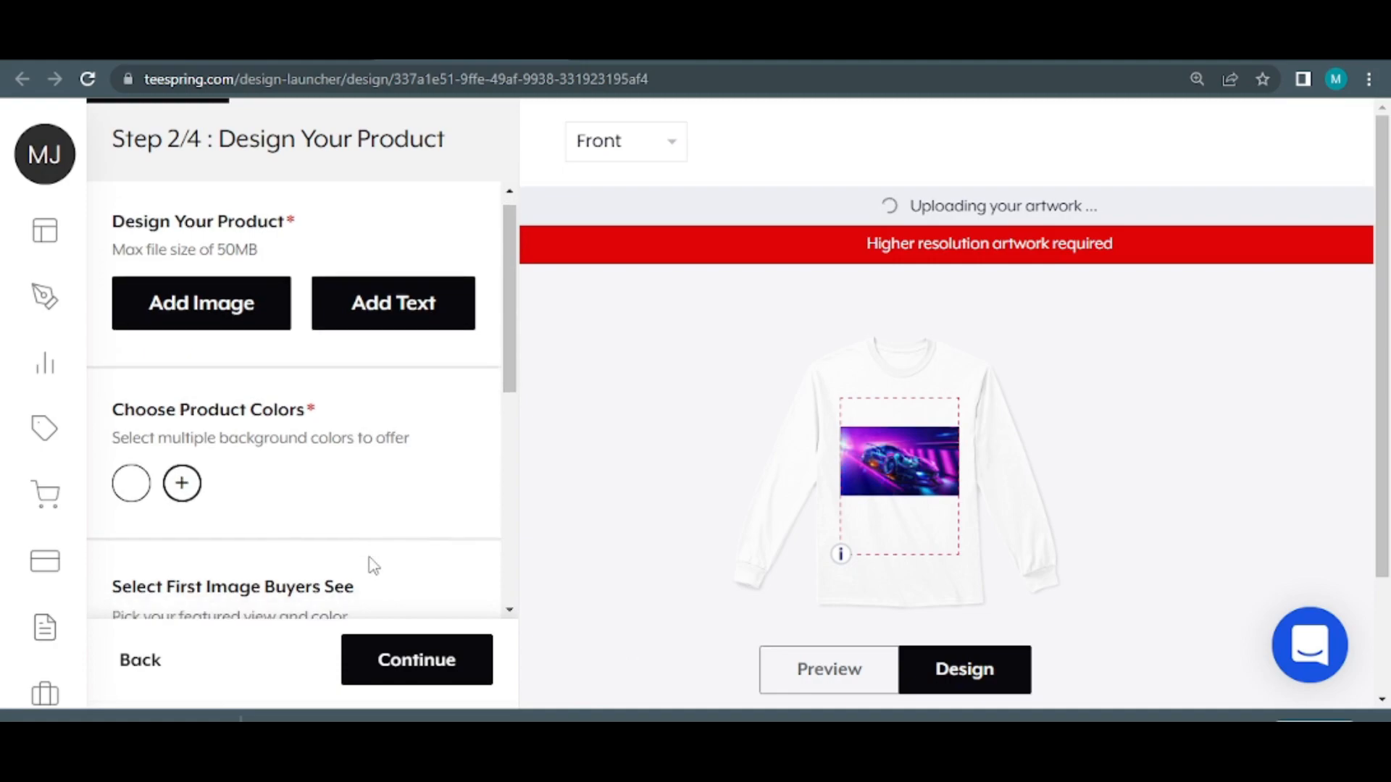
scroll(down, 3)
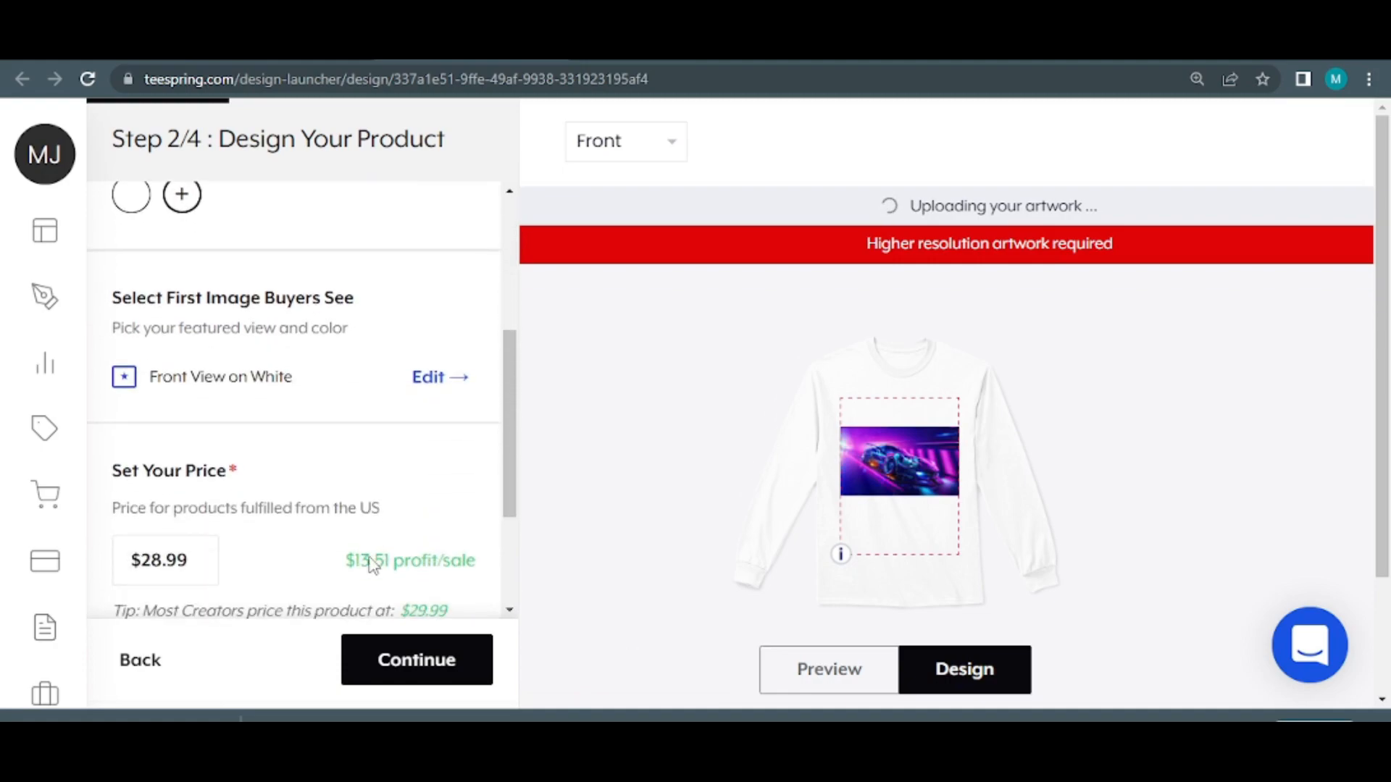
scroll(down, 3)
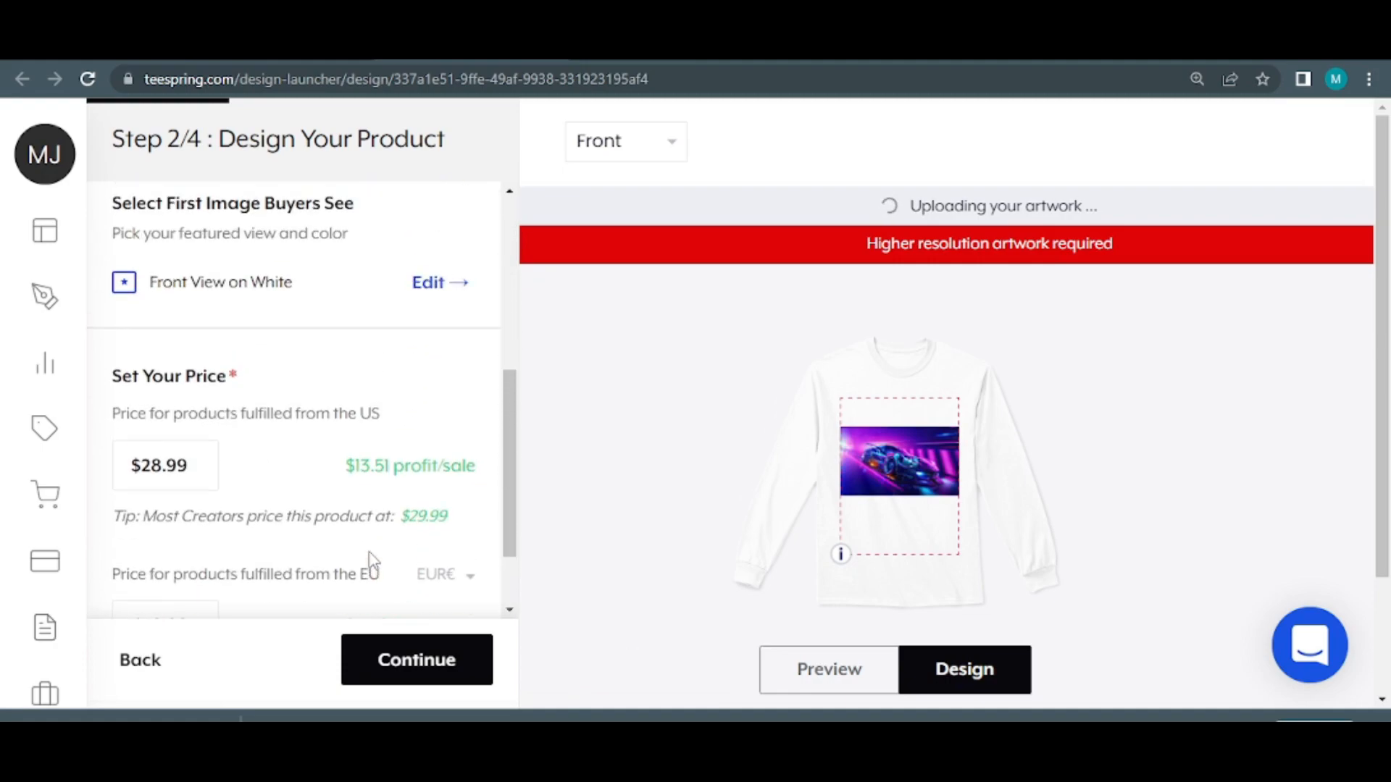
scroll(up, 3)
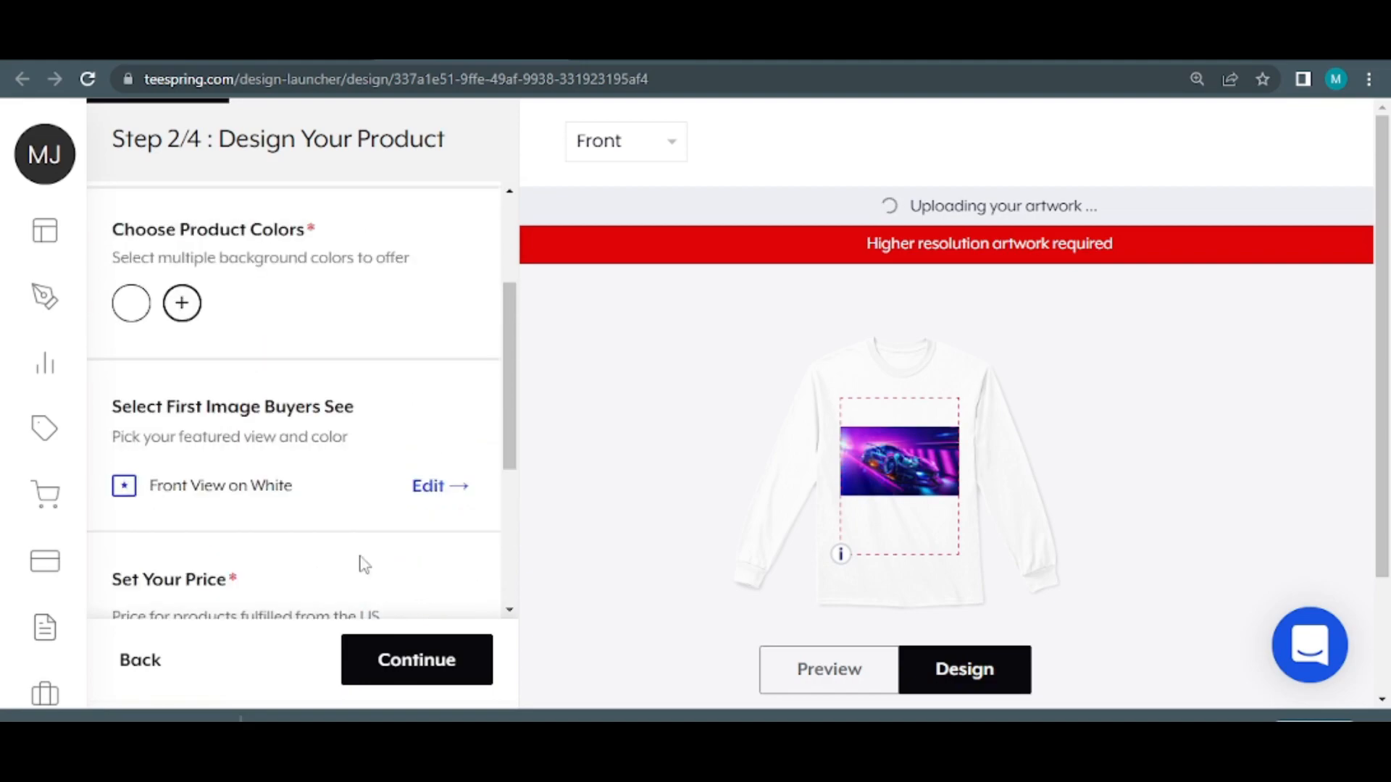
mouse_move(393, 557)
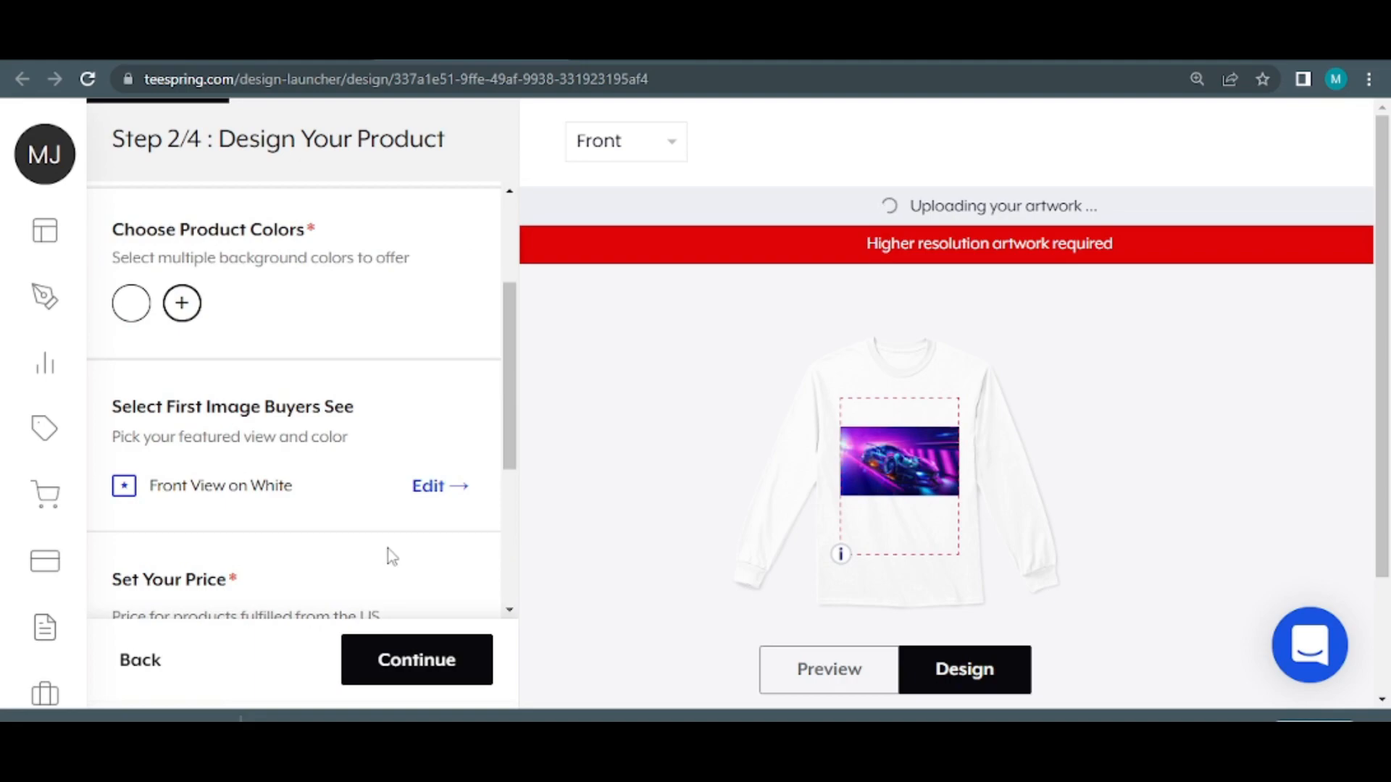
scroll(up, 3)
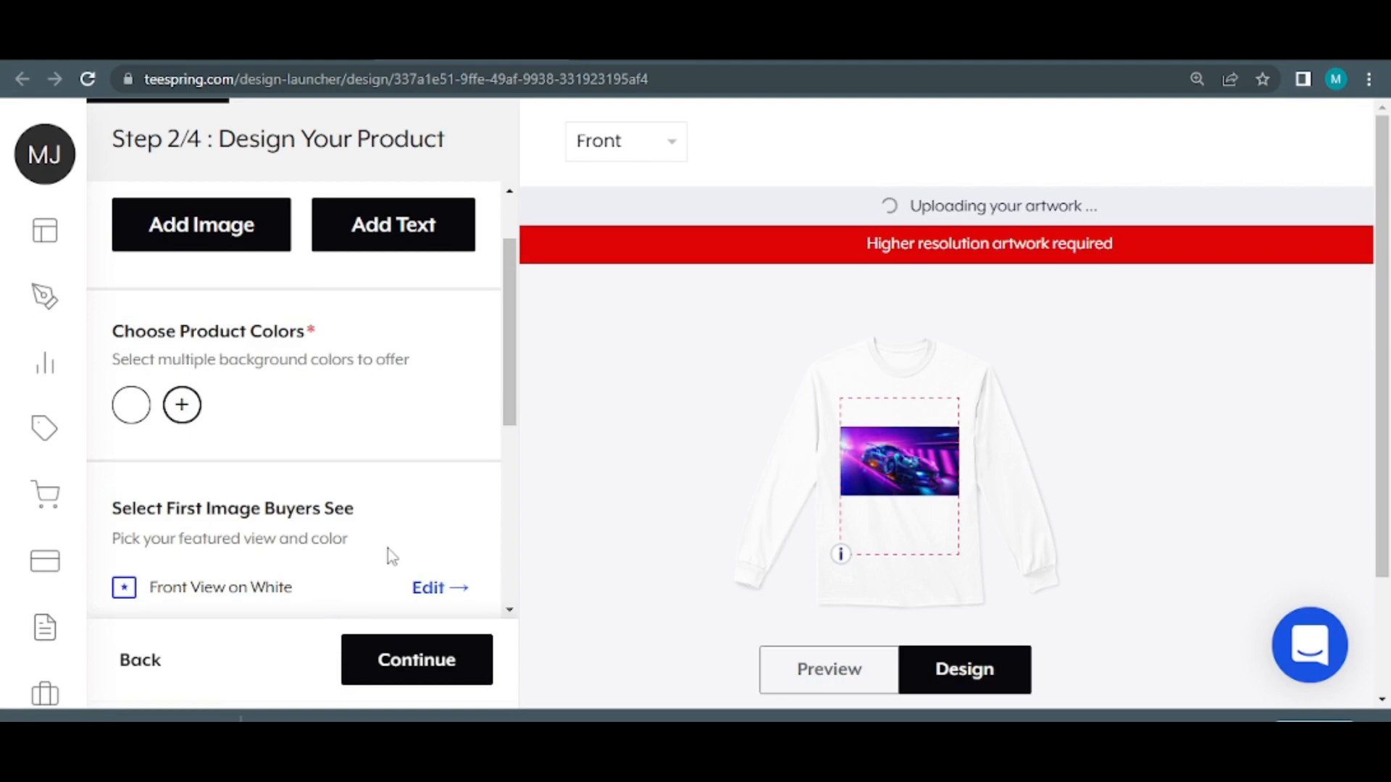
scroll(down, 3)
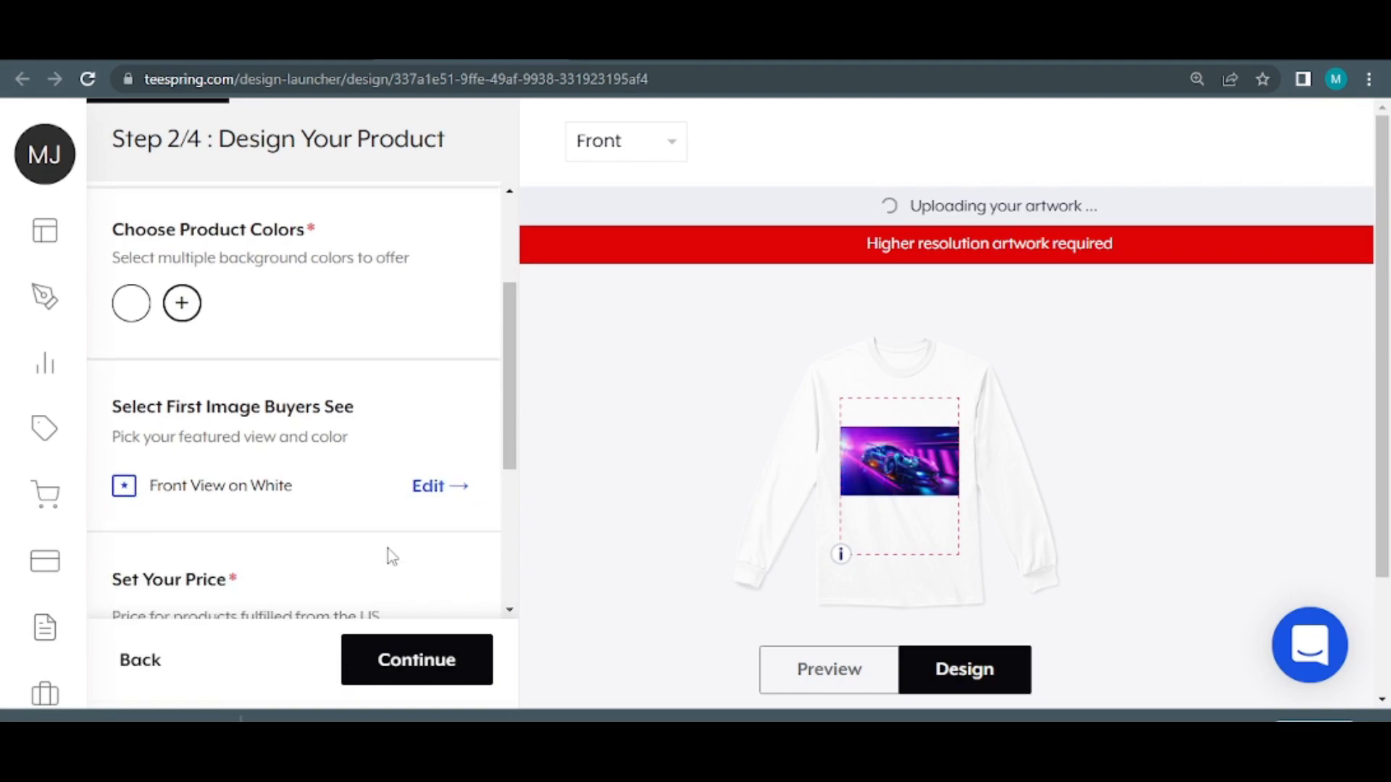
scroll(up, 3)
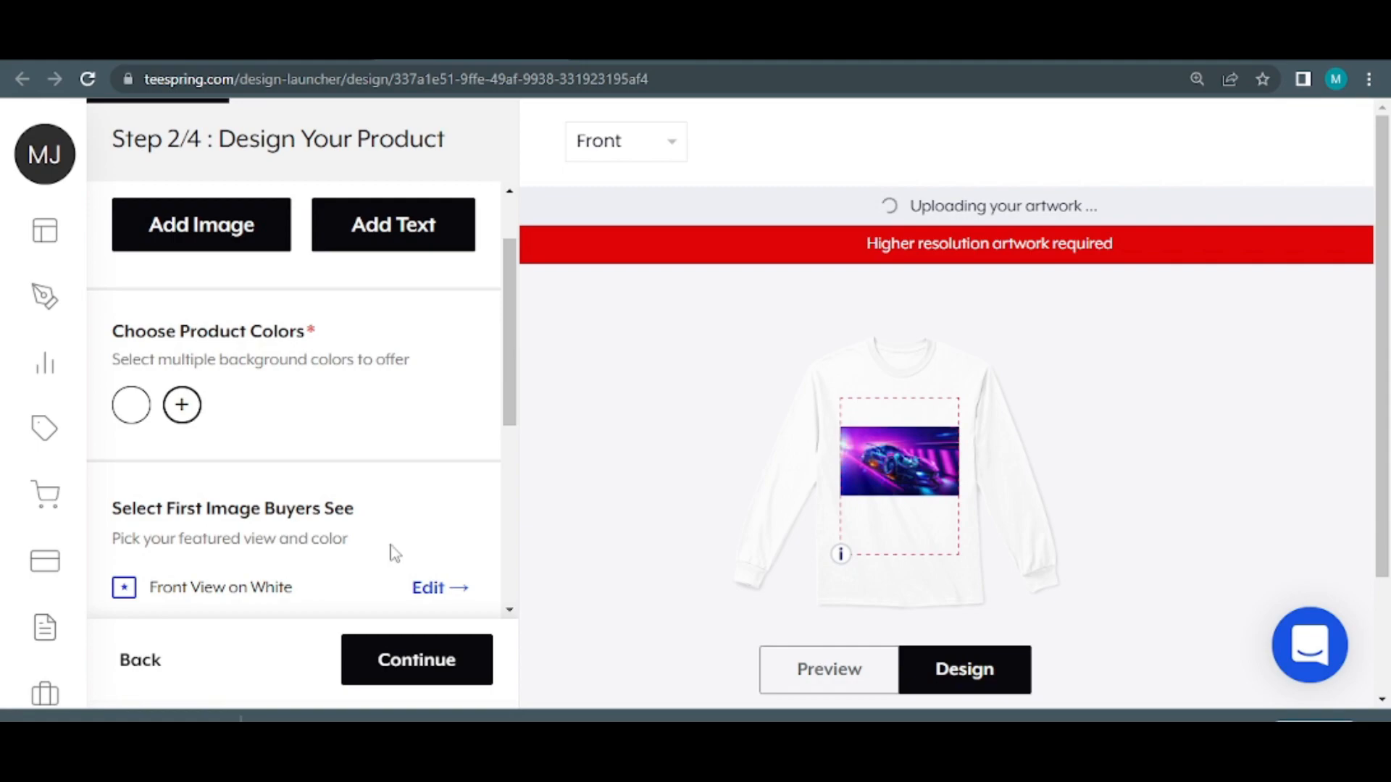
scroll(up, 3)
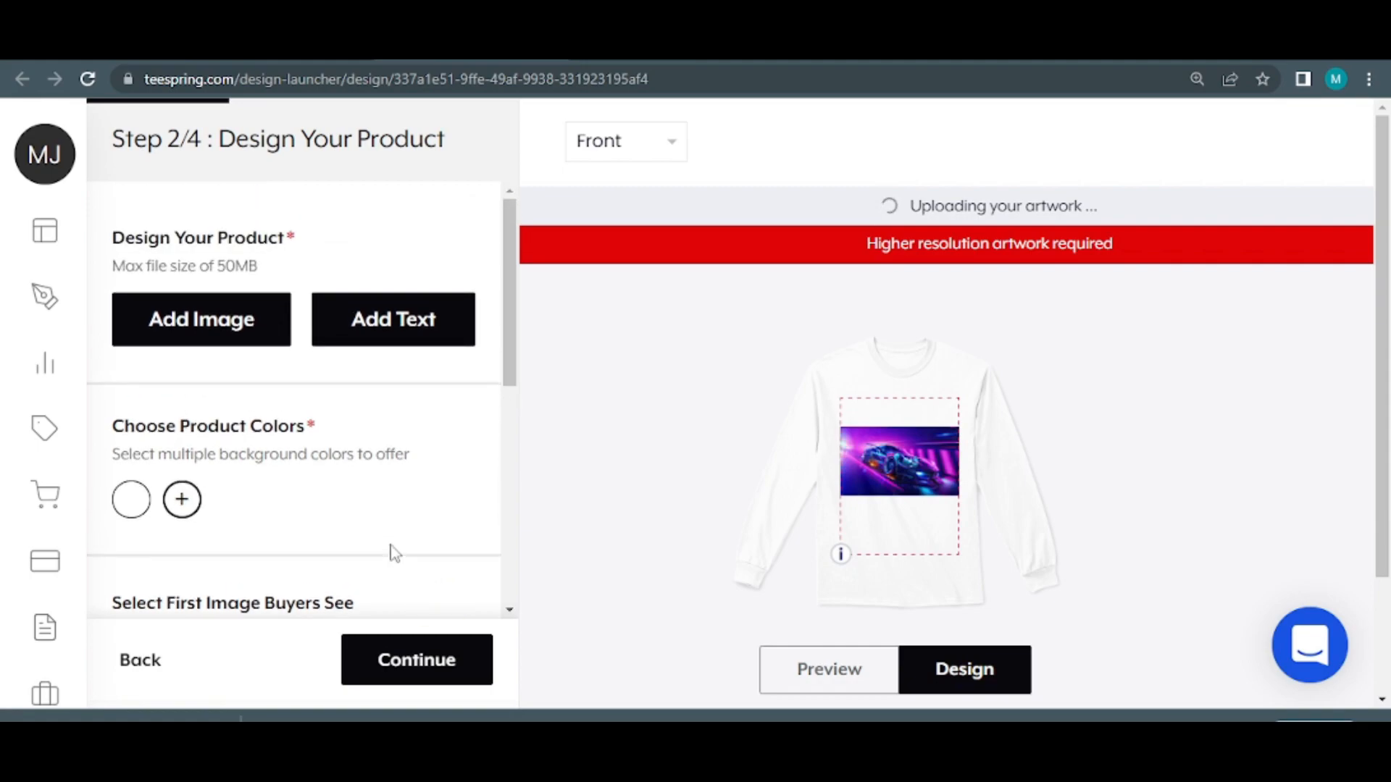
scroll(down, 3)
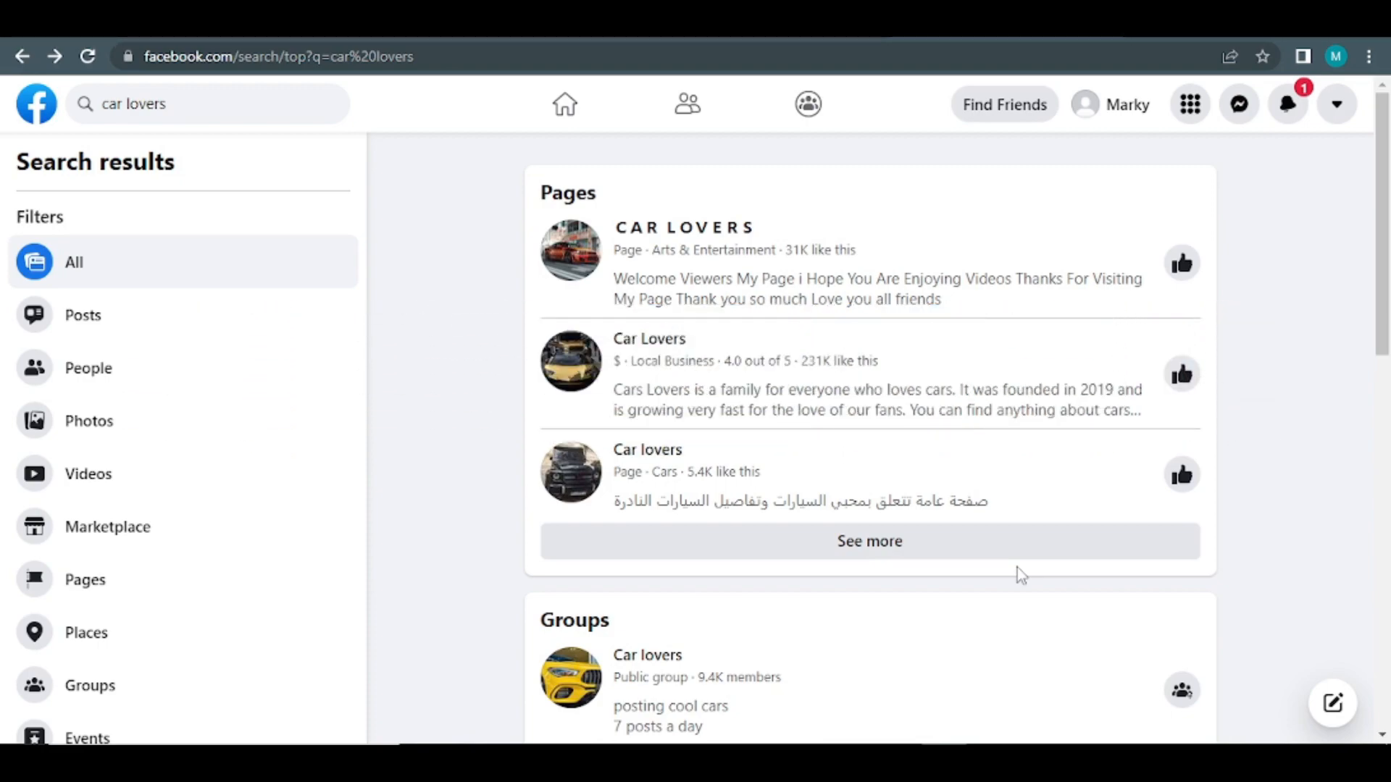
mouse_move(429, 287)
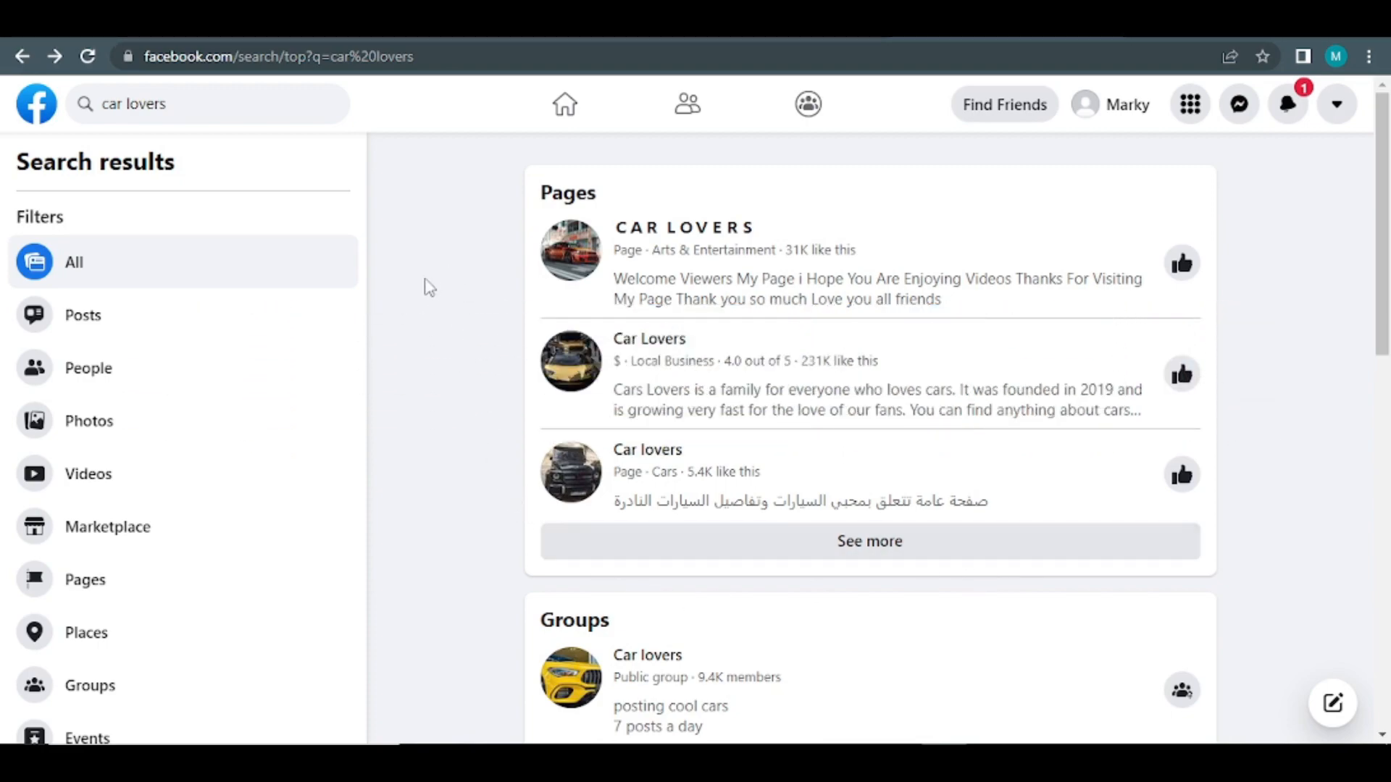
mouse_move(607, 290)
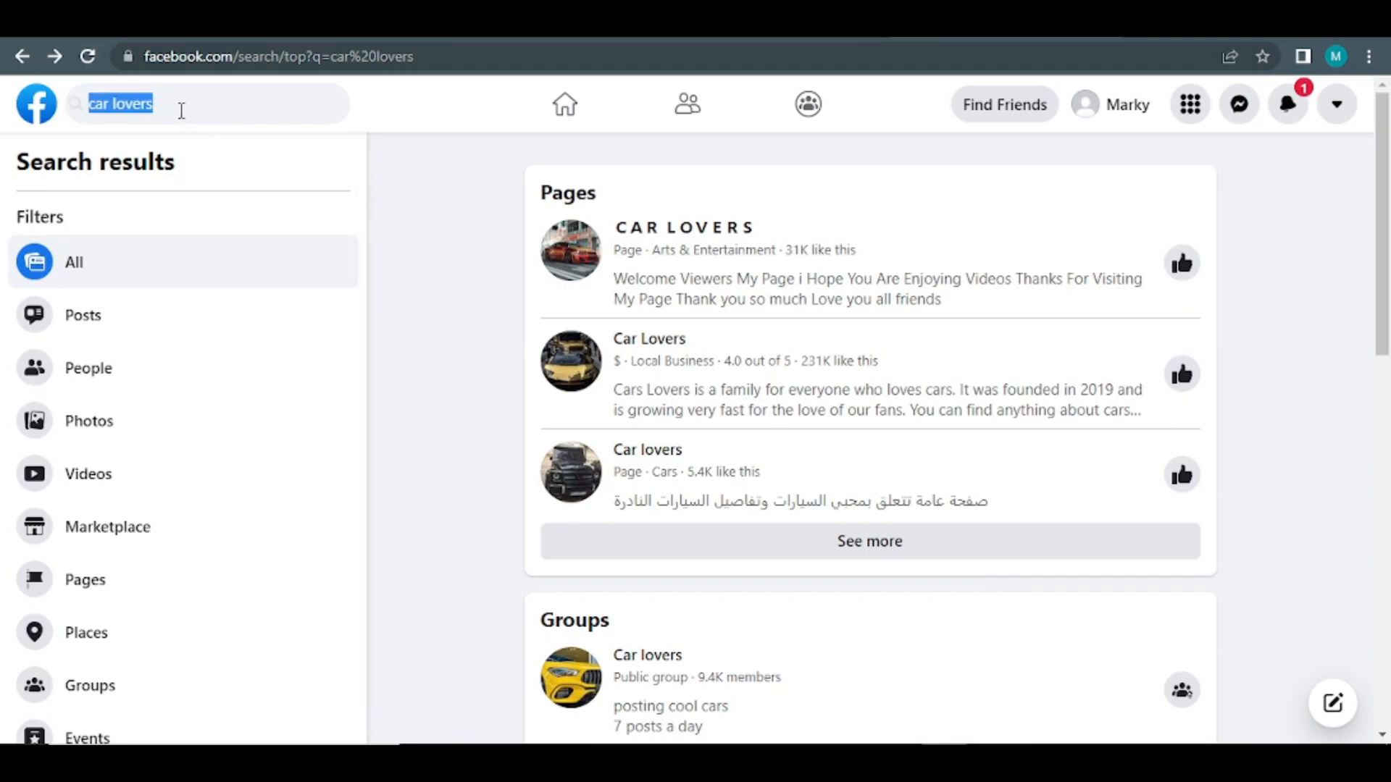
- Filter the Facebook 'car lovers' search results to Groups only
click(177, 102)
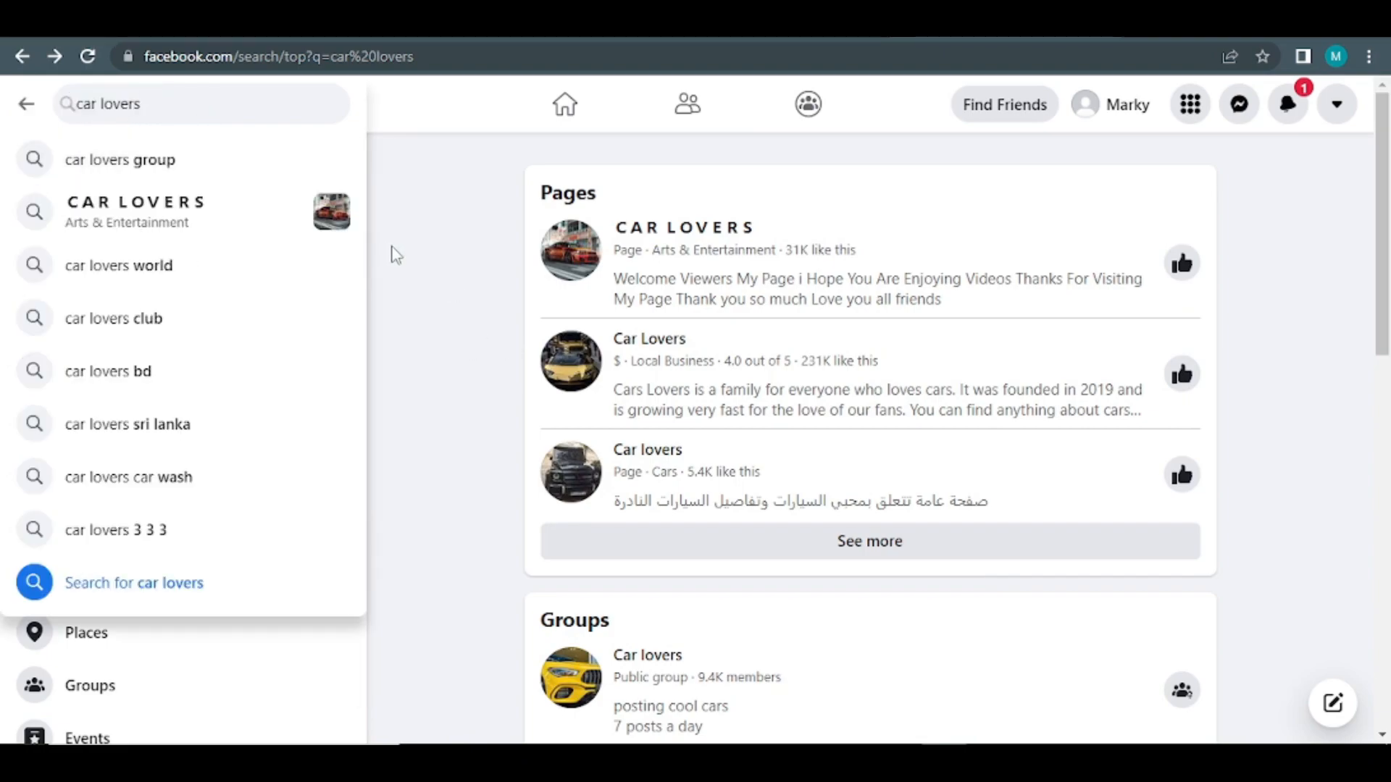
click(90, 685)
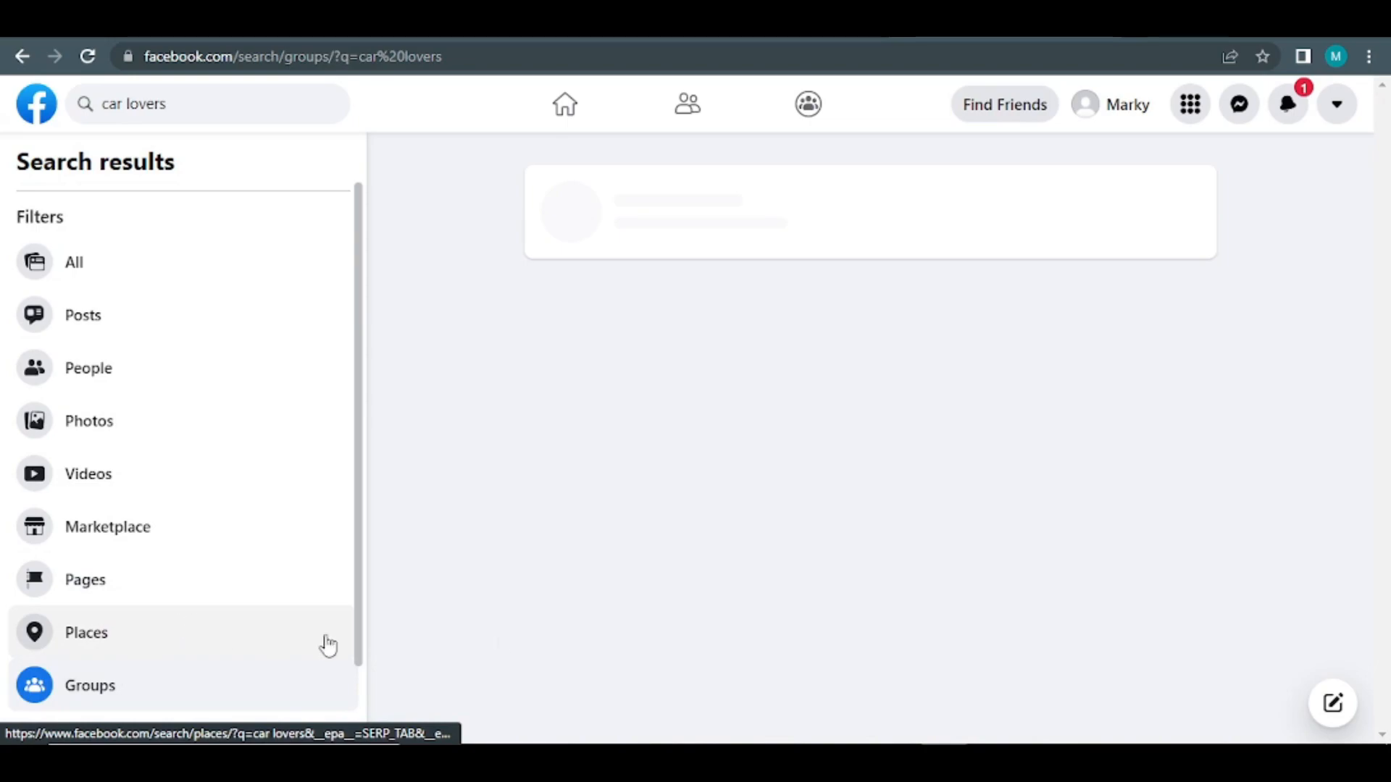
- Open the public 'Car lovers' group page and look through its Discussion and About details
click(90, 686)
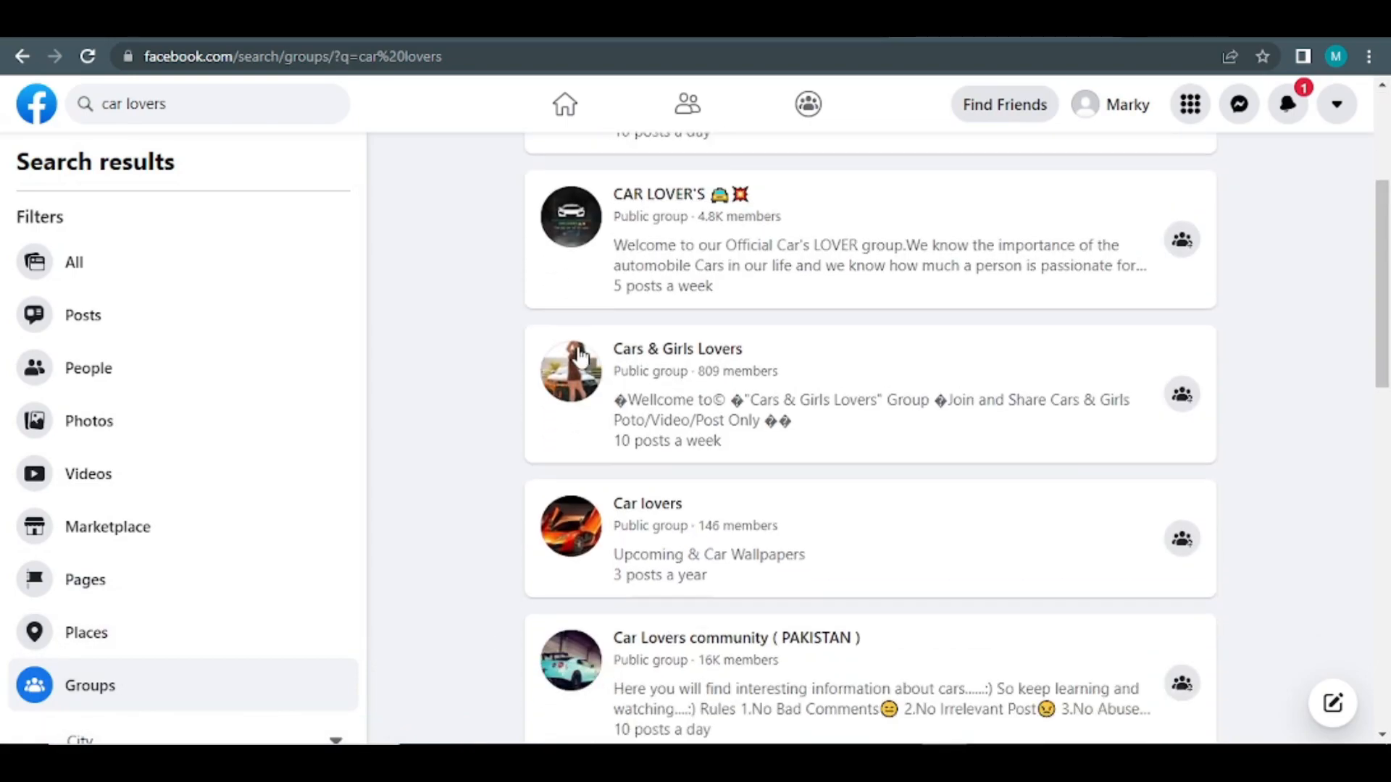
scroll(up, 3)
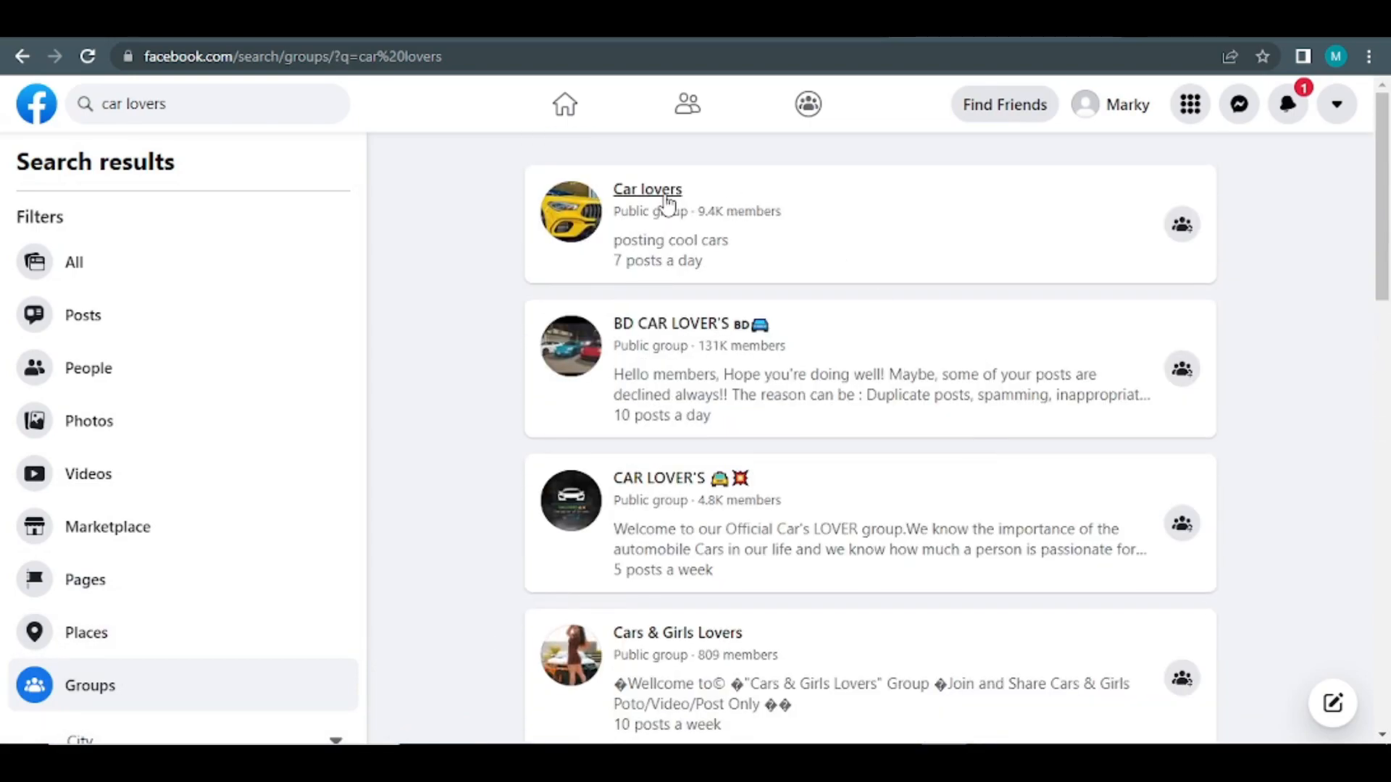
mouse_move(648, 189)
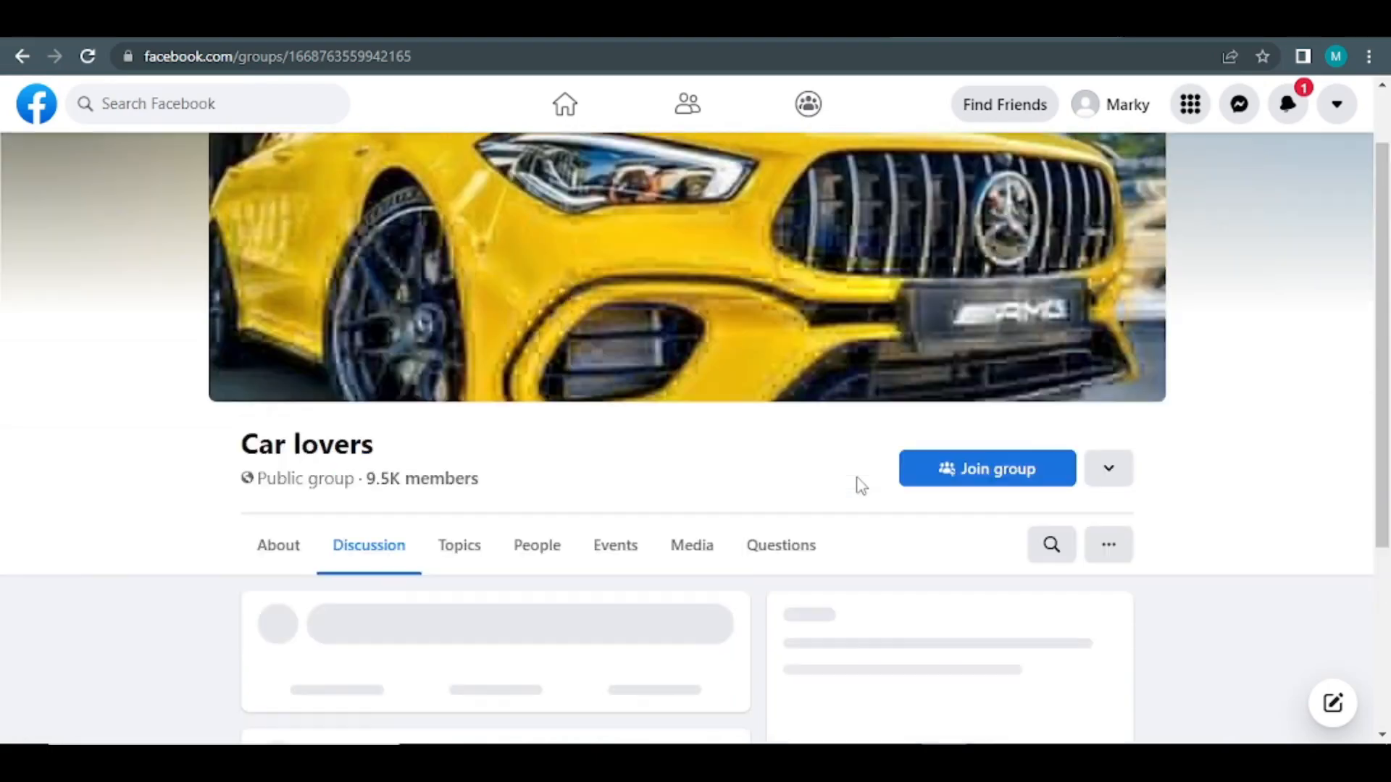
scroll(down, 3)
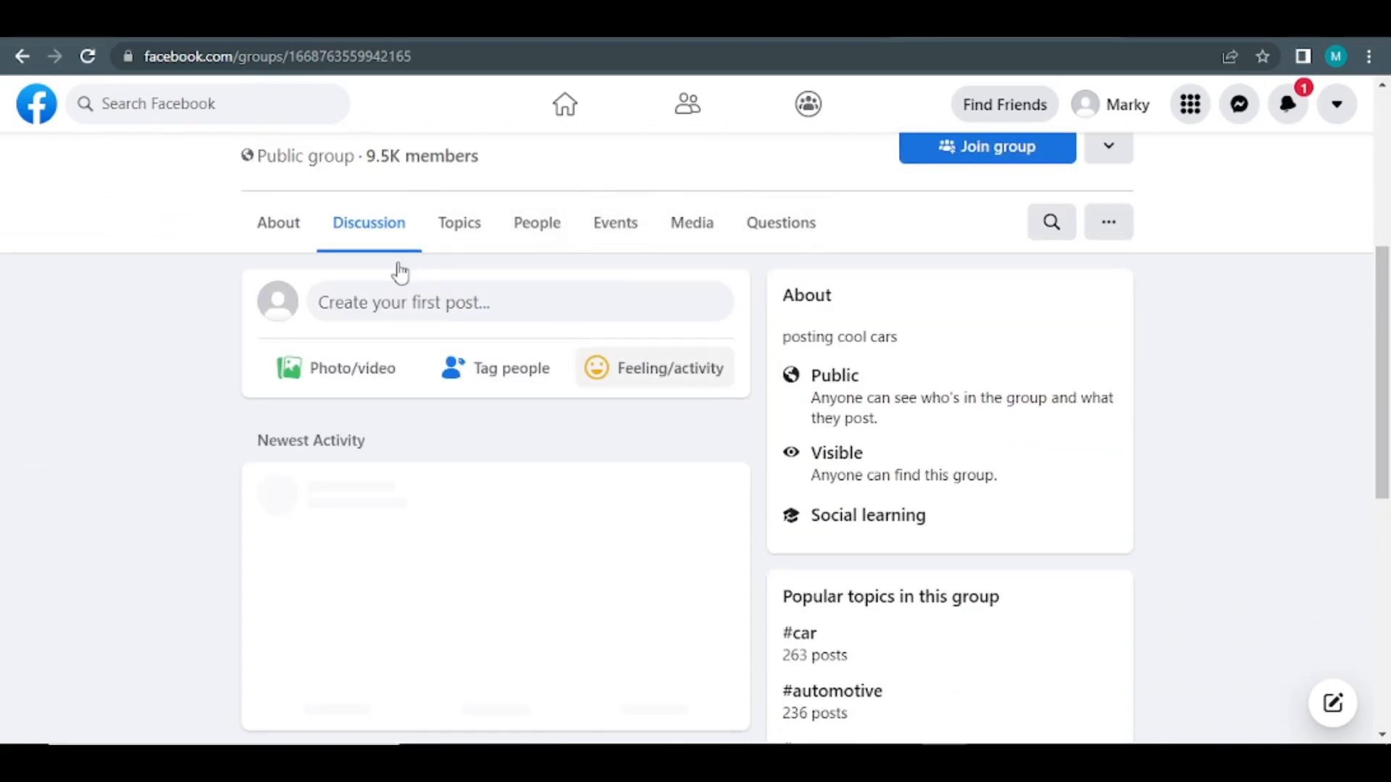
scroll(down, 3)
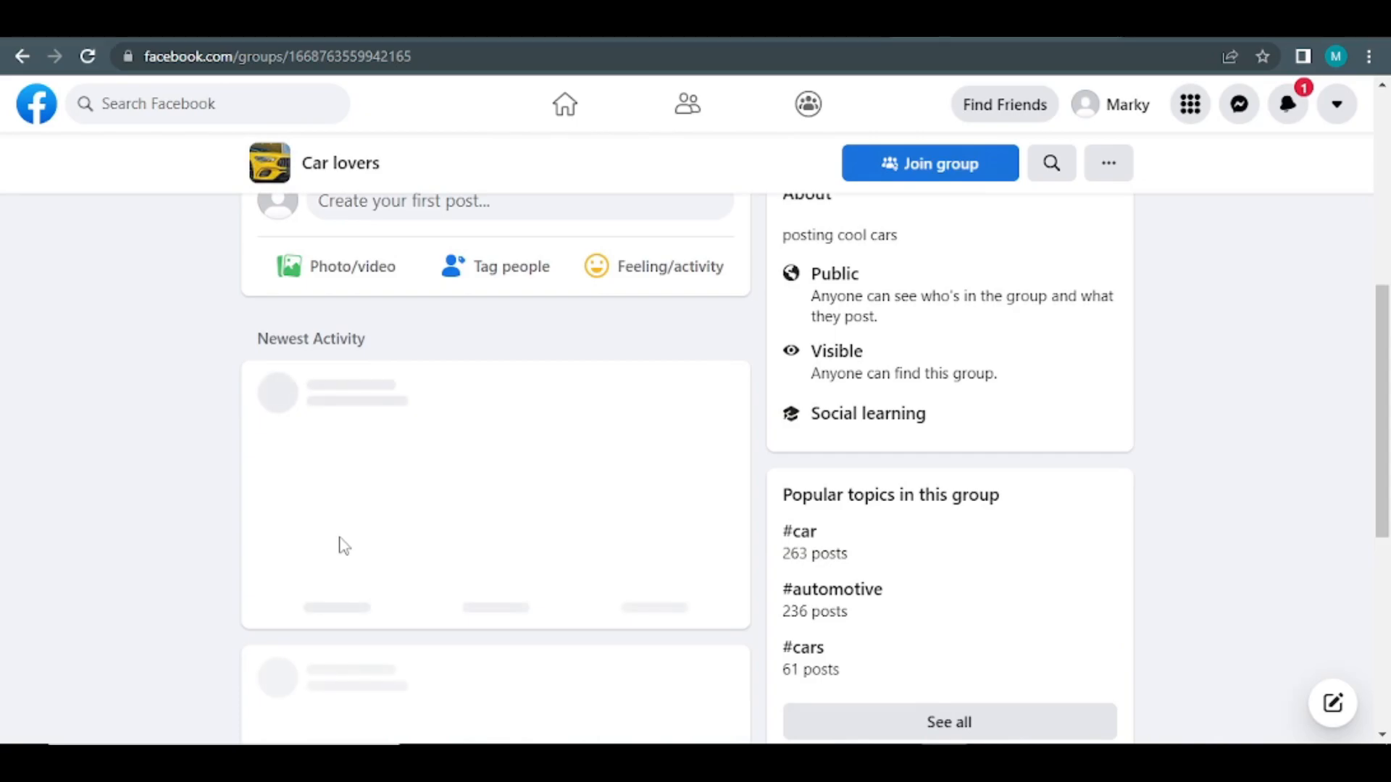
scroll(up, 3)
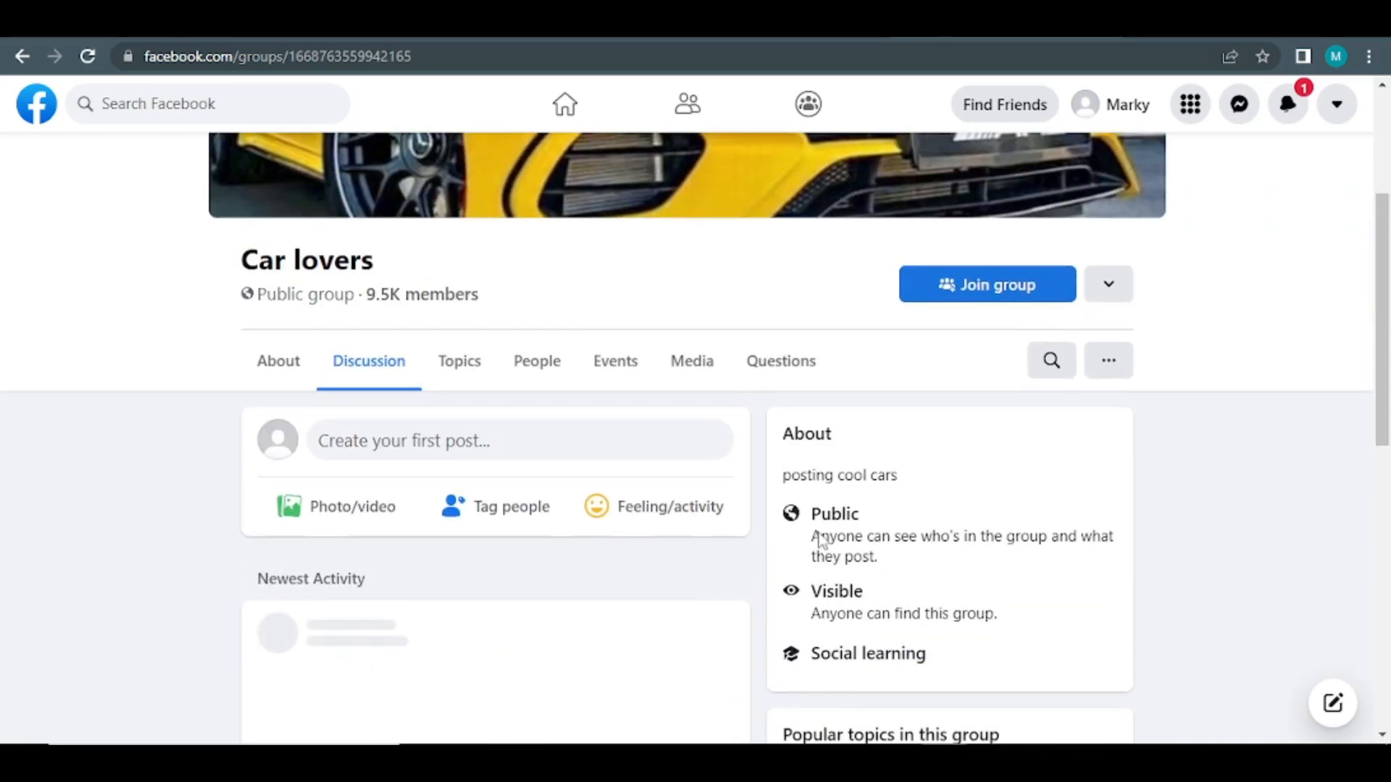